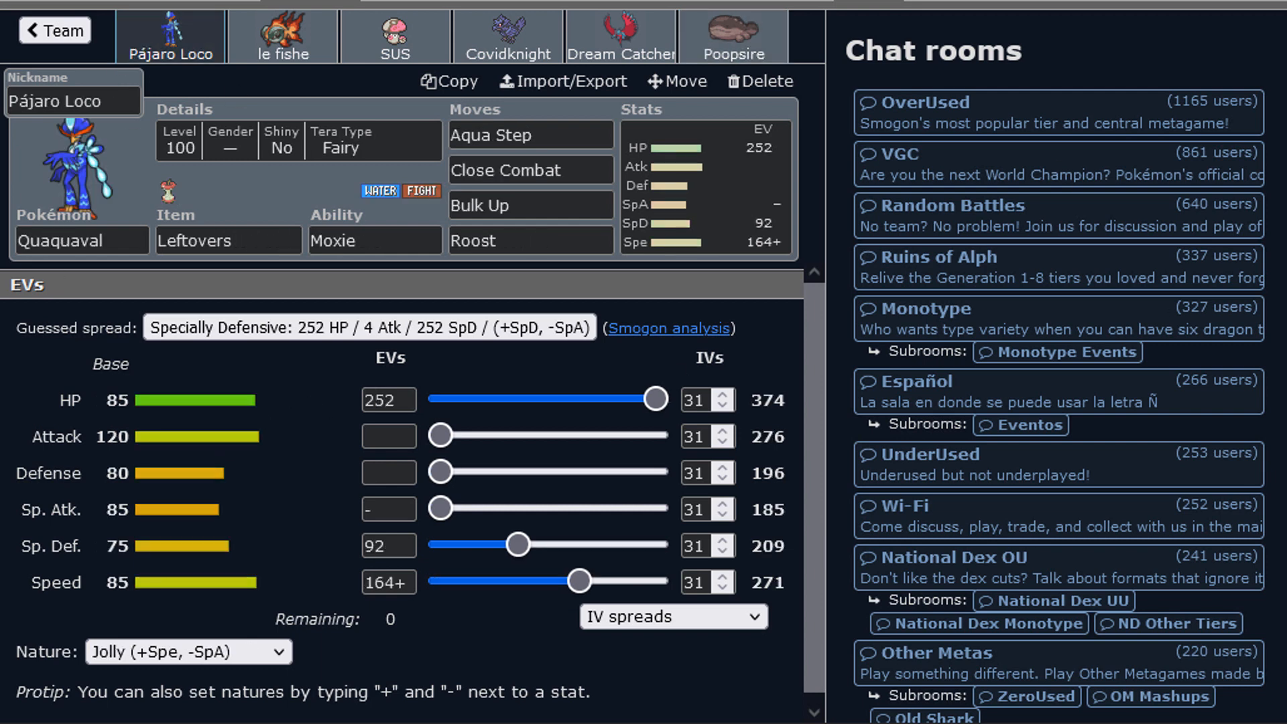
mouse_move(785, 537)
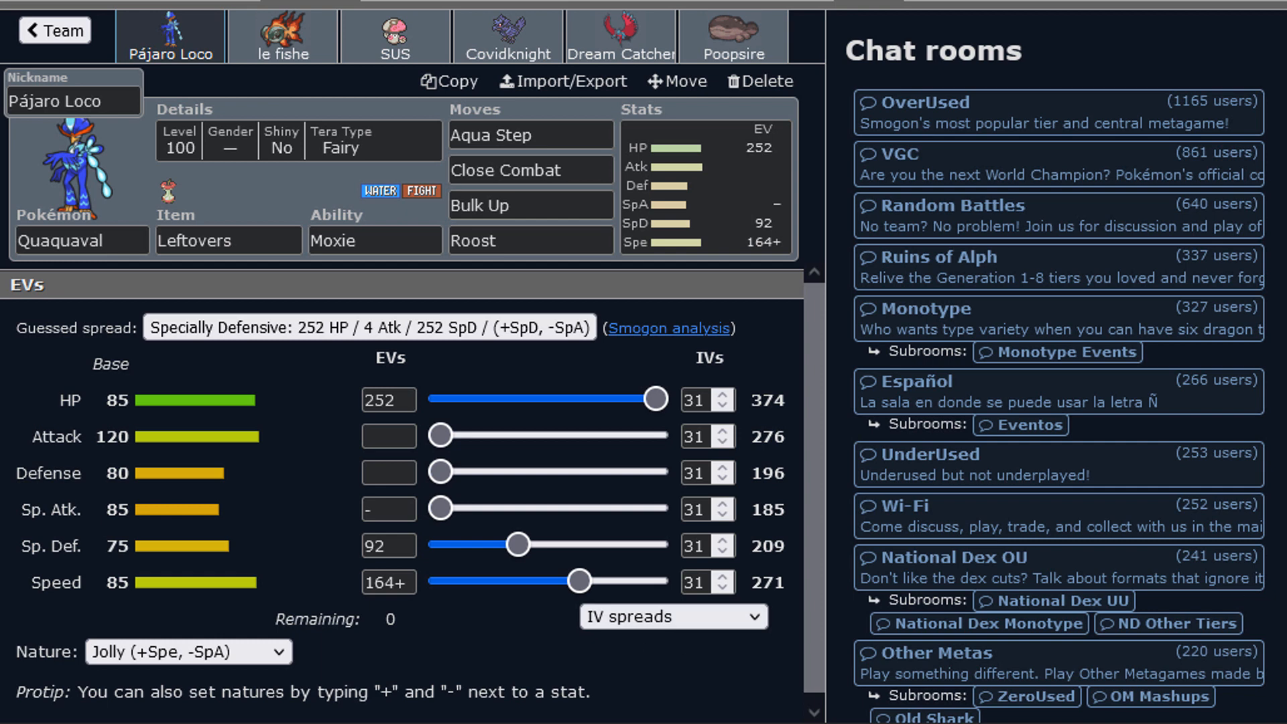
mouse_move(260, 218)
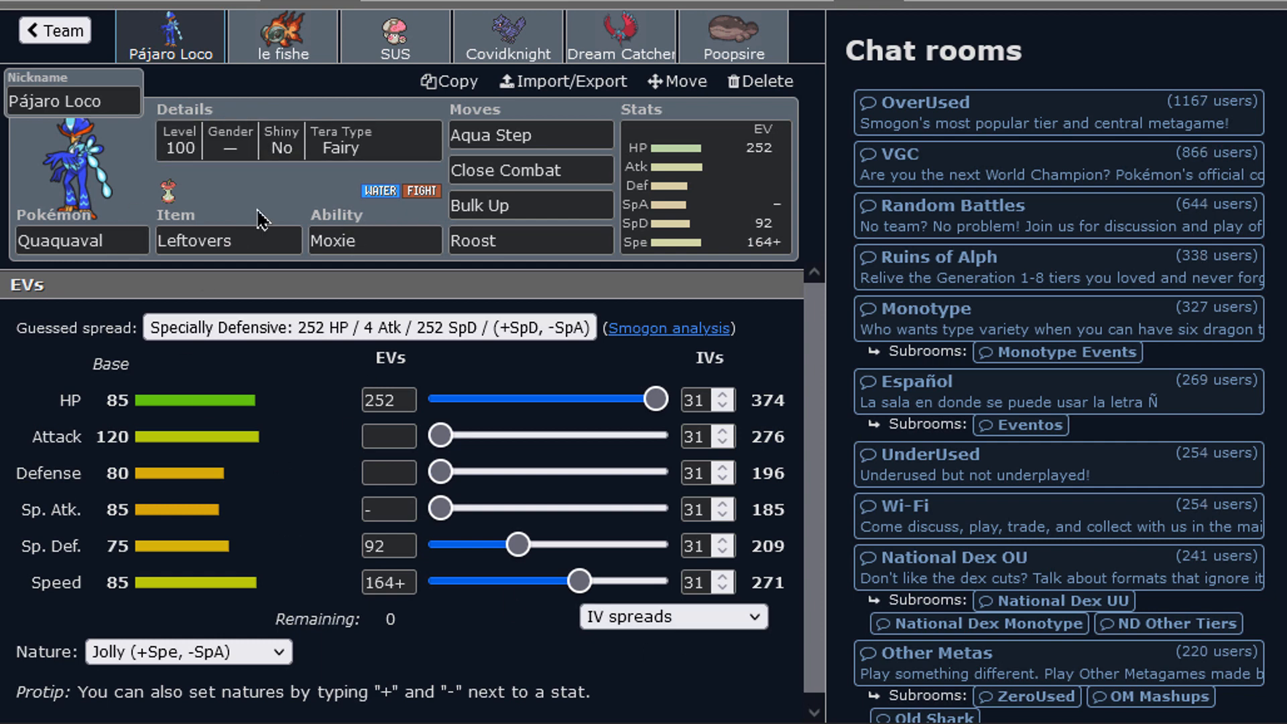
mouse_move(681, 548)
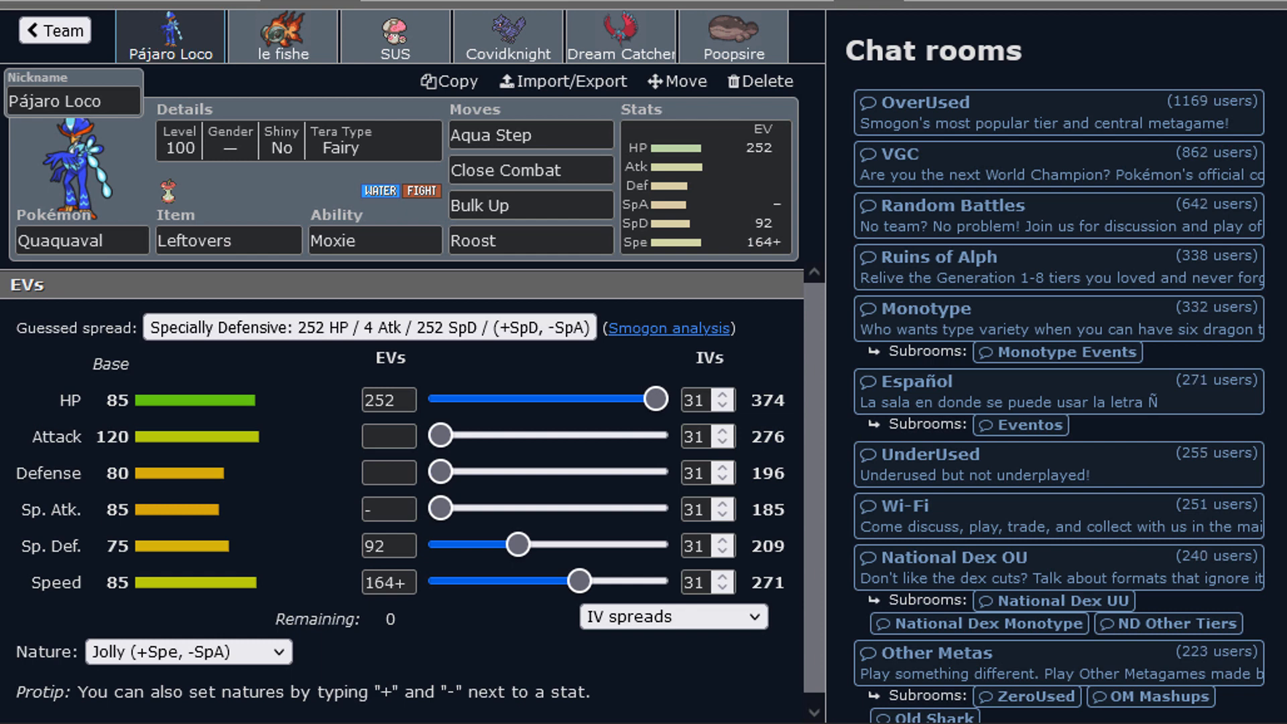
Step: Bring up the le fishe Chi-Yu set in the teambuilder
left_click(80, 240)
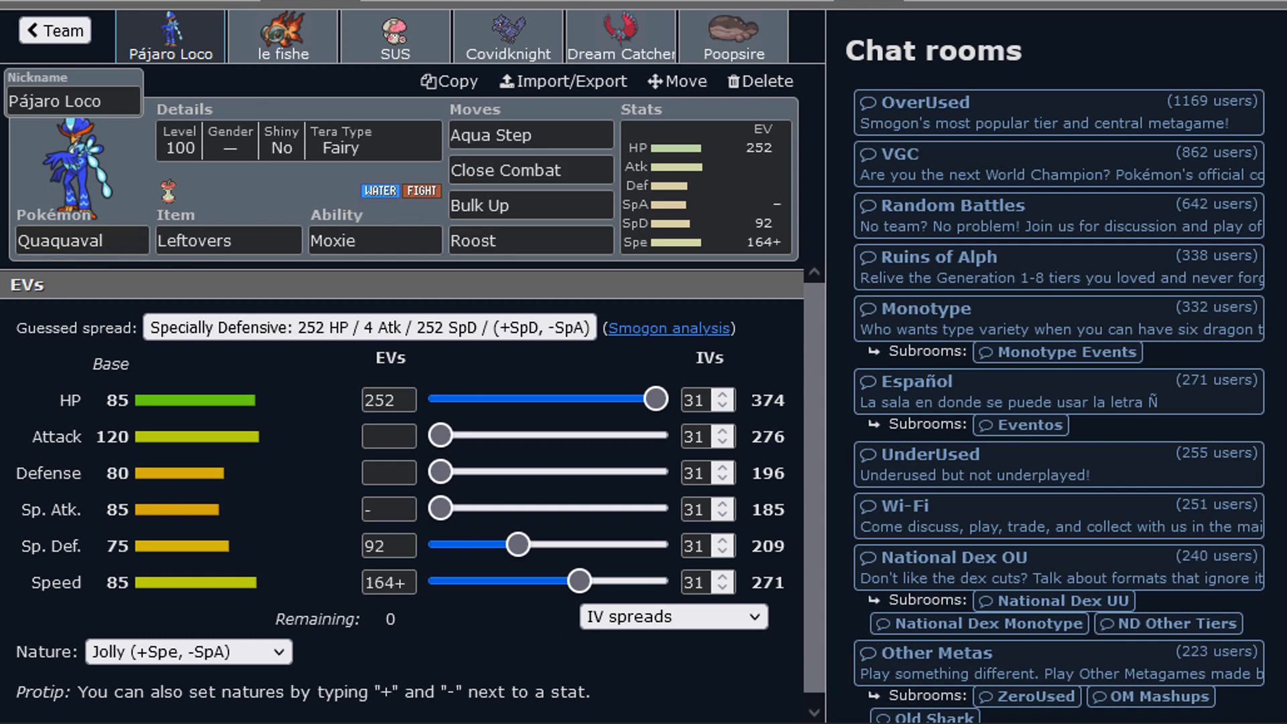
mouse_move(718, 233)
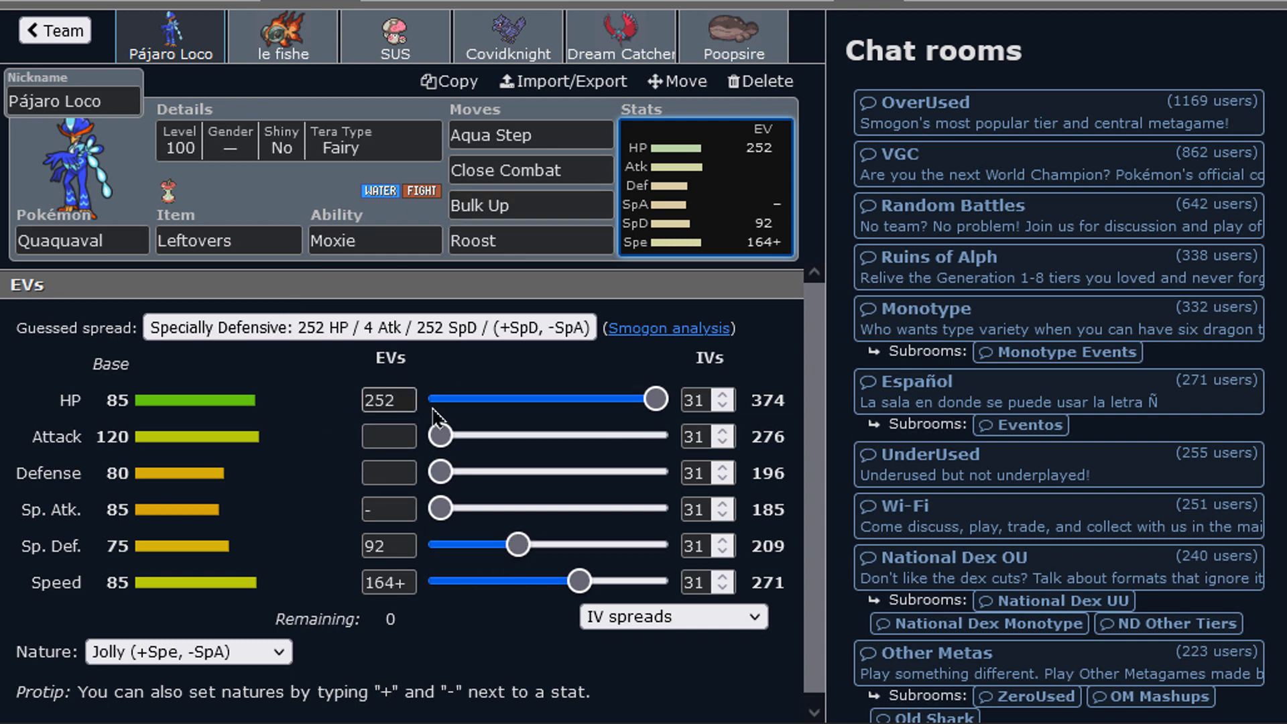
mouse_move(269, 541)
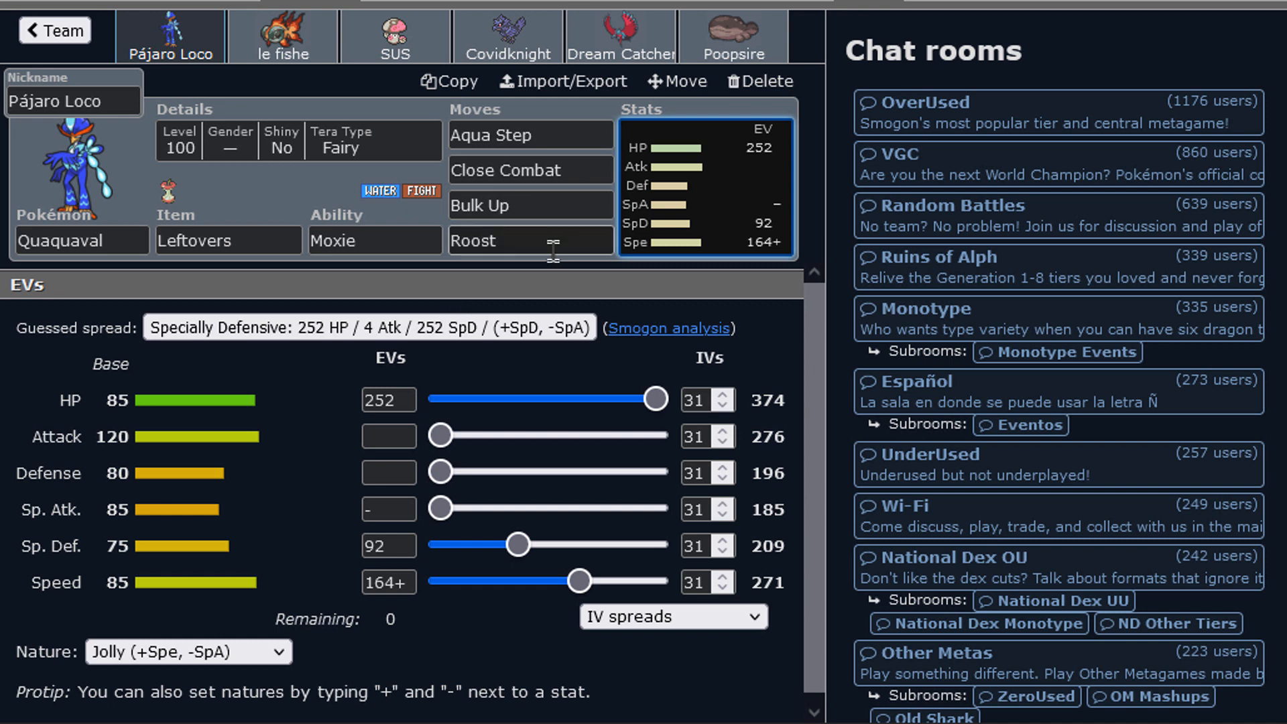
mouse_move(552, 135)
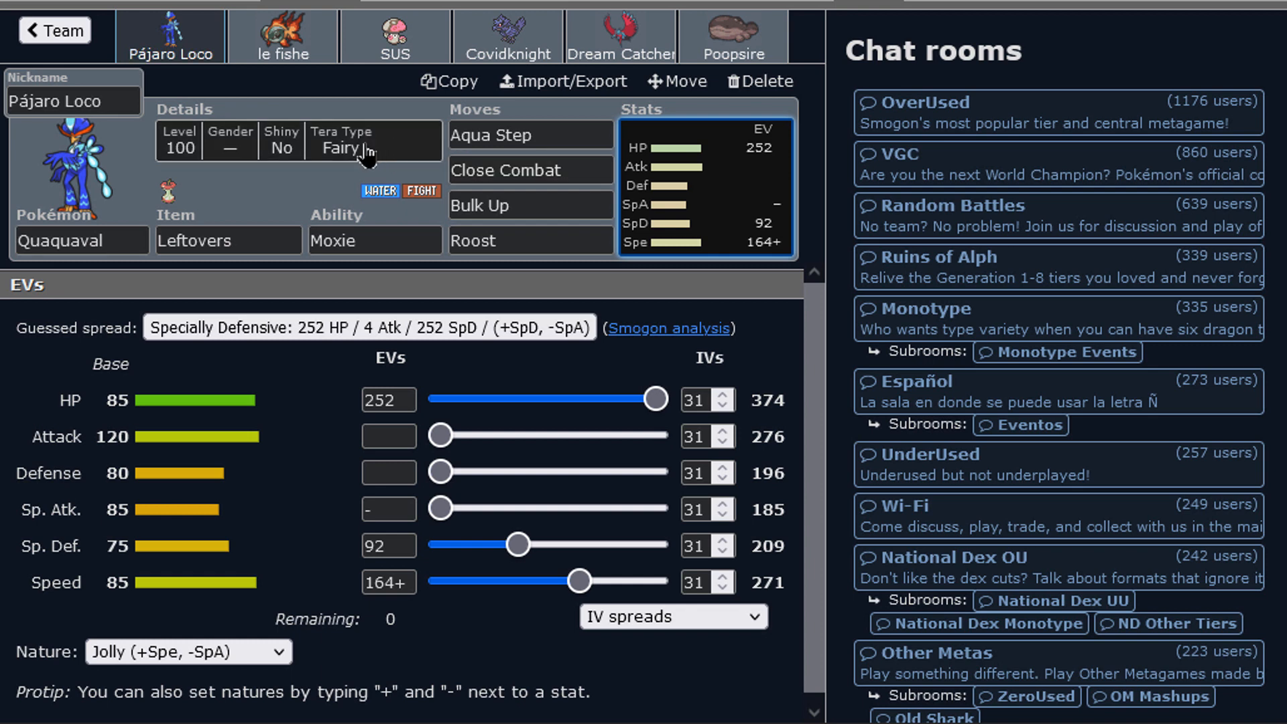
mouse_move(380, 152)
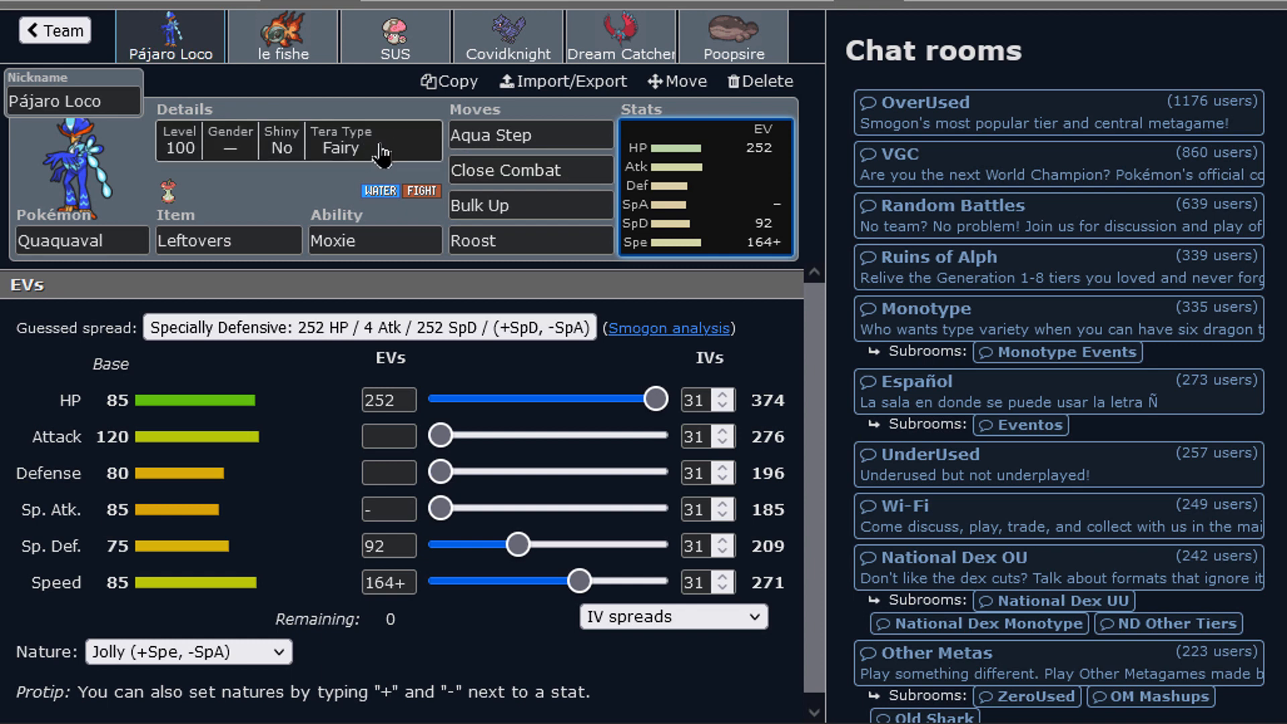
mouse_move(364, 161)
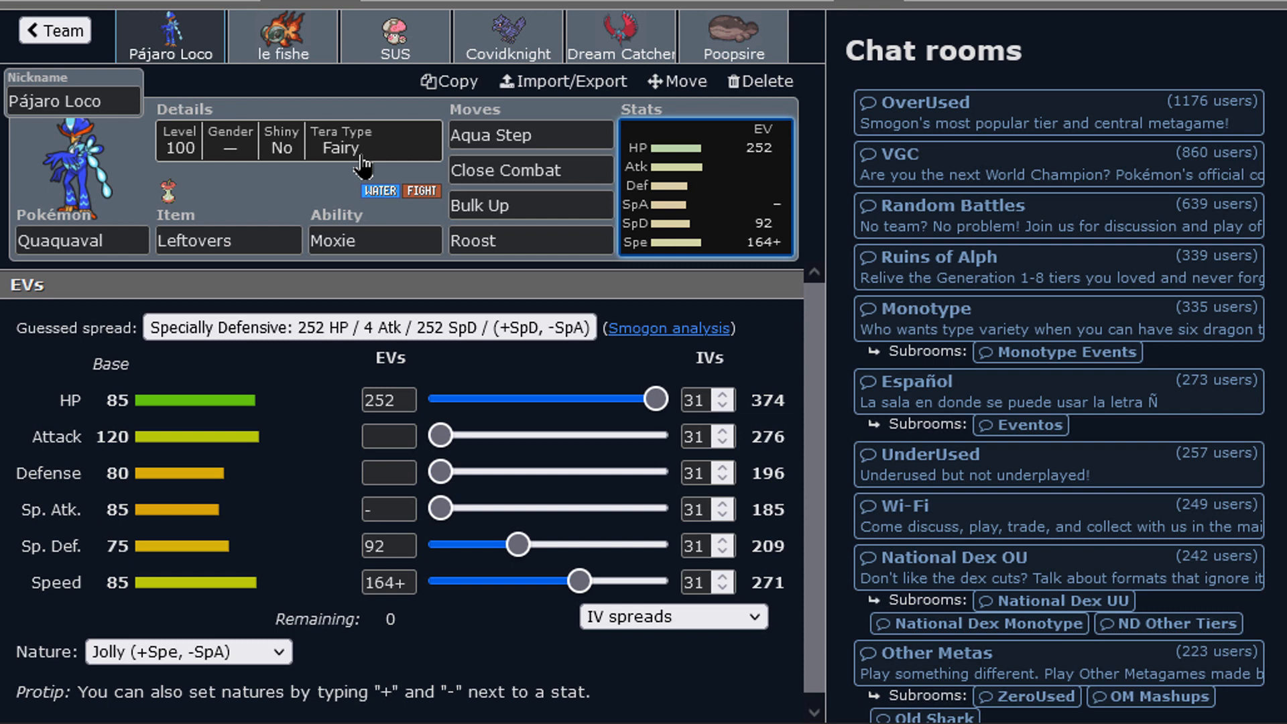
mouse_move(414, 341)
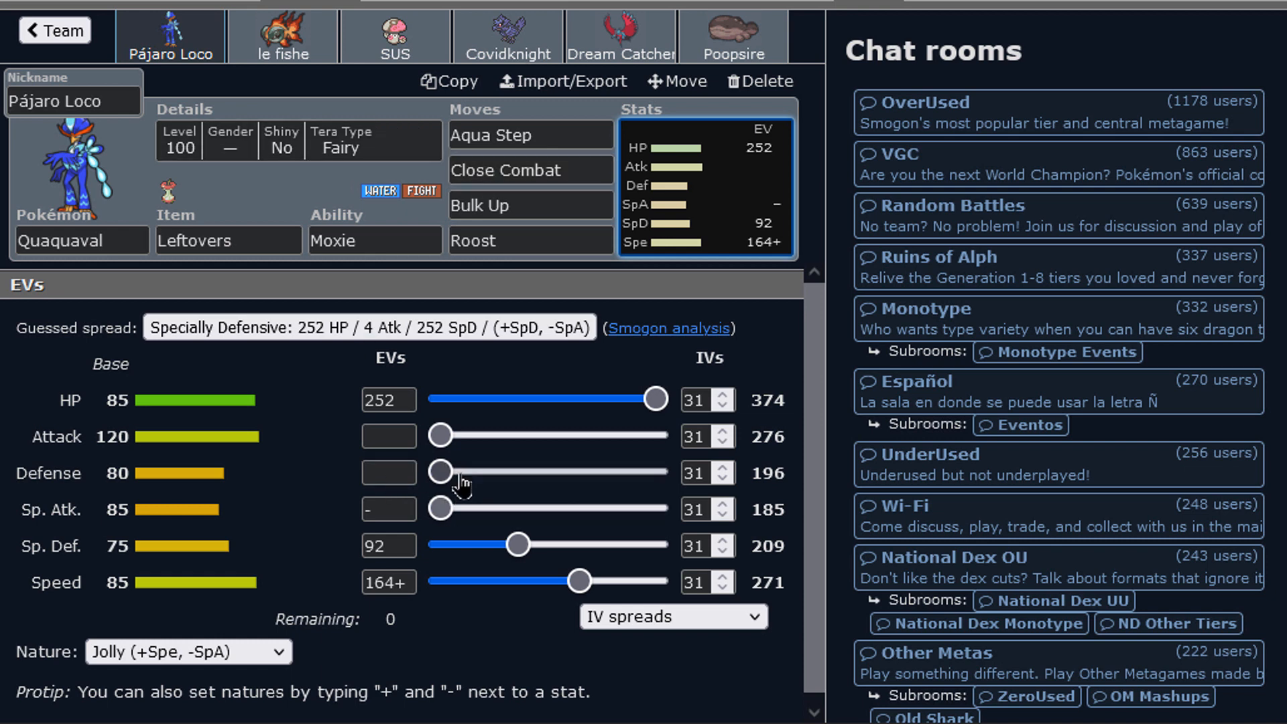
mouse_move(324, 274)
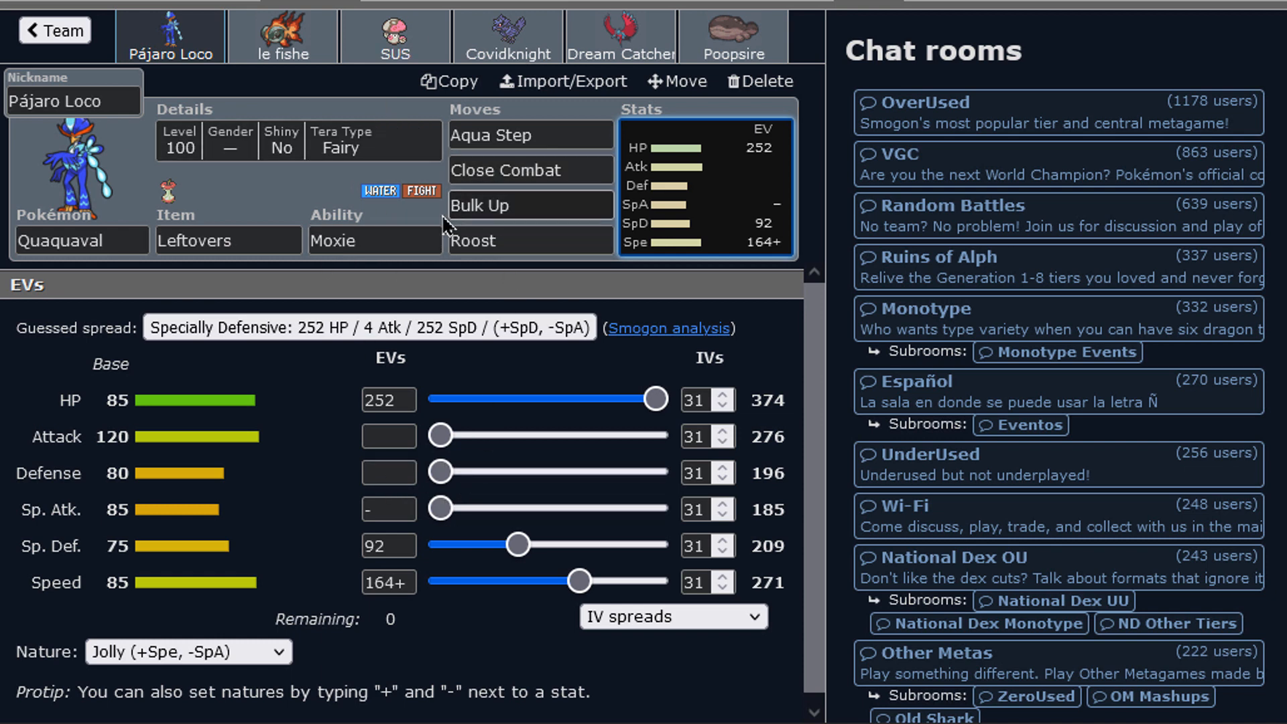
left_click(228, 240)
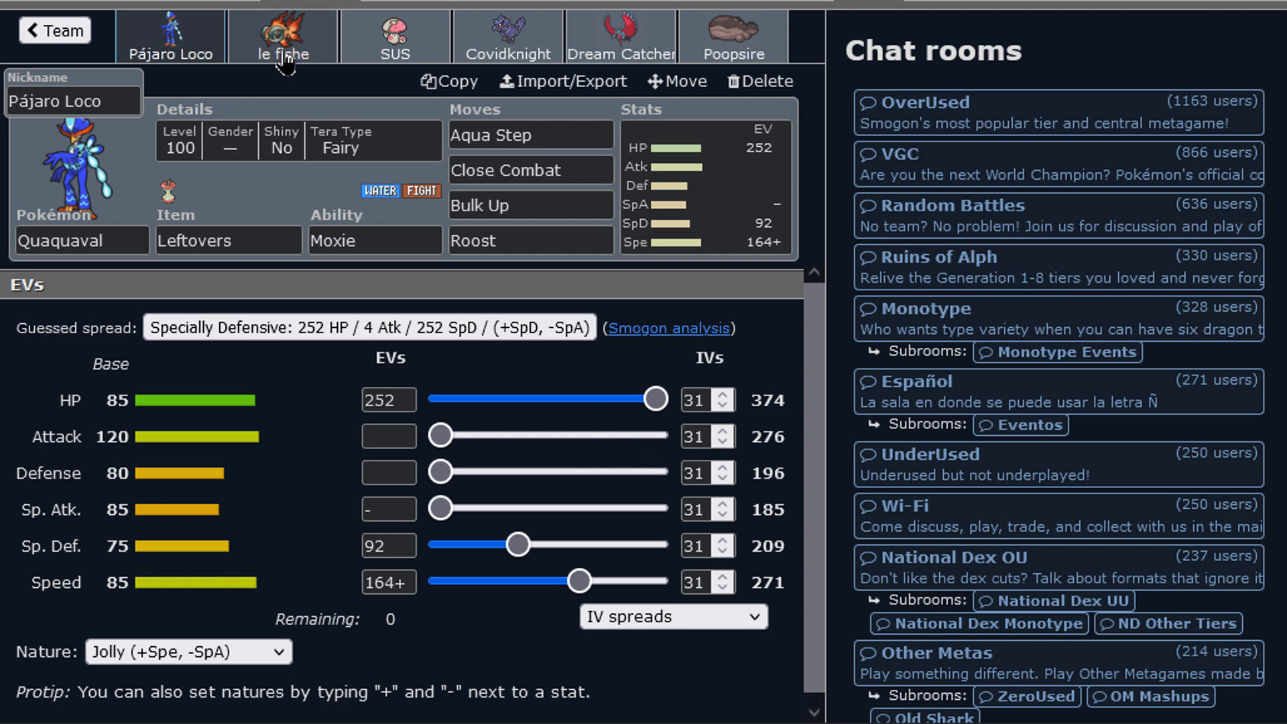
left_click(282, 36)
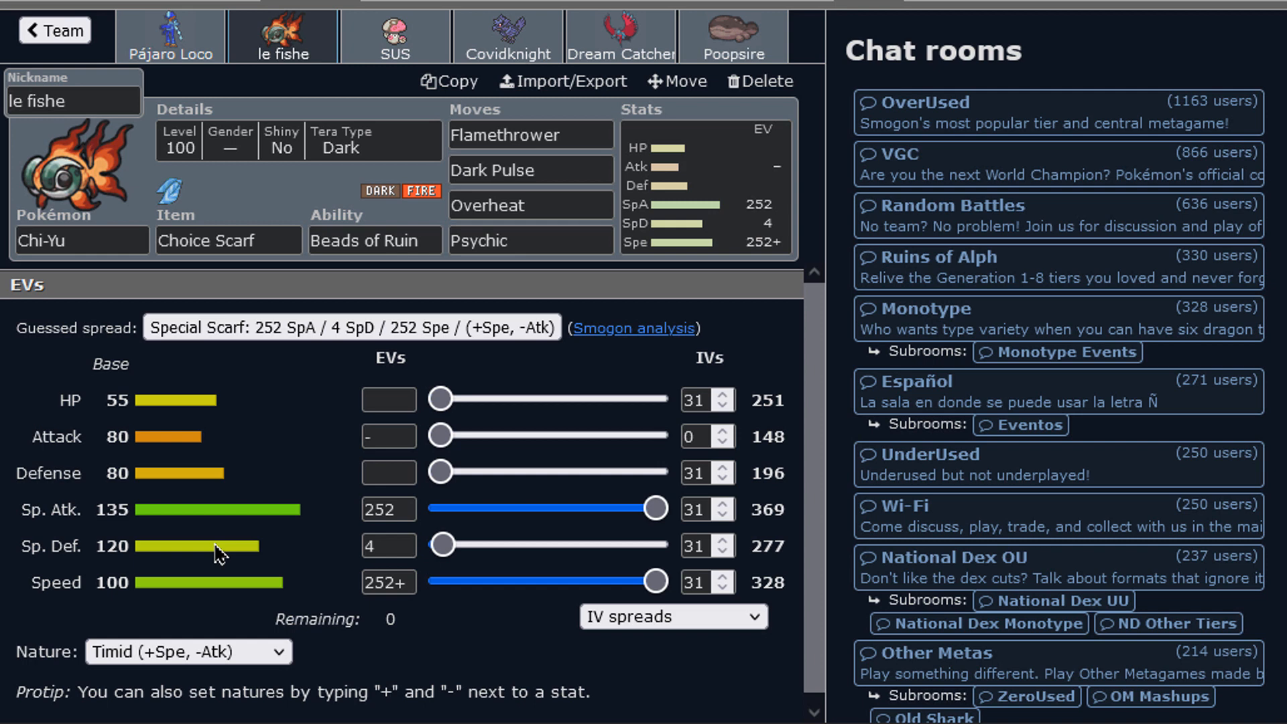
left_click(530, 170)
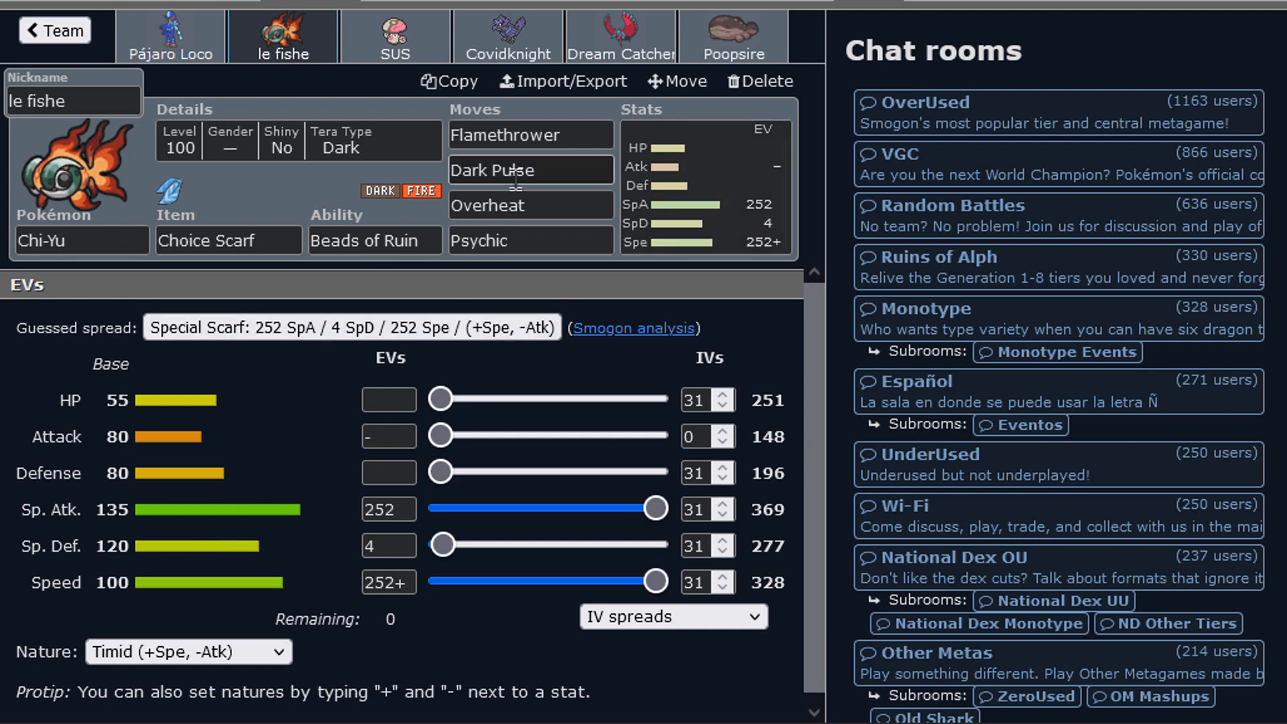
Step: Check Chi-Yu's ability options and stat spread, then view SUS the Amoonguss
left_click(529, 134)
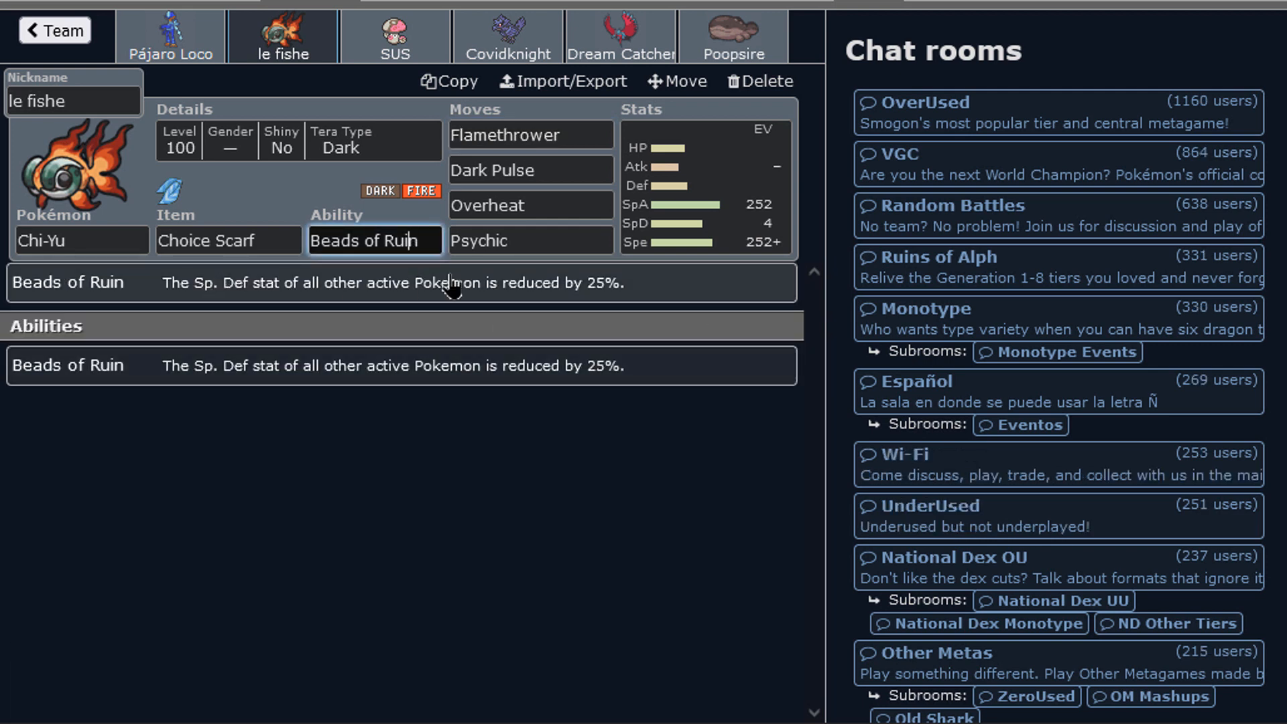
mouse_move(99, 301)
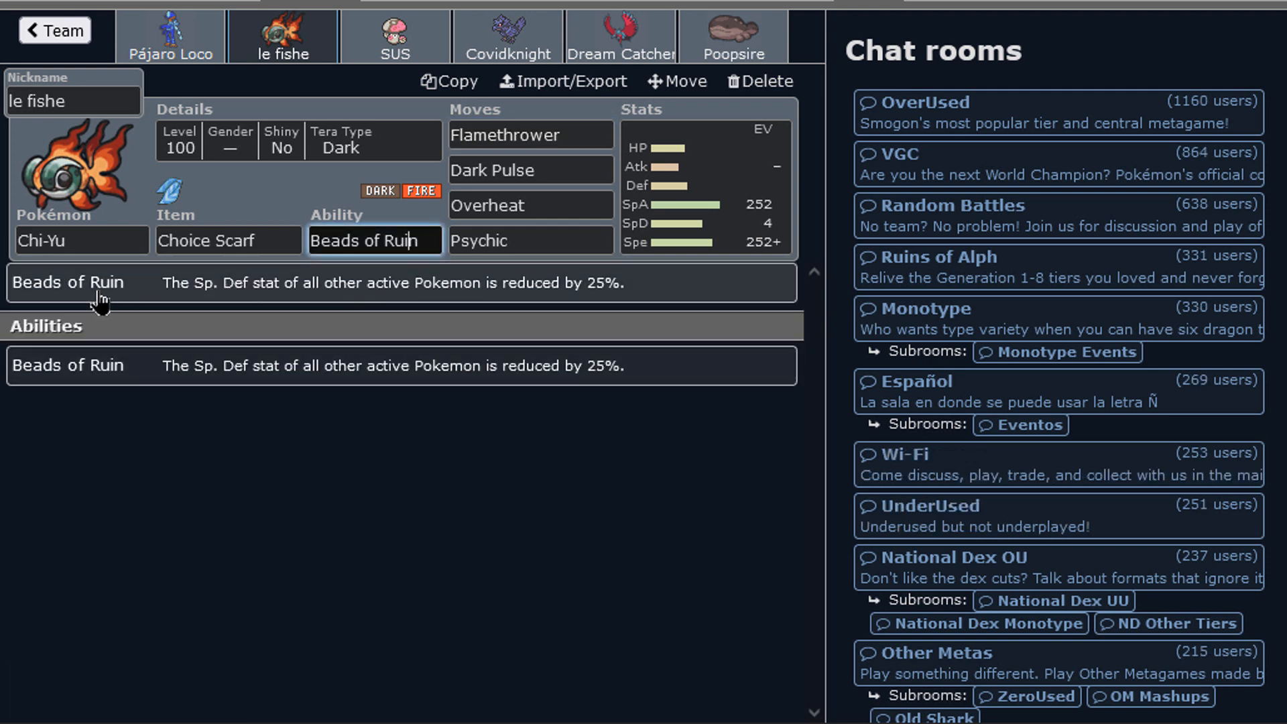
left_click(703, 187)
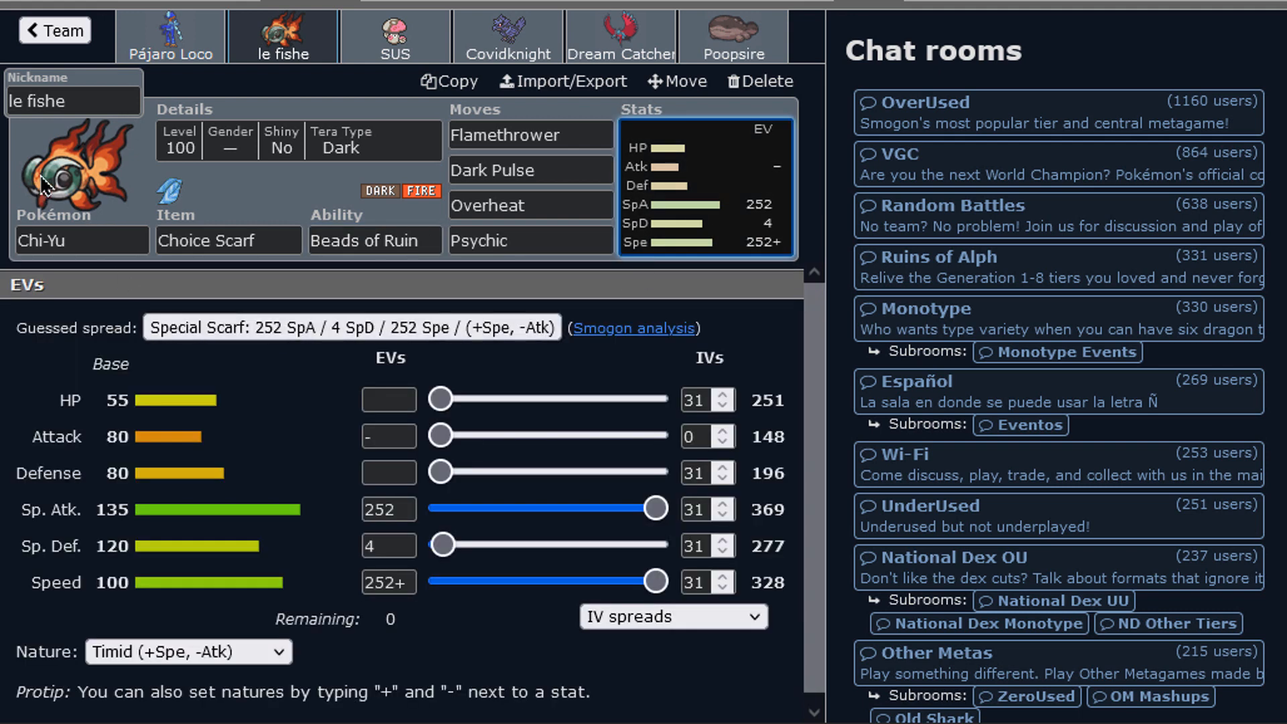
mouse_move(183, 457)
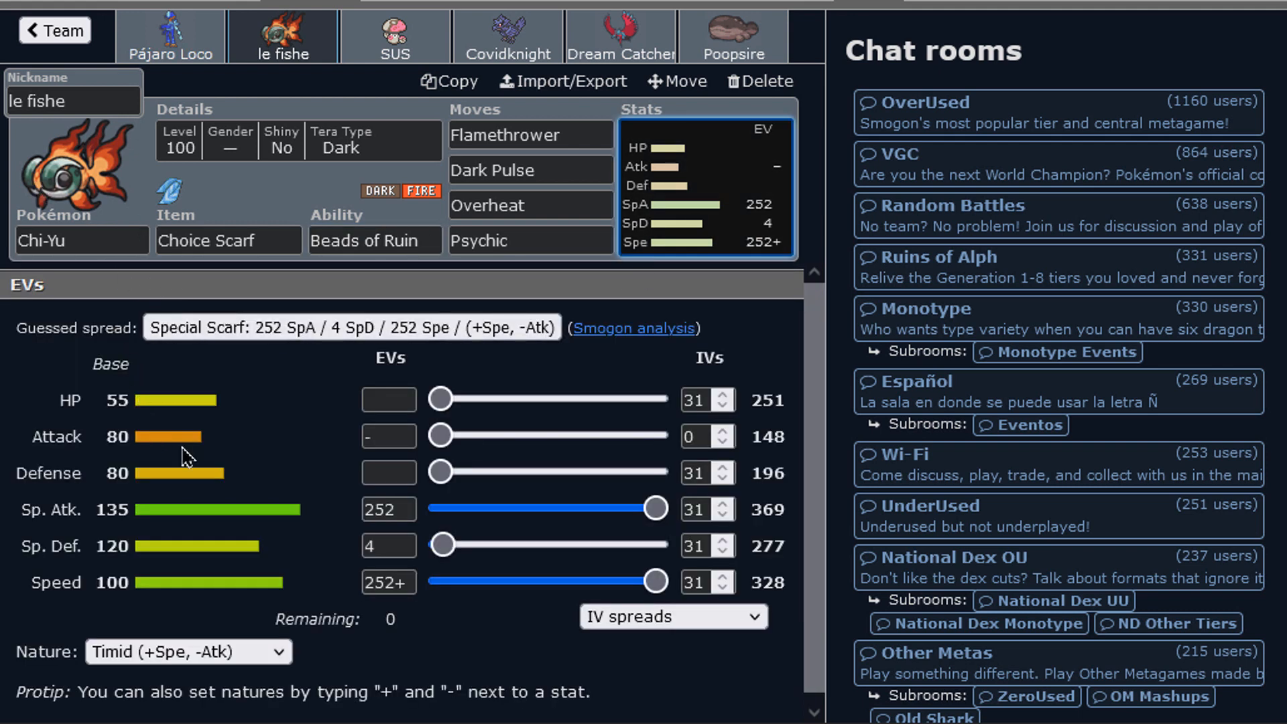
mouse_move(418, 669)
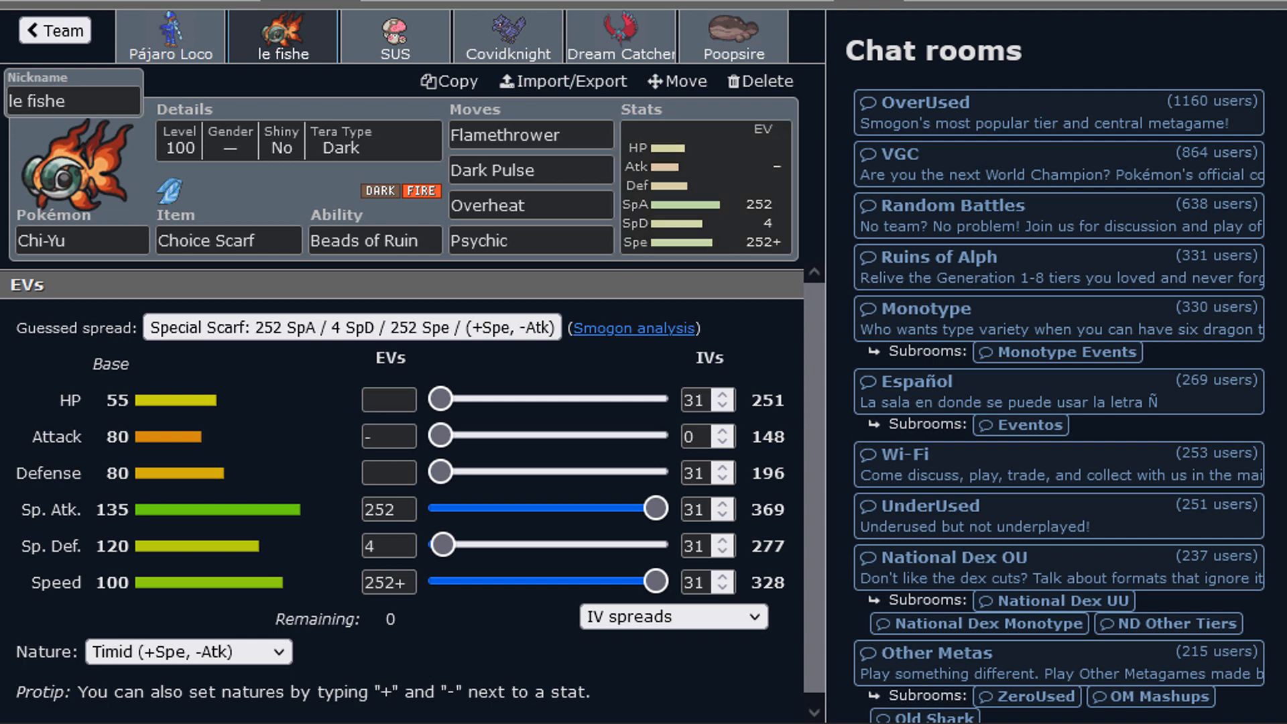
left_click(395, 36)
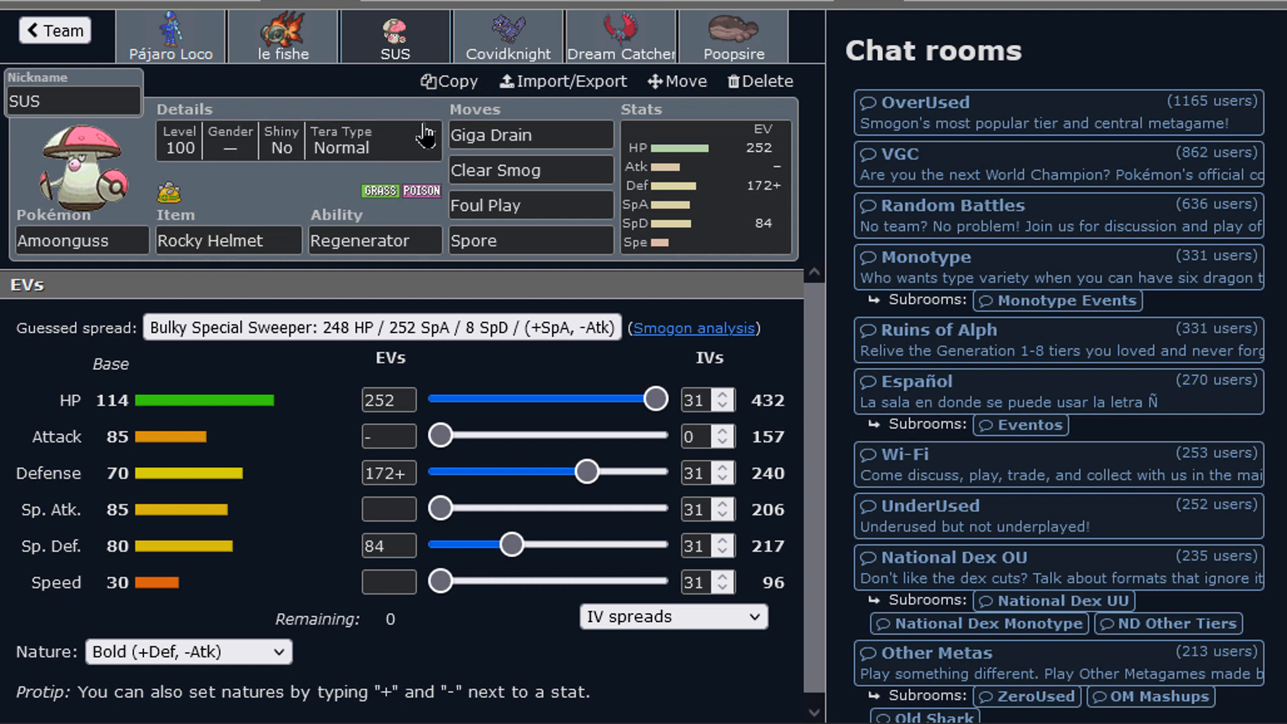
Step: View Covidknight, then Dream Catcher's Choice Band, Adamant 252 Atk/252 Spe Roaring Moon
left_click(507, 36)
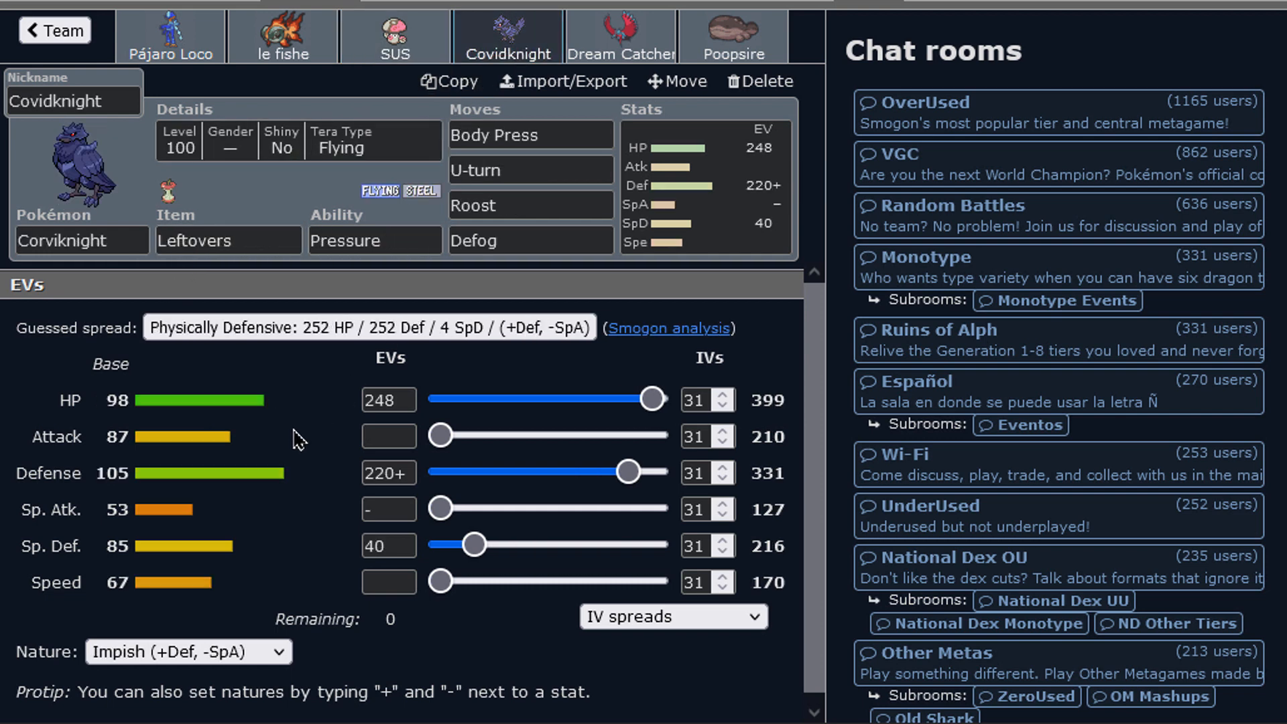
left_click(394, 36)
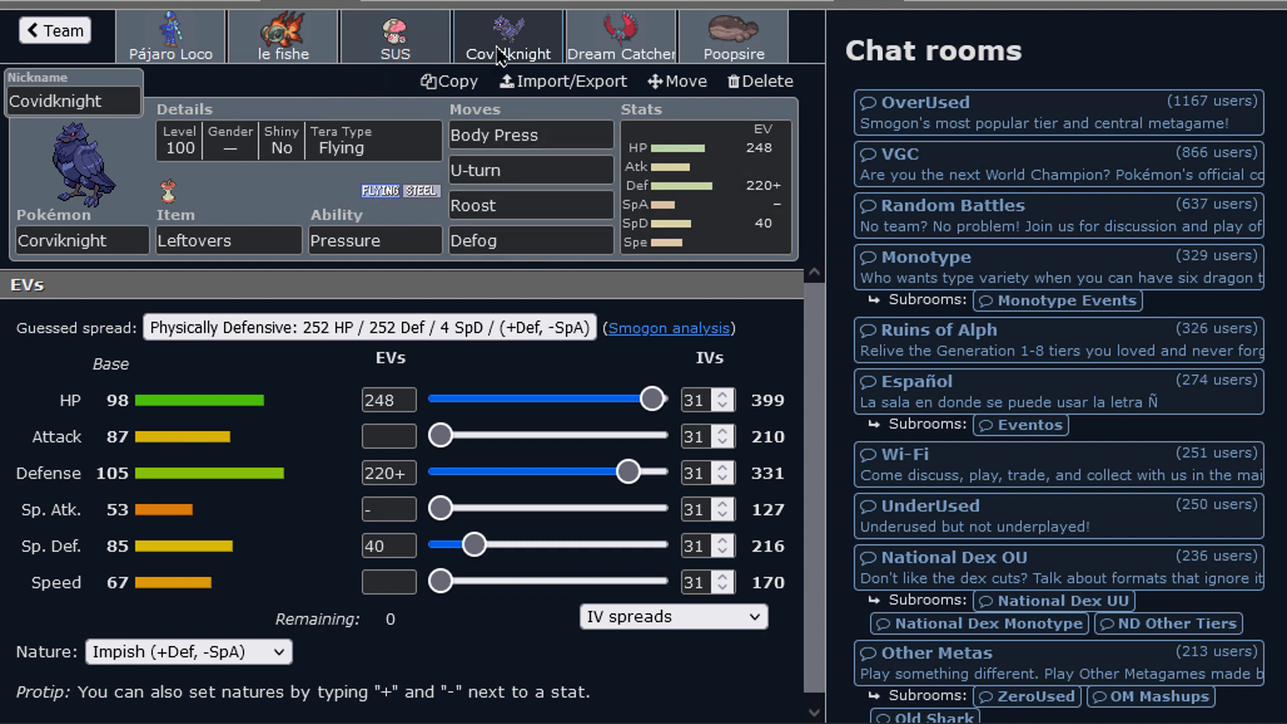
left_click(621, 36)
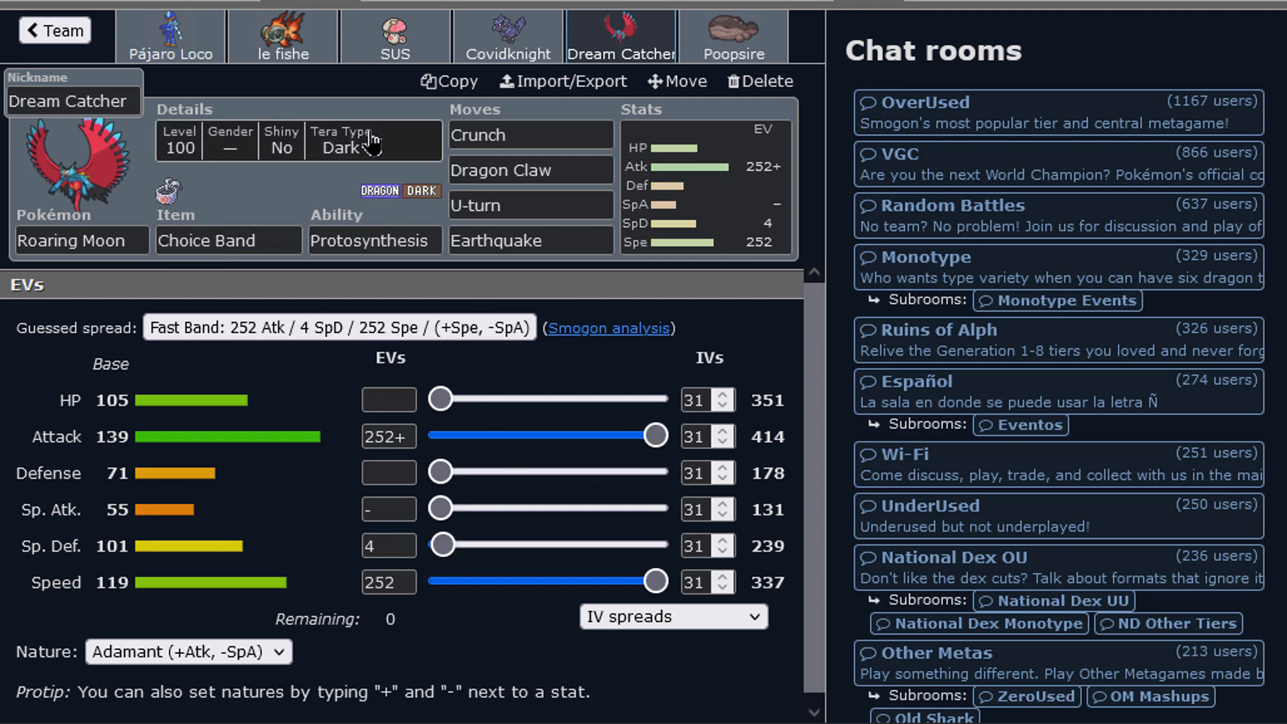
Step: Check the U-turn slot's move choices and flip between the Chi-Yu, Roaring Moon and Amoonguss sets
left_click(530, 135)
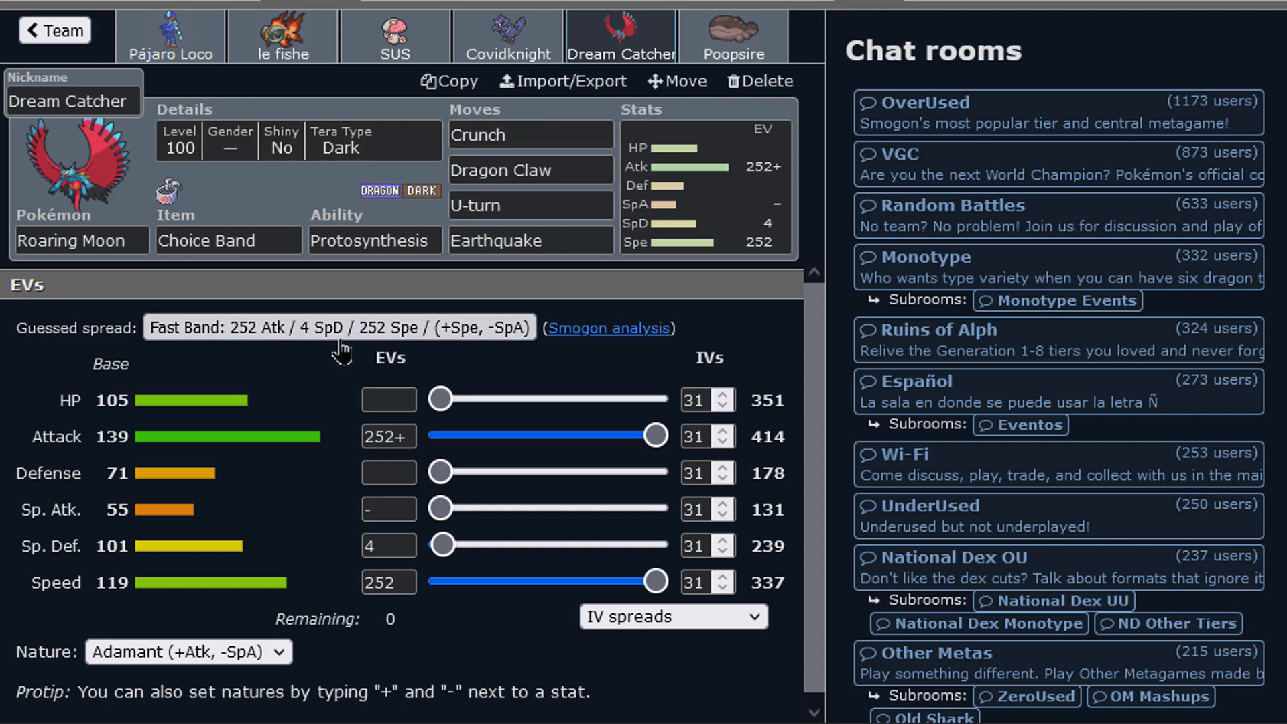
left_click(530, 135)
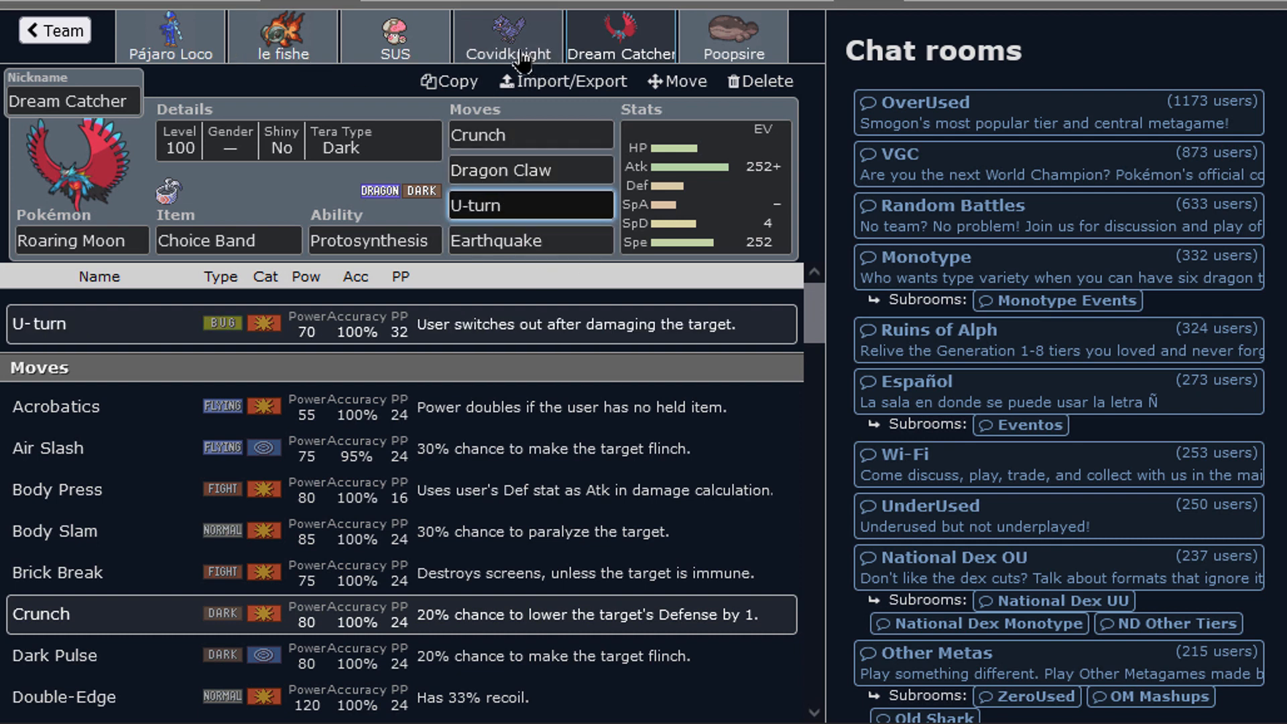
left_click(282, 36)
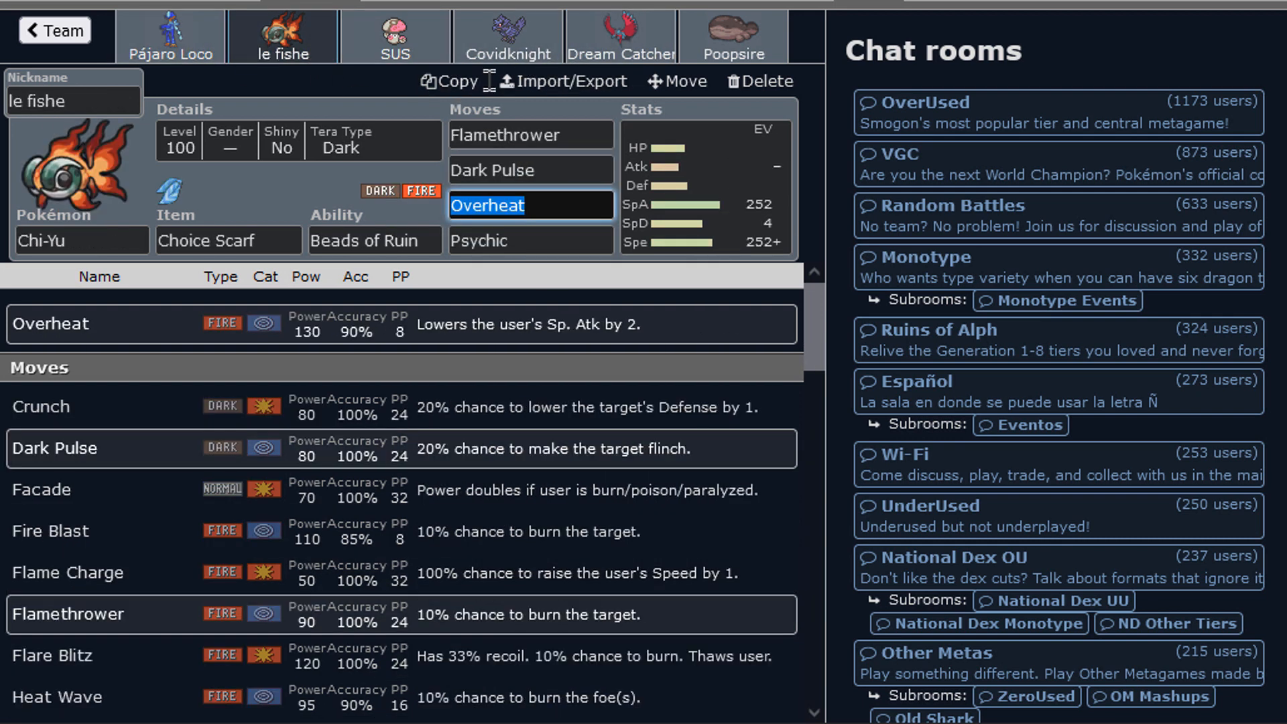
left_click(621, 36)
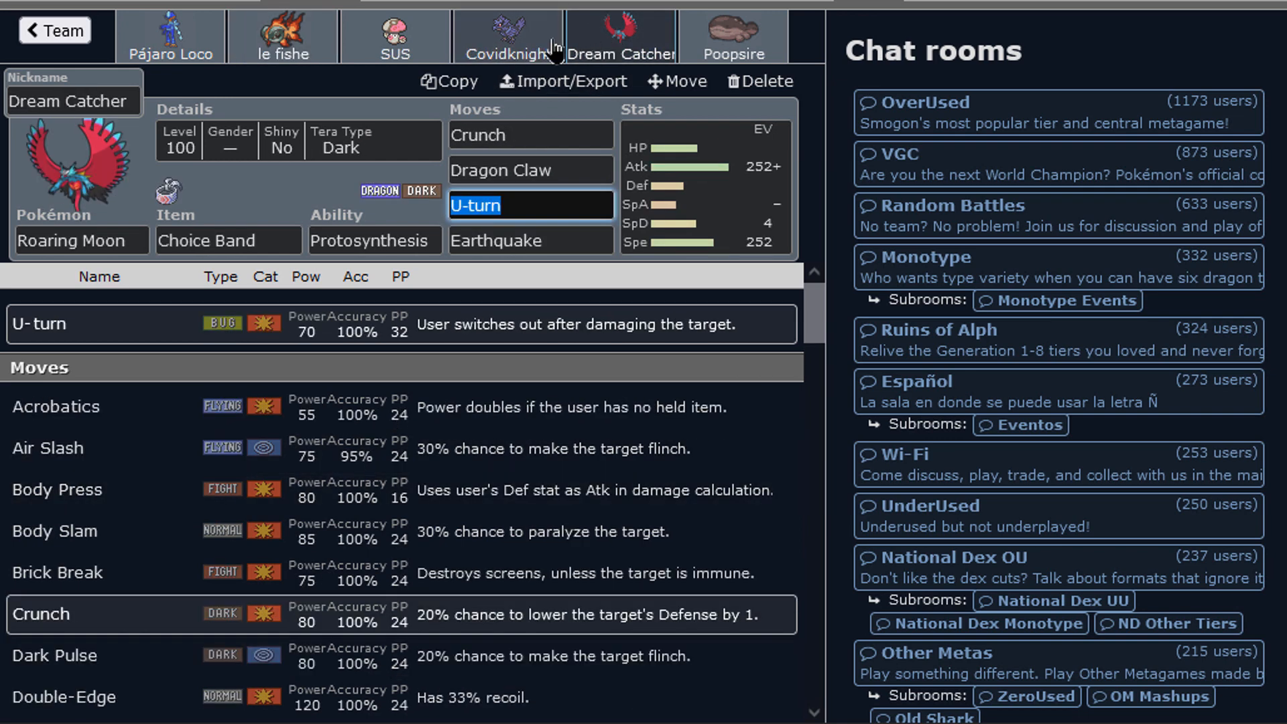
left_click(394, 36)
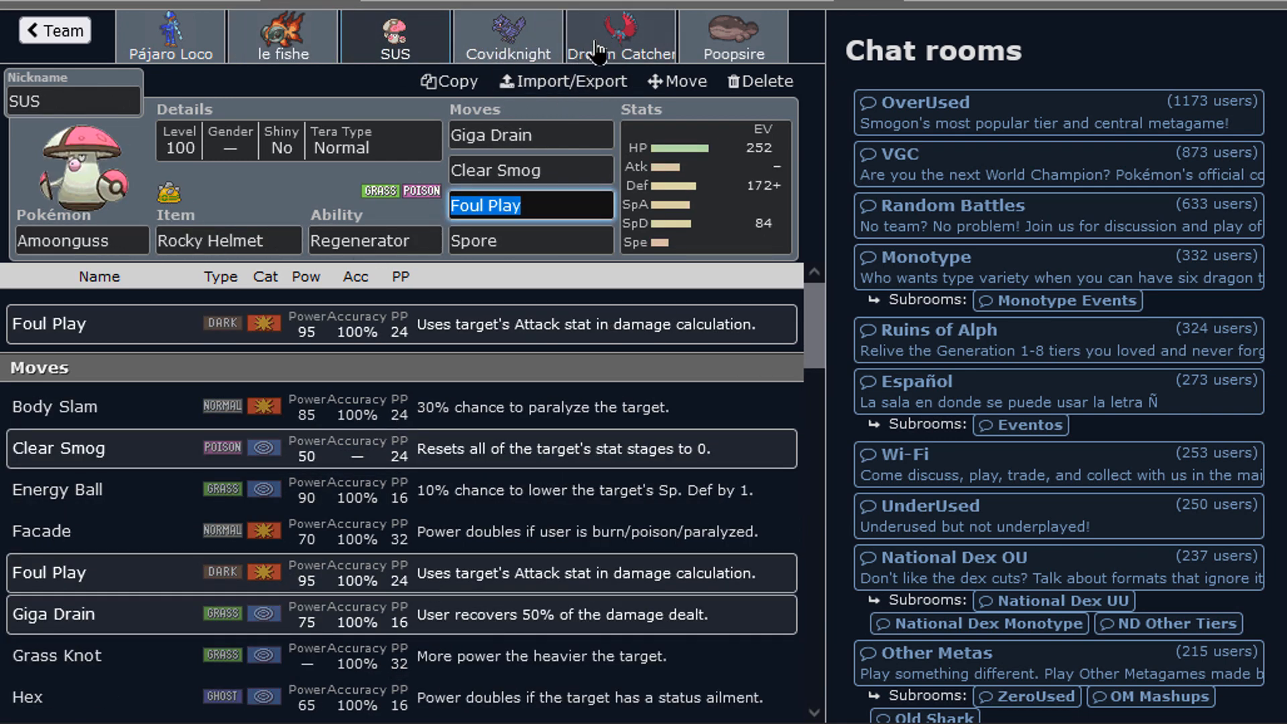
Step: View the Poopsire Clodsire set and leave the teambuilder for the main lobby
left_click(732, 36)
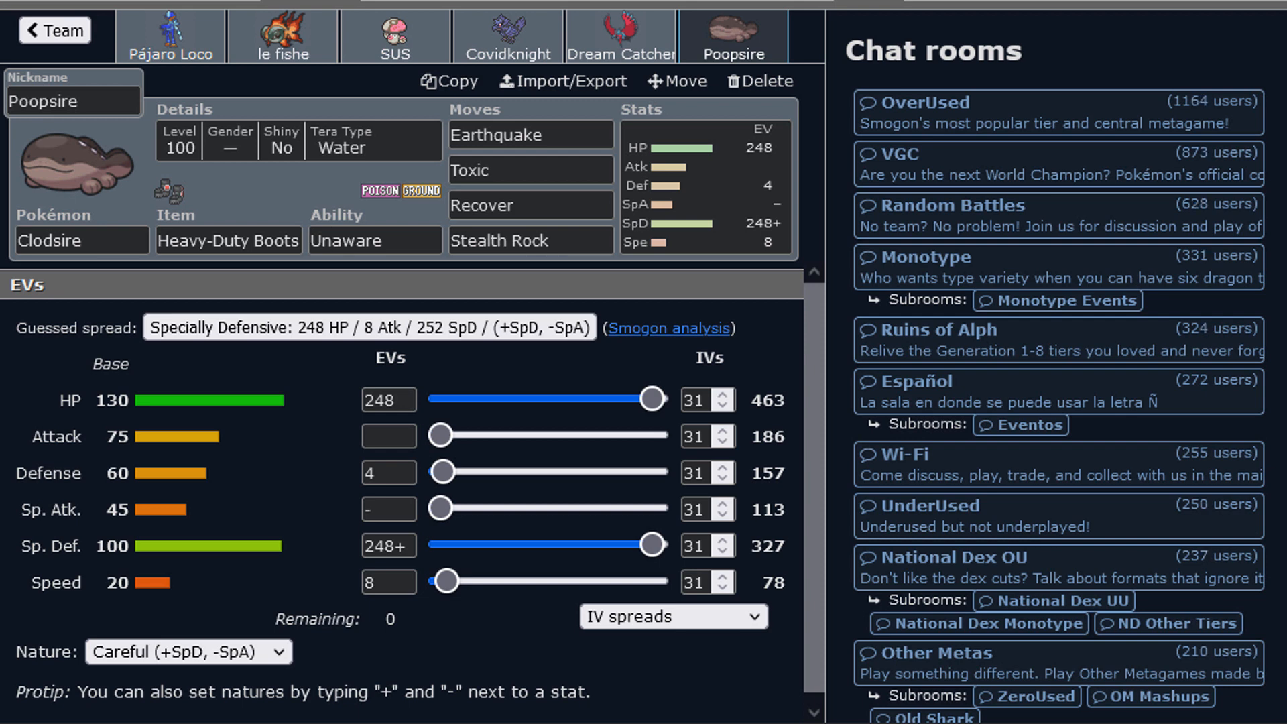
left_click(170, 36)
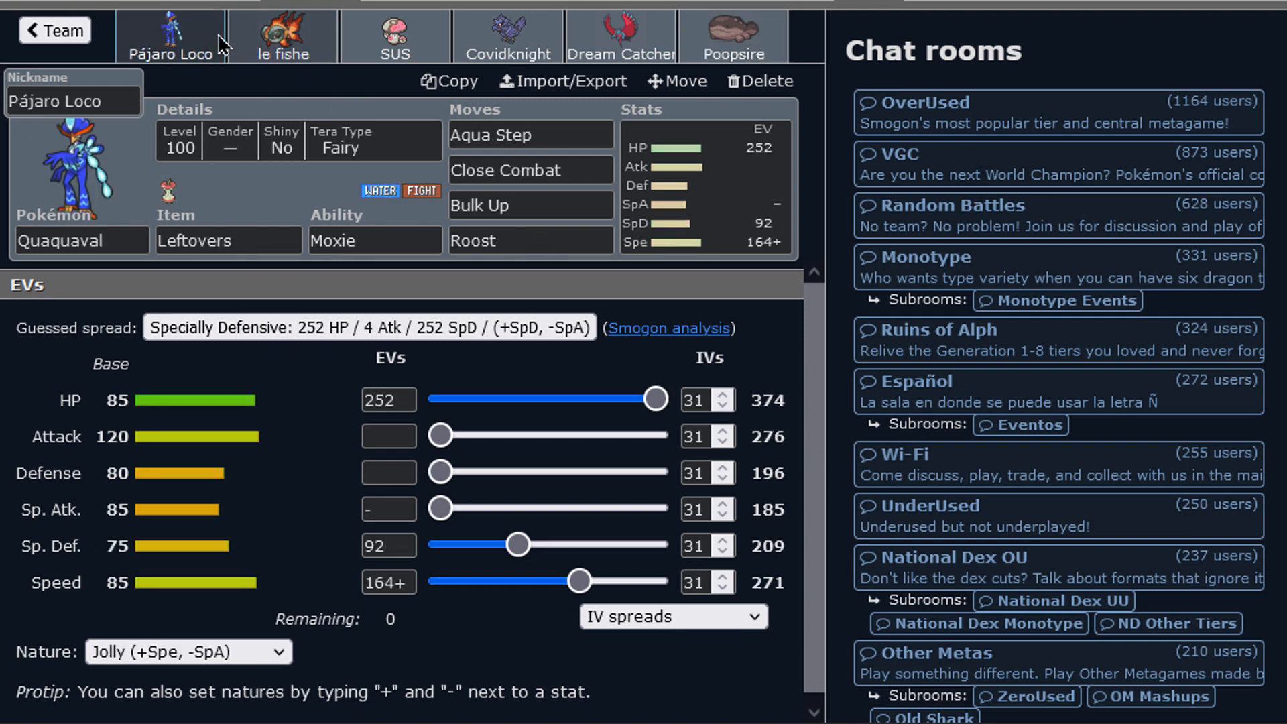
left_click(54, 30)
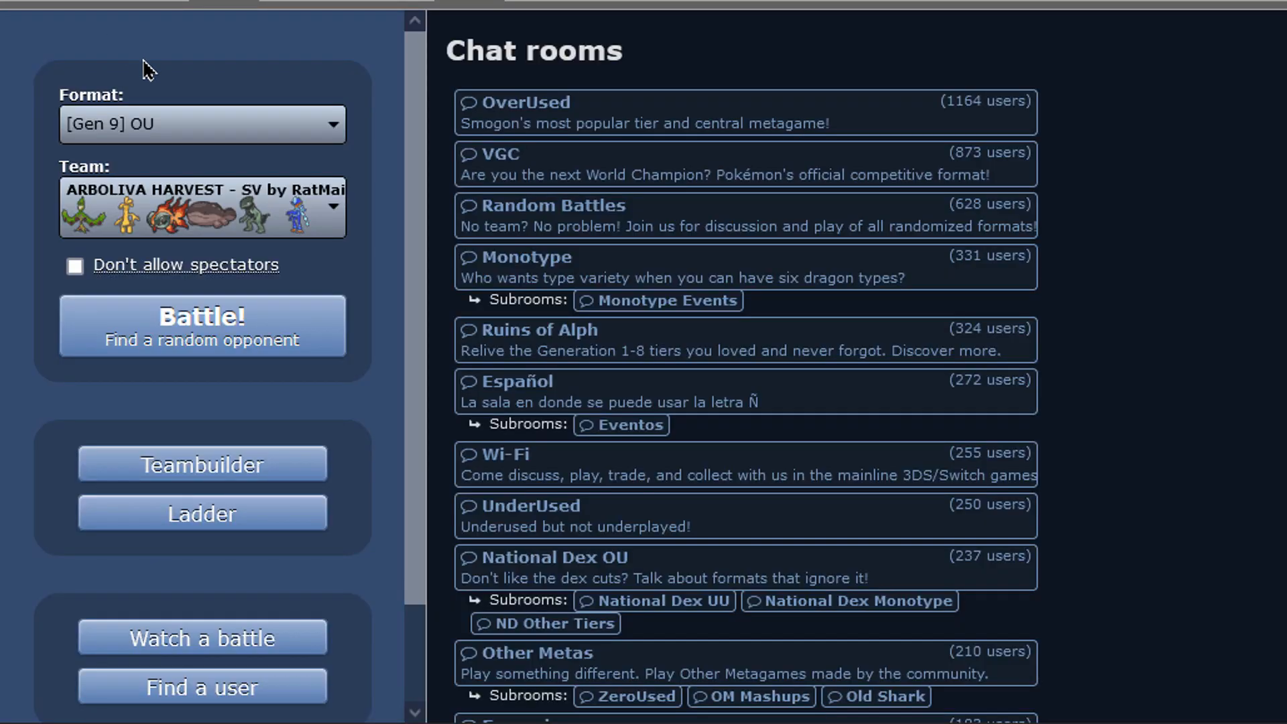
Step: Pick the Bulk Up Quaquaval team, search for a rated Gen 9 OU battle, and say 'glhf'
left_click(201, 207)
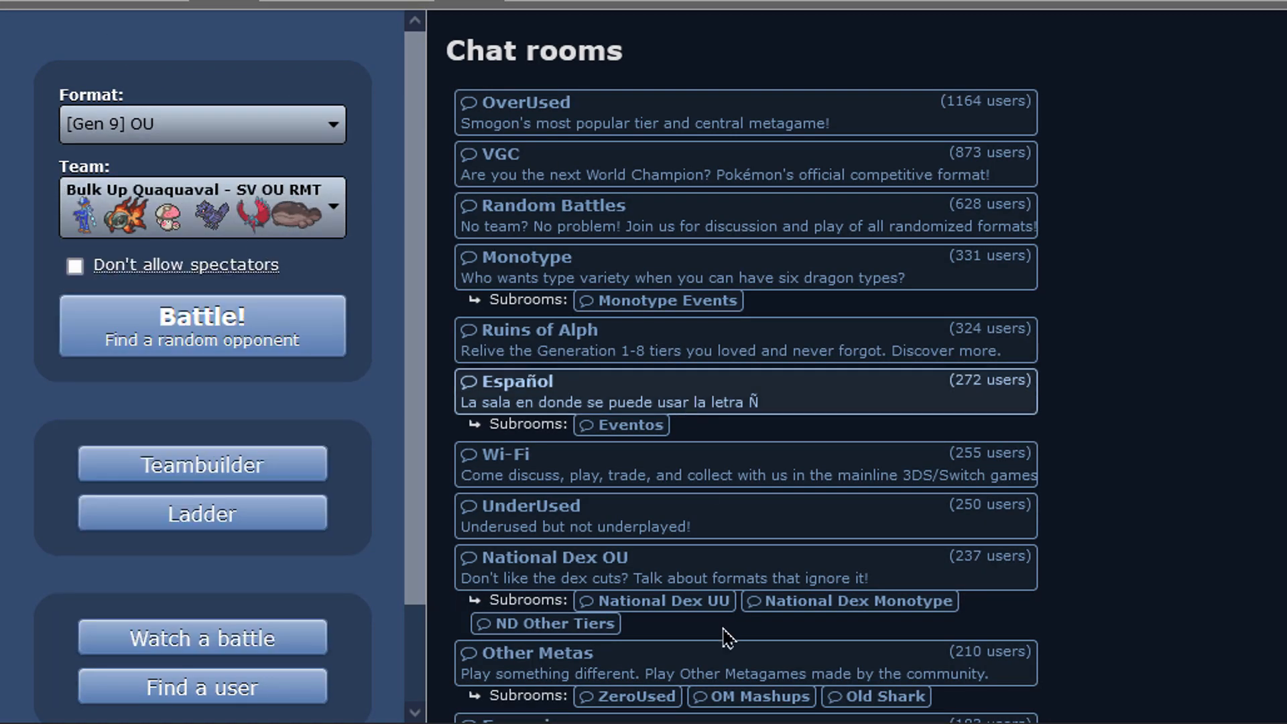
left_click(201, 324)
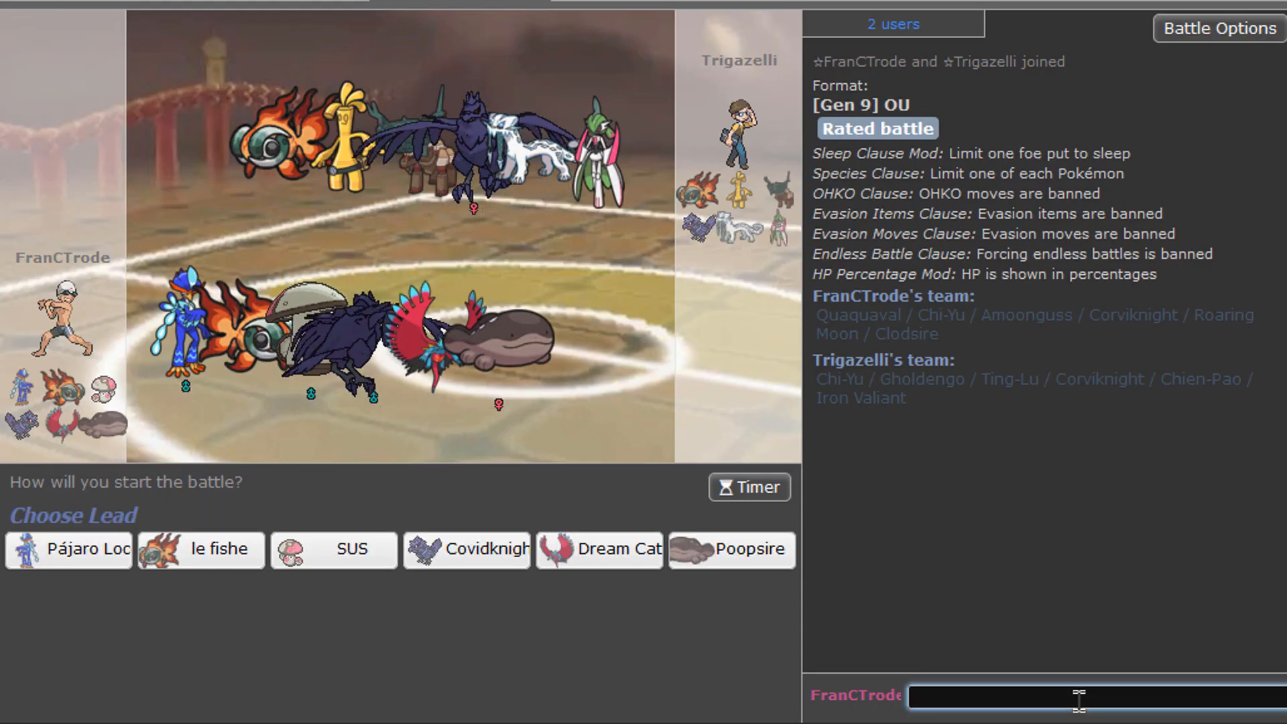
type("glhf")
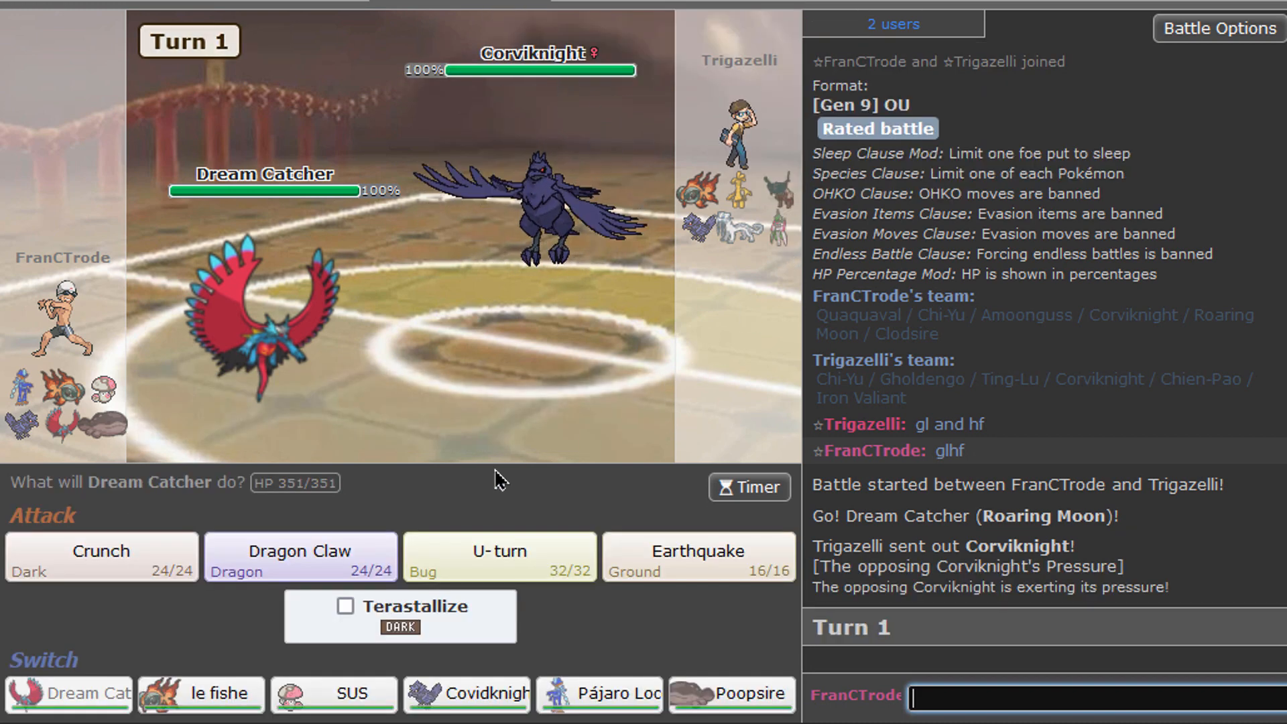
Step: U-turn into Poopsire, then switch to Covidknight and Dream Catcher over turns 1–5
left_click(498, 557)
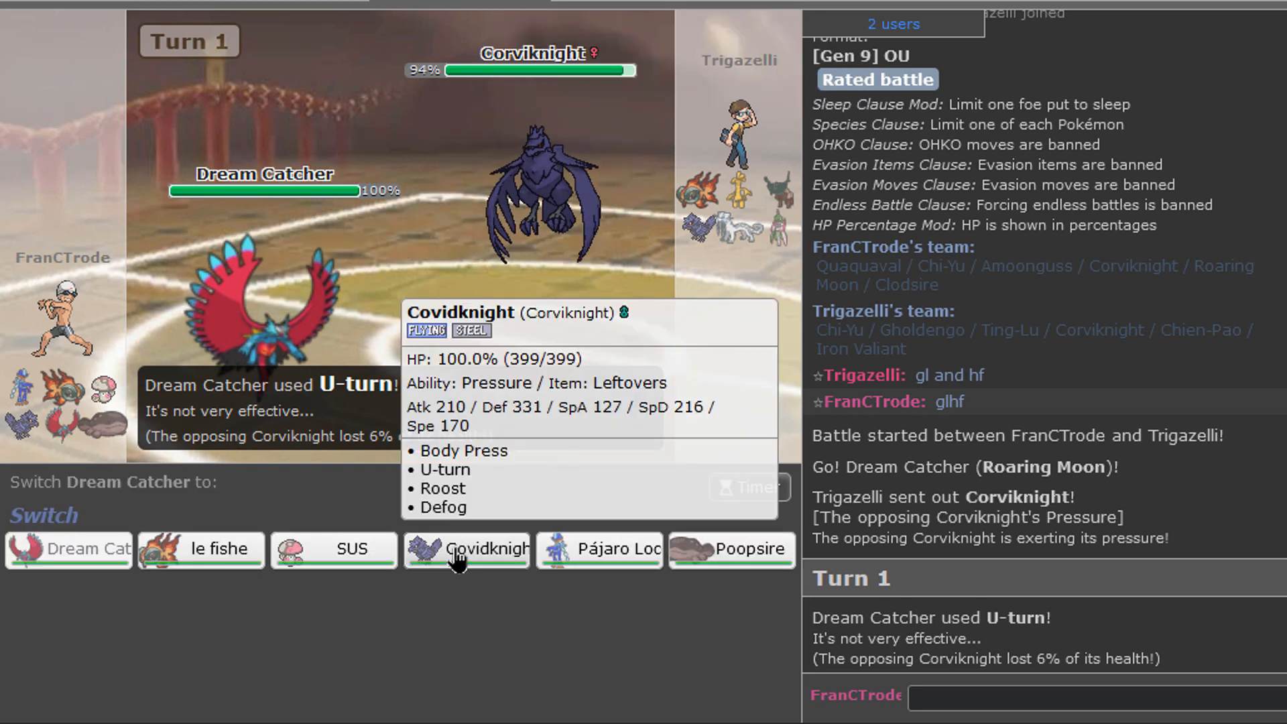
mouse_move(731, 549)
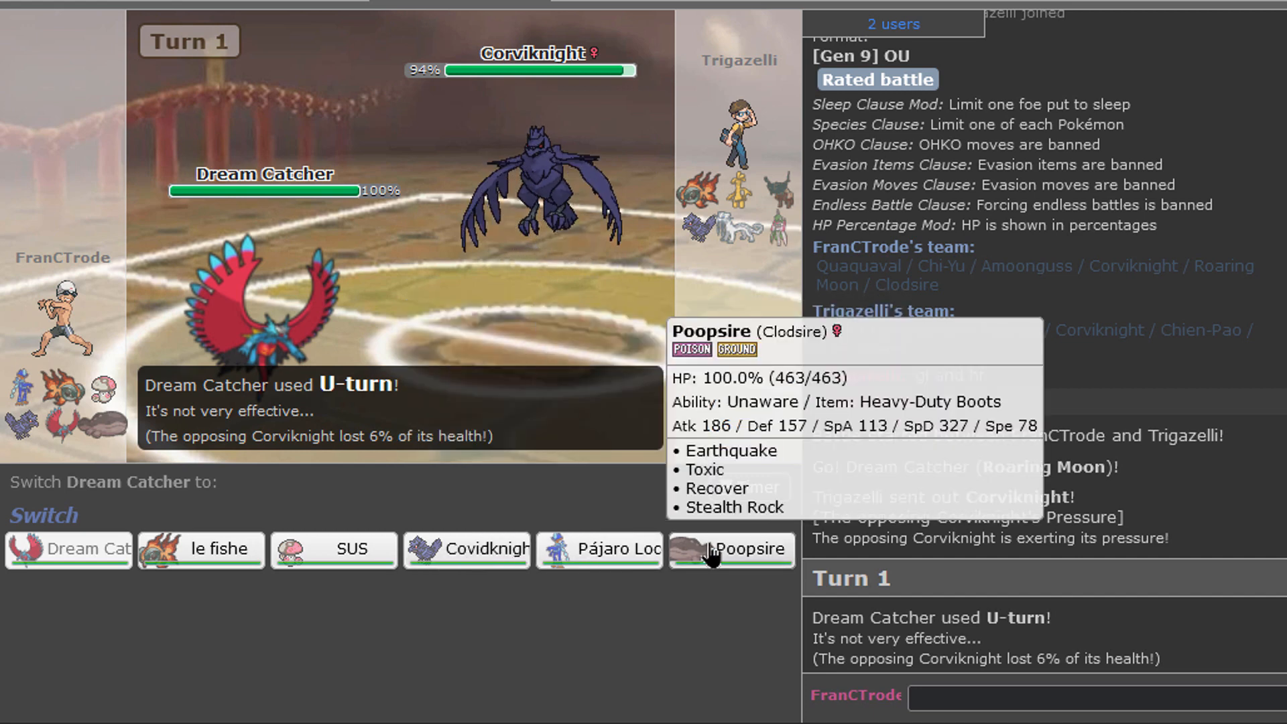
left_click(731, 549)
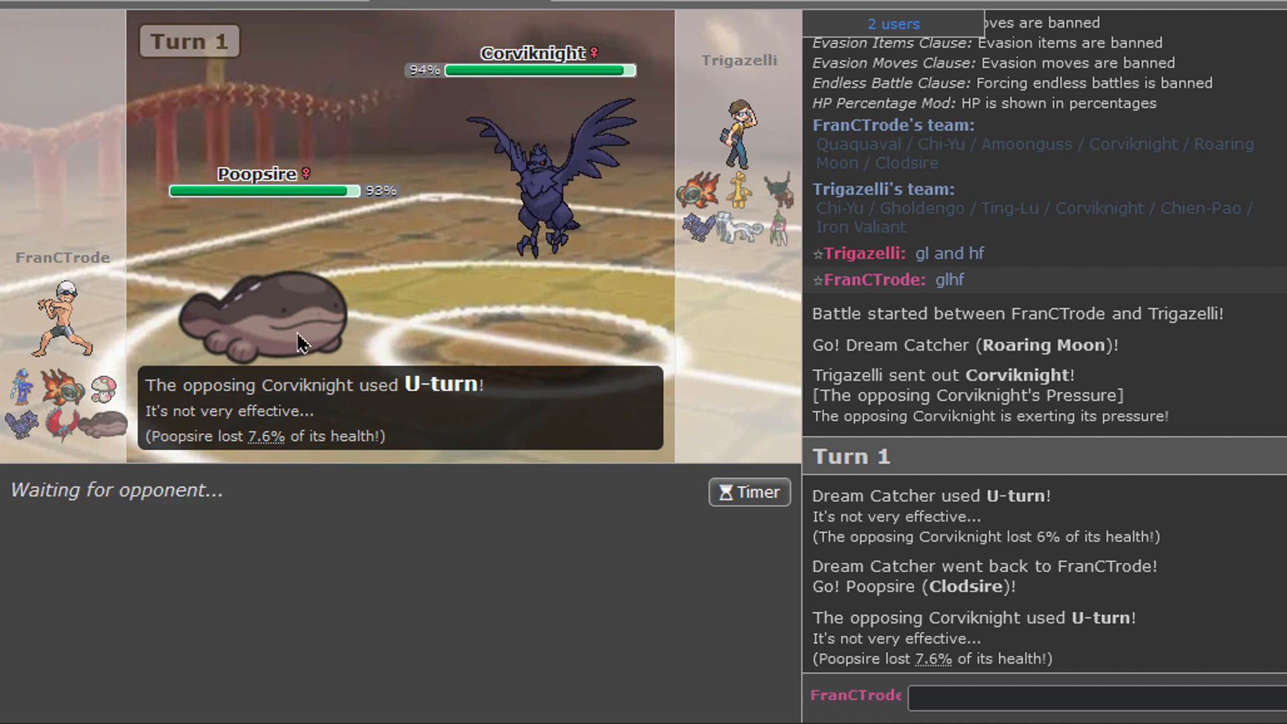
mouse_move(107, 398)
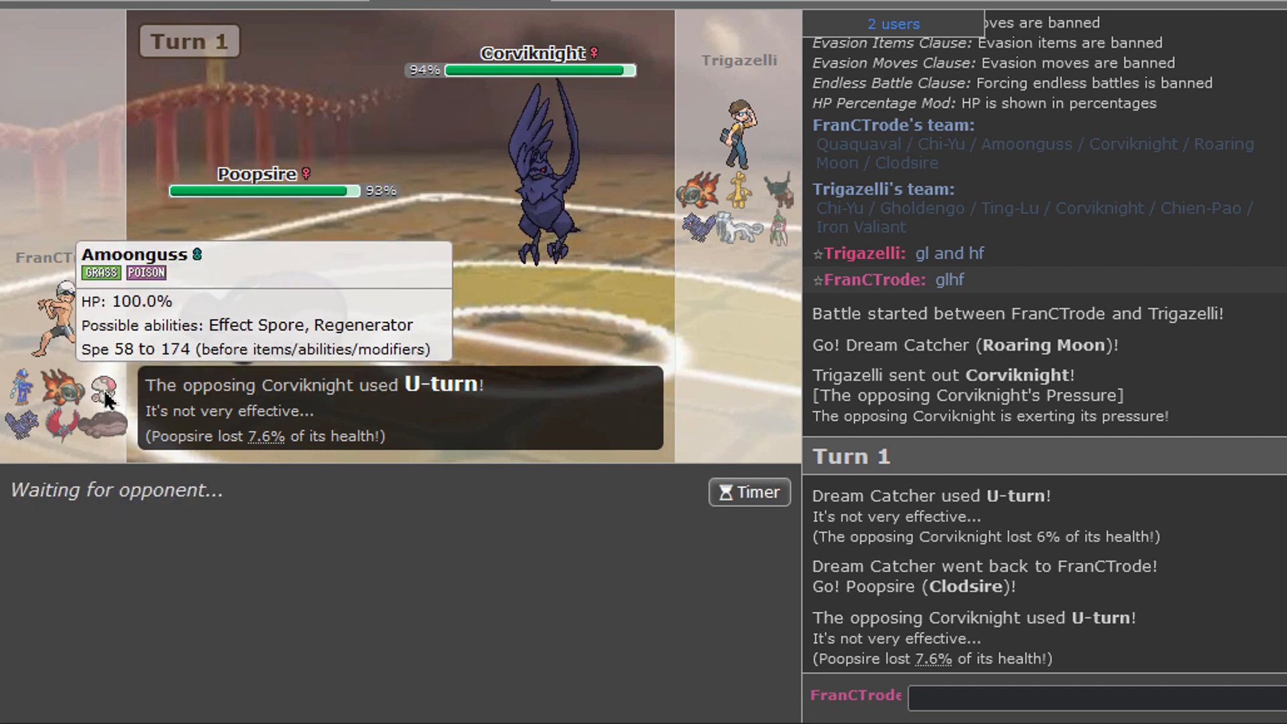
mouse_move(512, 487)
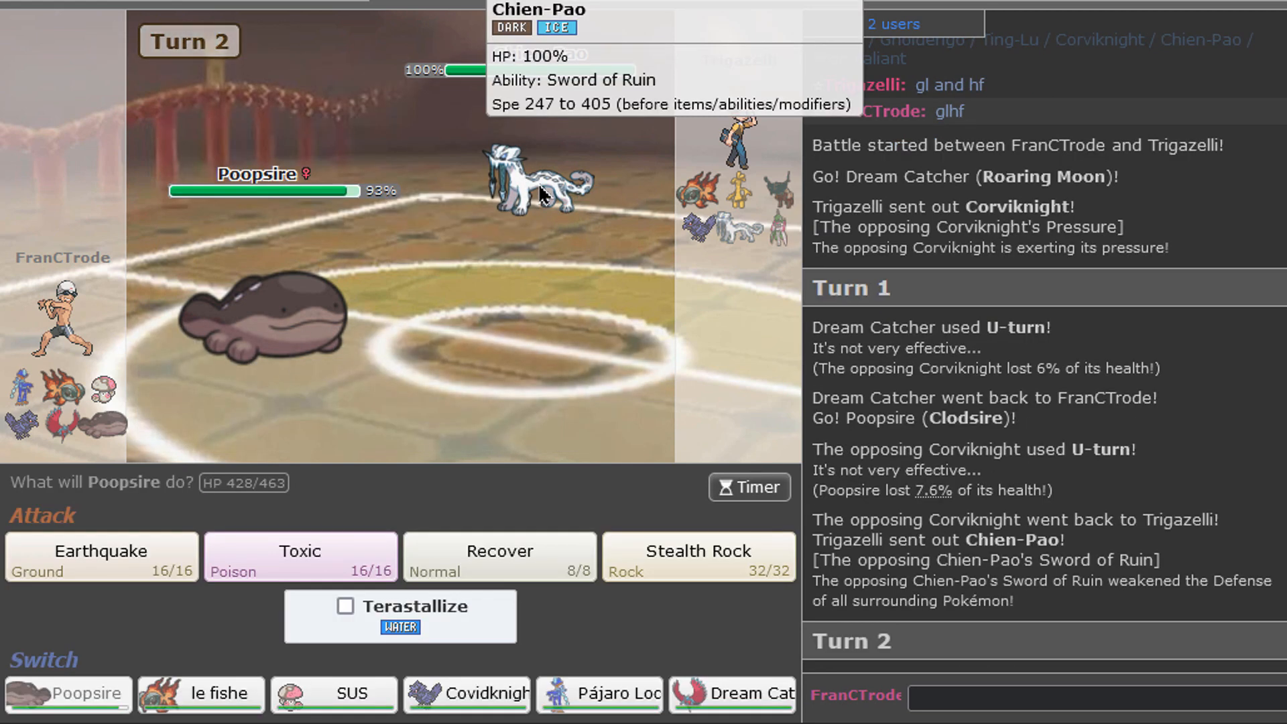
mouse_move(426, 423)
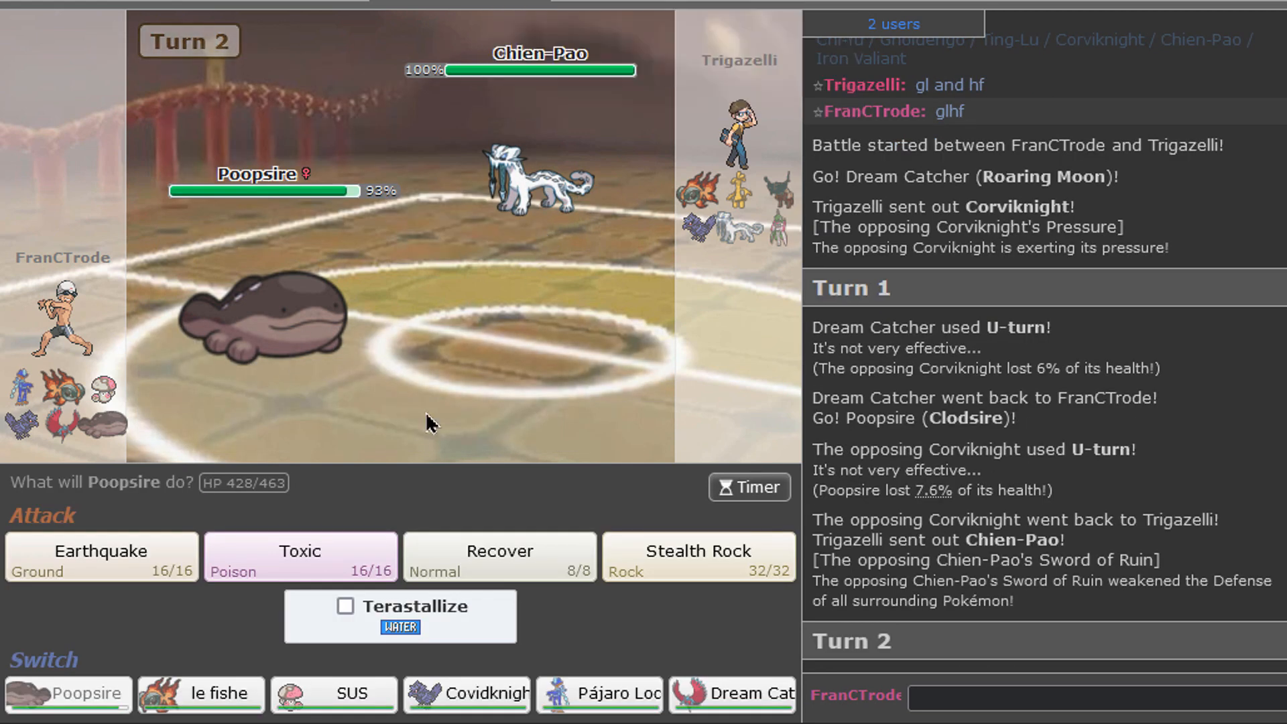
mouse_move(516, 296)
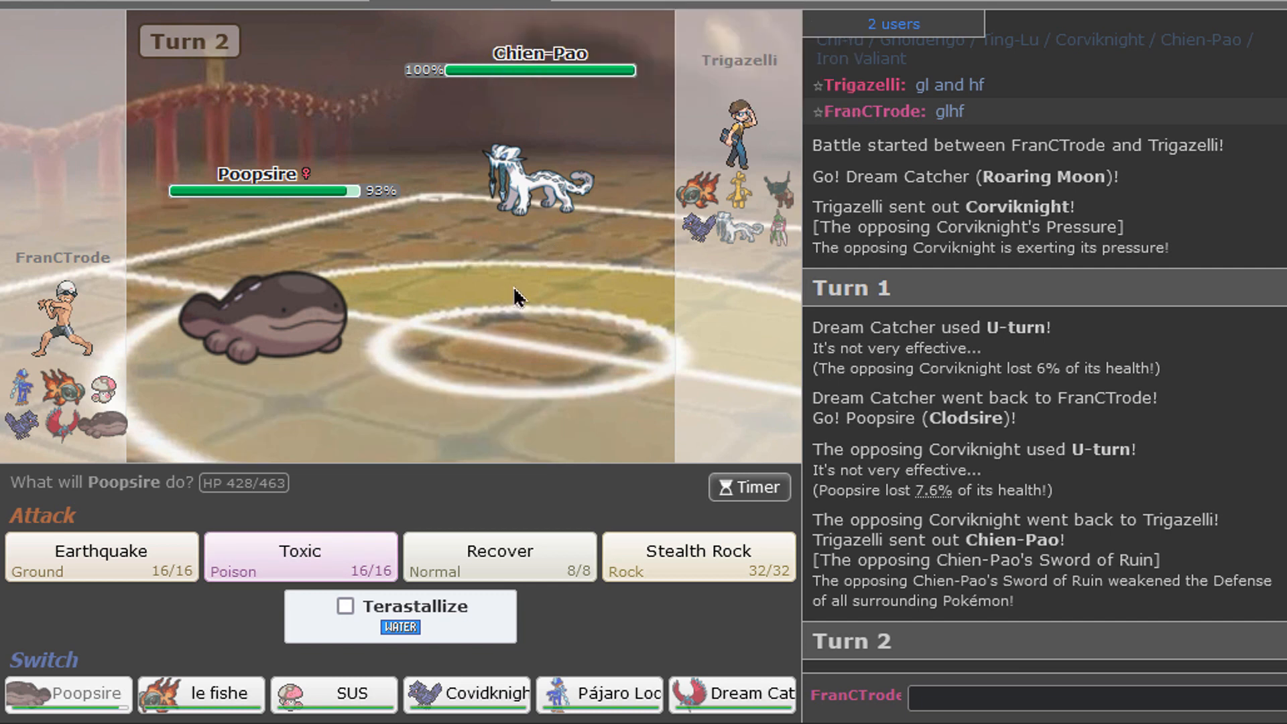
mouse_move(300, 557)
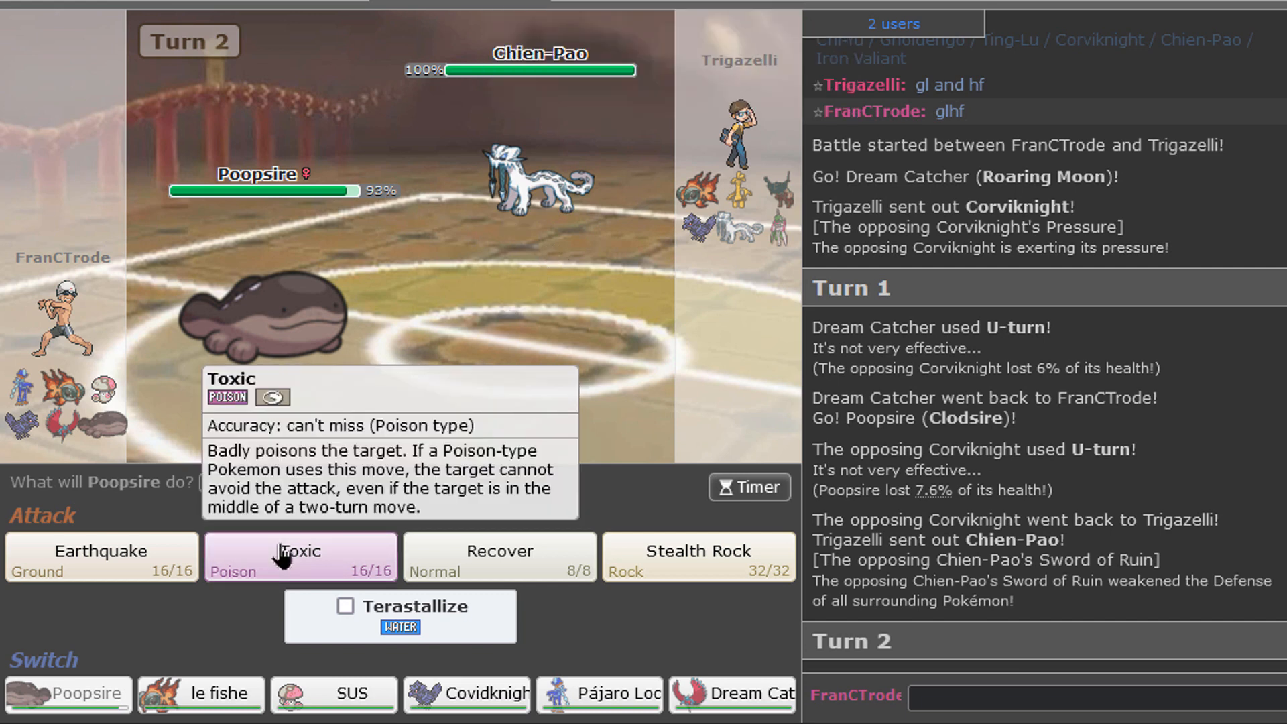
mouse_move(99, 558)
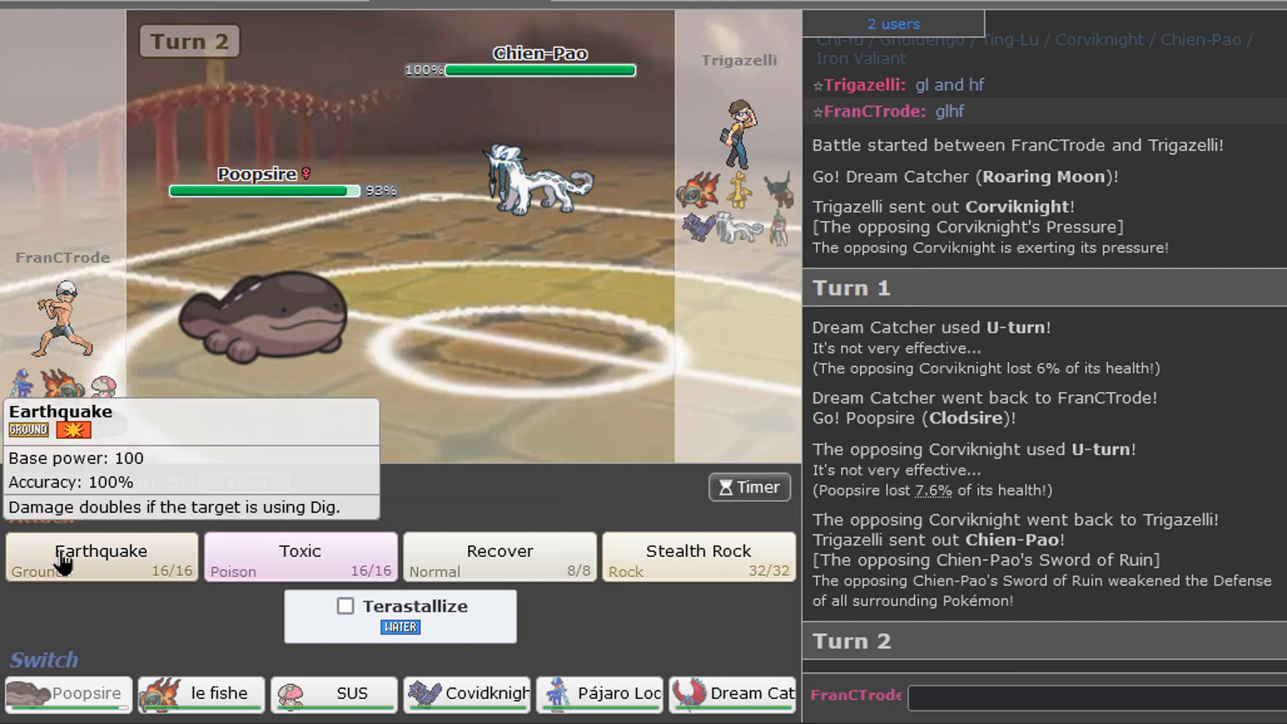
mouse_move(467, 694)
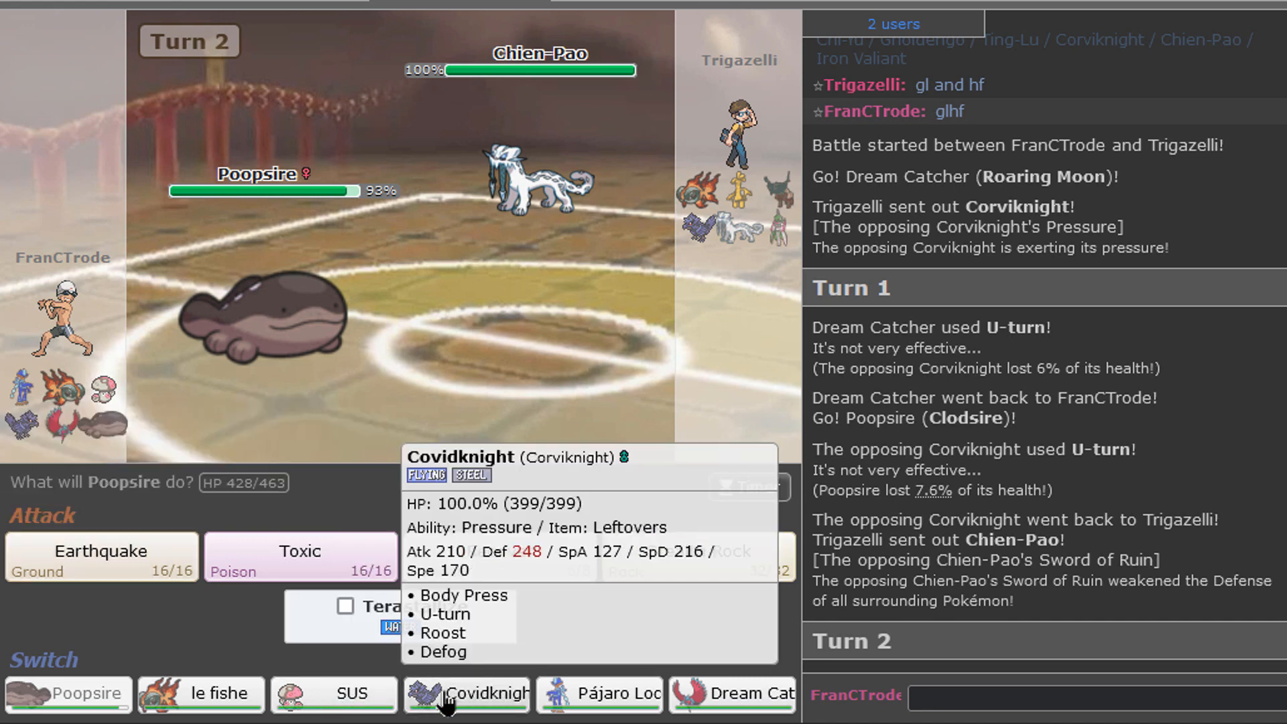
left_click(467, 695)
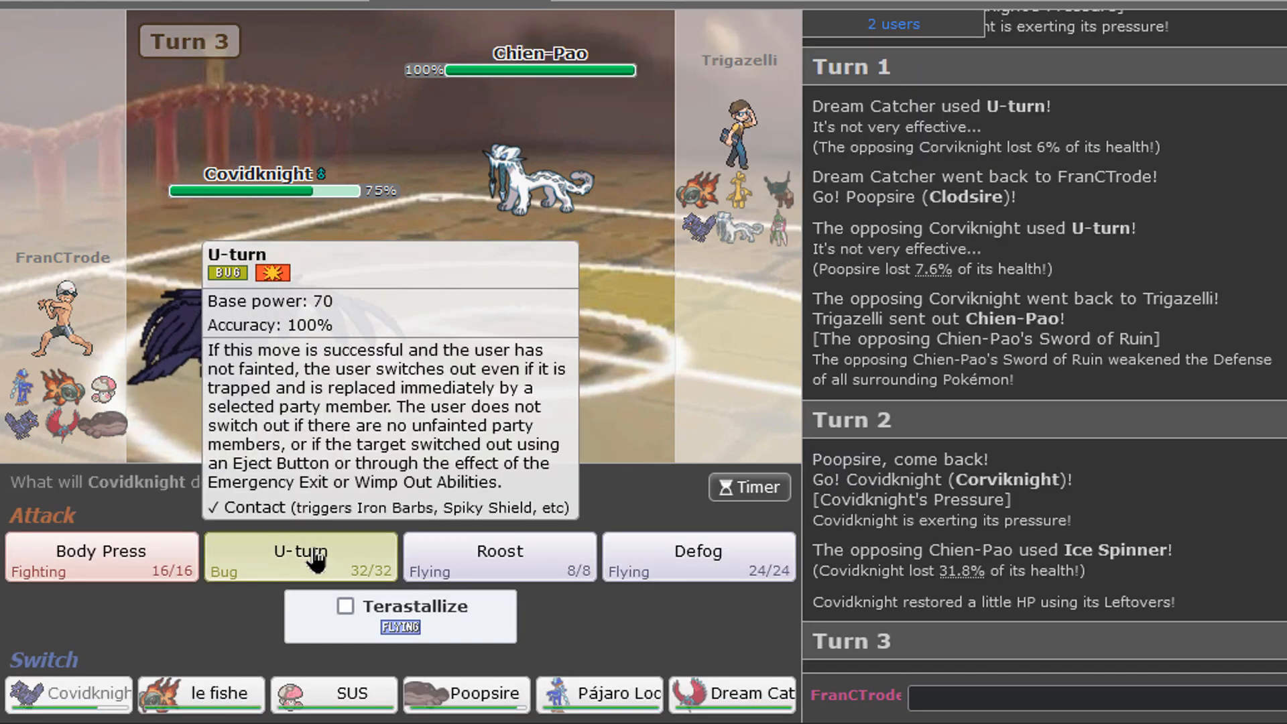
mouse_move(615, 459)
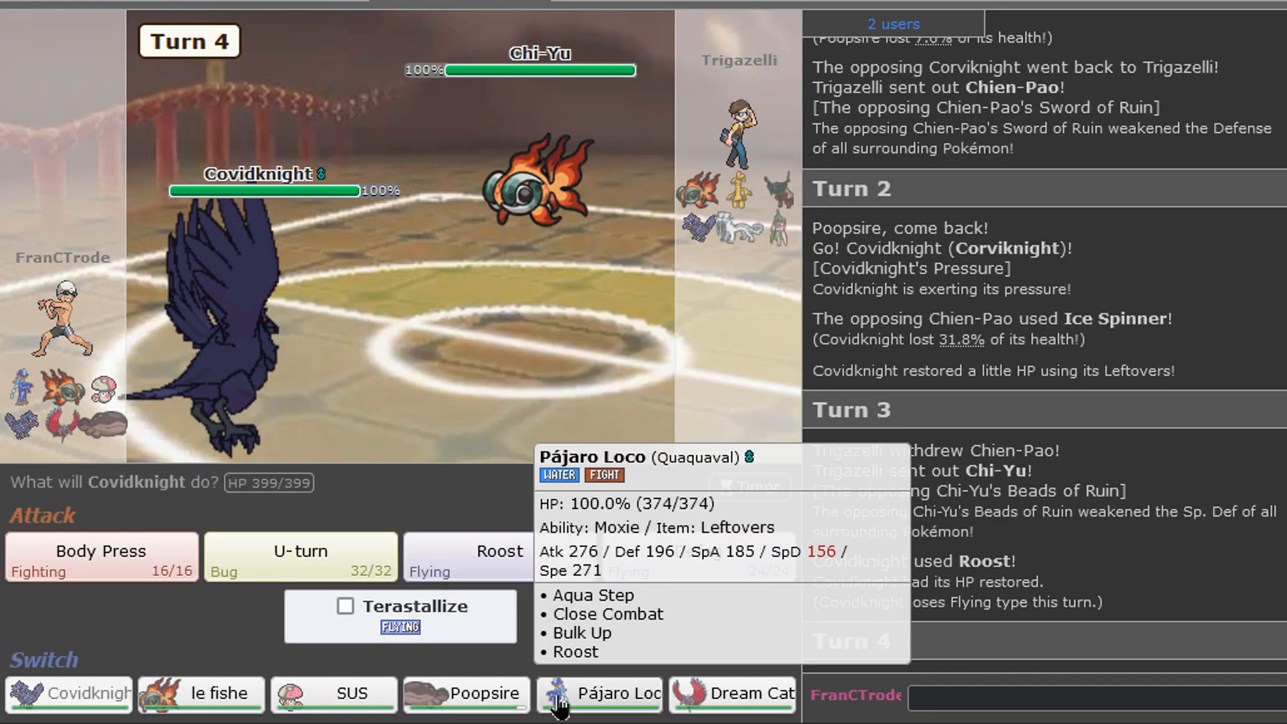
mouse_move(747, 694)
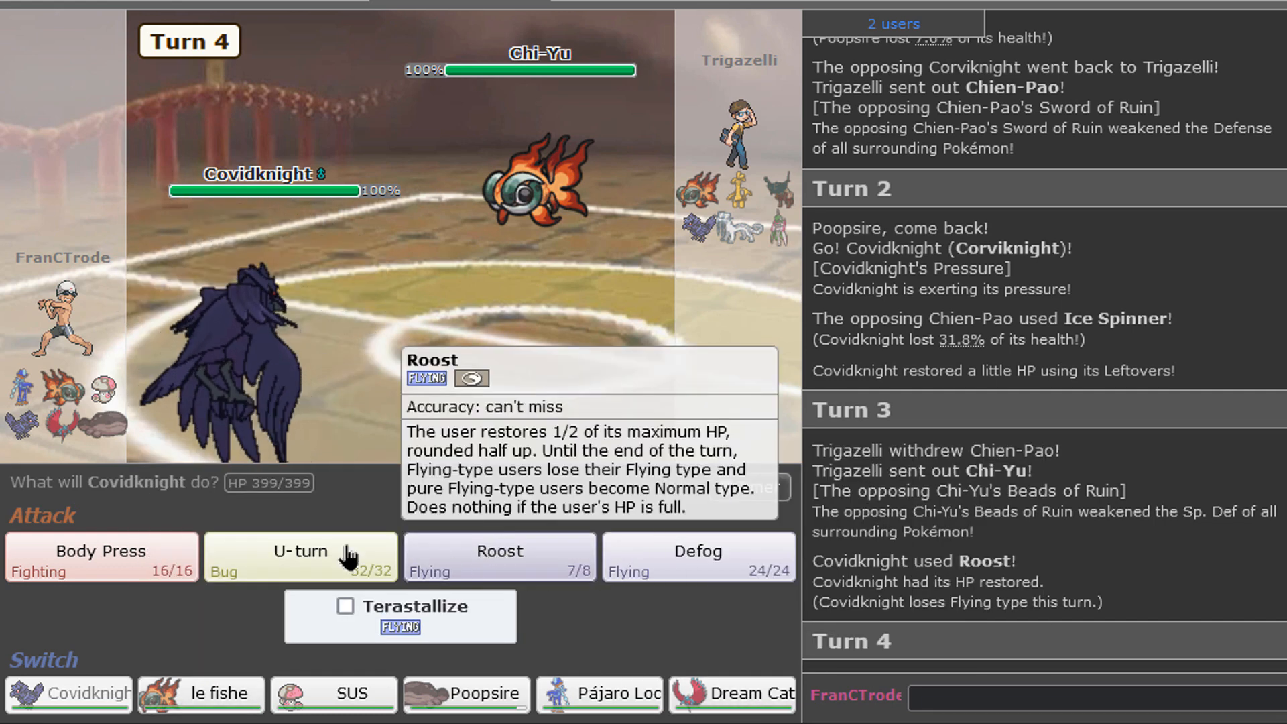
mouse_move(334, 694)
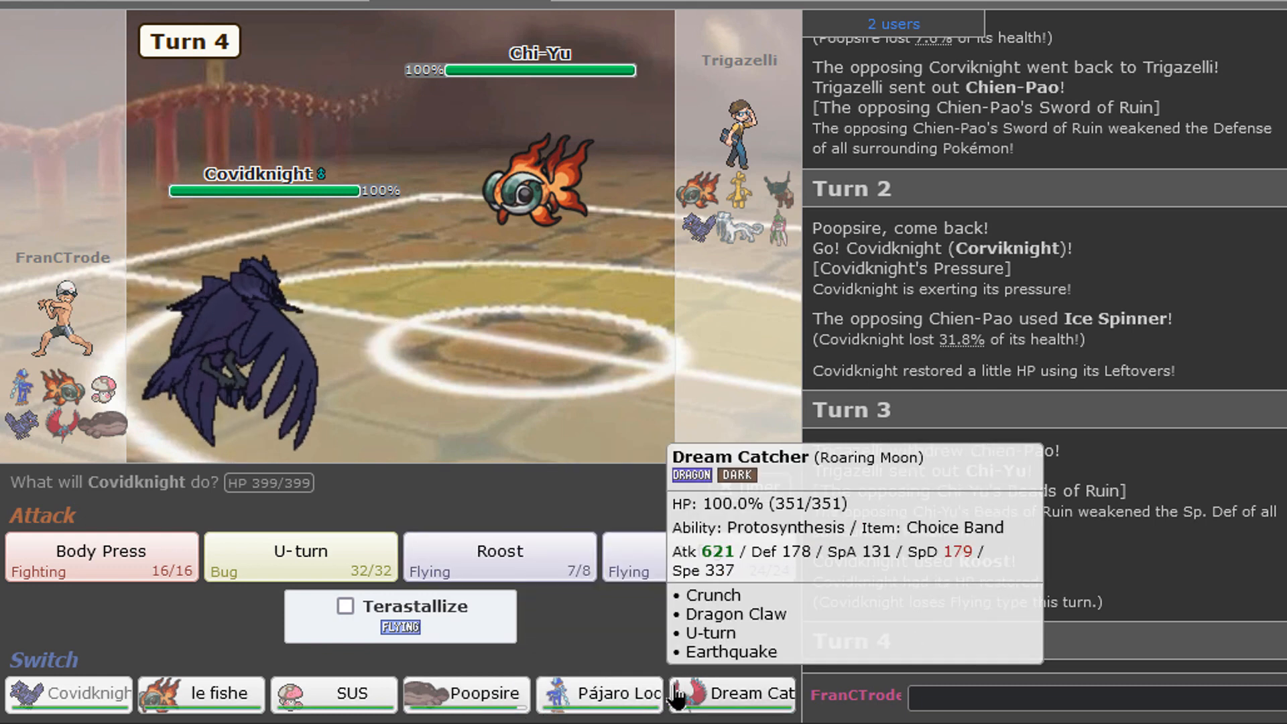
left_click(730, 693)
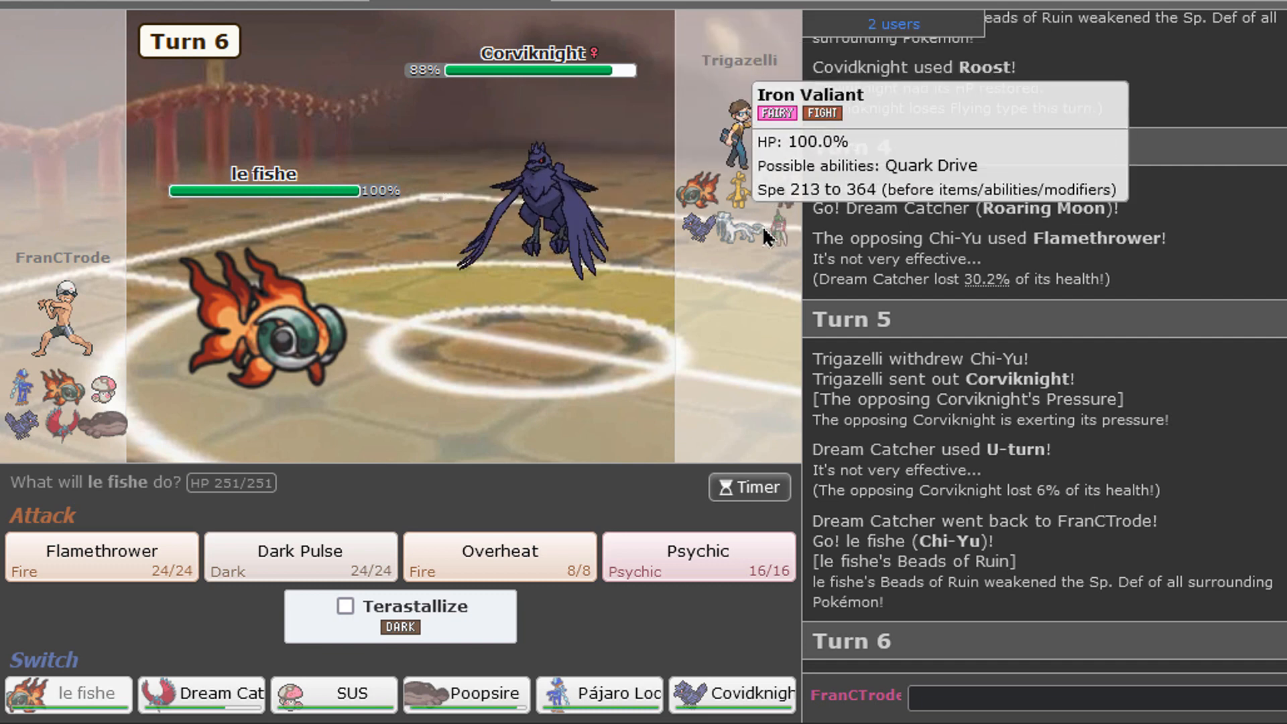
mouse_move(713, 220)
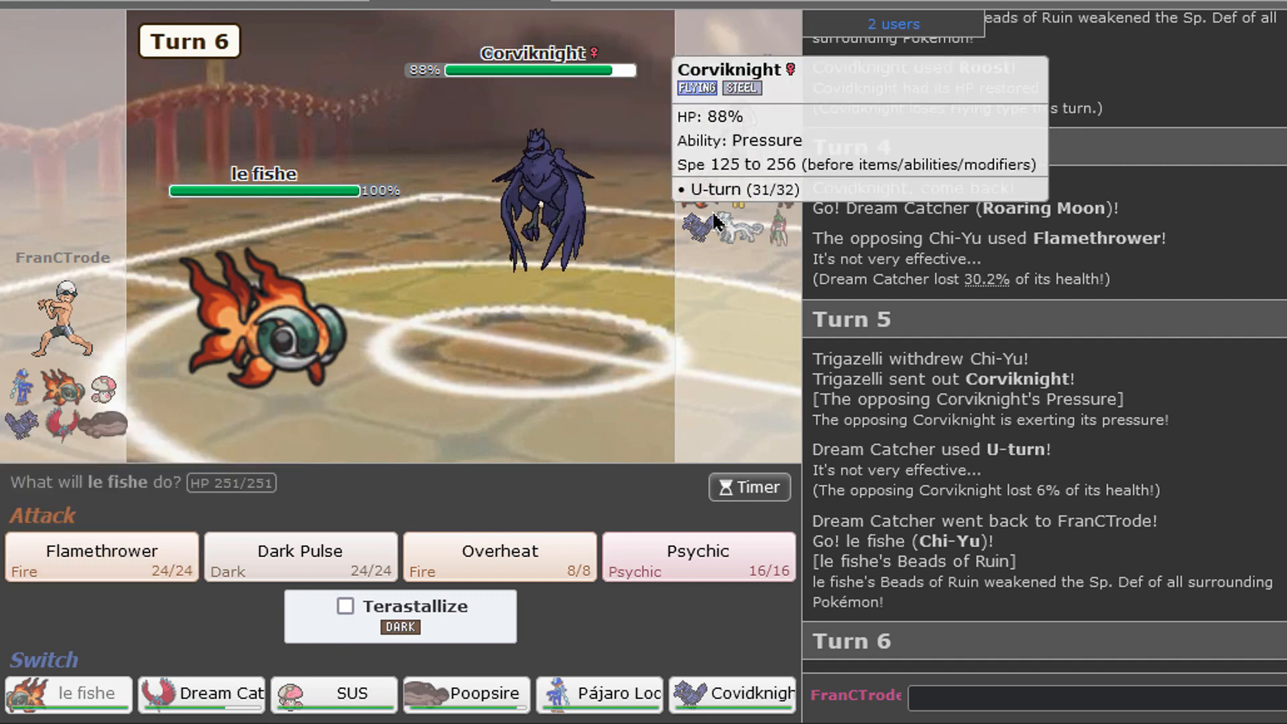
Step: Have le fishe use Flamethrower on turn 6
left_click(100, 556)
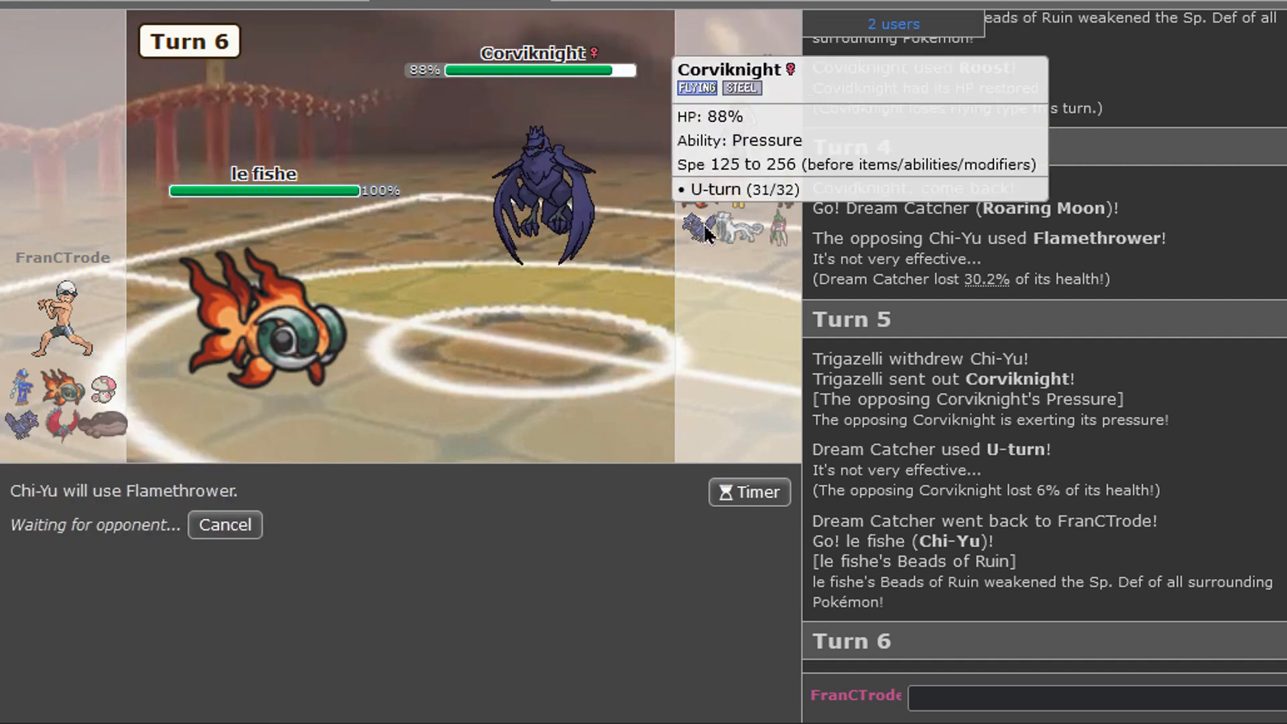
mouse_move(482, 705)
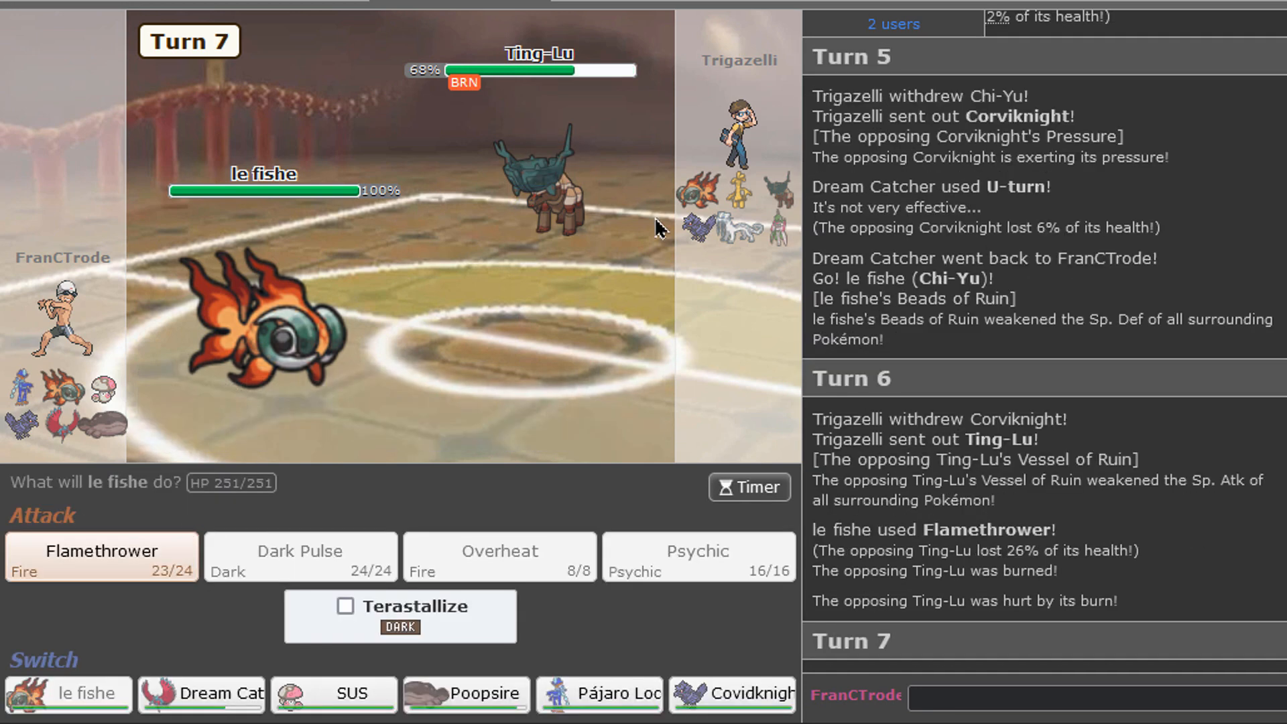
mouse_move(597, 693)
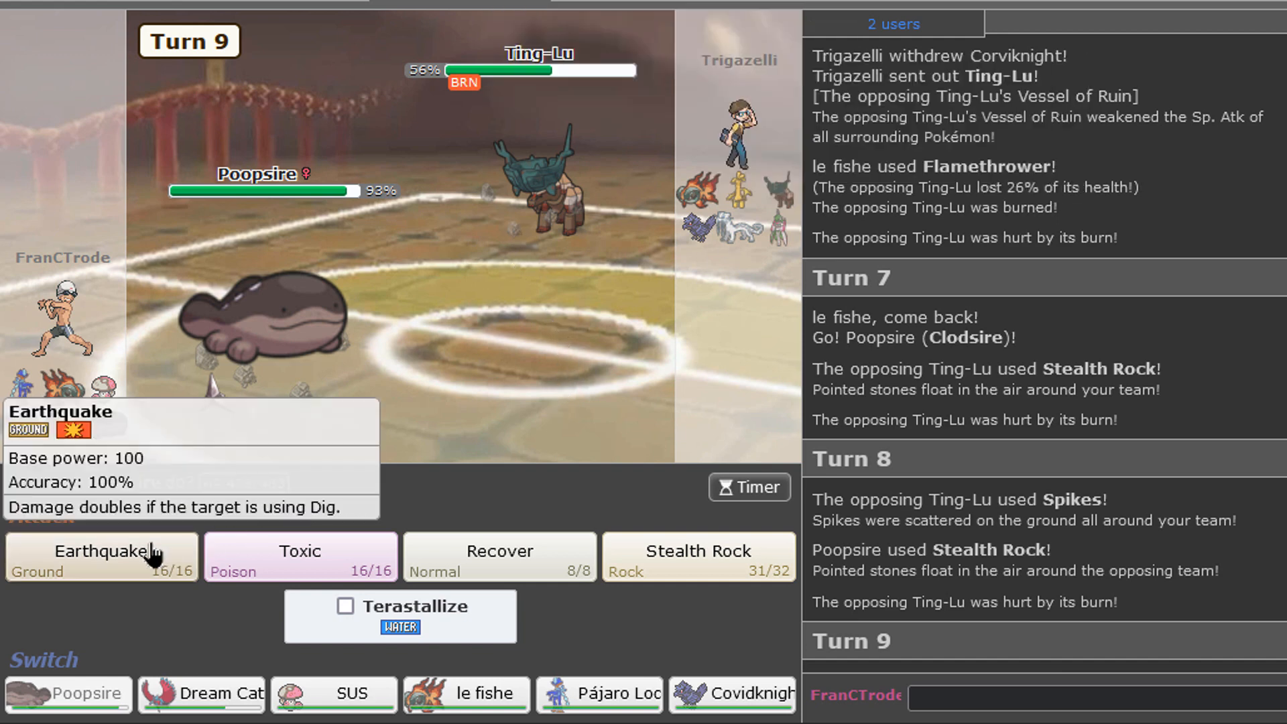
Step: Earthquake Ting-Lu until it faints, skipping animations, then Earthquake Iron Valiant
left_click(100, 555)
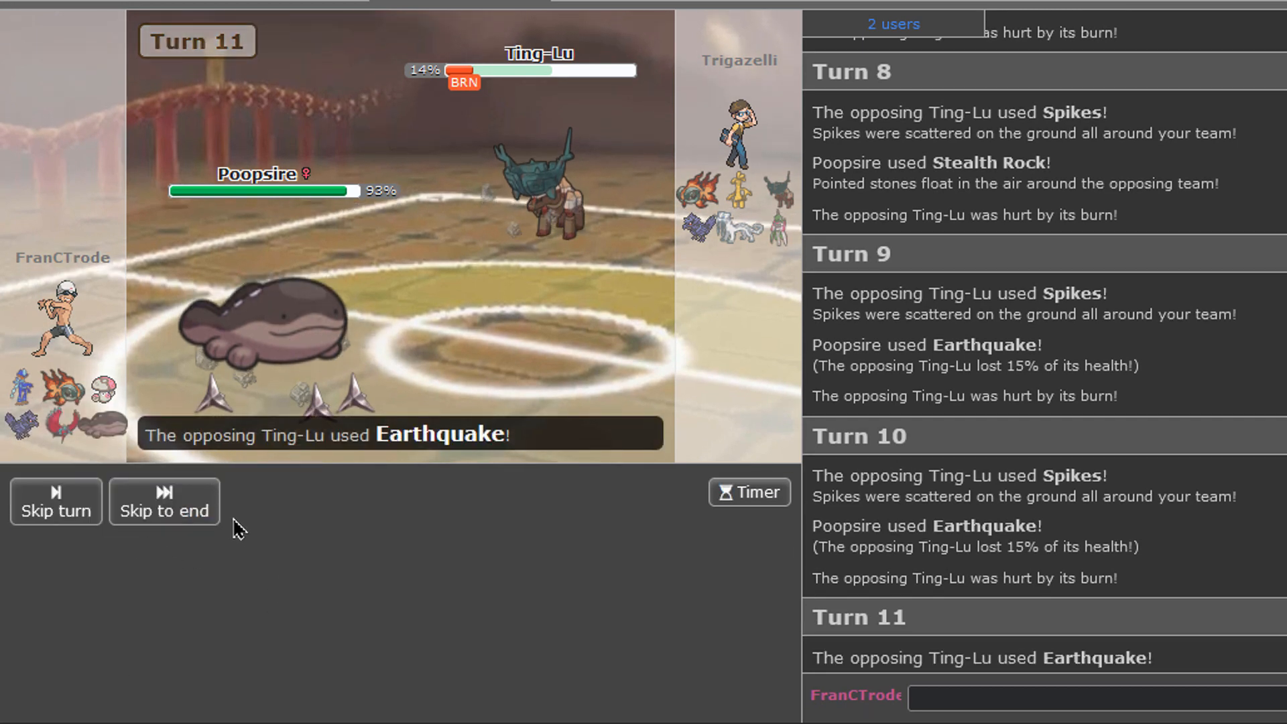
left_click(164, 501)
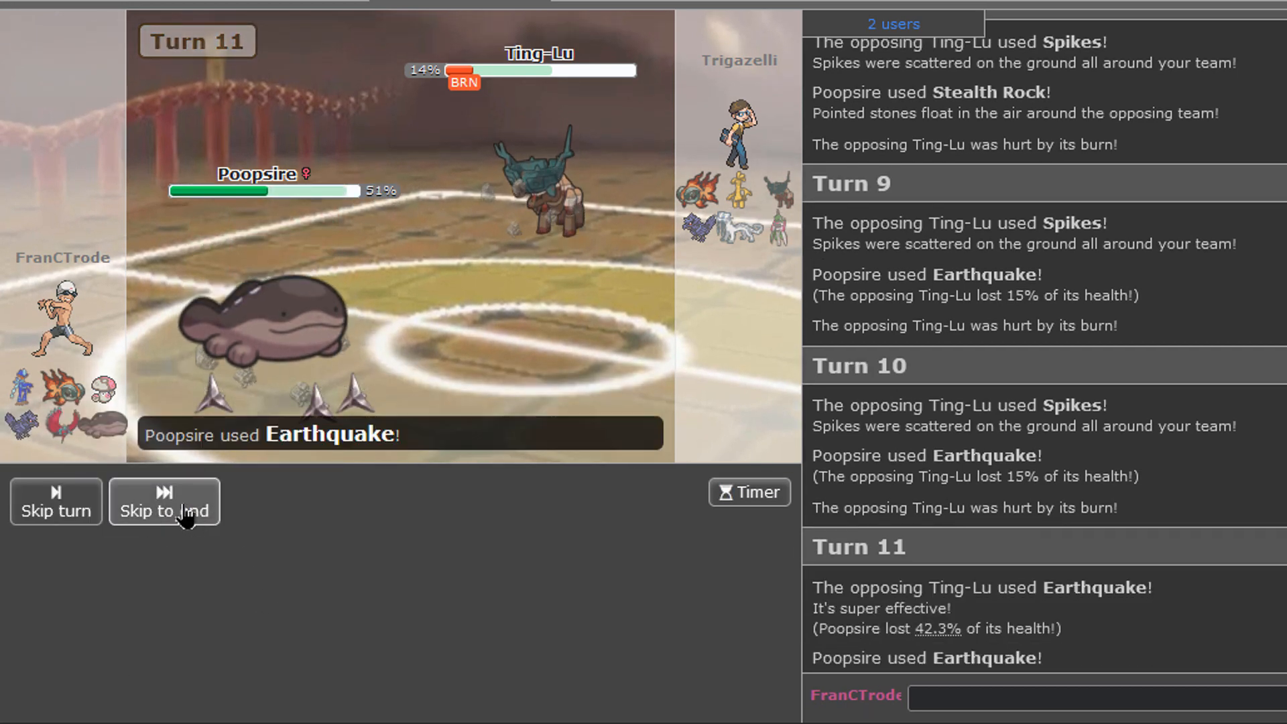
left_click(164, 501)
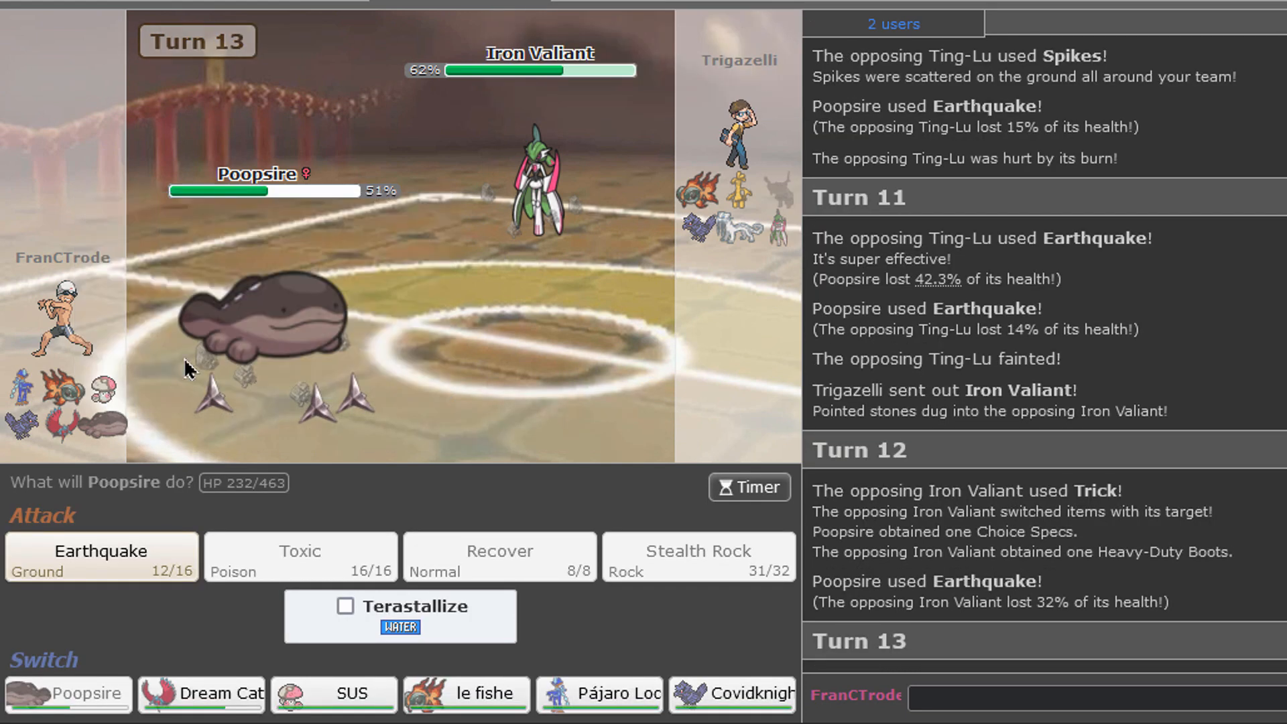
mouse_move(189, 538)
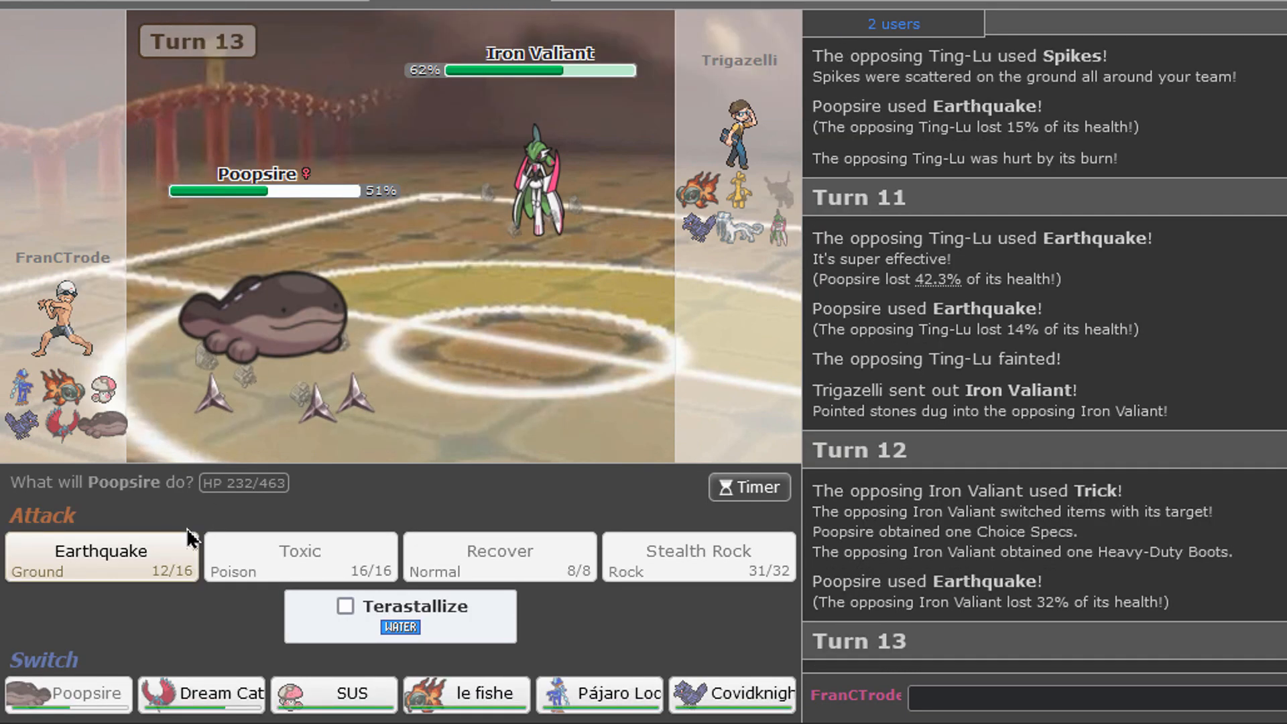
left_click(100, 556)
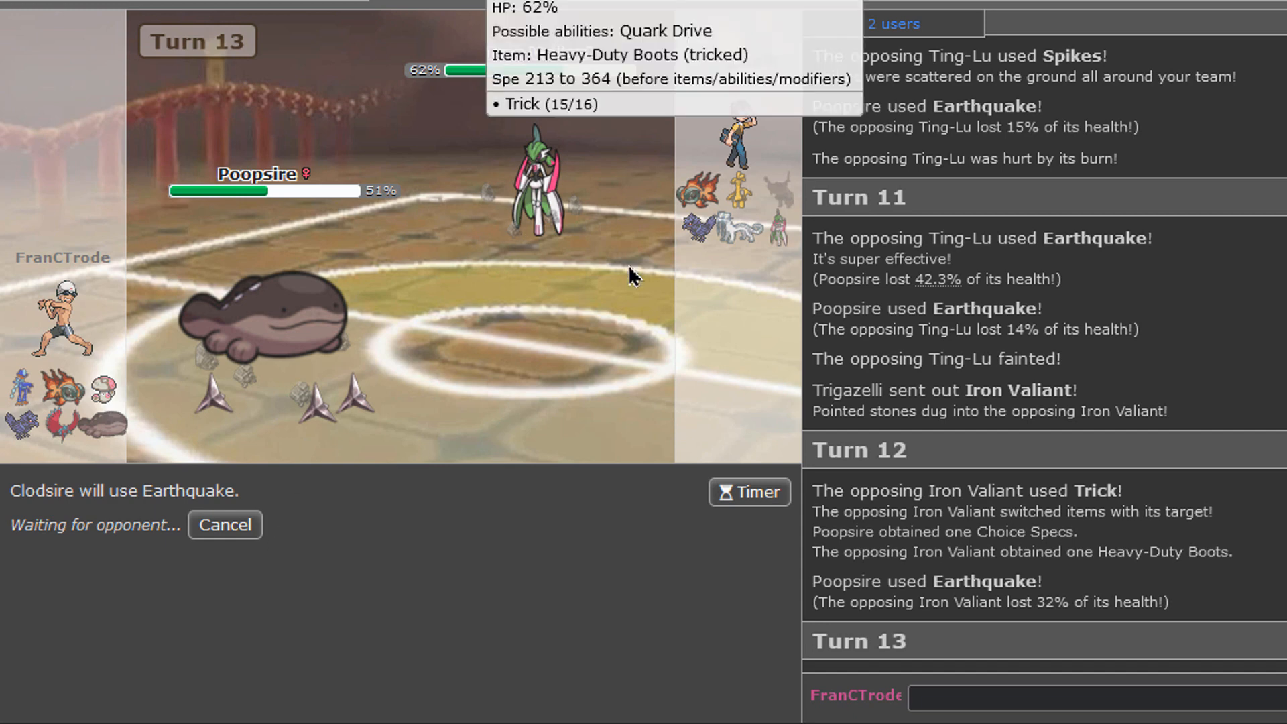
mouse_move(577, 217)
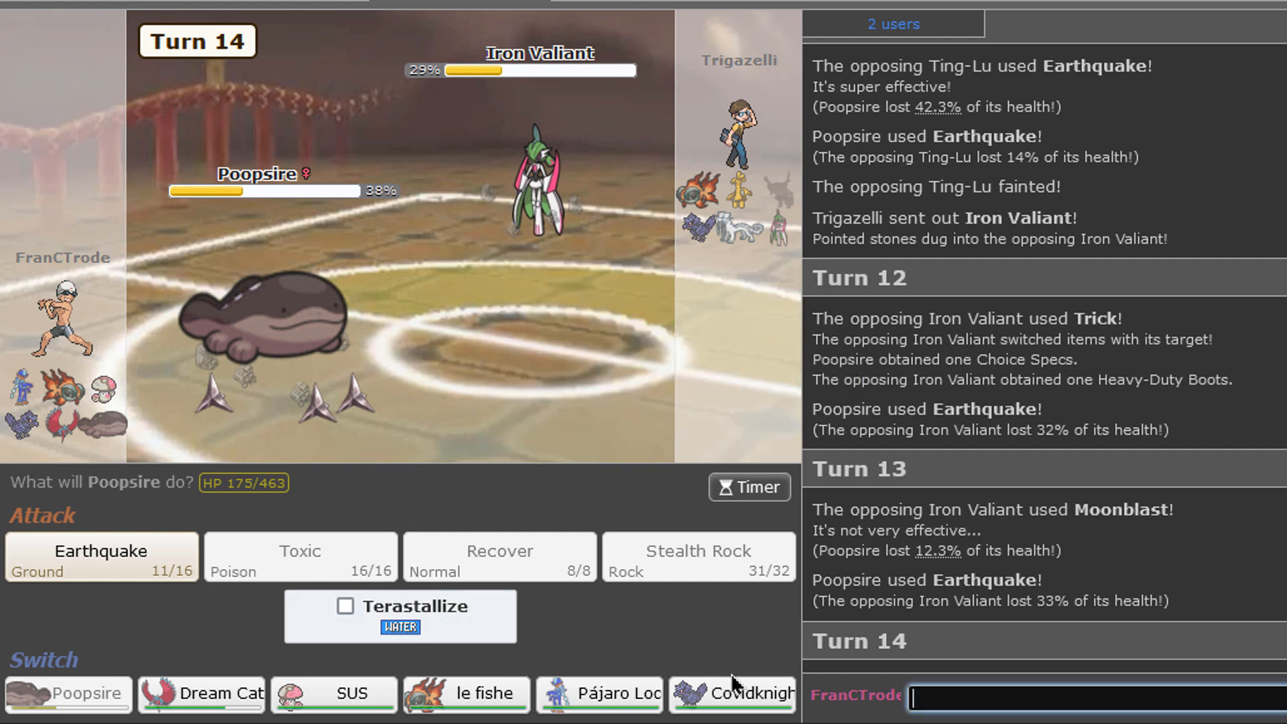
Step: Defog, U-turn into SUS, Foul Play Gholdengo, and send Dream Catcher after SUS faints
left_click(730, 694)
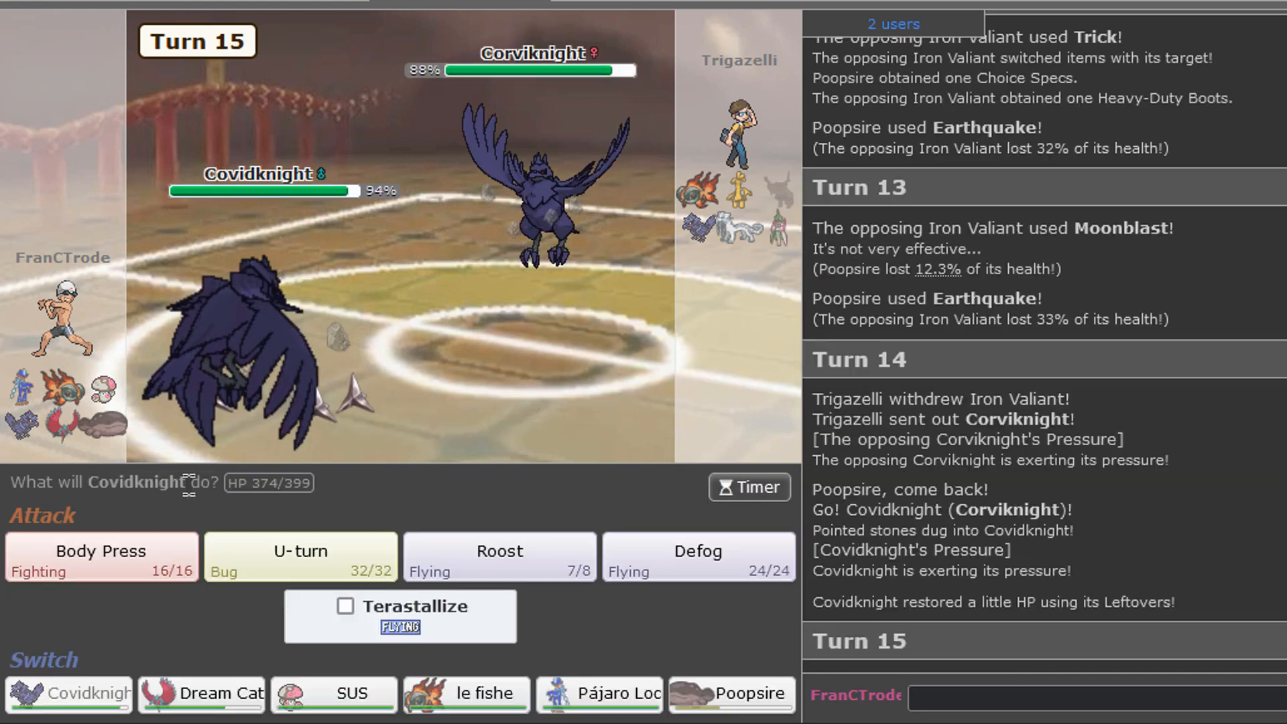
left_click(697, 556)
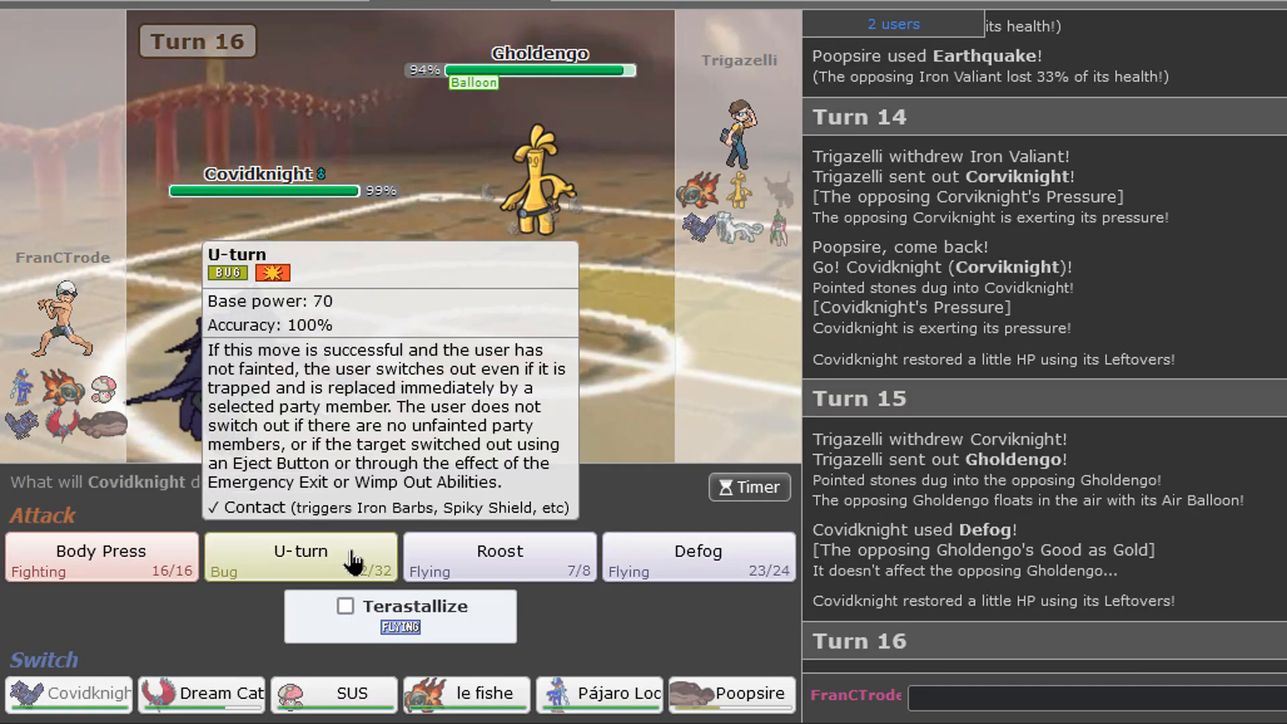
left_click(299, 556)
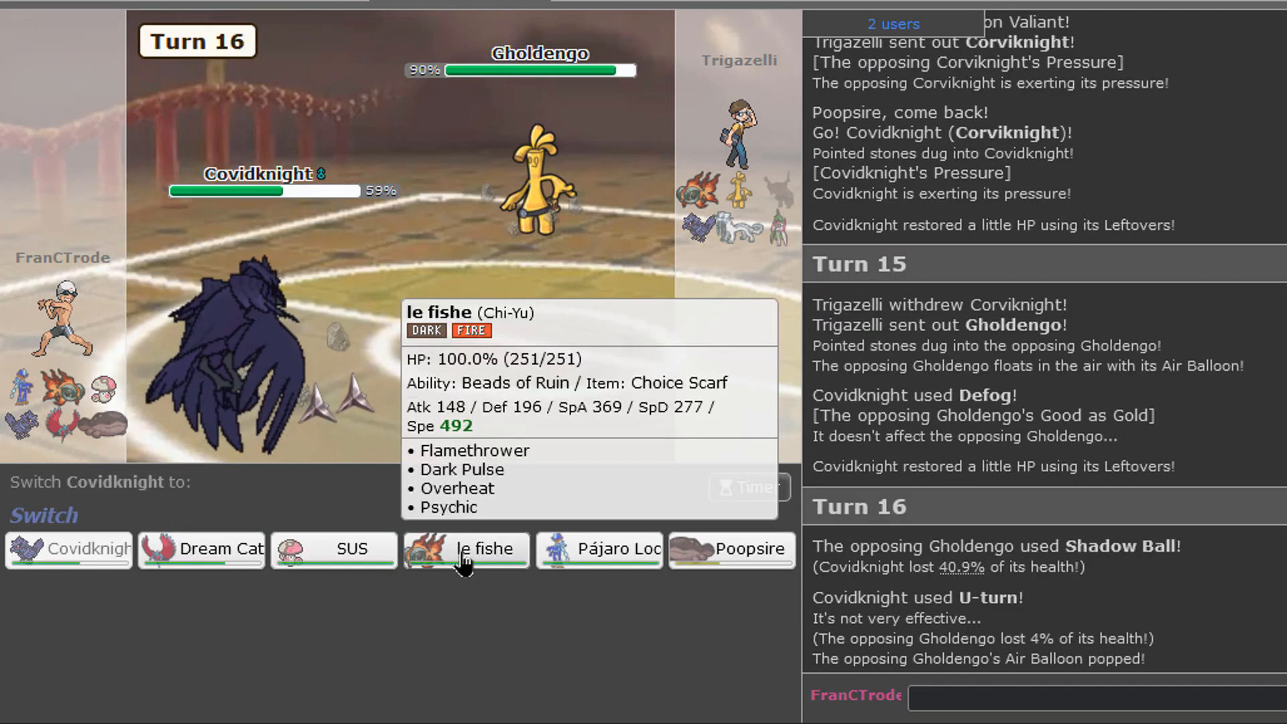
mouse_move(731, 549)
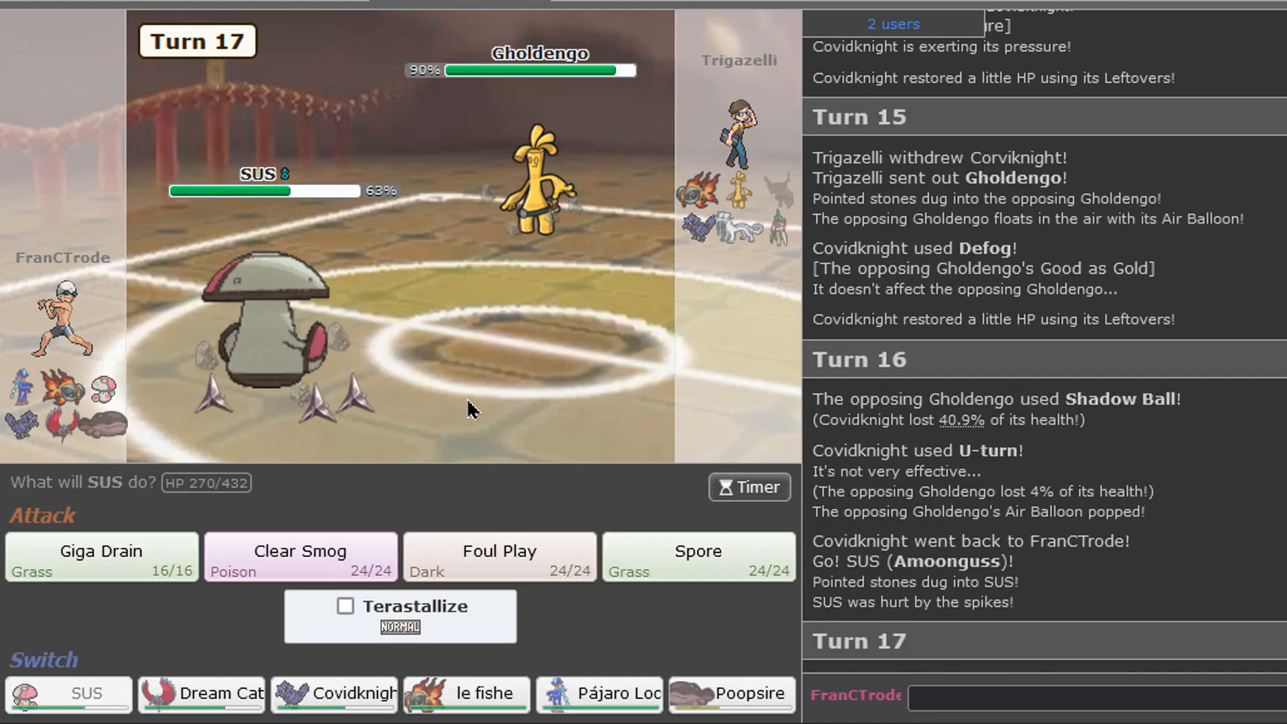
mouse_move(500, 550)
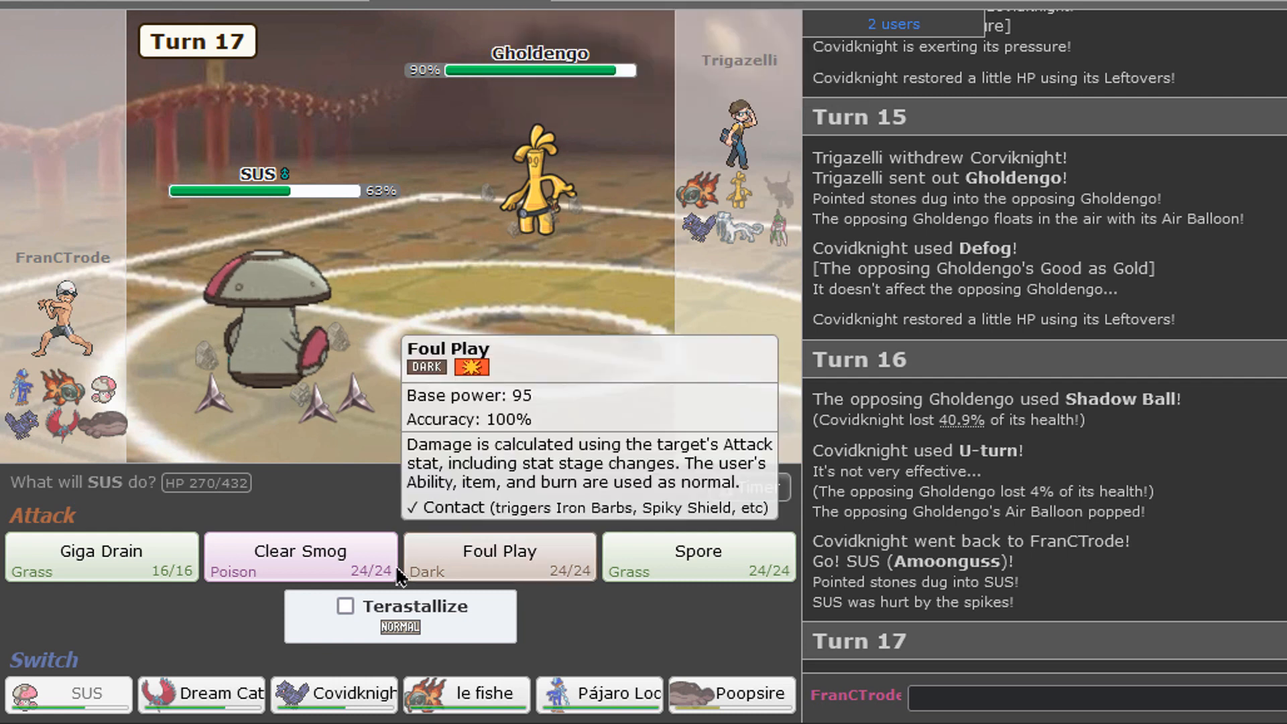
left_click(498, 557)
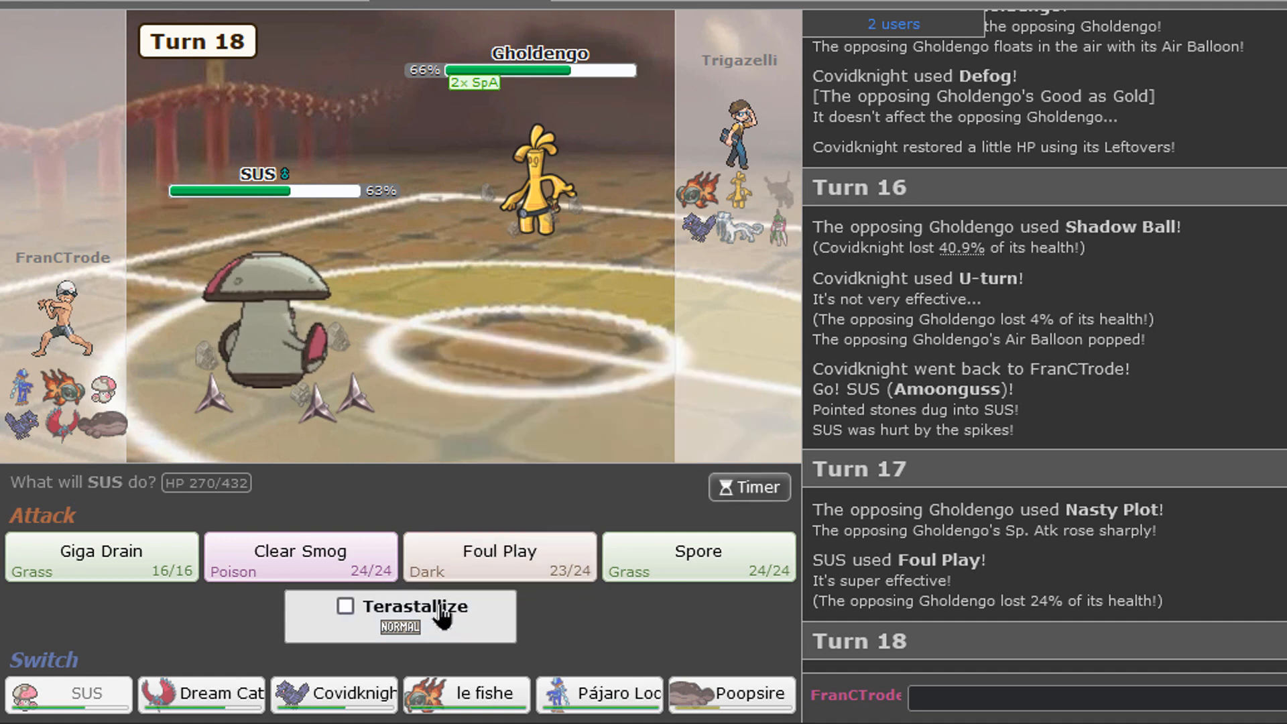
mouse_move(539, 189)
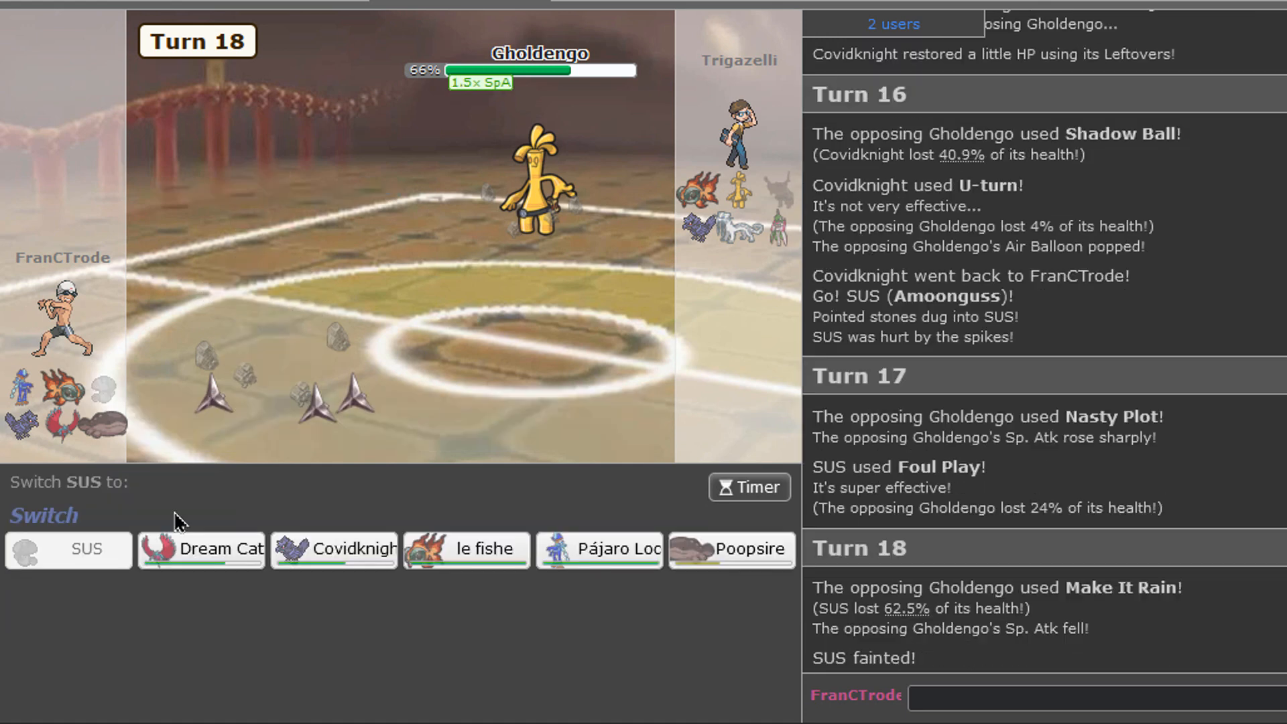
mouse_move(545, 238)
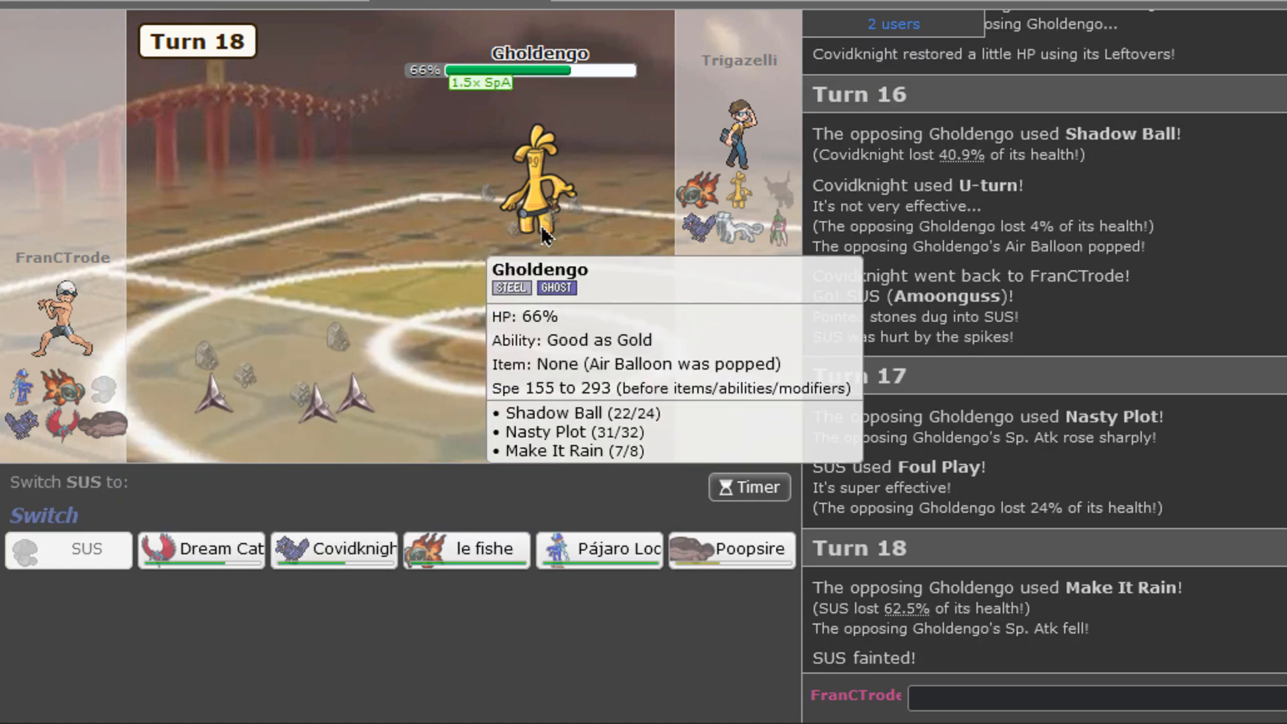
mouse_move(197, 548)
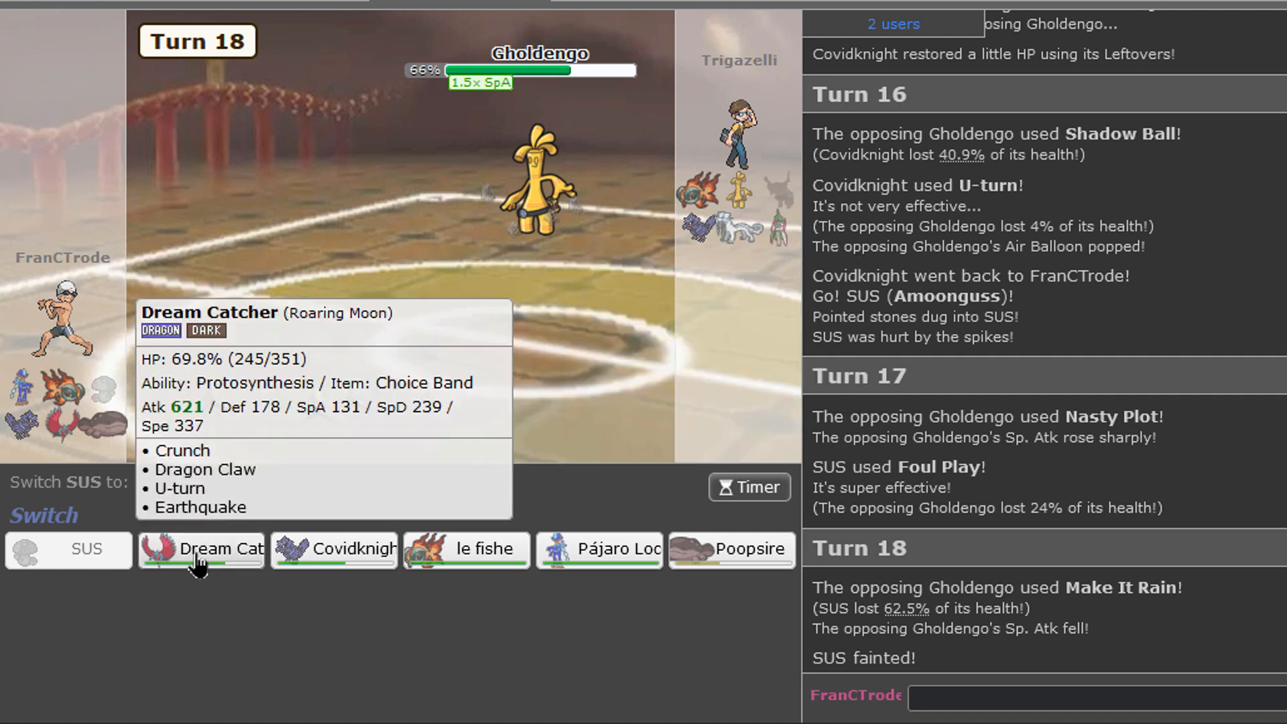
left_click(200, 549)
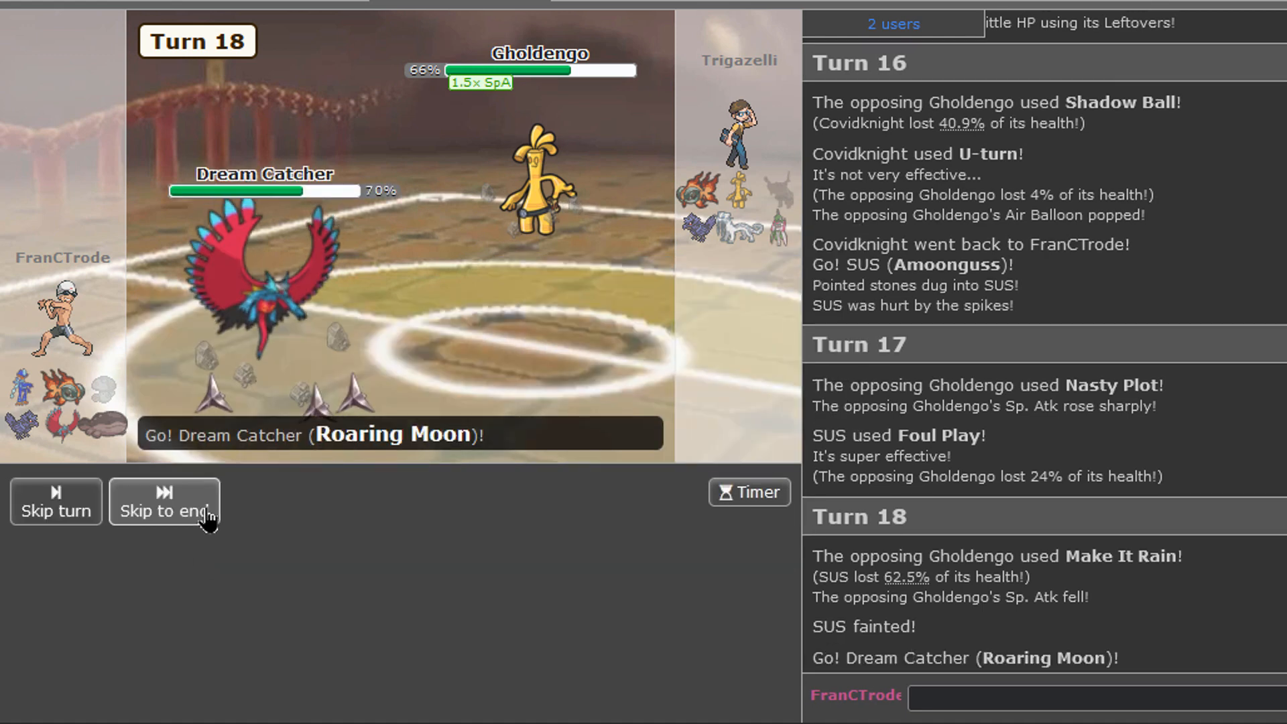
left_click(164, 502)
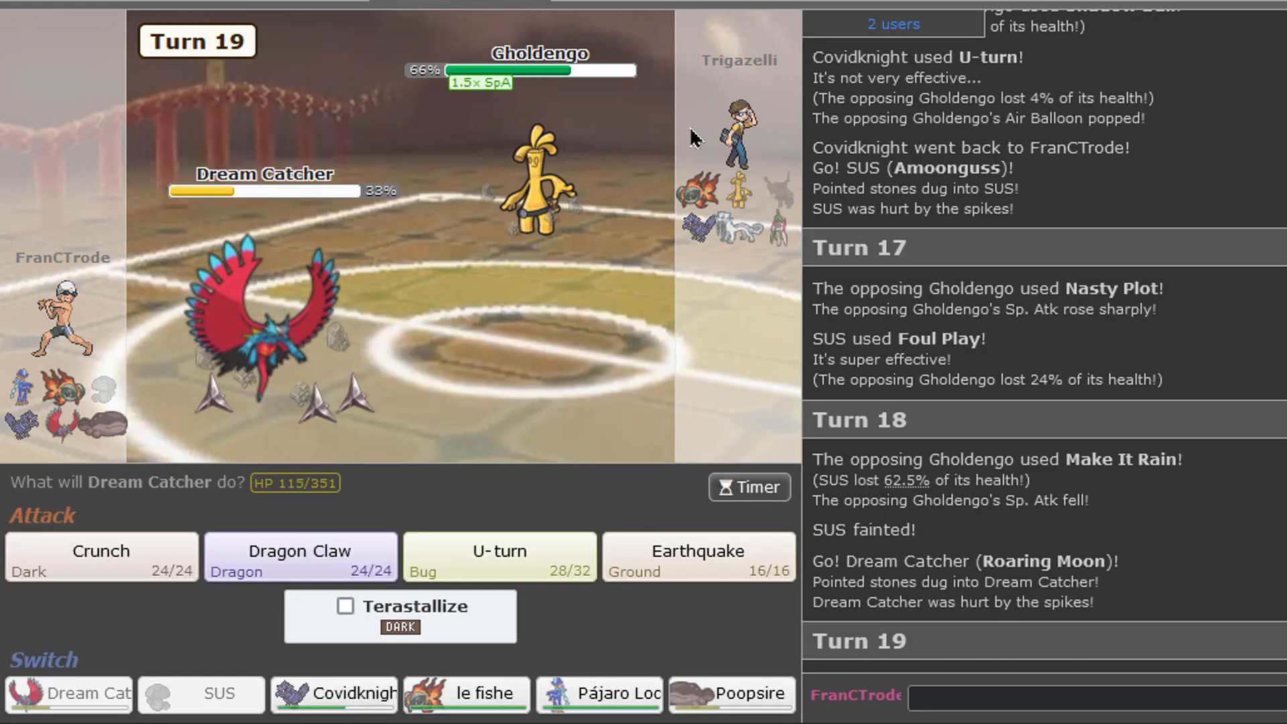
mouse_move(100, 556)
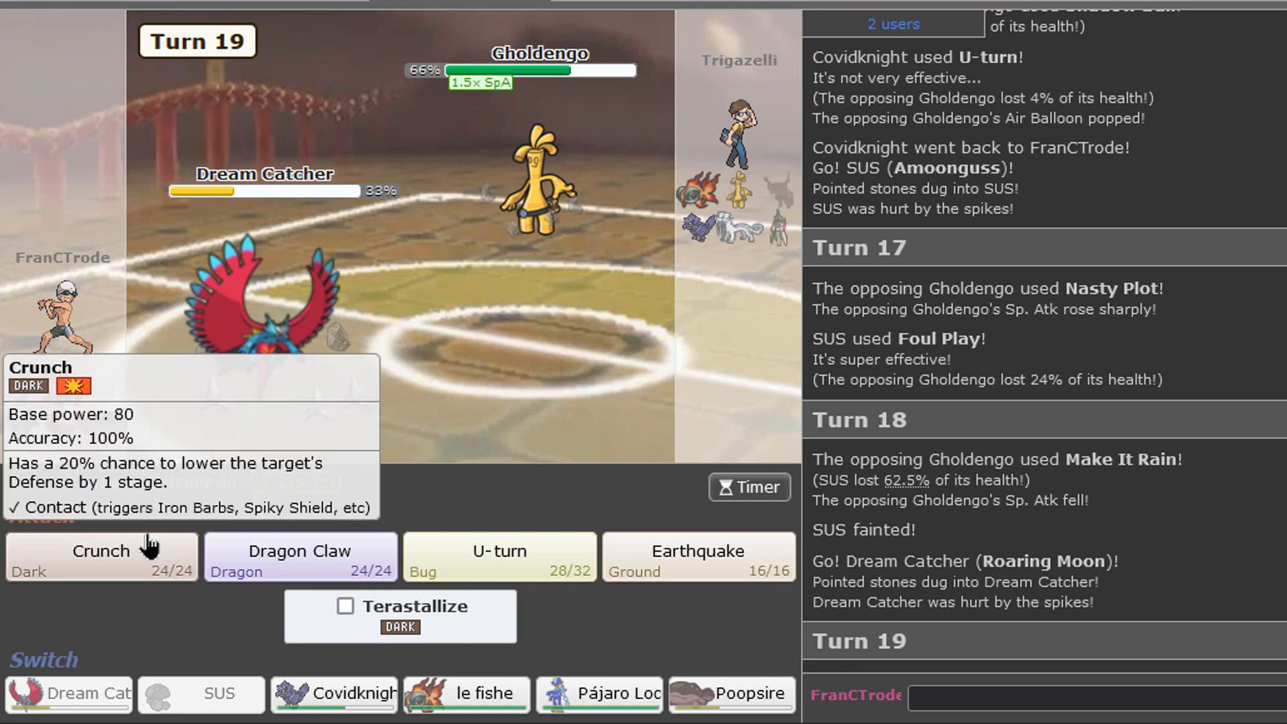
Step: Crunch Gholdengo twice, bring Covidknight in after Dream Catcher faints, Defog, then U-turn
left_click(99, 557)
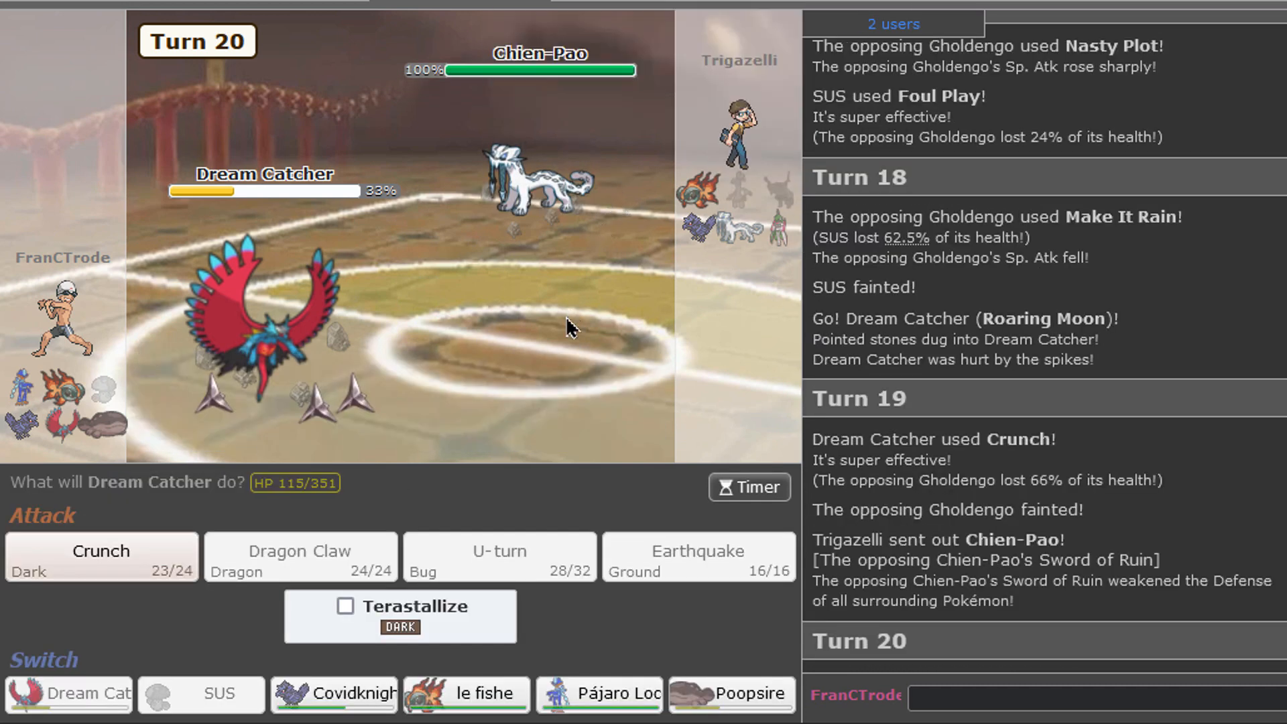
mouse_move(694, 226)
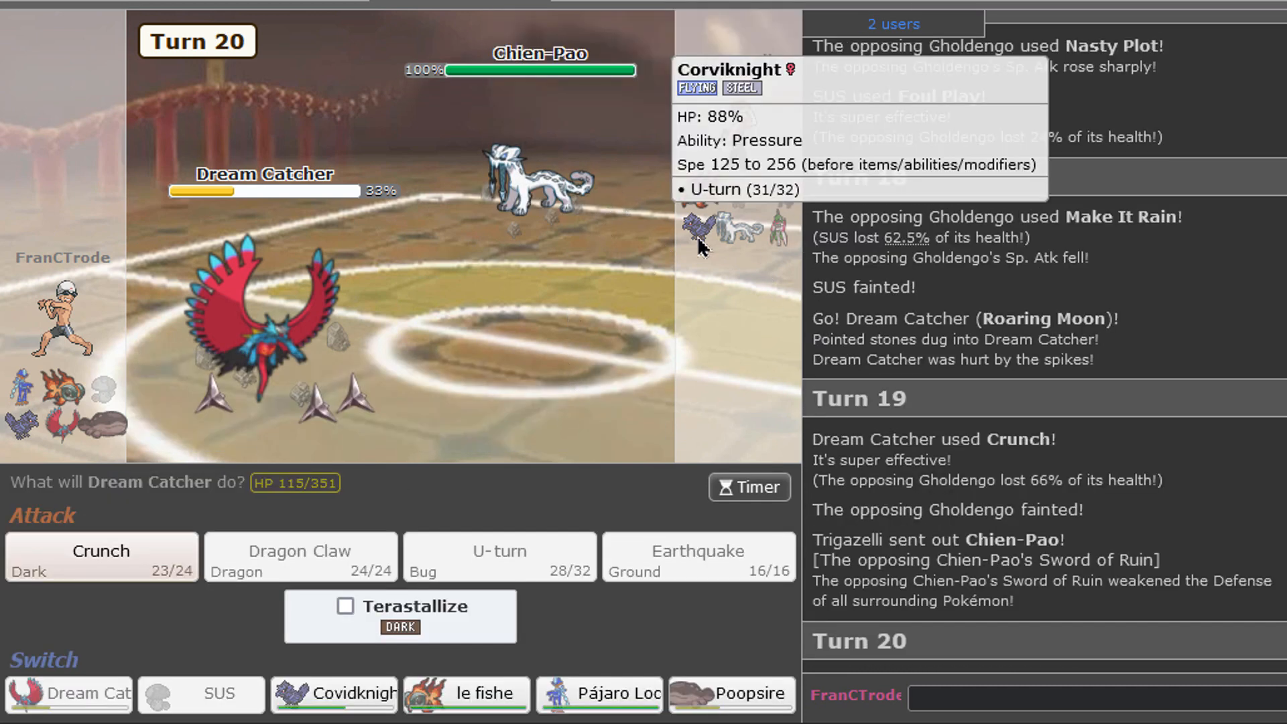
left_click(99, 552)
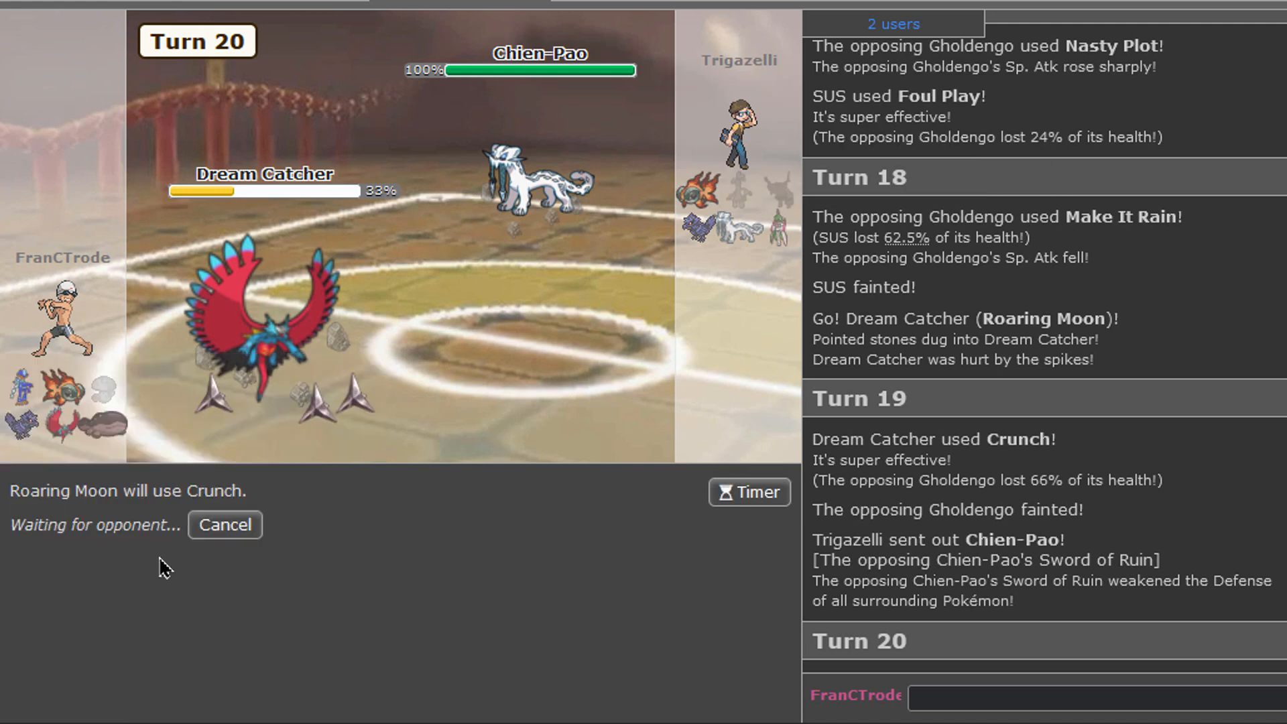
mouse_move(225, 524)
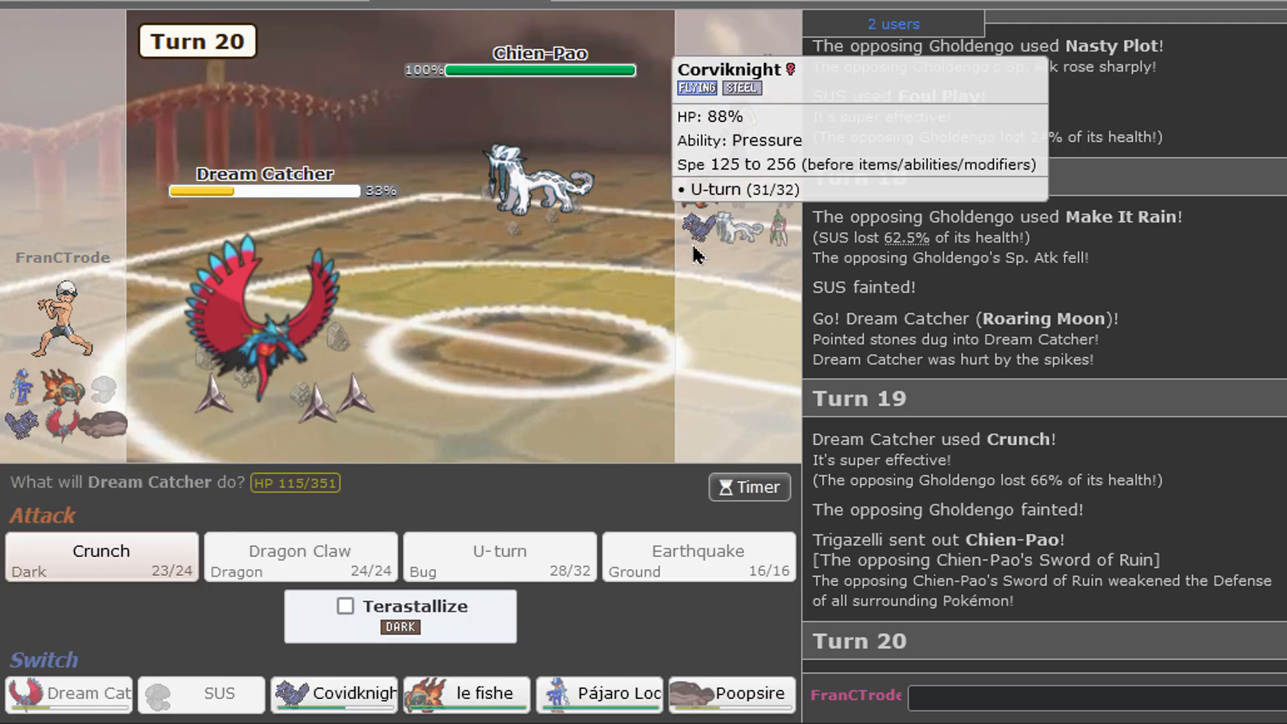
mouse_move(101, 551)
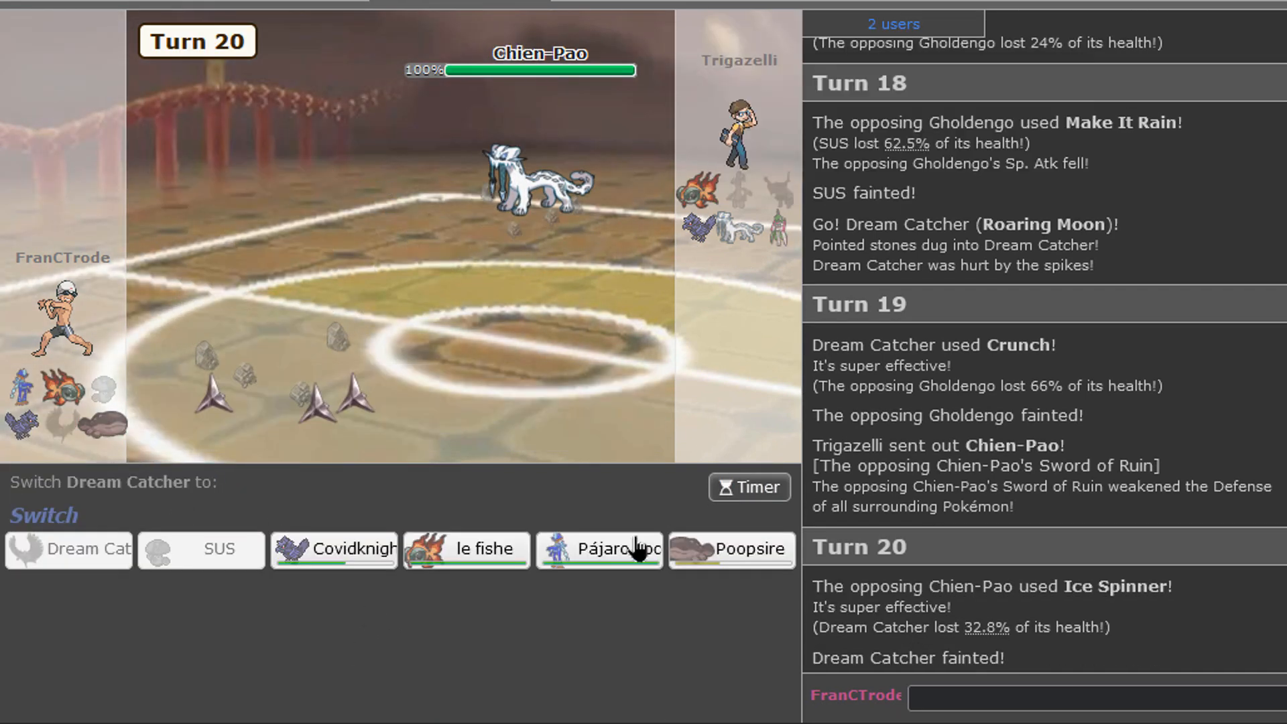
left_click(68, 548)
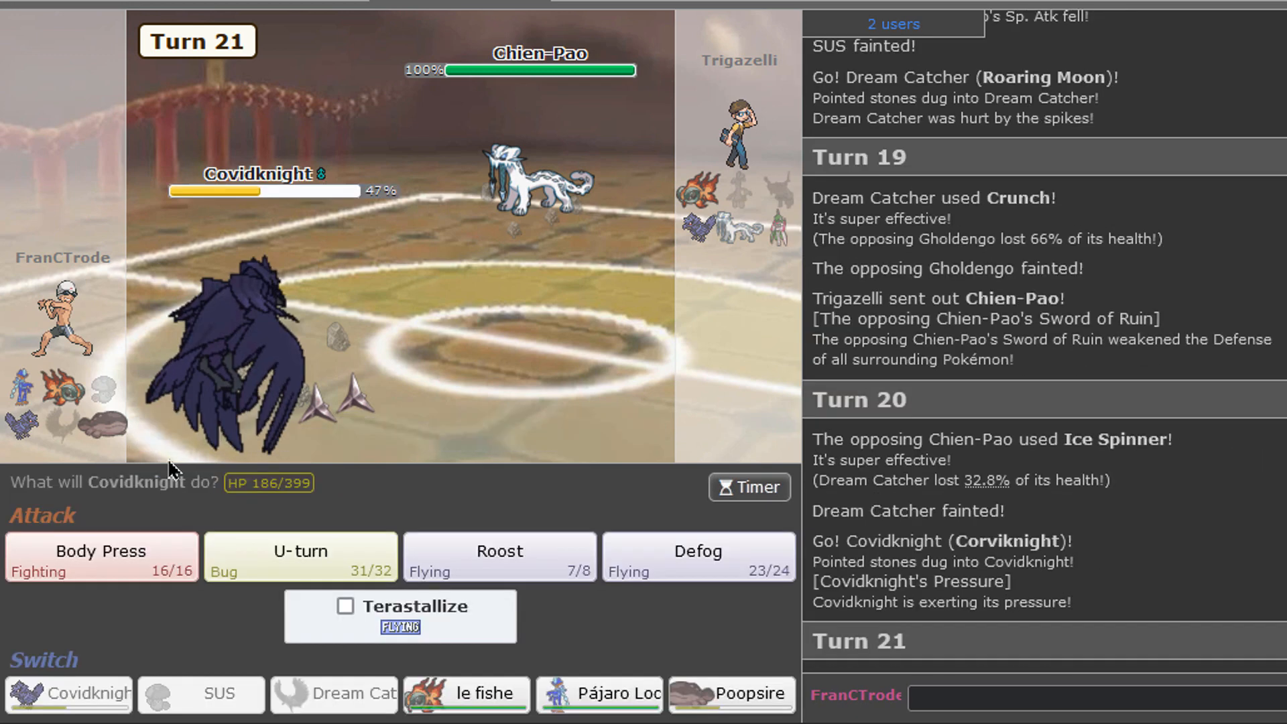
left_click(696, 555)
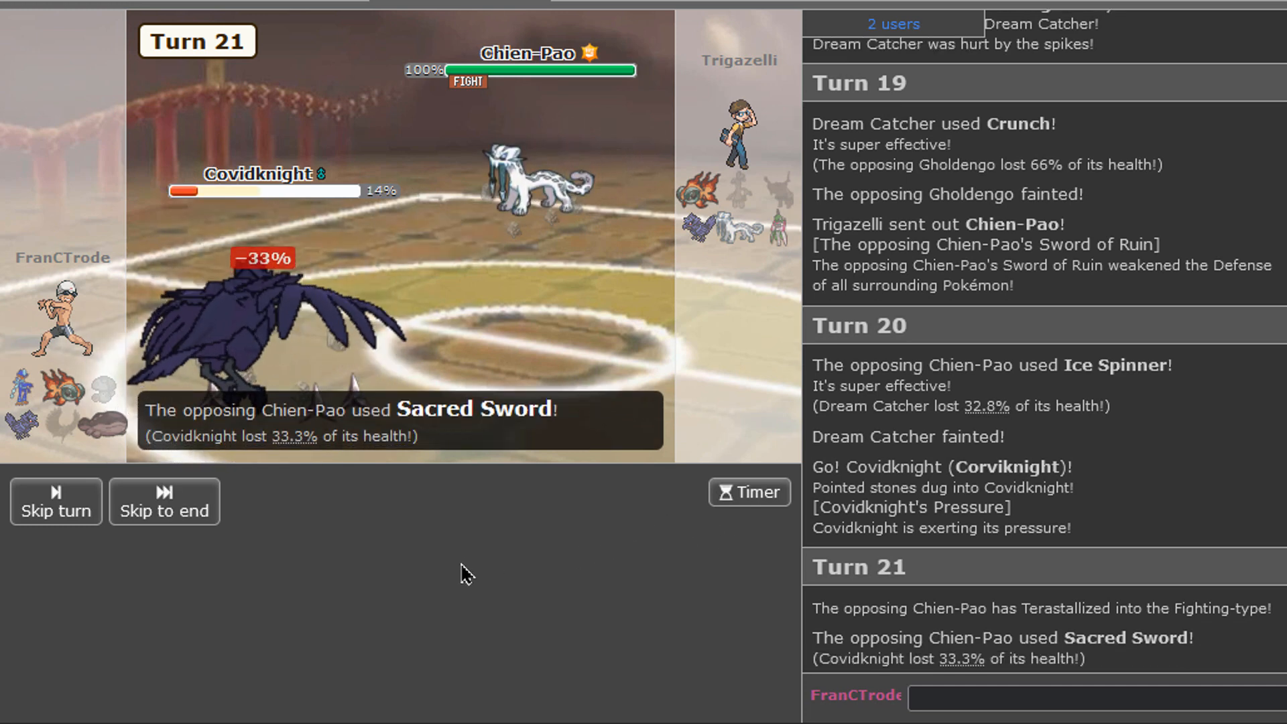
left_click(163, 501)
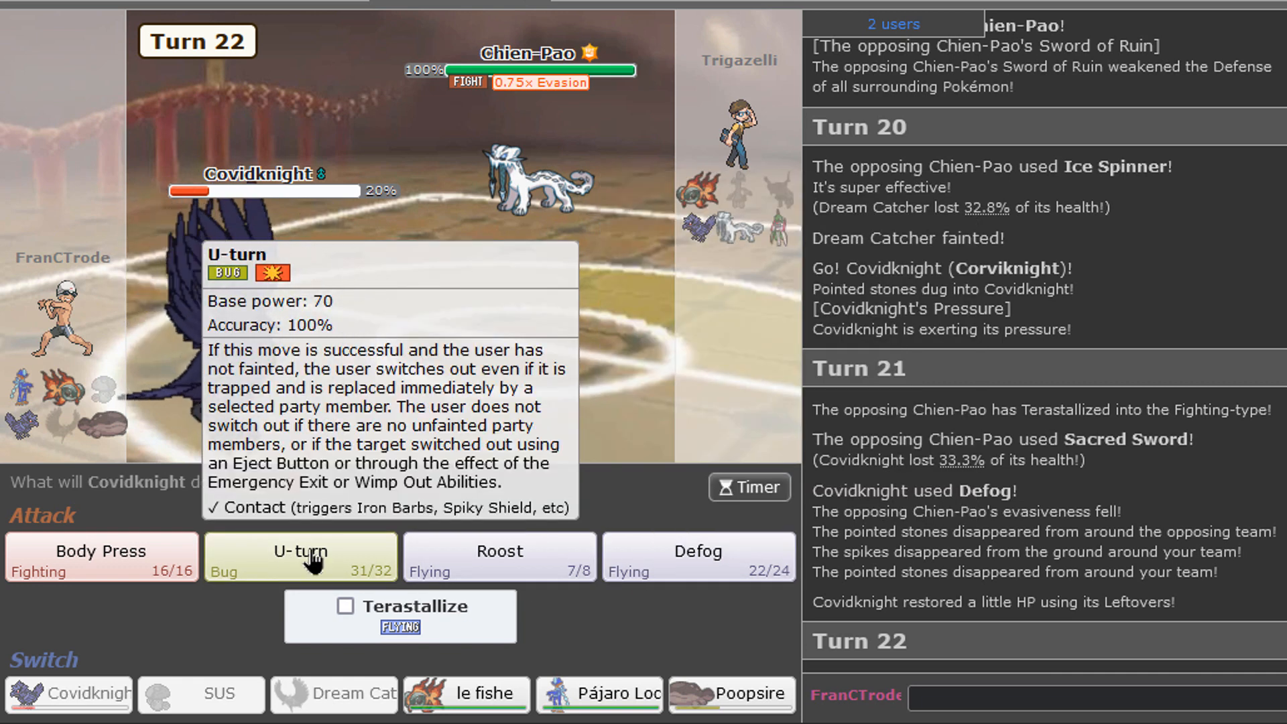
left_click(300, 556)
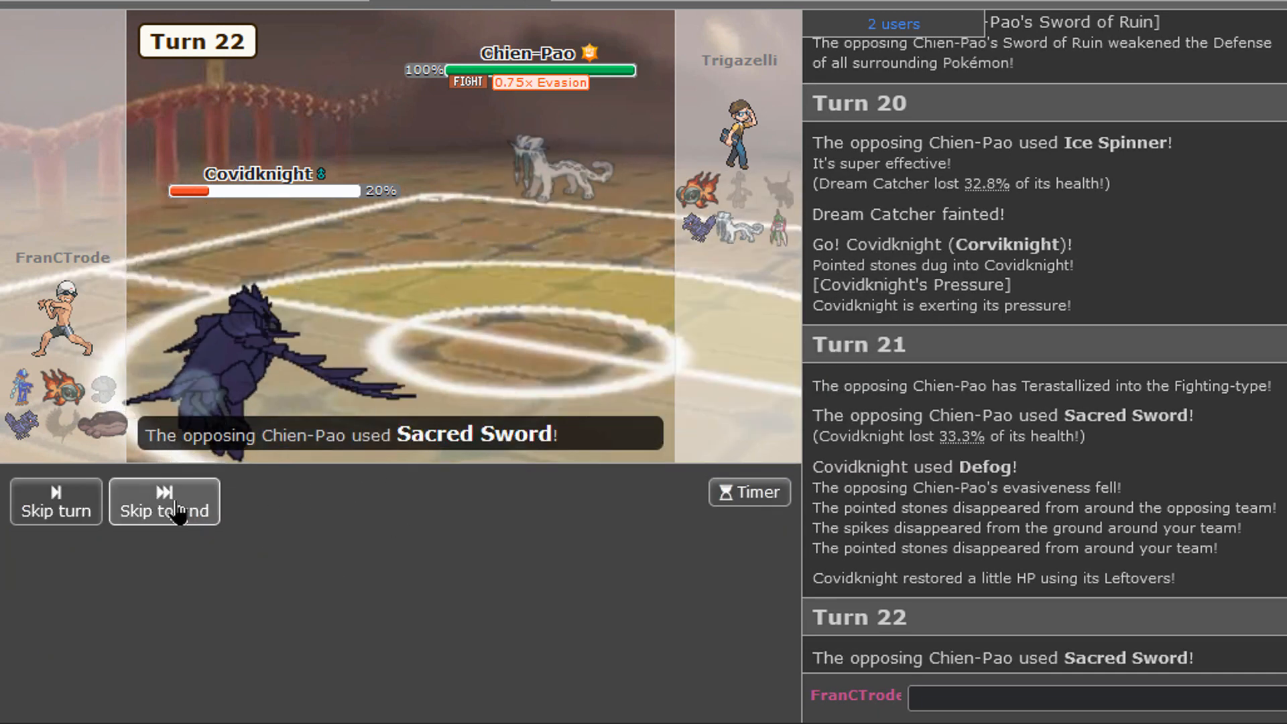
Step: Skip the turn animations and have Pájaro Loco use Bulk Up
left_click(163, 501)
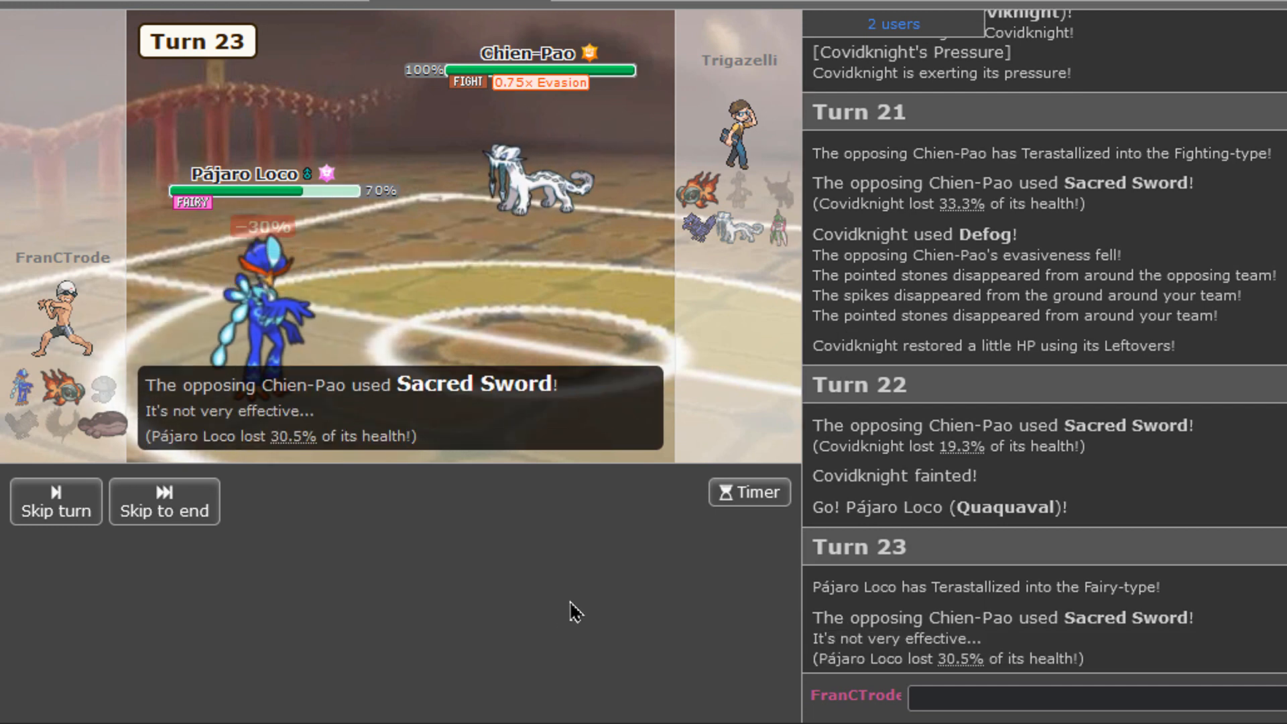
left_click(164, 500)
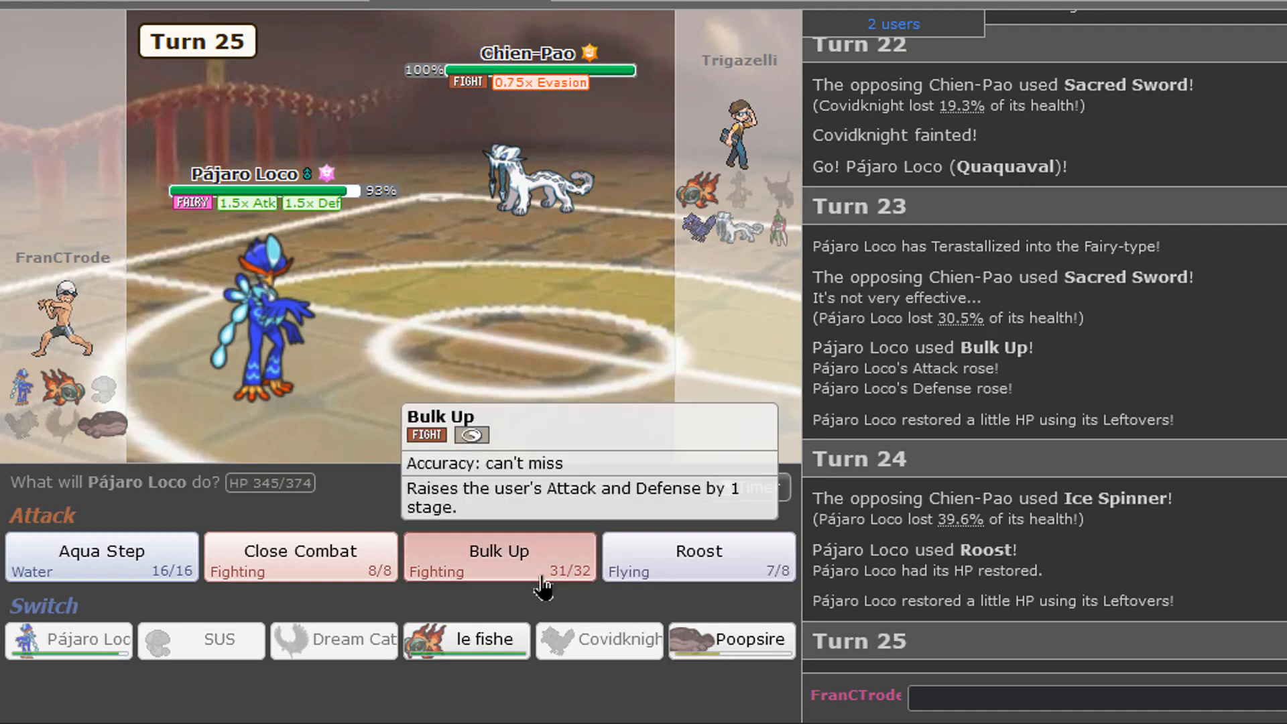
left_click(498, 557)
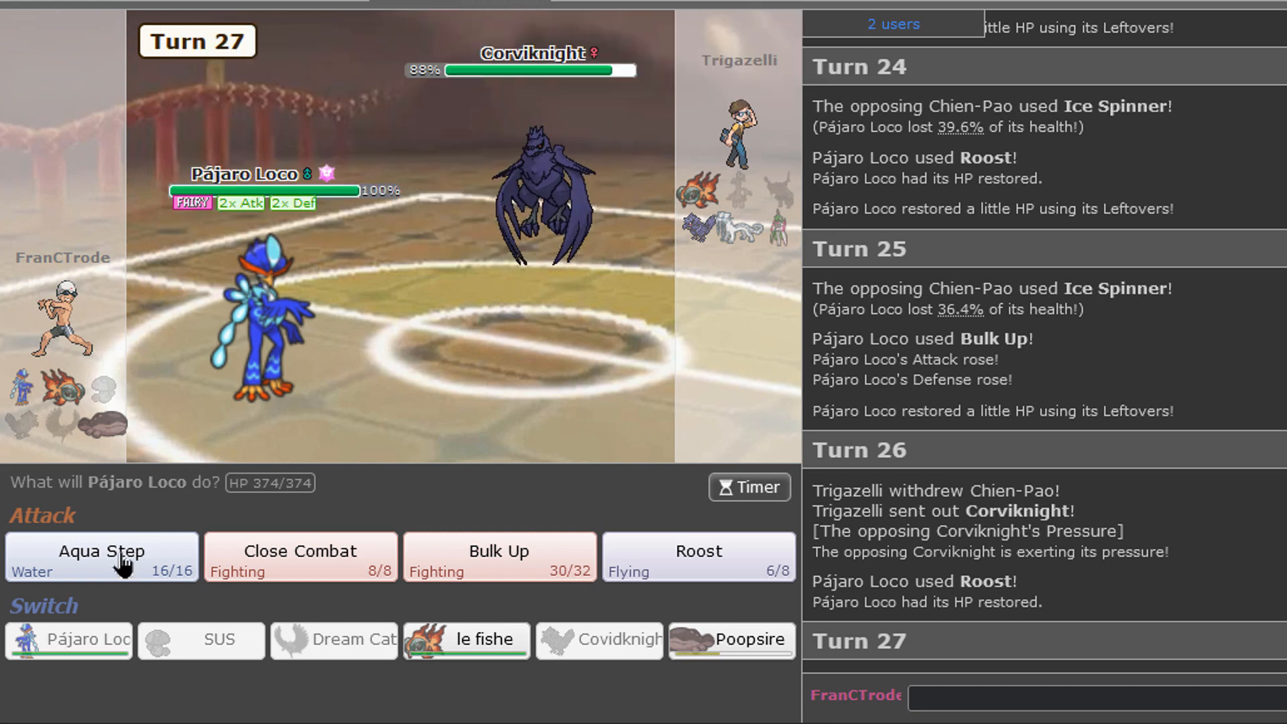
mouse_move(101, 557)
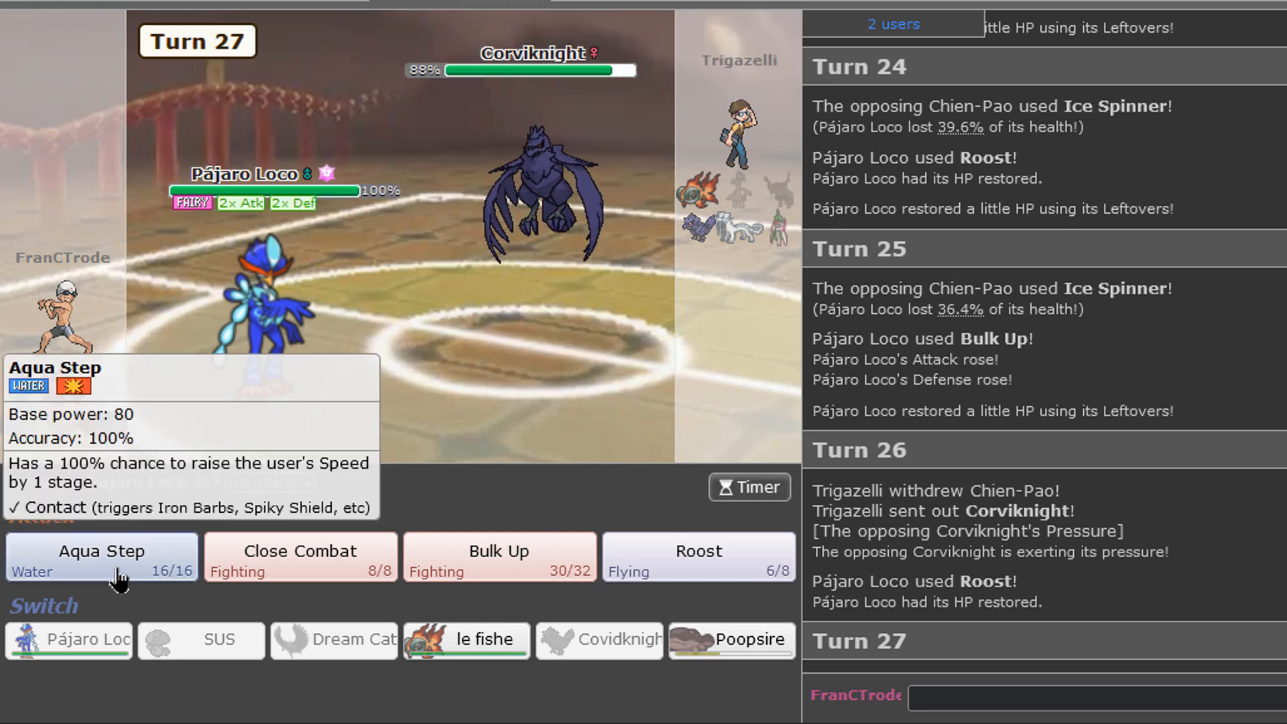
Step: Attack with Aqua Step twice, skip animations, then Bulk Up again on turn 32
left_click(102, 556)
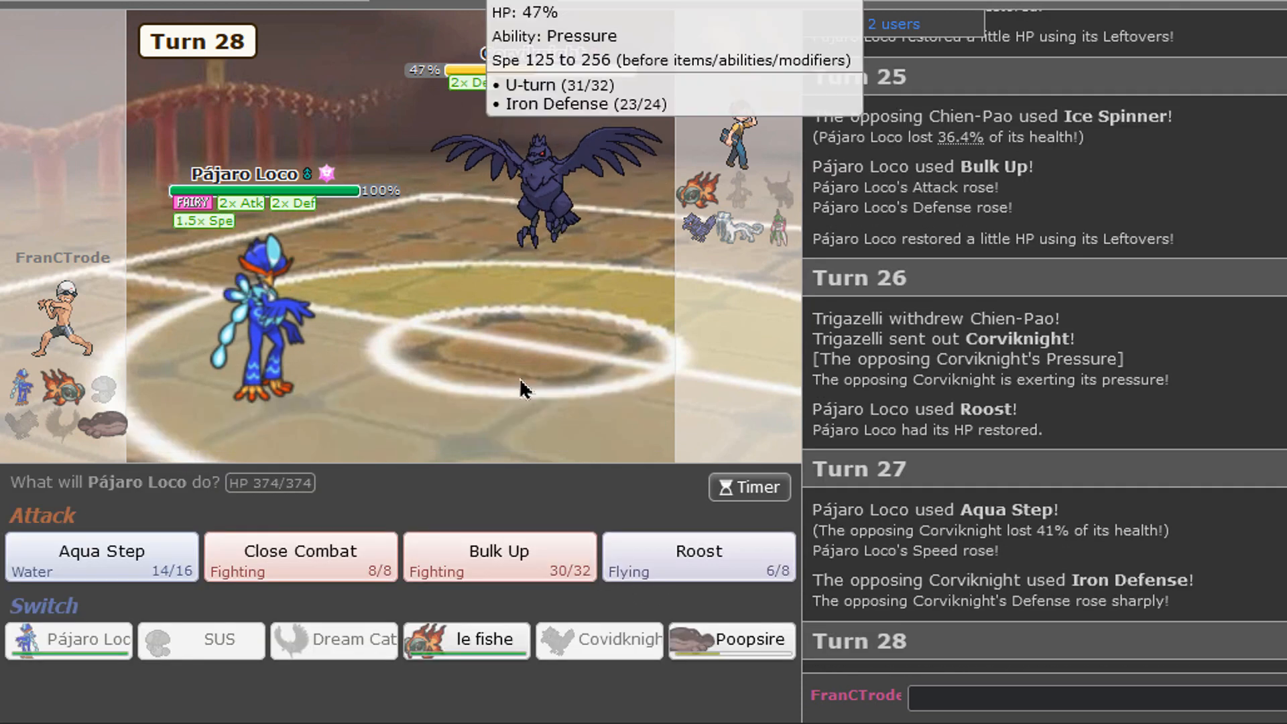
mouse_move(499, 564)
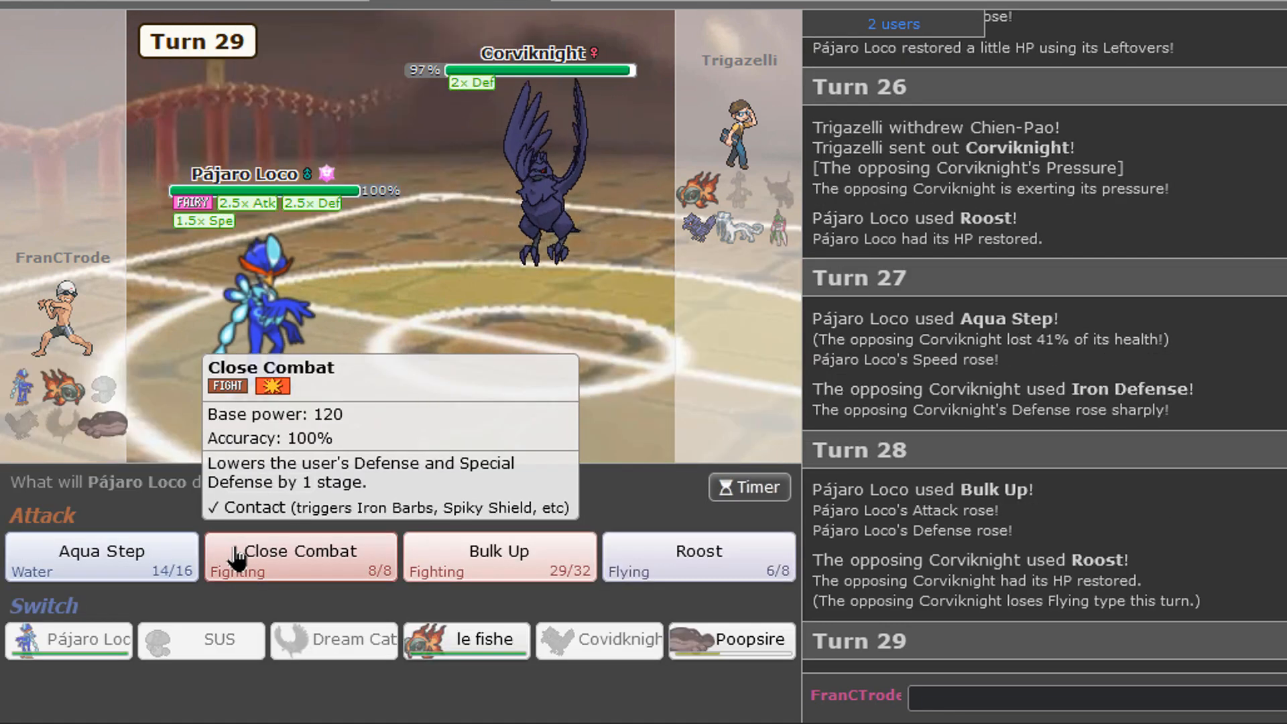
left_click(101, 550)
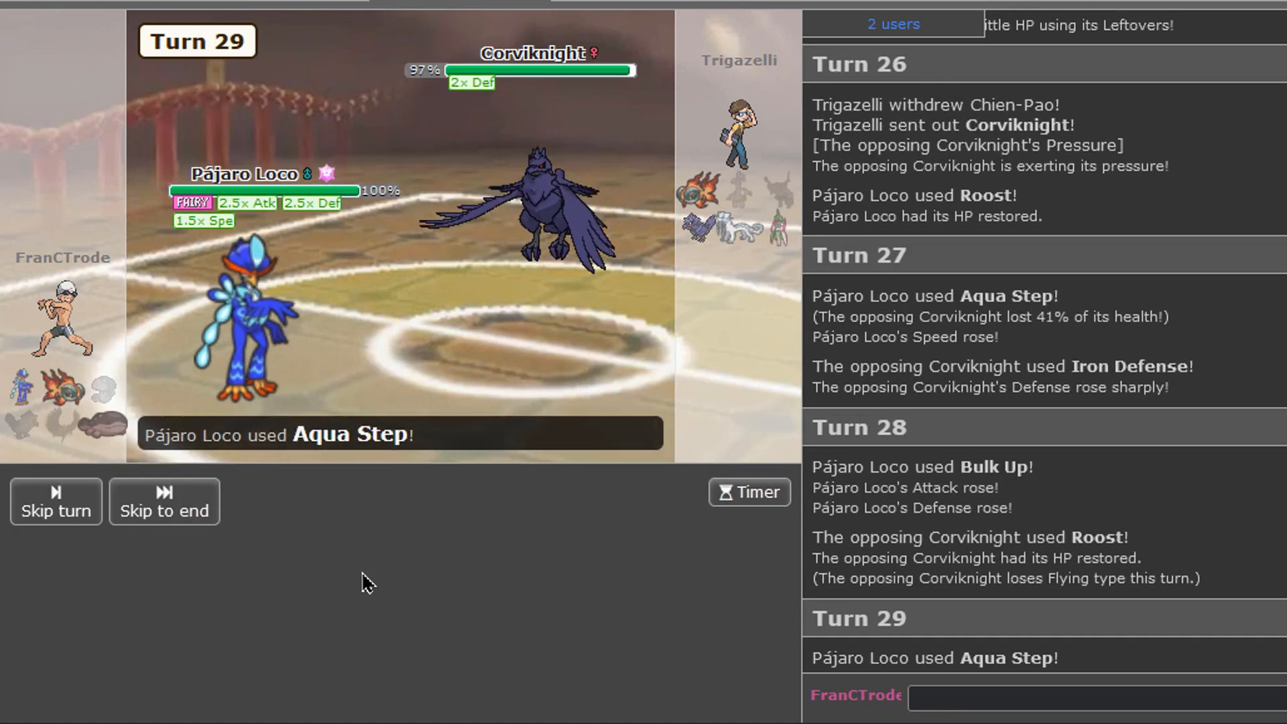
left_click(164, 502)
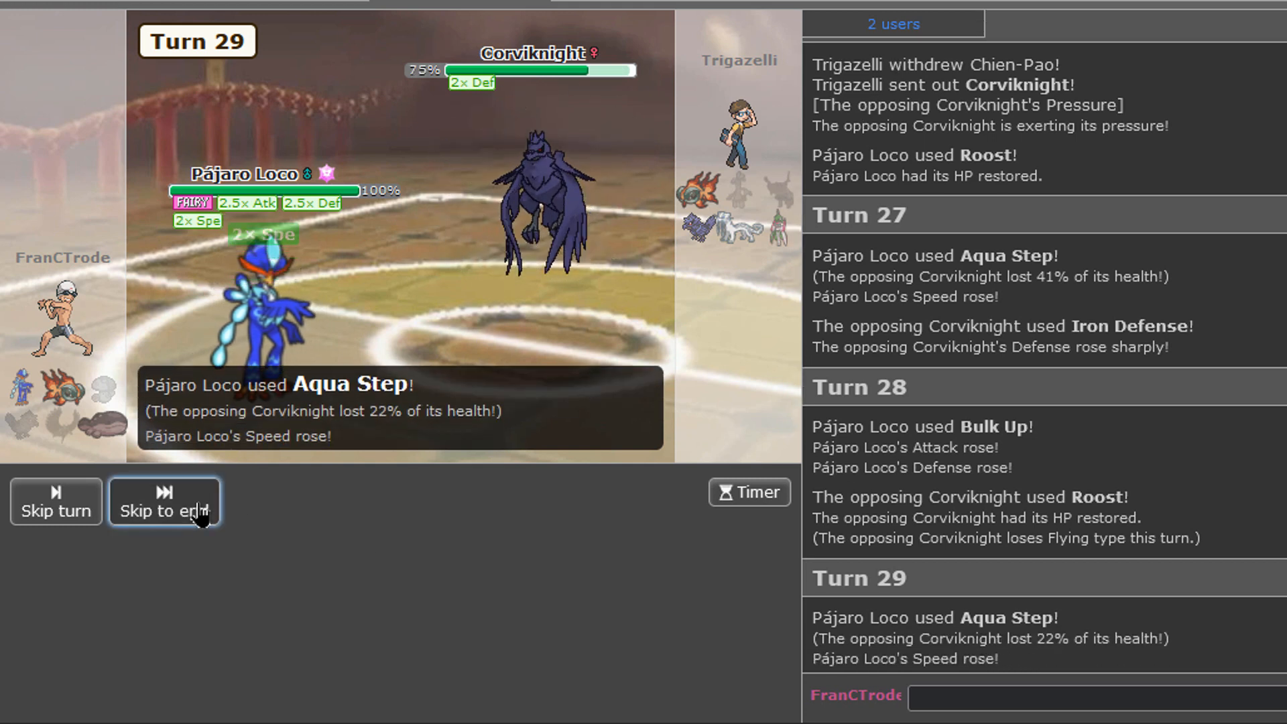
left_click(164, 501)
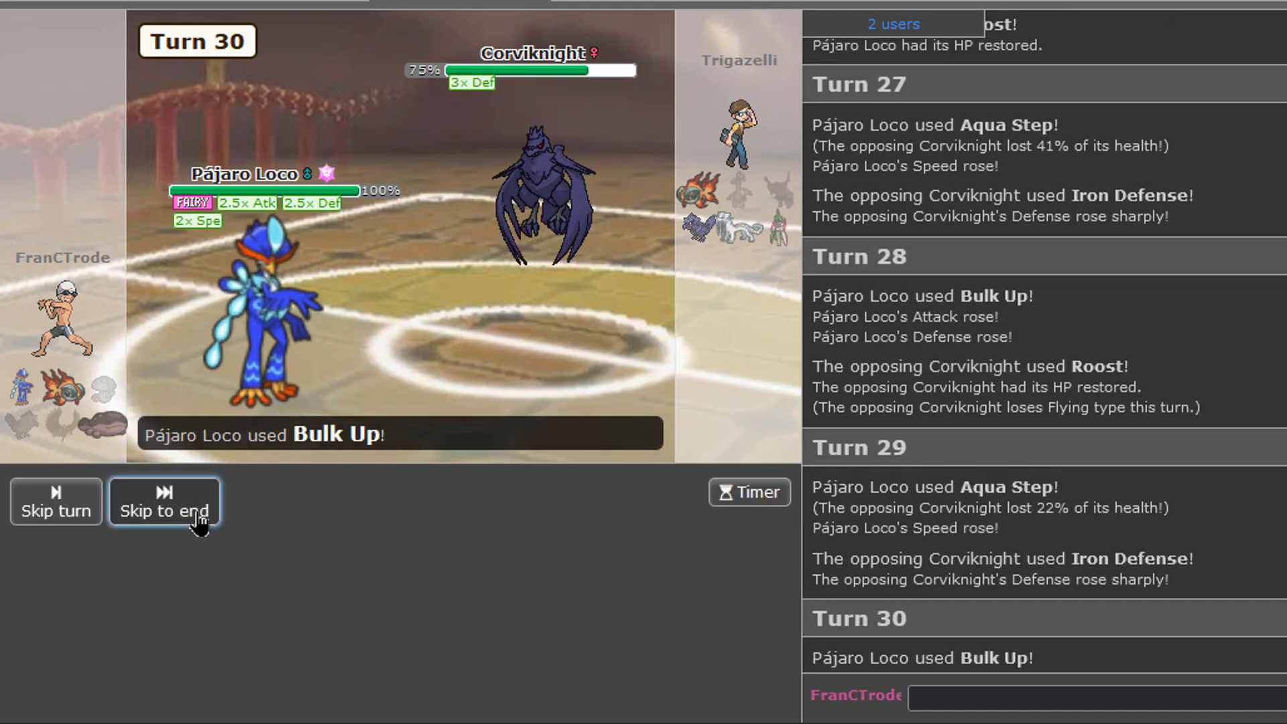
left_click(164, 502)
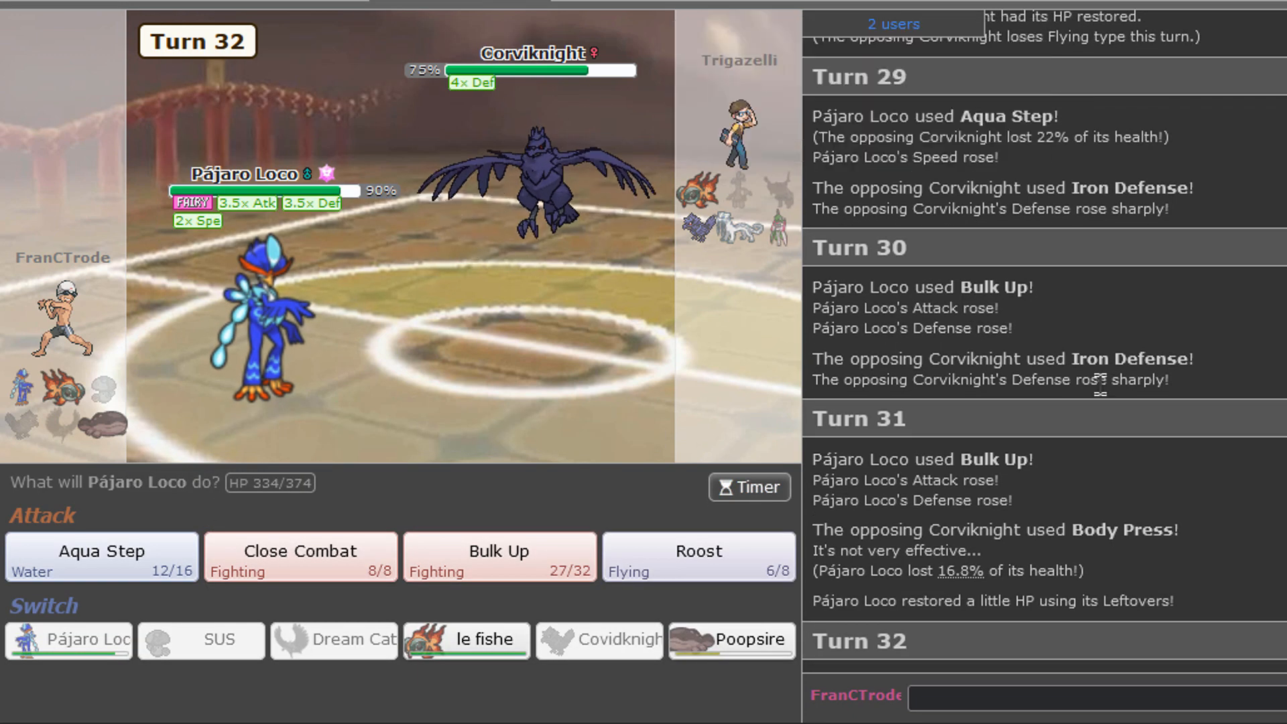
left_click(498, 549)
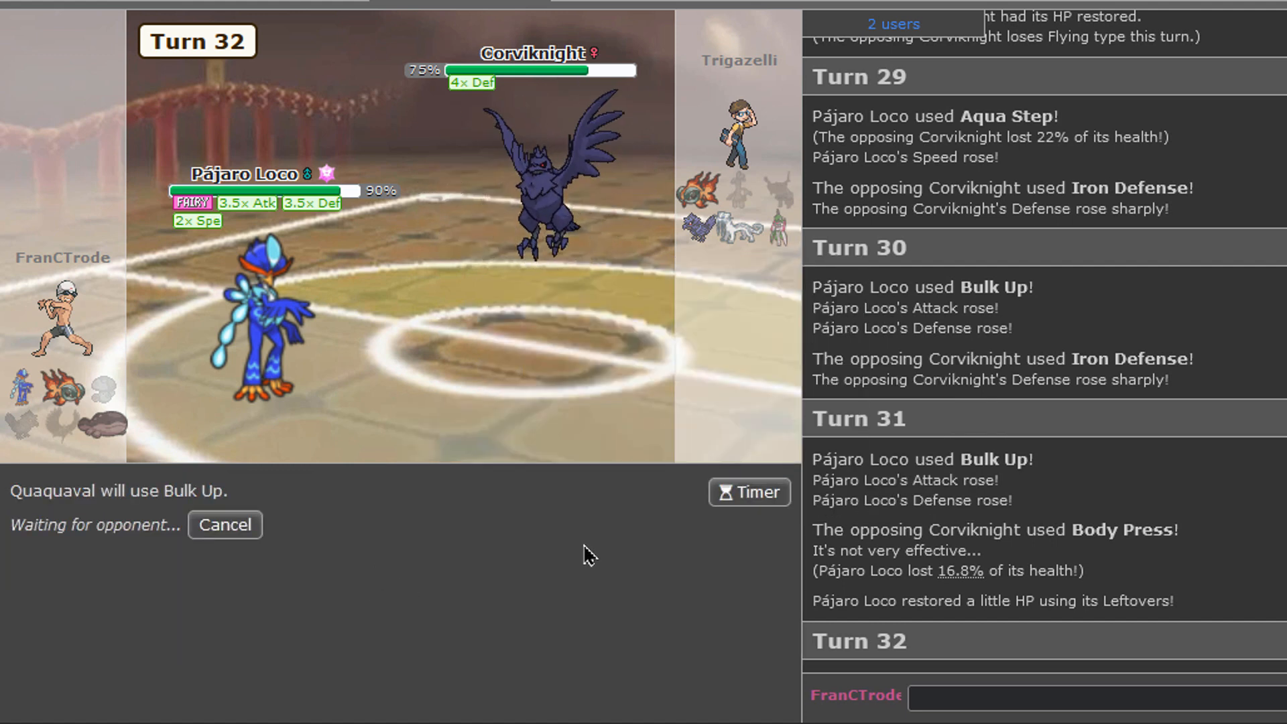
mouse_move(549, 303)
type("gg")
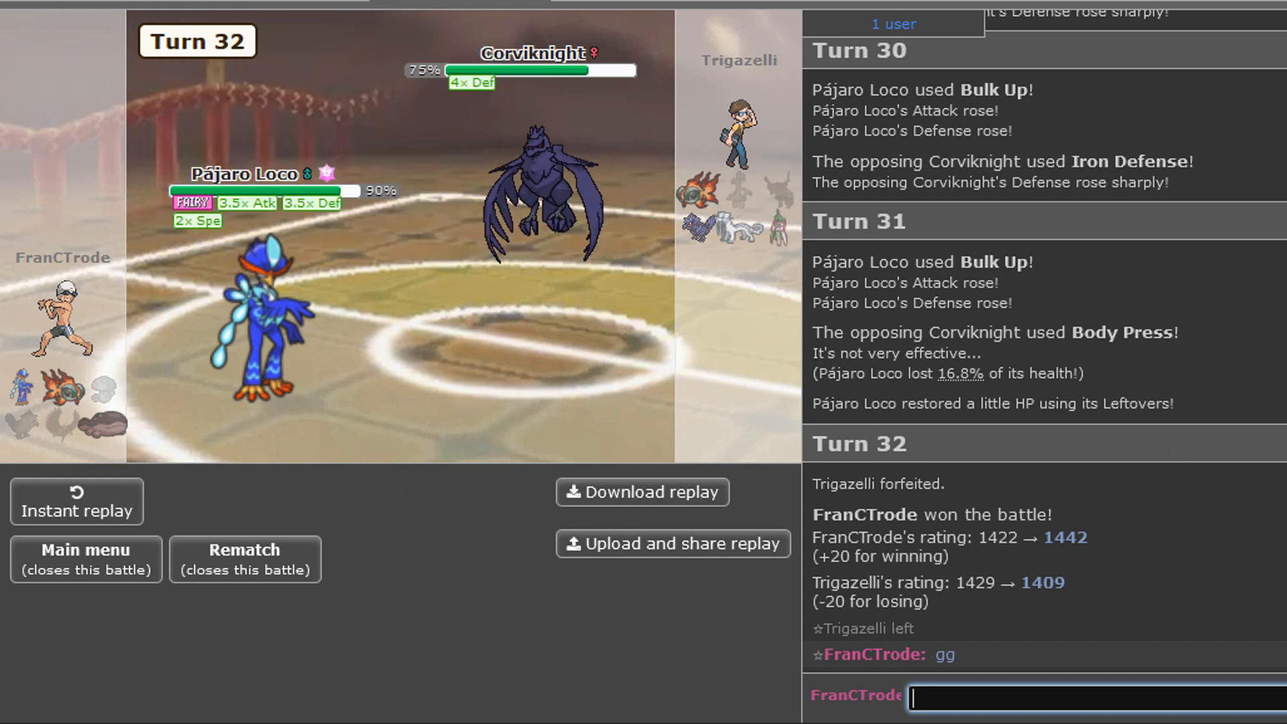
Step: Close the won battle and return to the main lobby
left_click(85, 559)
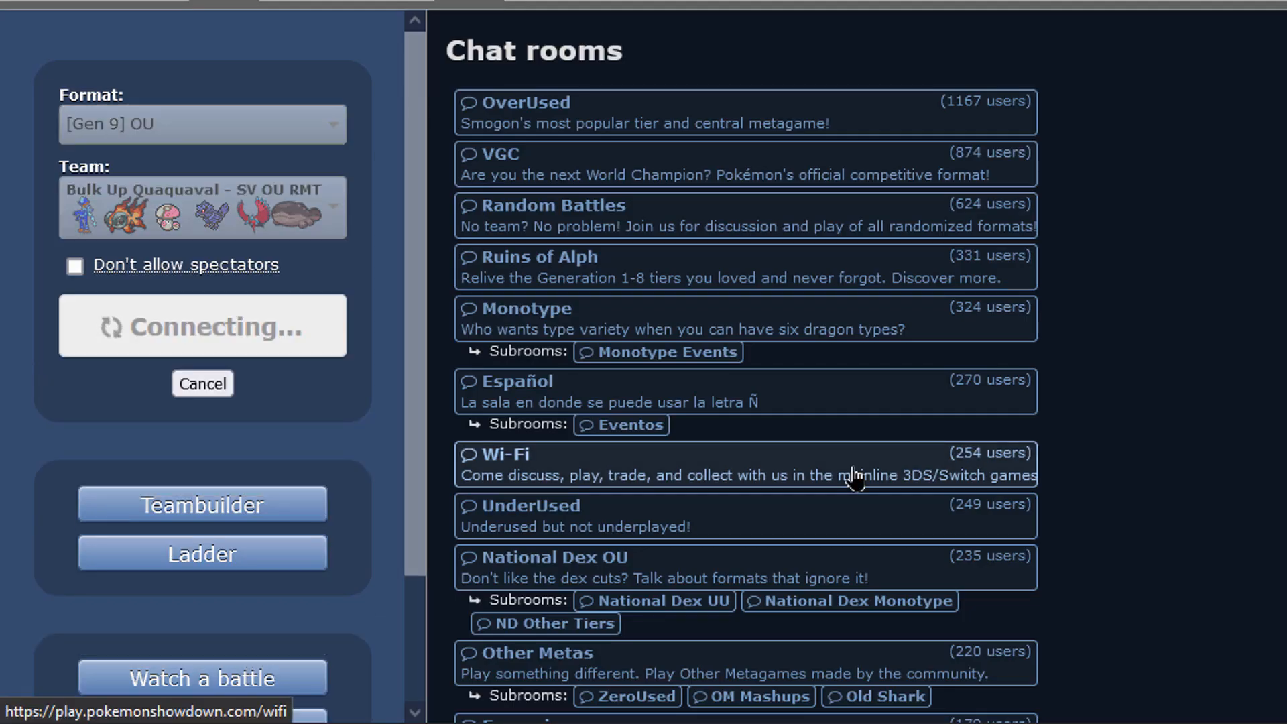
mouse_move(853, 476)
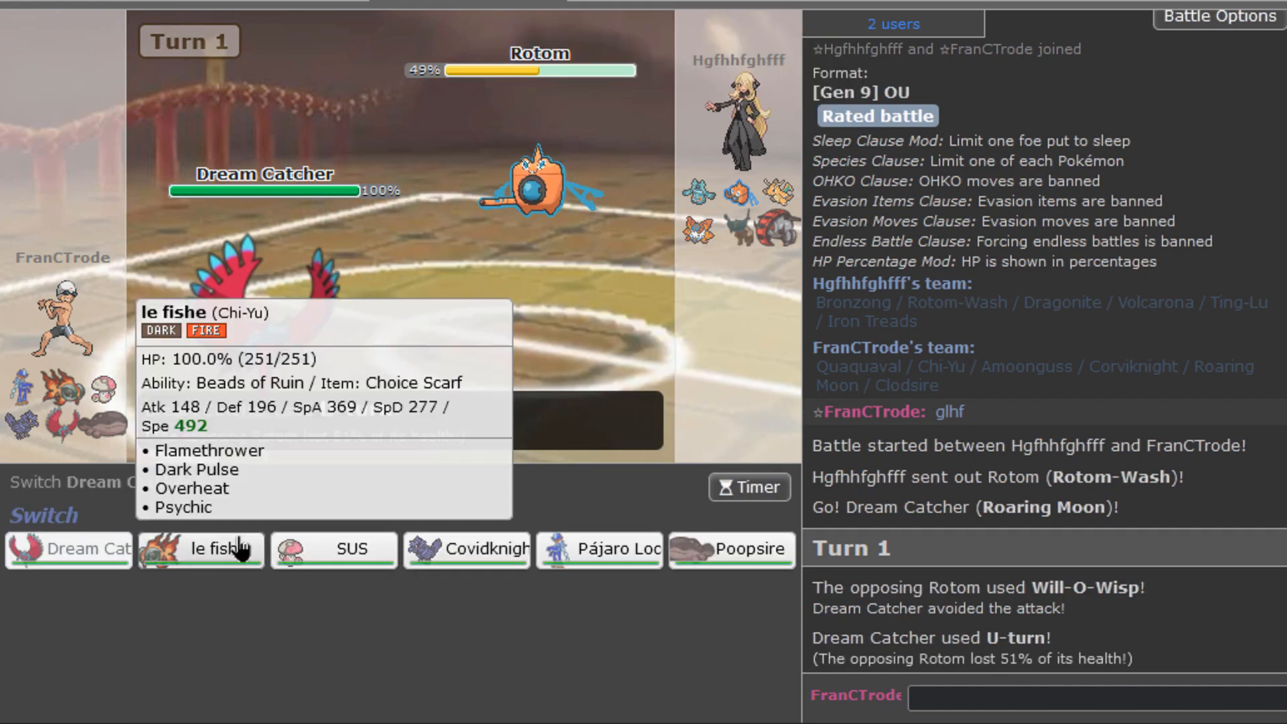
Step: Send in Chi-Yu, pivot to Clodsire, then clear hazards with Corviknight's Defog
left_click(200, 549)
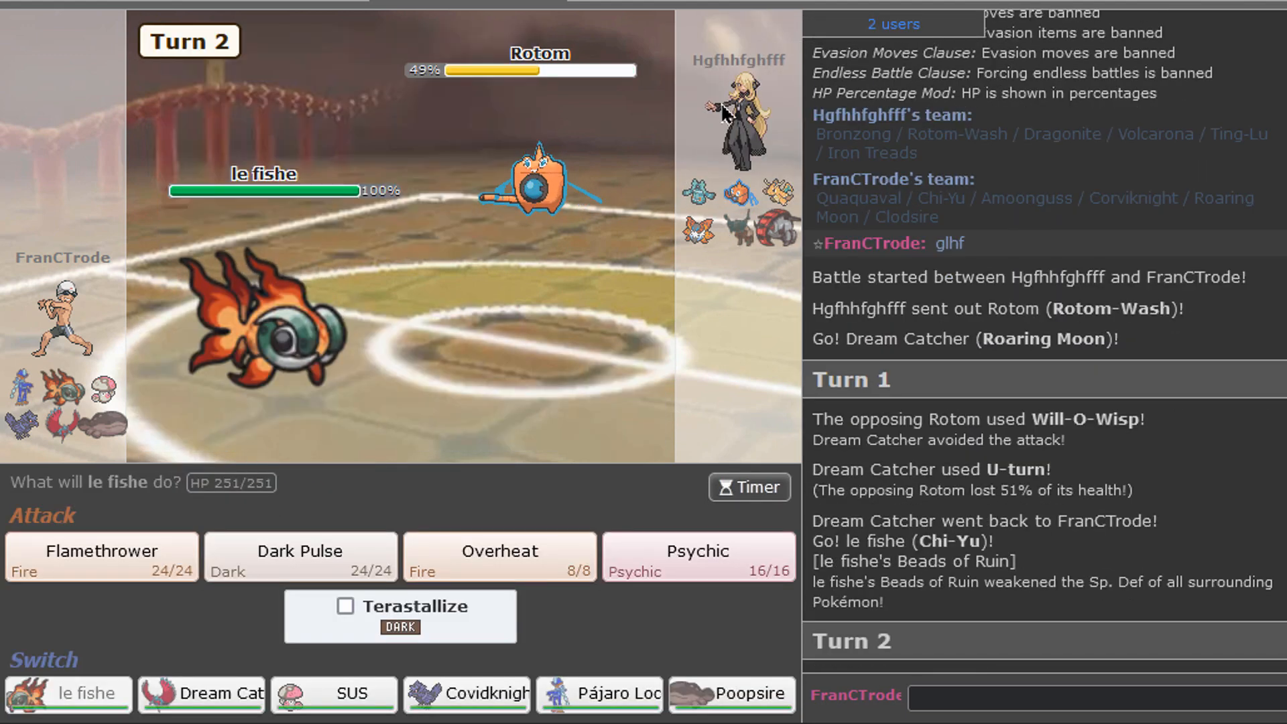
mouse_move(498, 556)
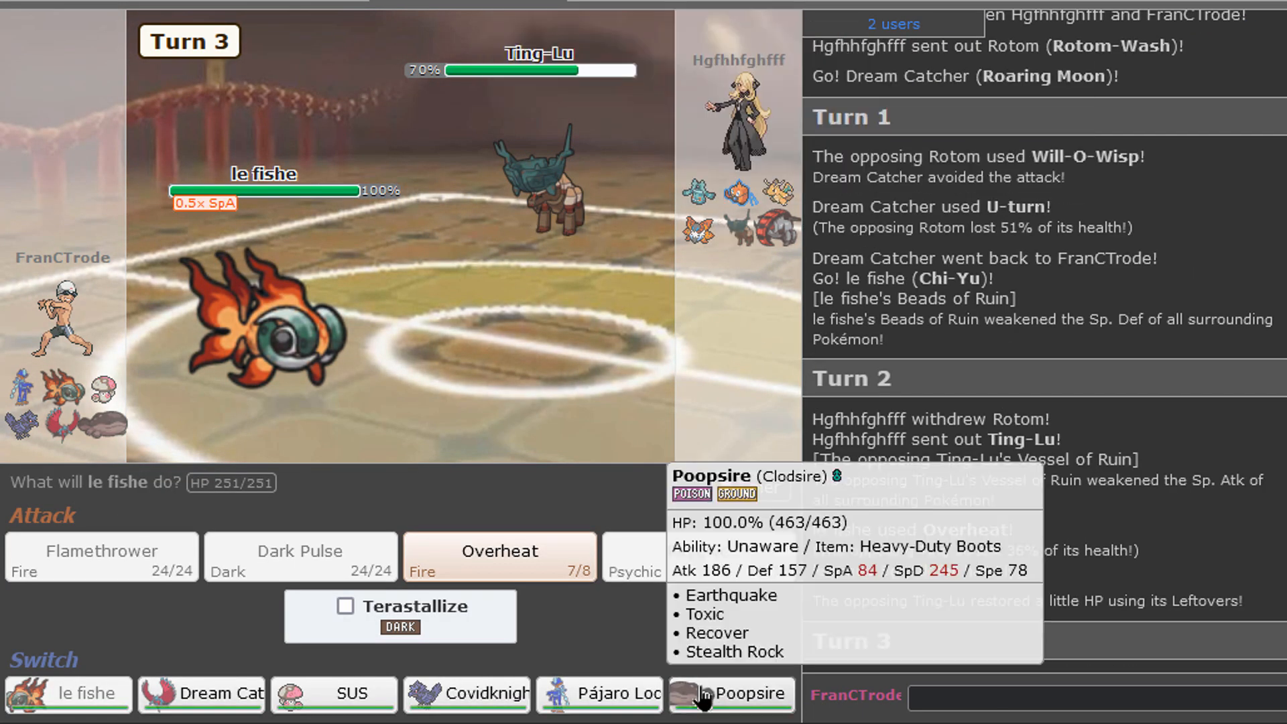
left_click(731, 693)
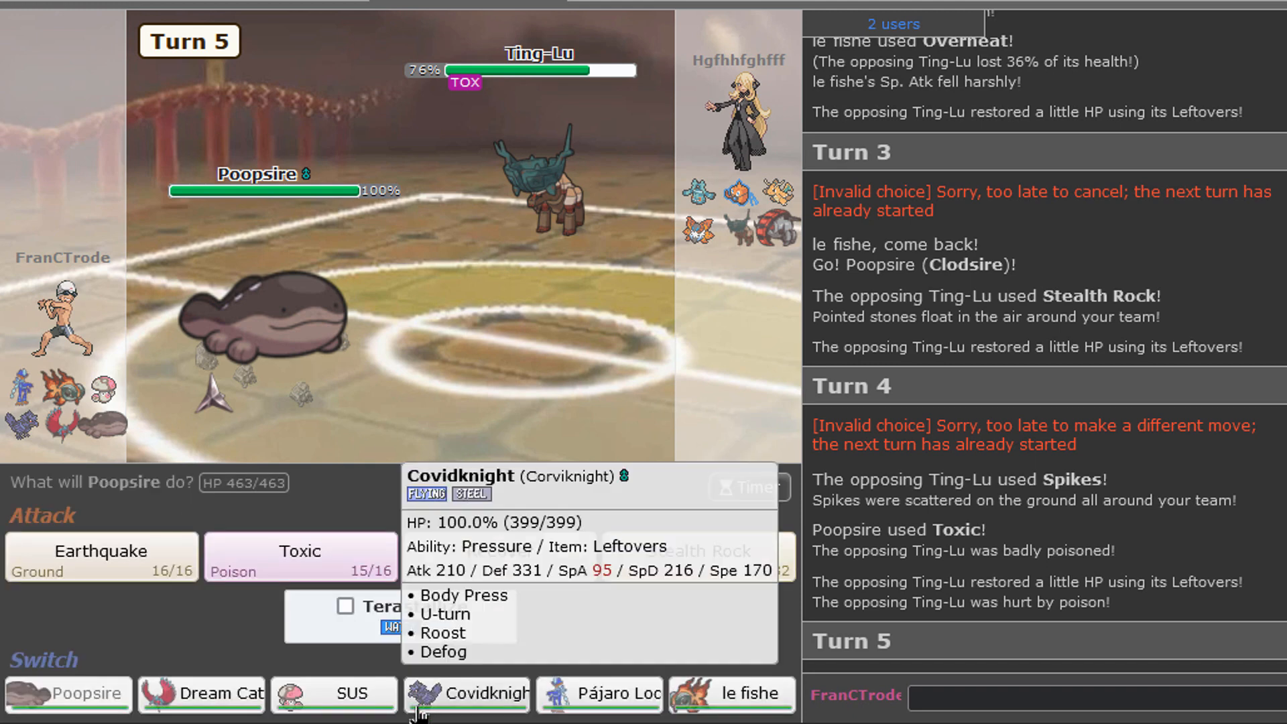
left_click(466, 693)
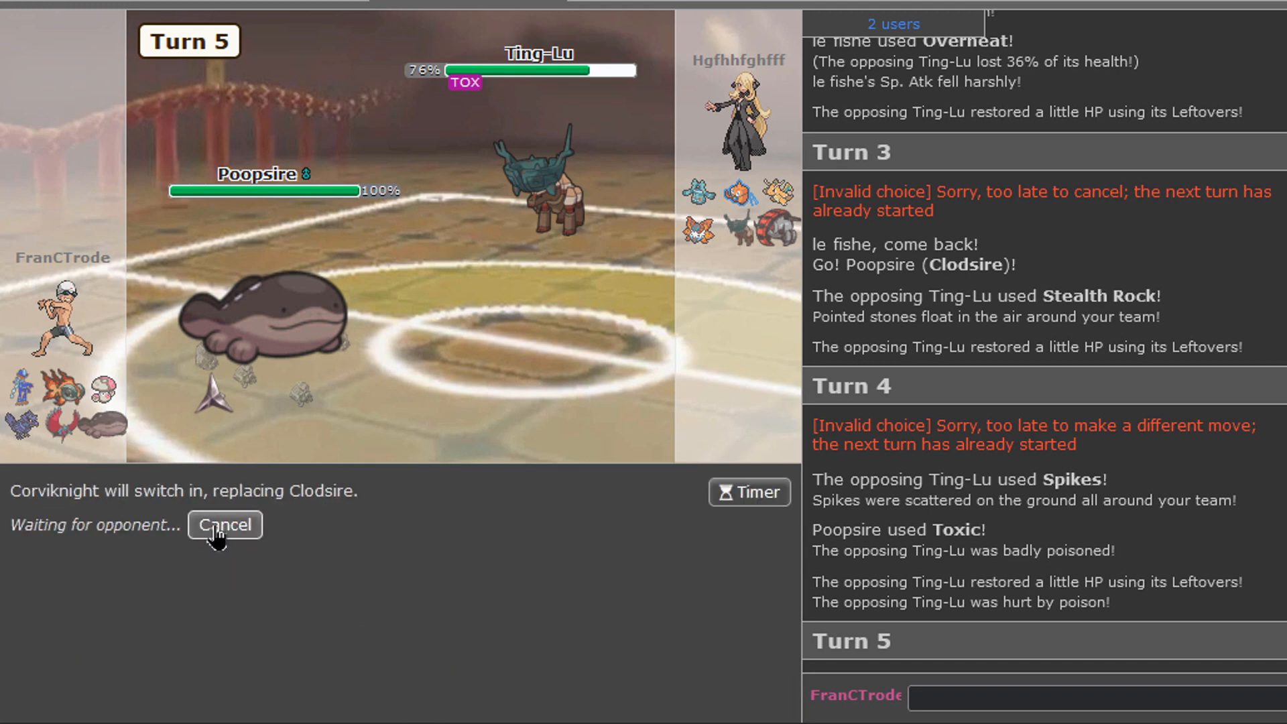
left_click(224, 524)
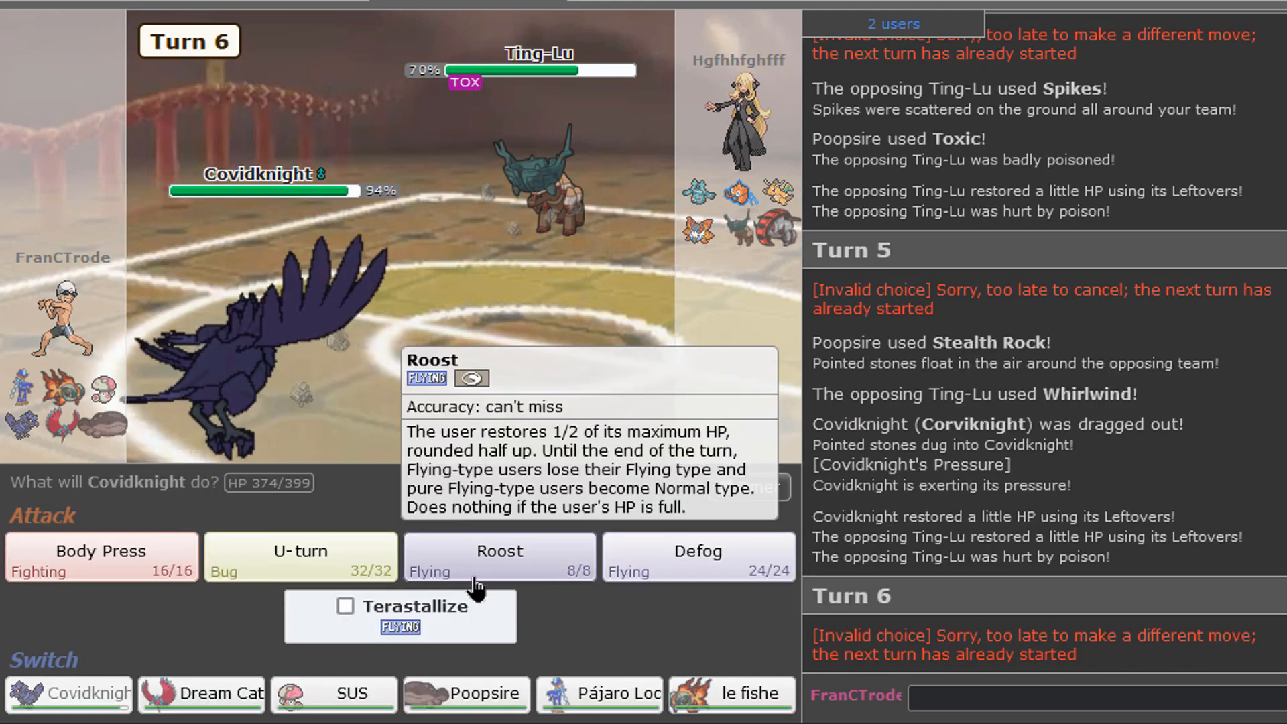
left_click(696, 555)
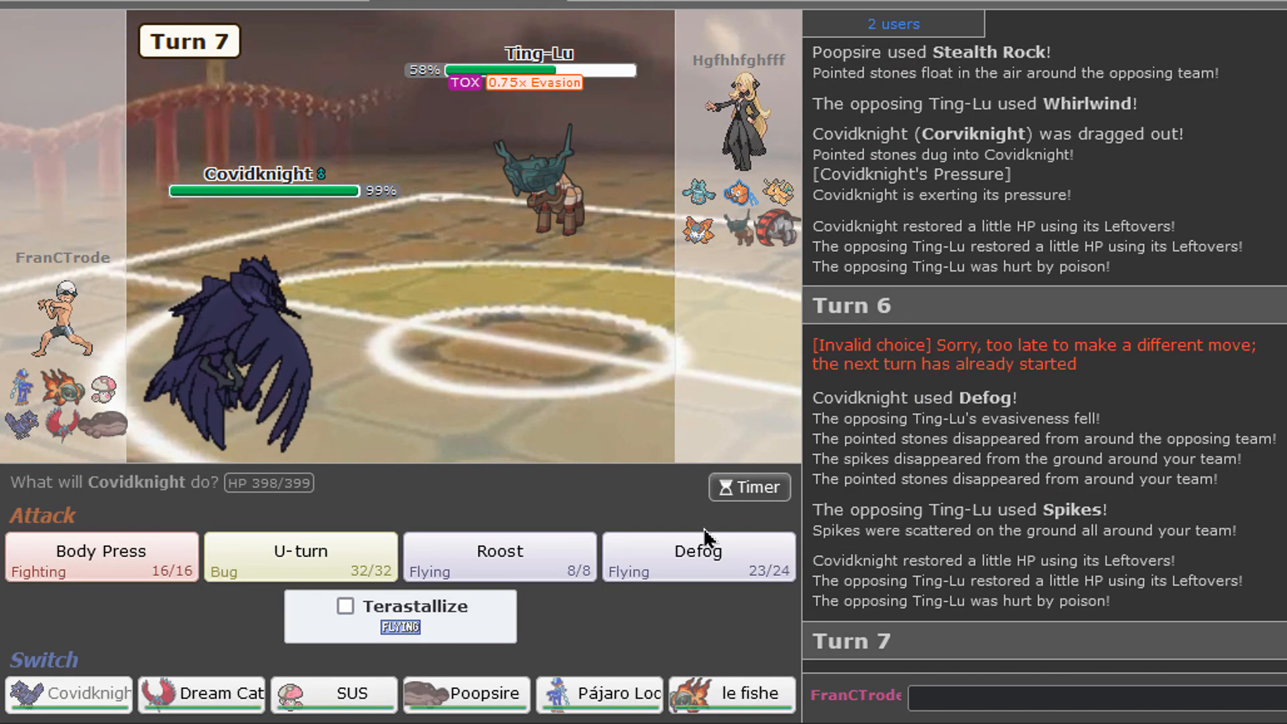
mouse_move(697, 557)
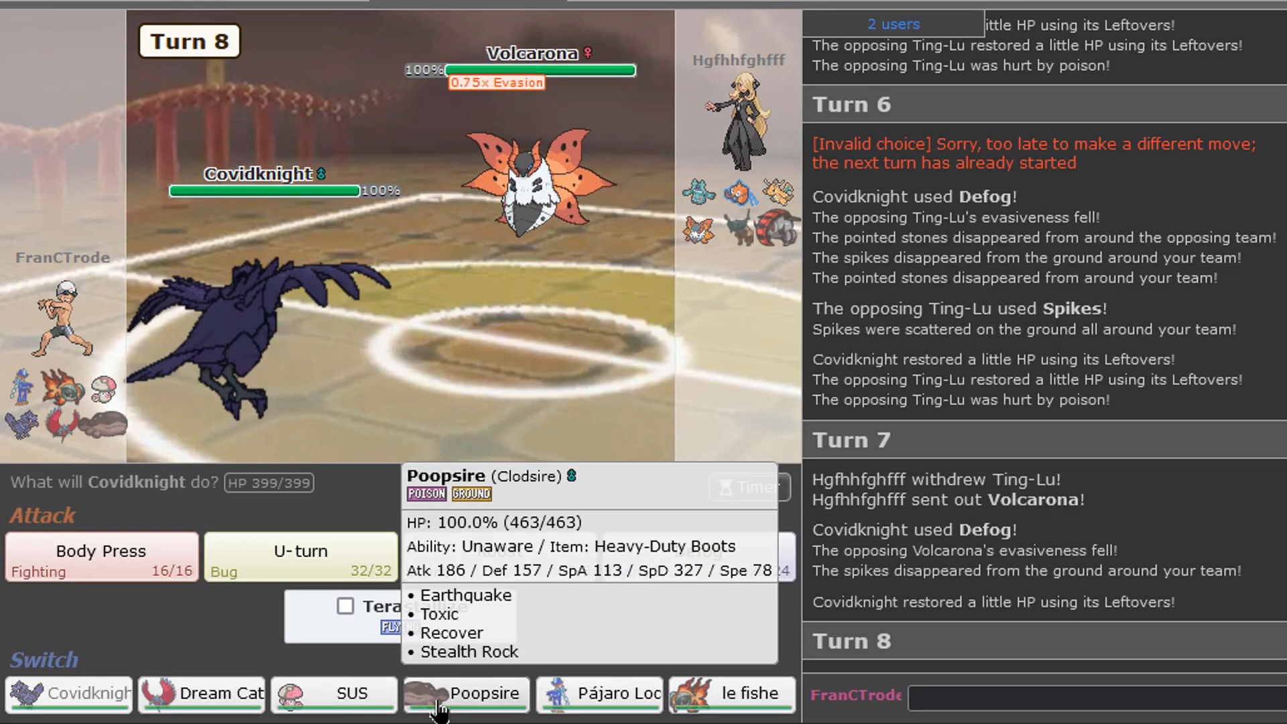
mouse_move(725, 693)
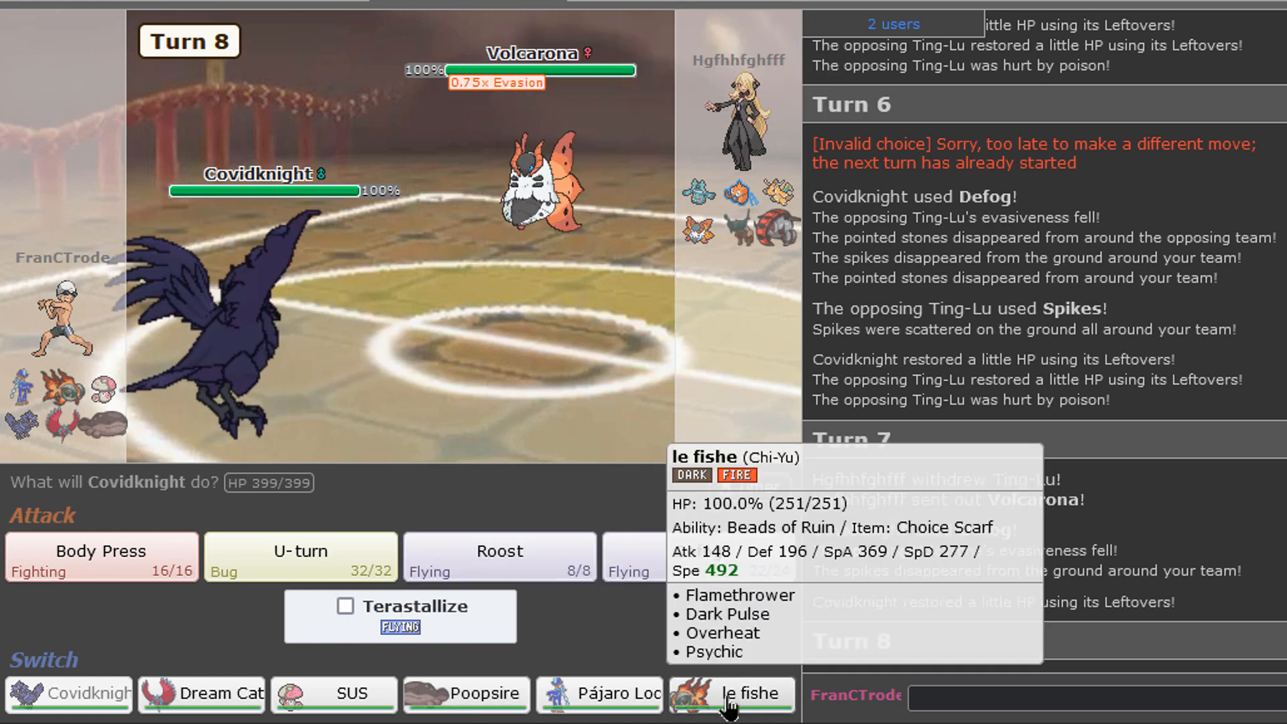
mouse_move(597, 694)
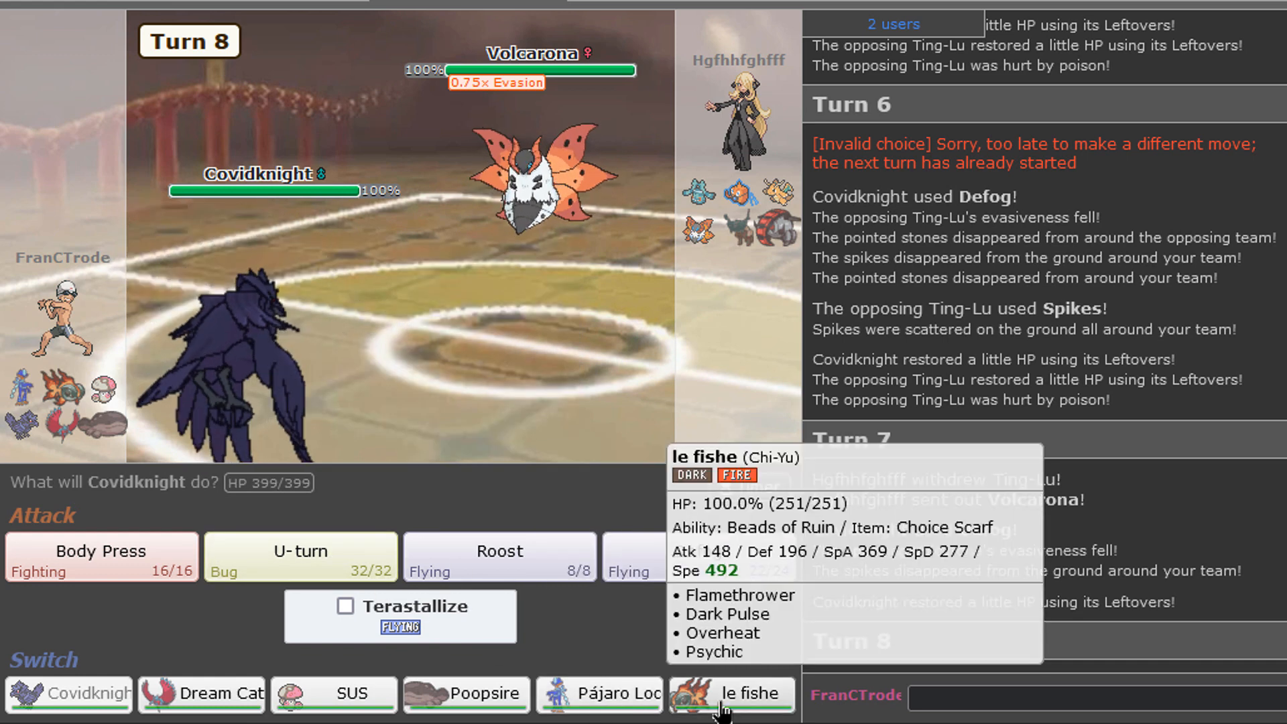
Step: Switch to Chi-Yu, Flamethrower Volcarona twice, and chat 'yeah, sorry m8'
left_click(729, 693)
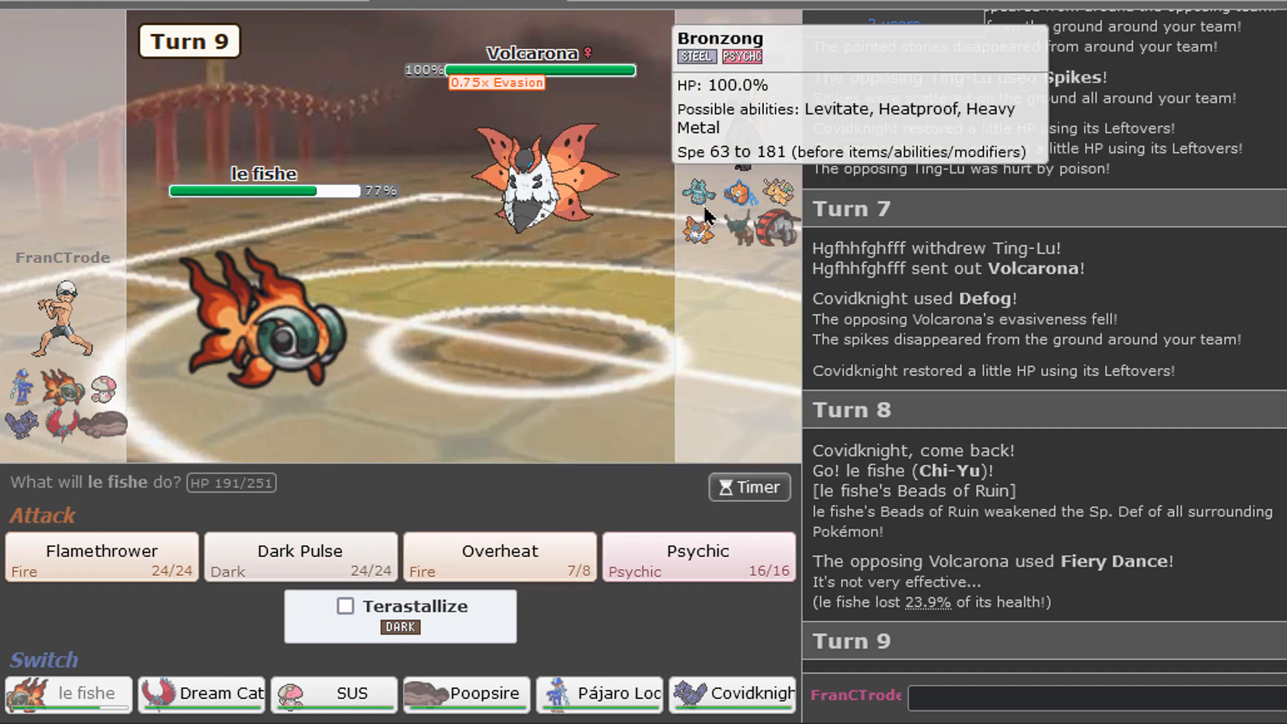
mouse_move(765, 228)
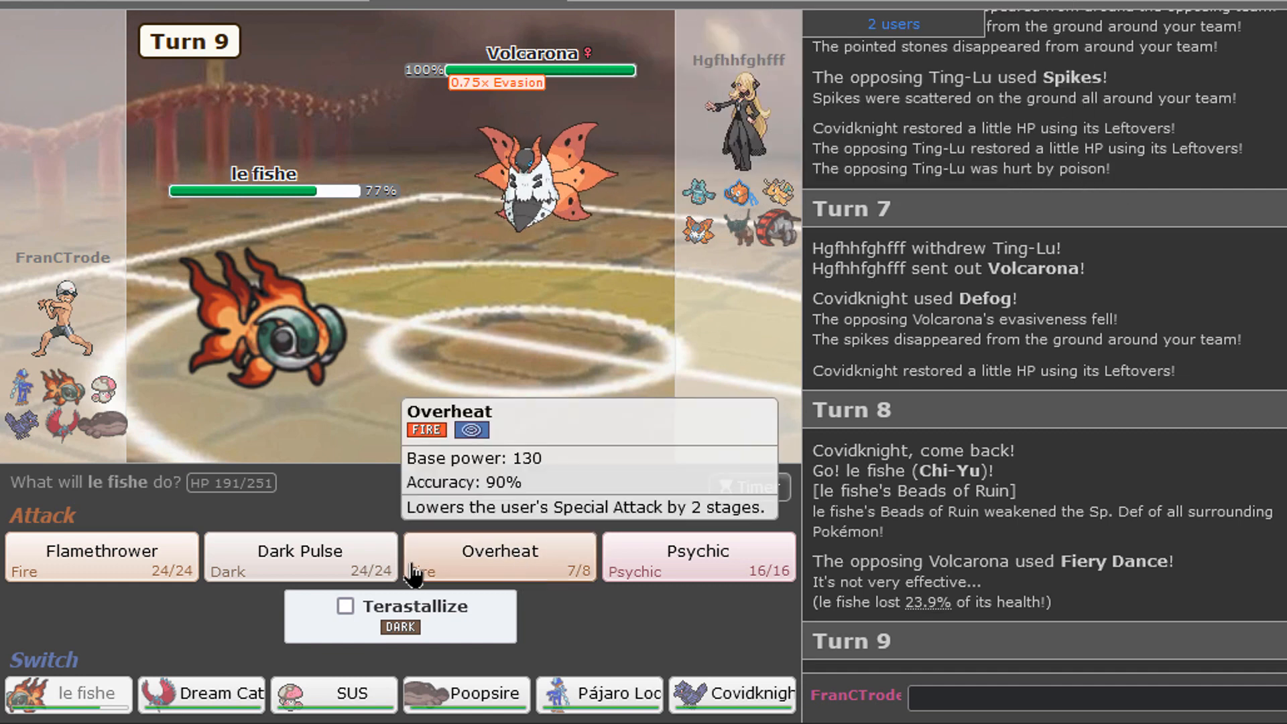
left_click(101, 556)
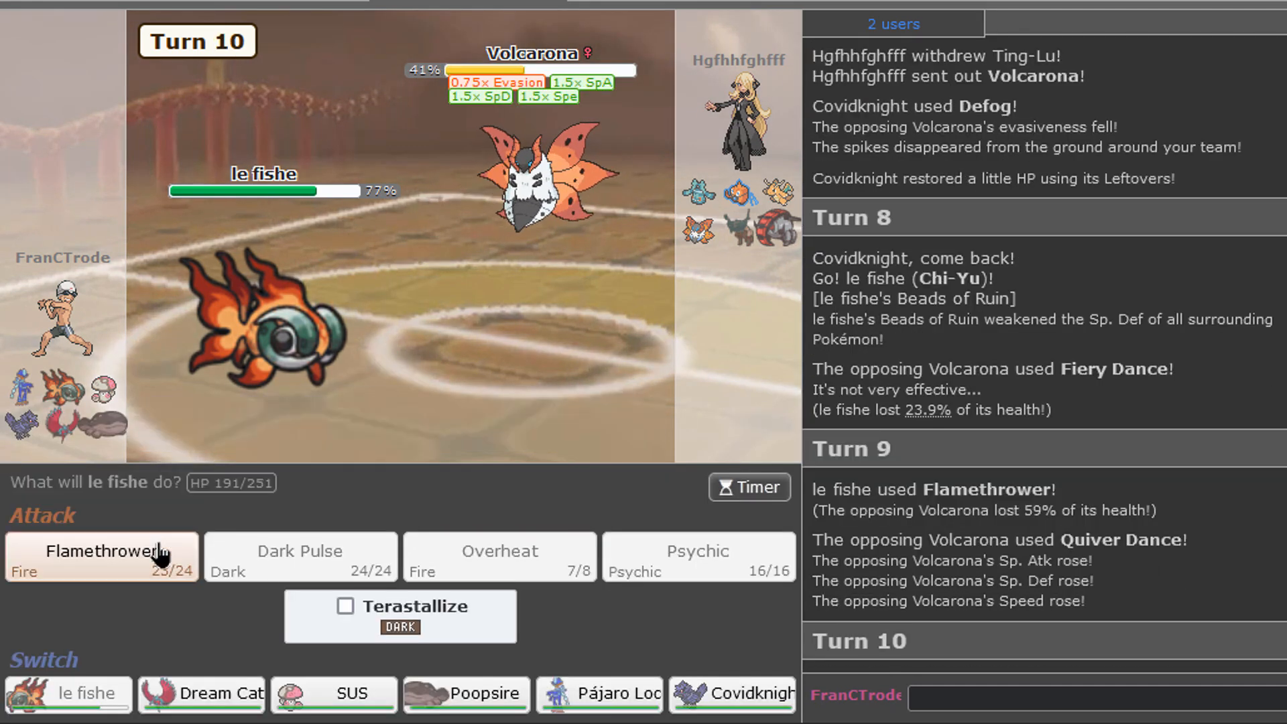
left_click(99, 556)
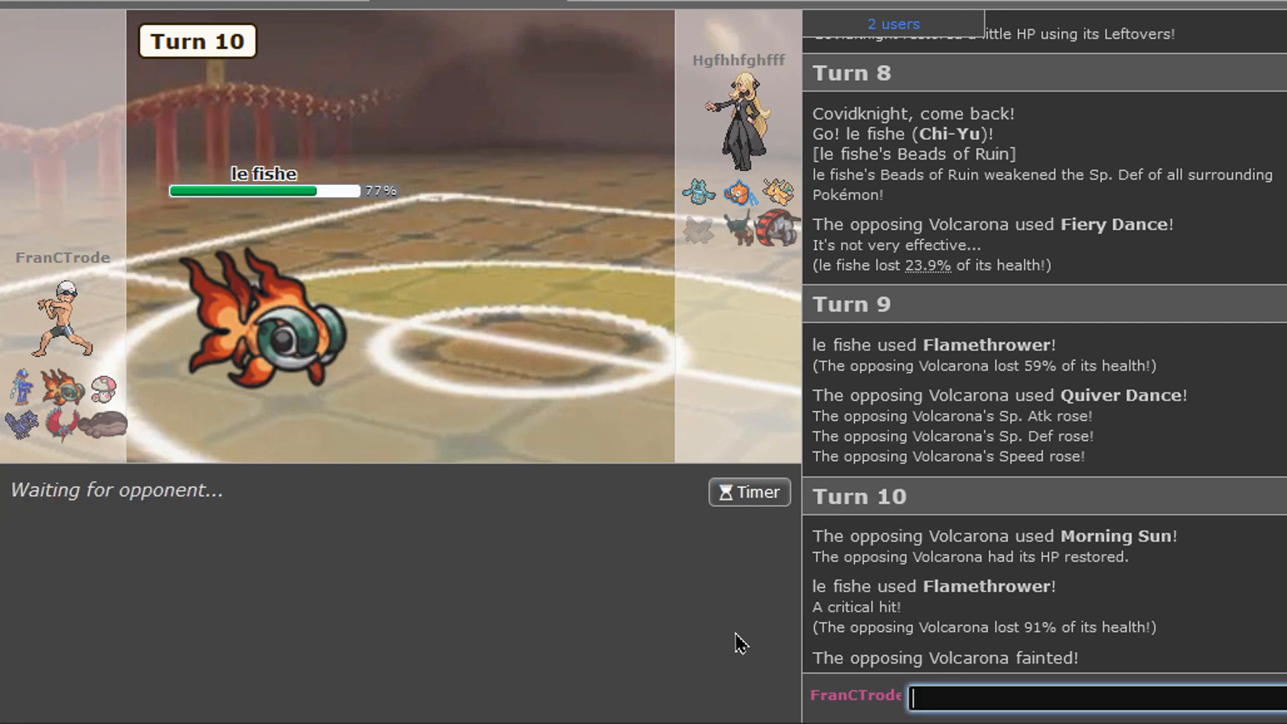
mouse_move(369, 404)
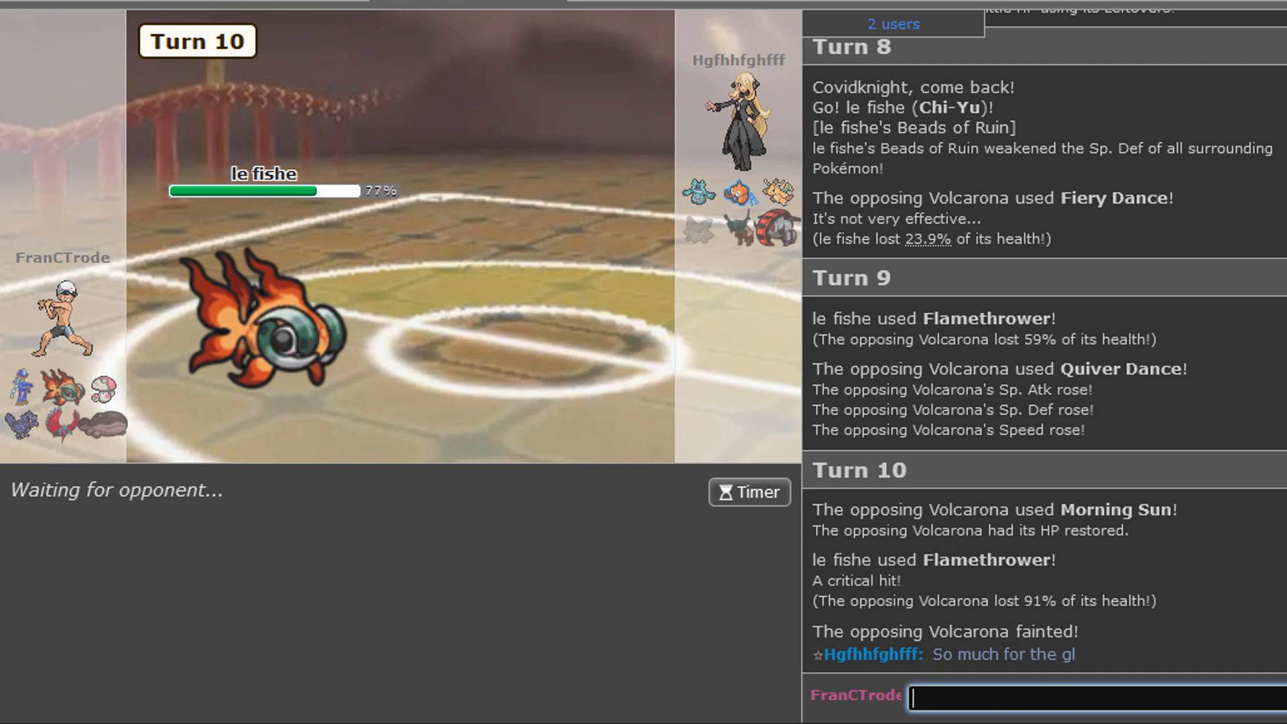
type("yeah,")
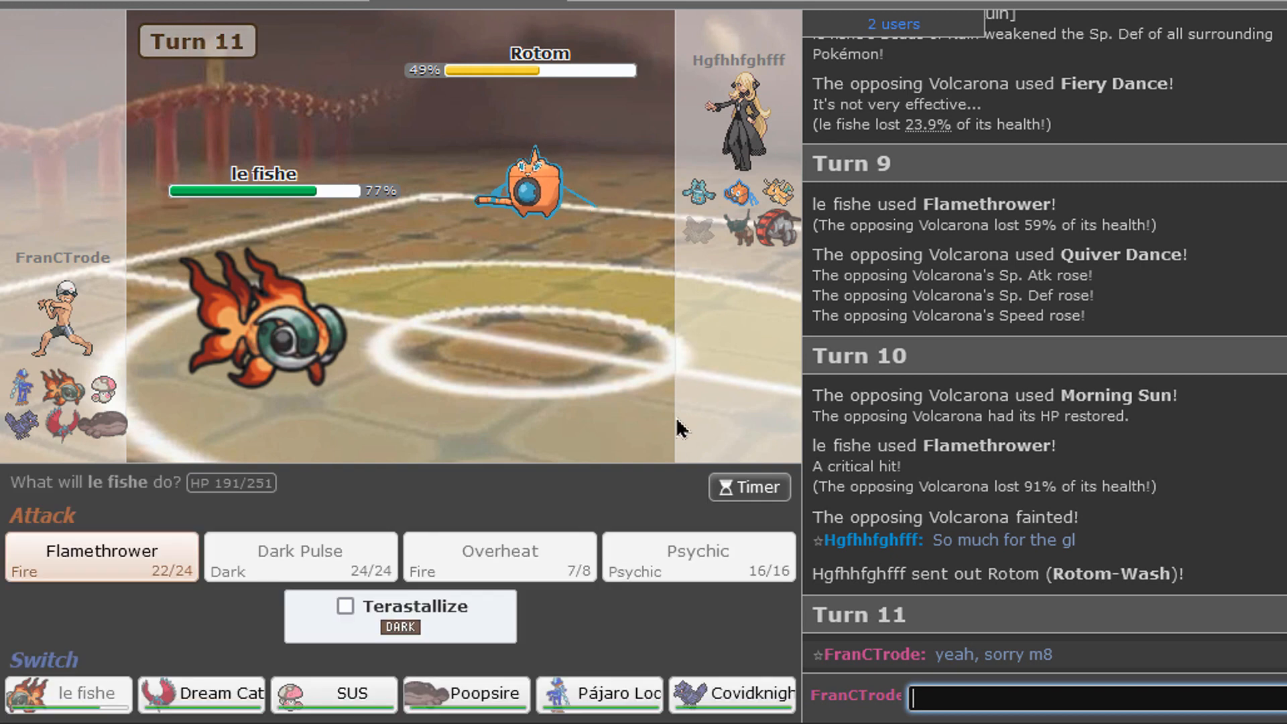
mouse_move(333, 693)
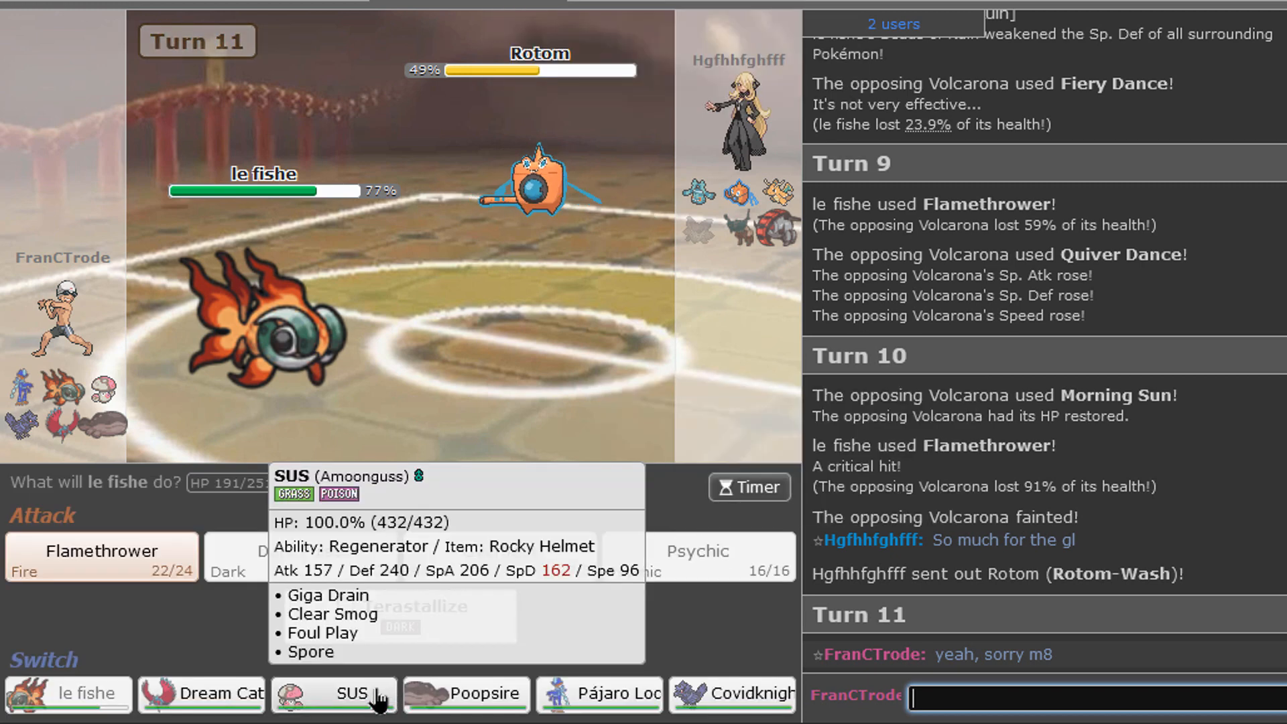
mouse_move(465, 694)
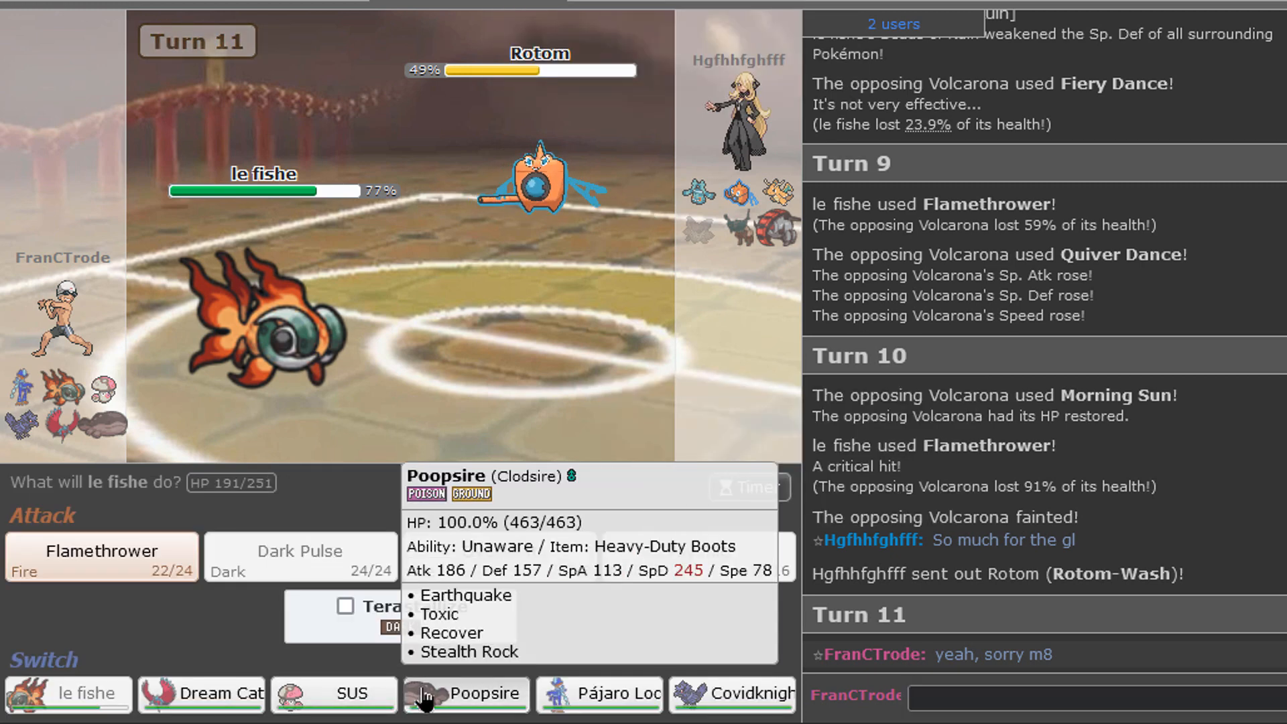
Step: Swap between Clodsire and Corviknight, set Stealth Rock, and try to heal Corviknight
left_click(465, 694)
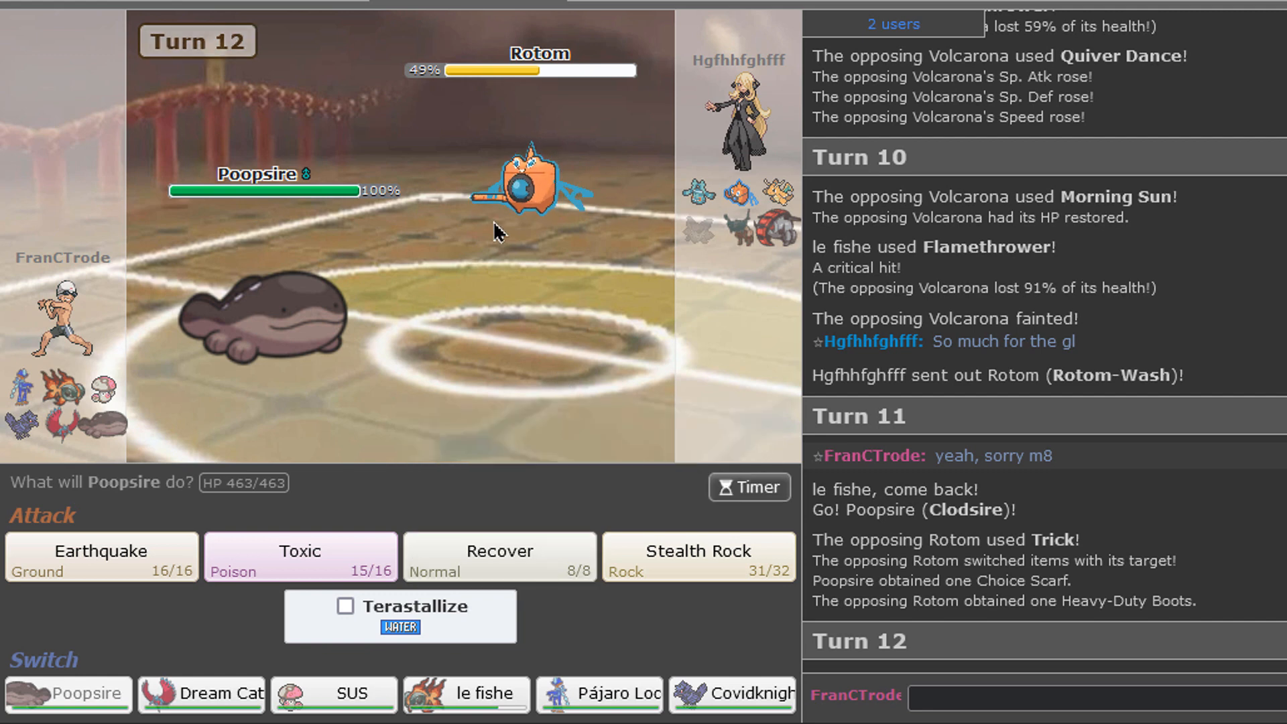
mouse_move(683, 326)
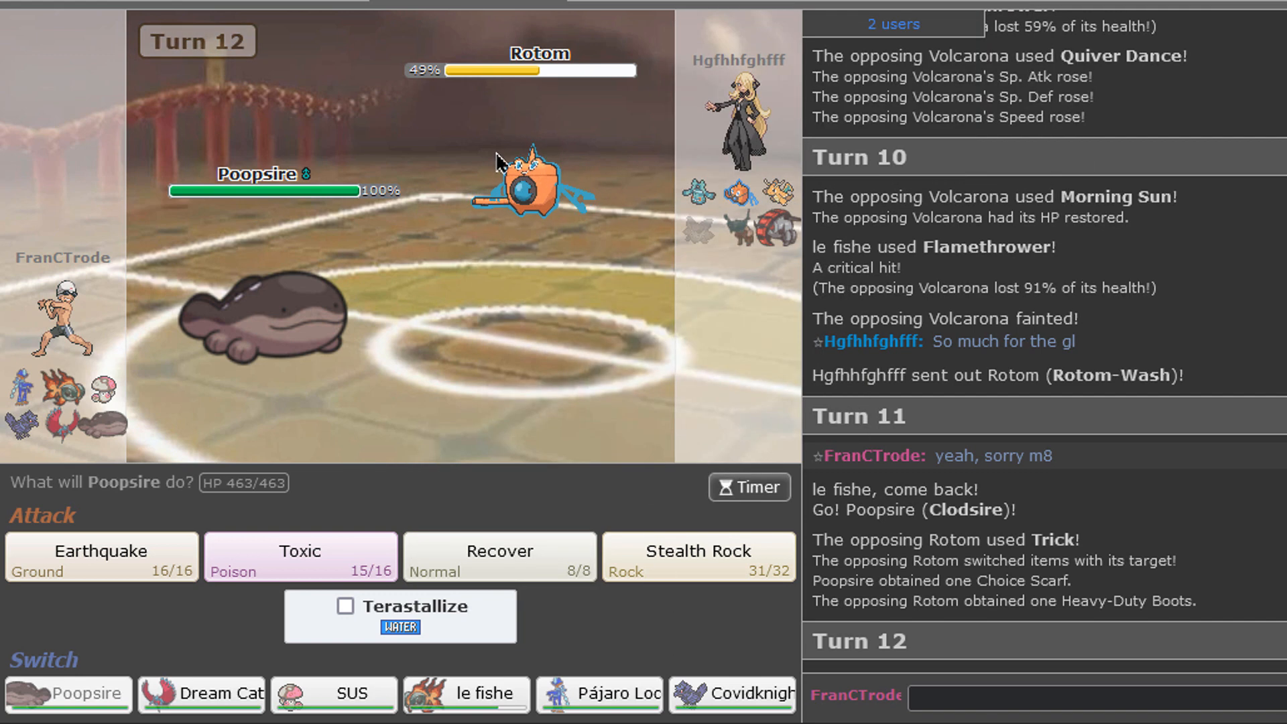
mouse_move(732, 694)
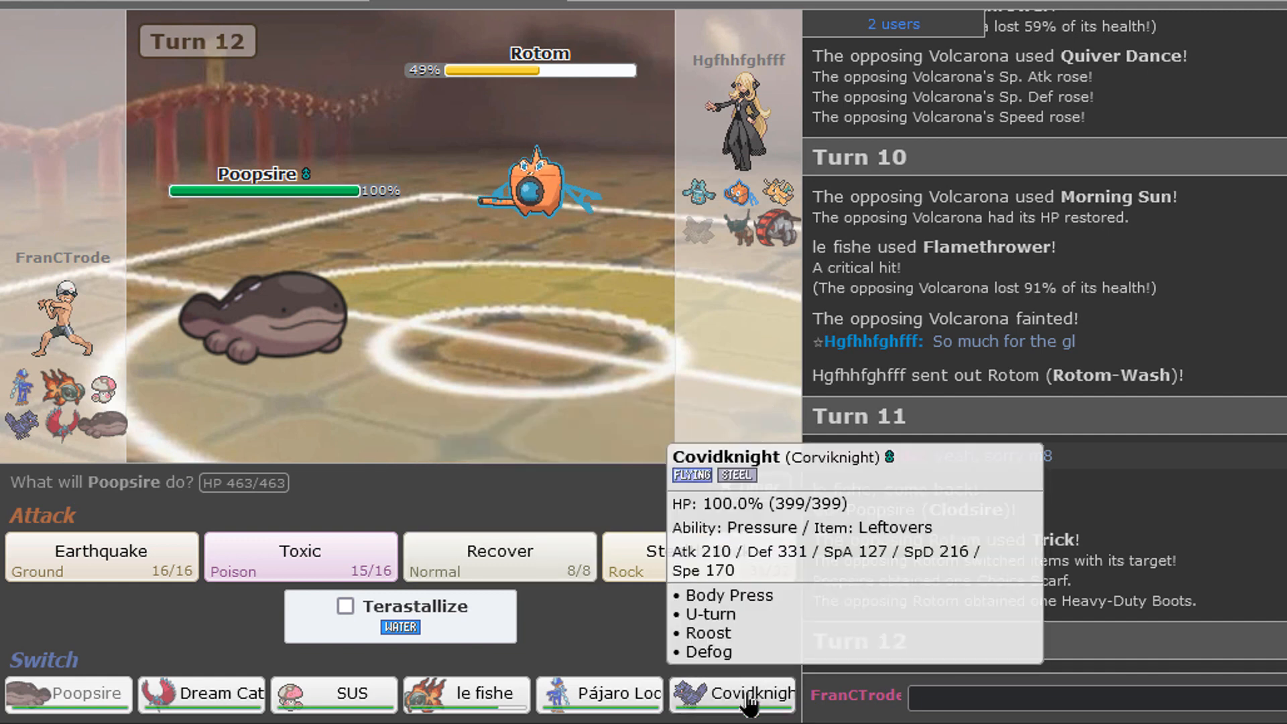
left_click(731, 693)
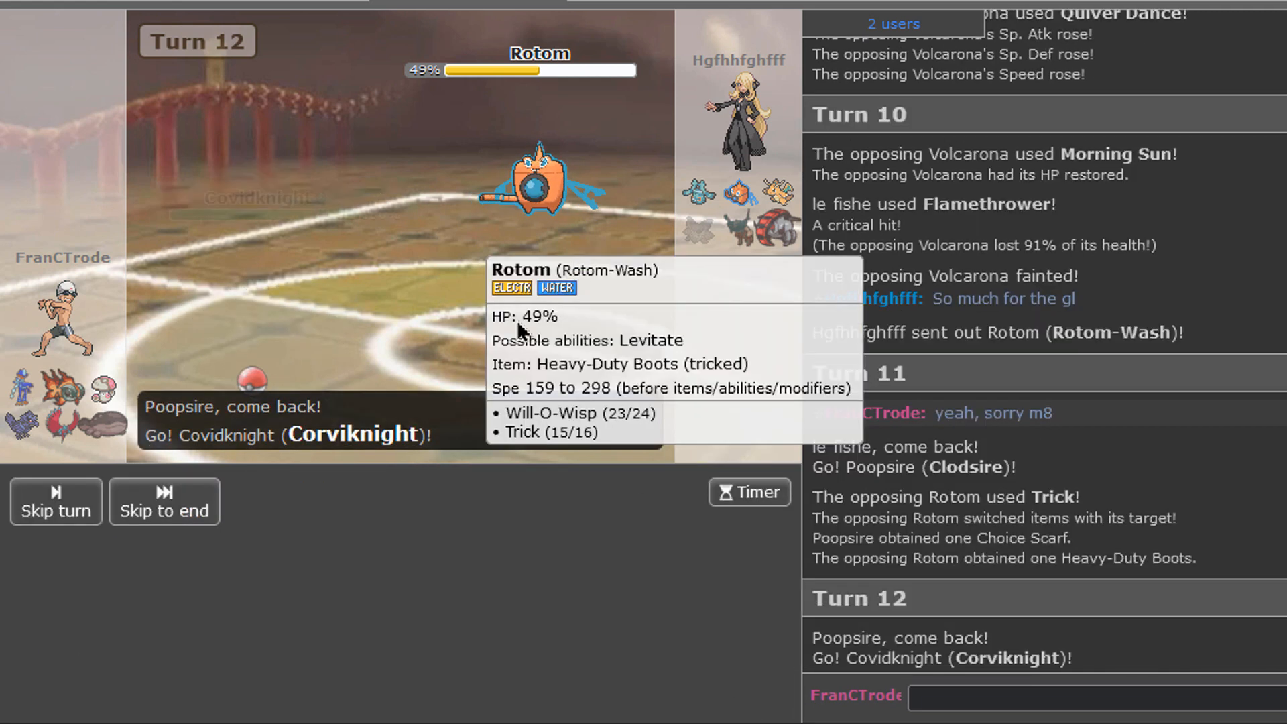
mouse_move(544, 571)
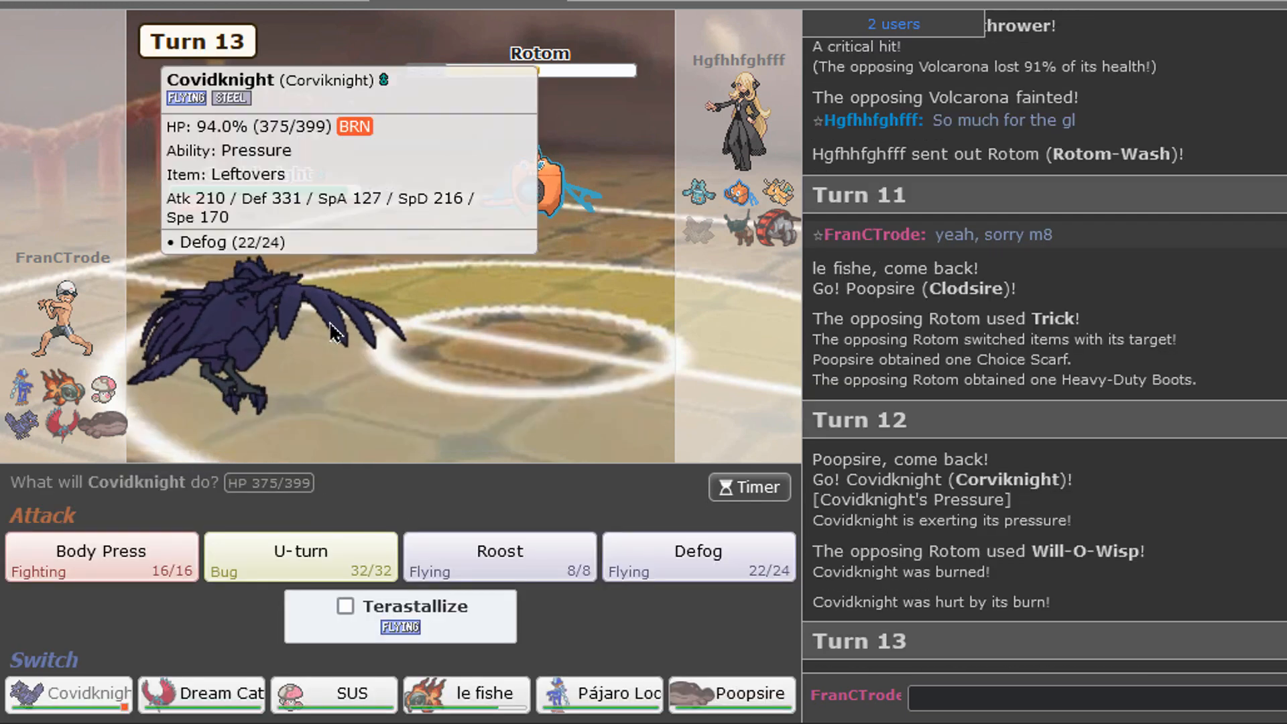
mouse_move(730, 694)
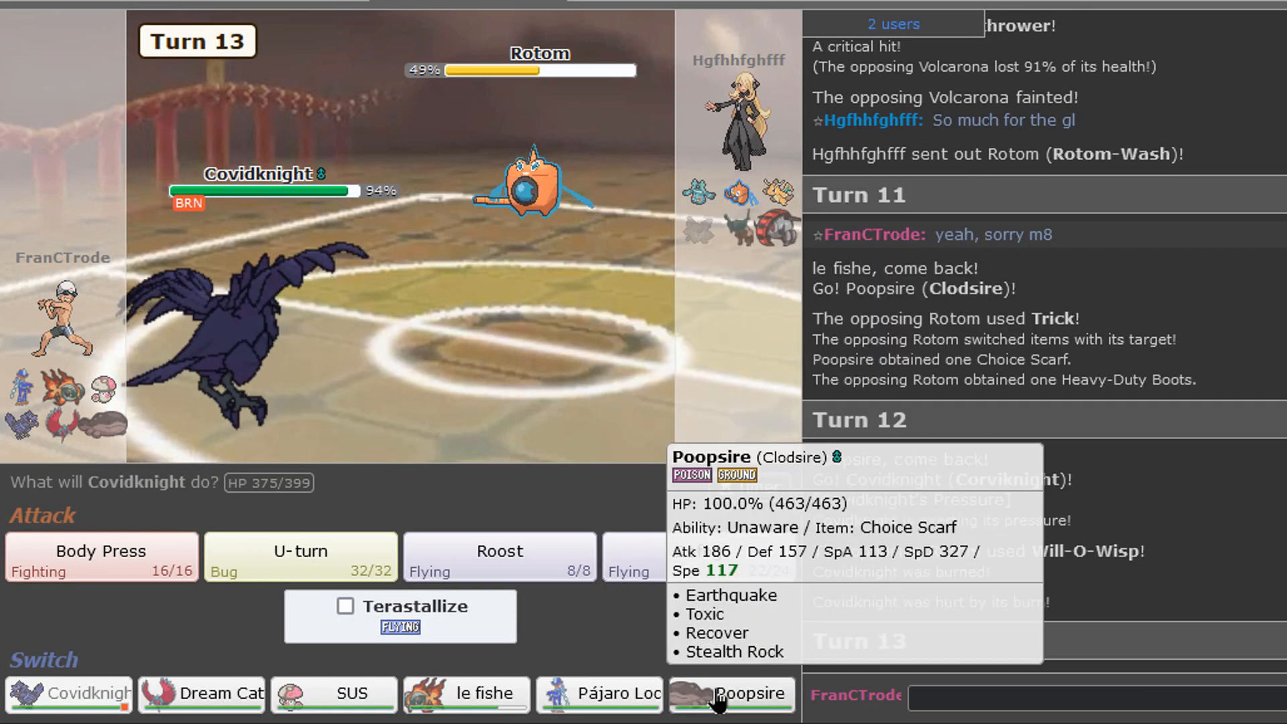
left_click(730, 693)
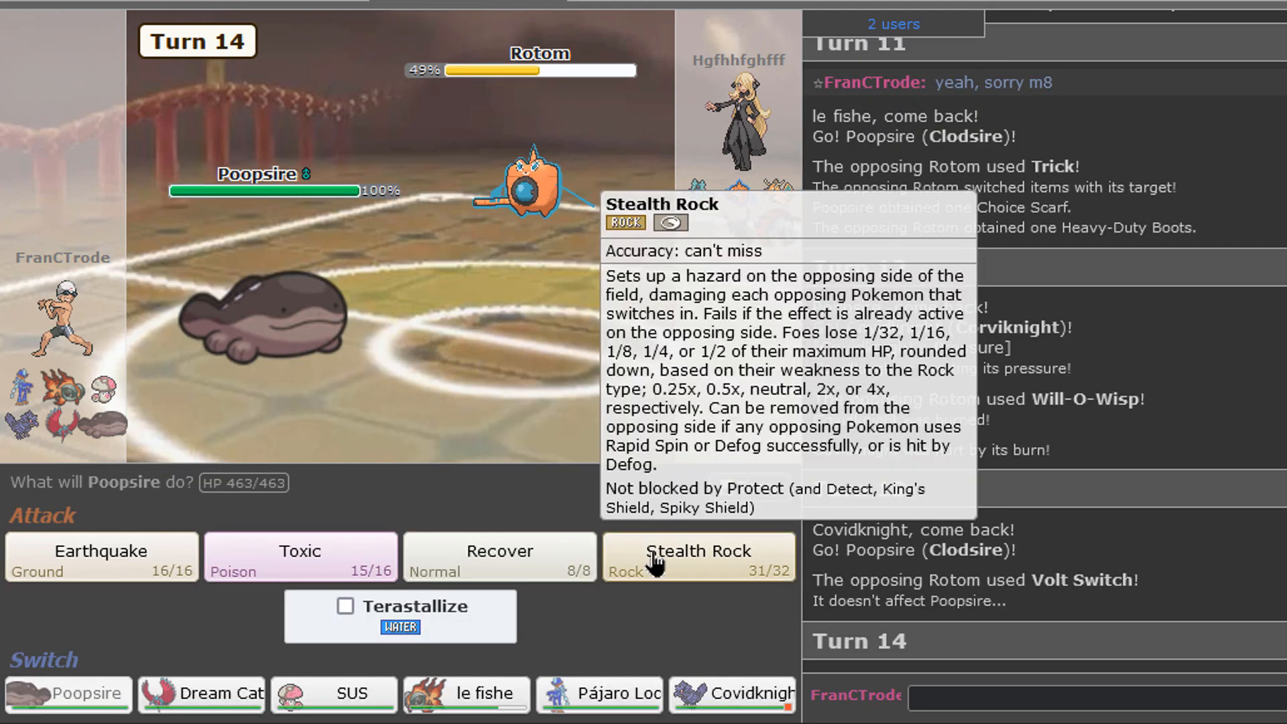
left_click(697, 556)
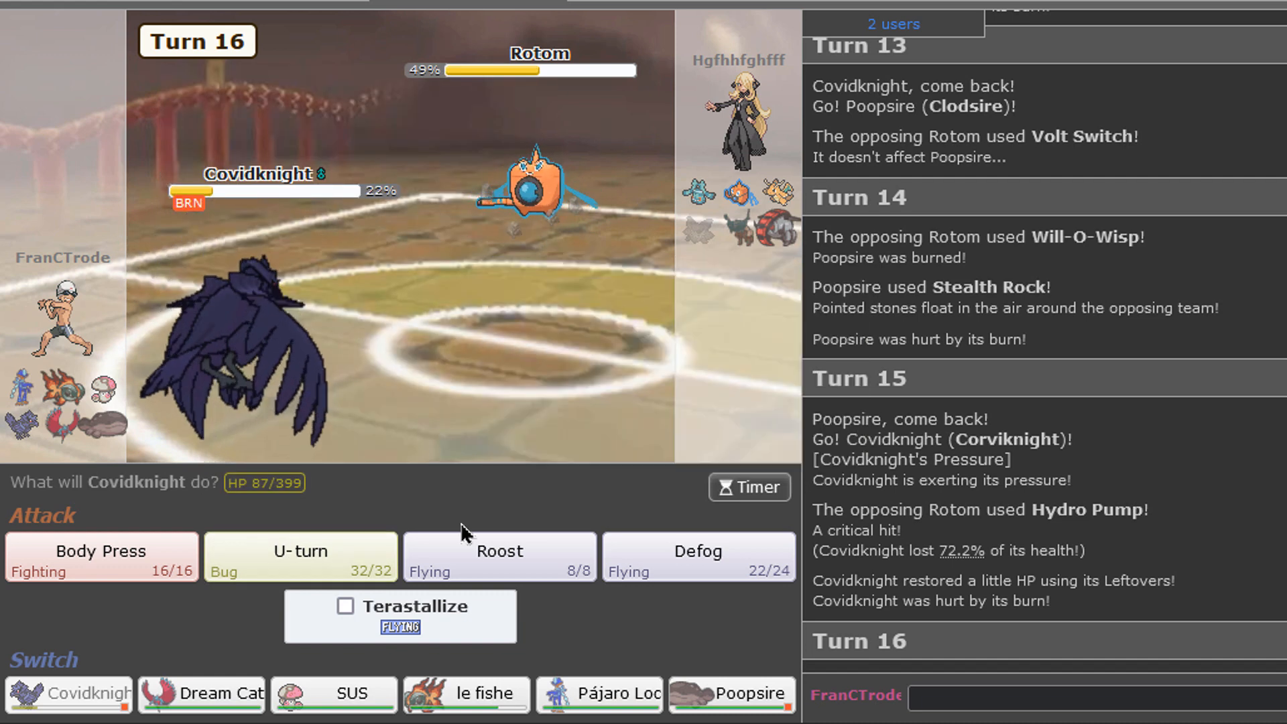
left_click(300, 556)
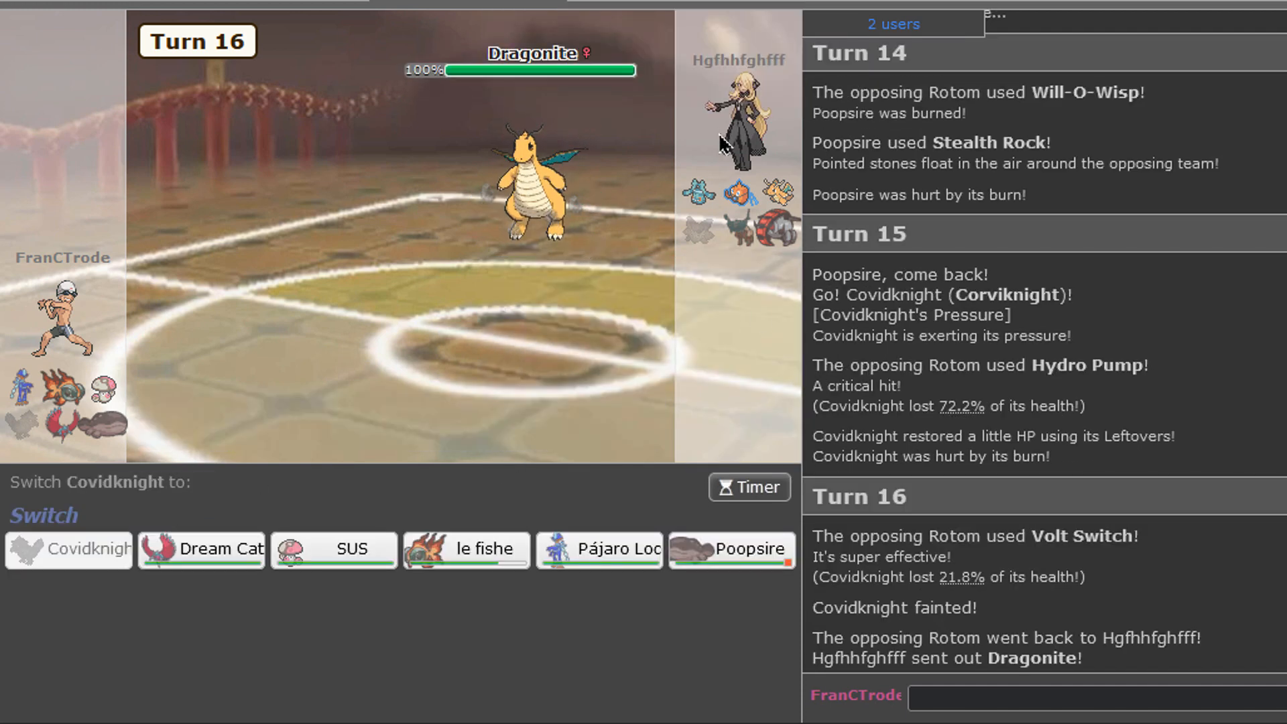
mouse_move(201, 549)
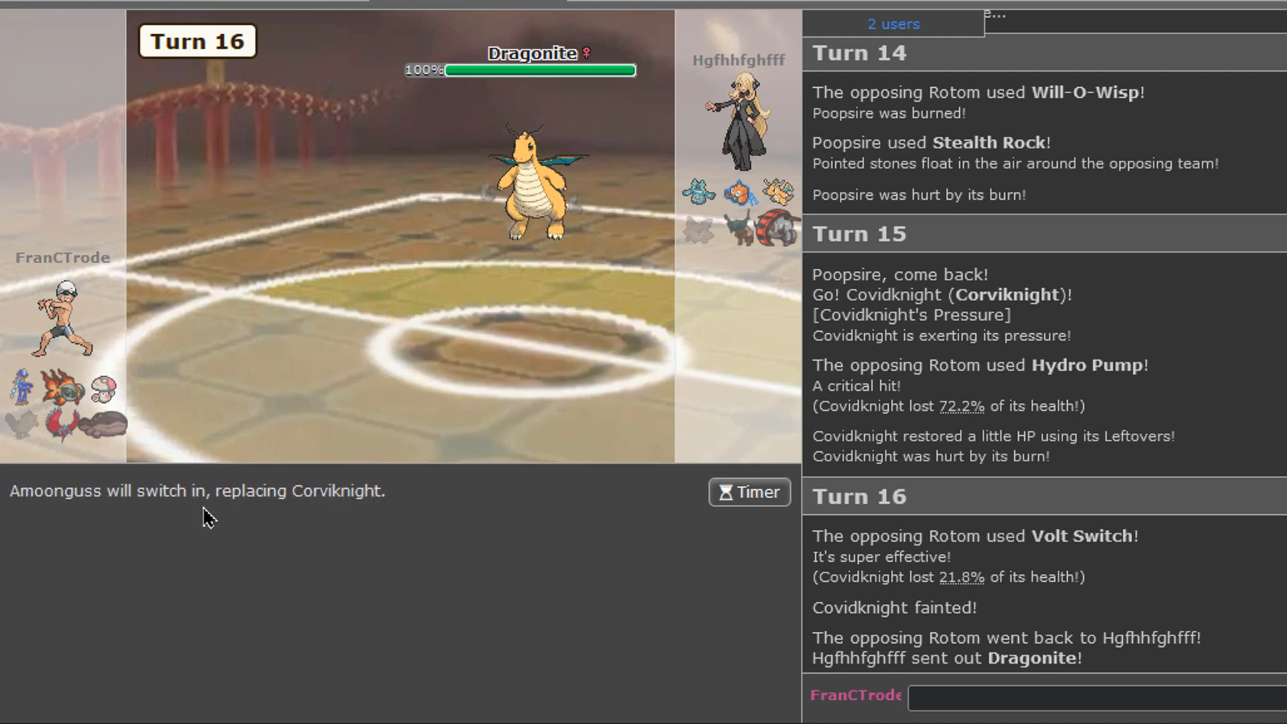
mouse_move(734, 191)
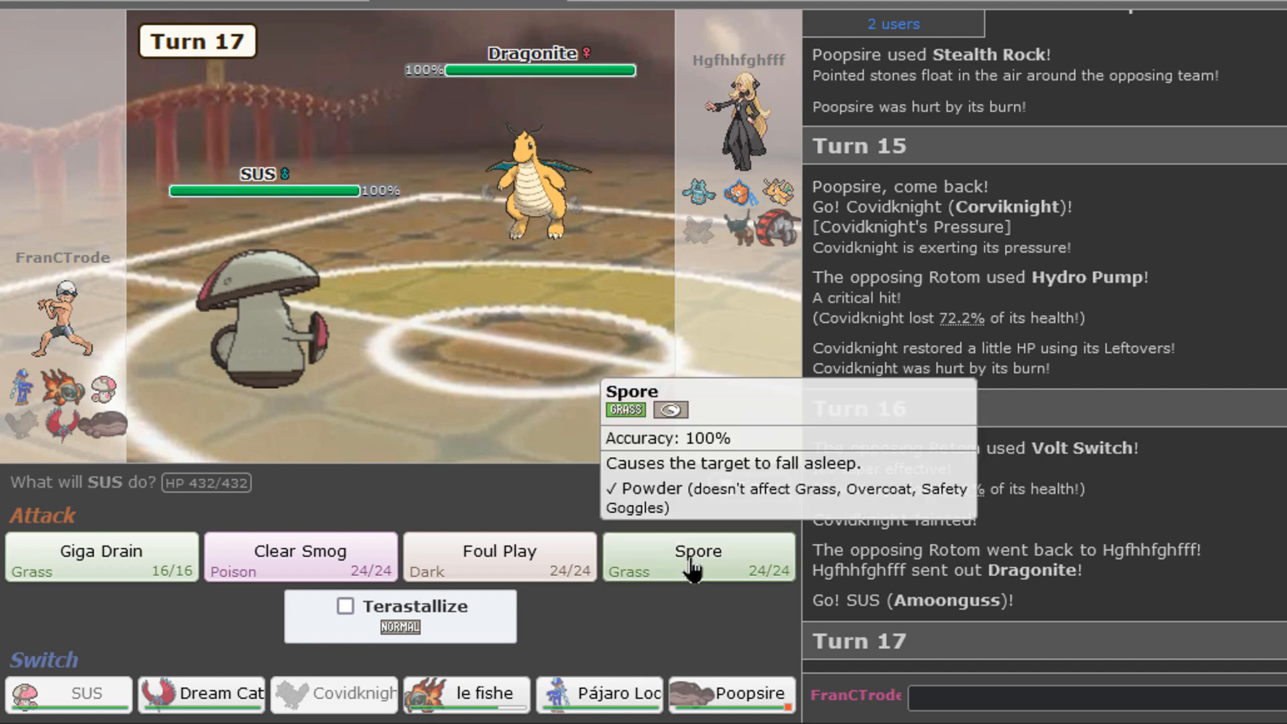
Step: Have SUS use Clear Smog on the switched-in Ting-Lu
left_click(697, 557)
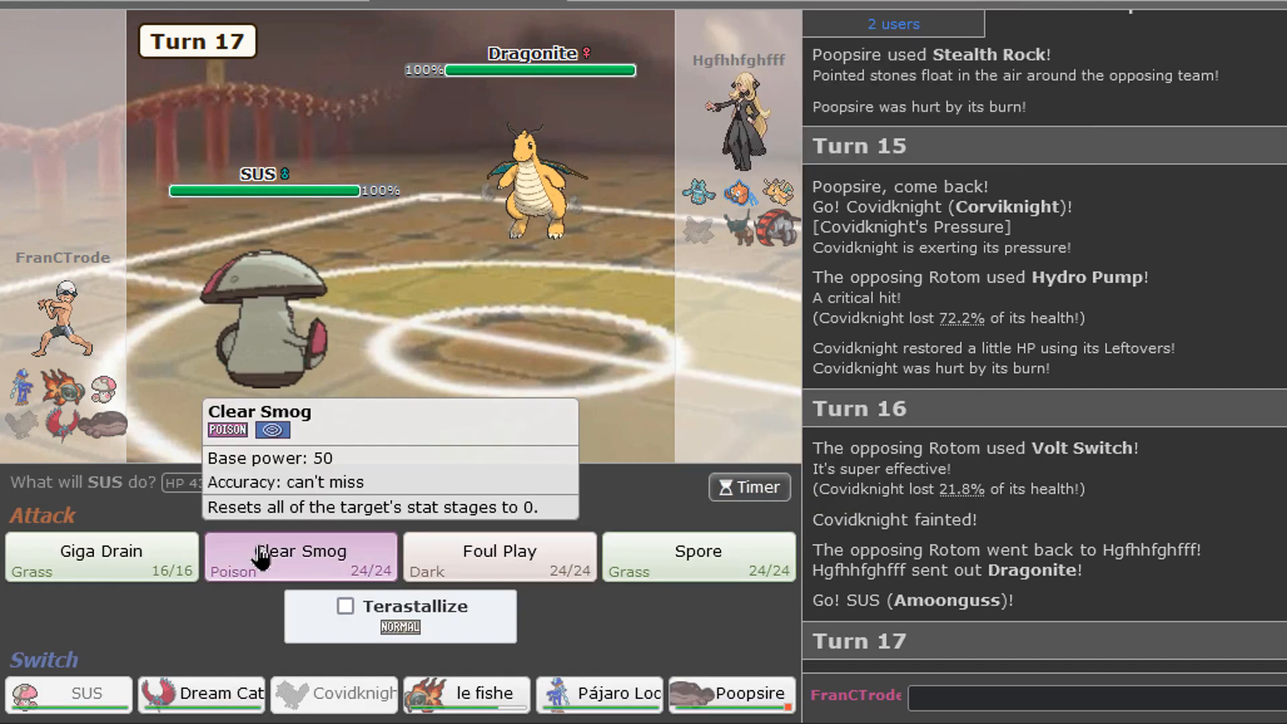
left_click(299, 556)
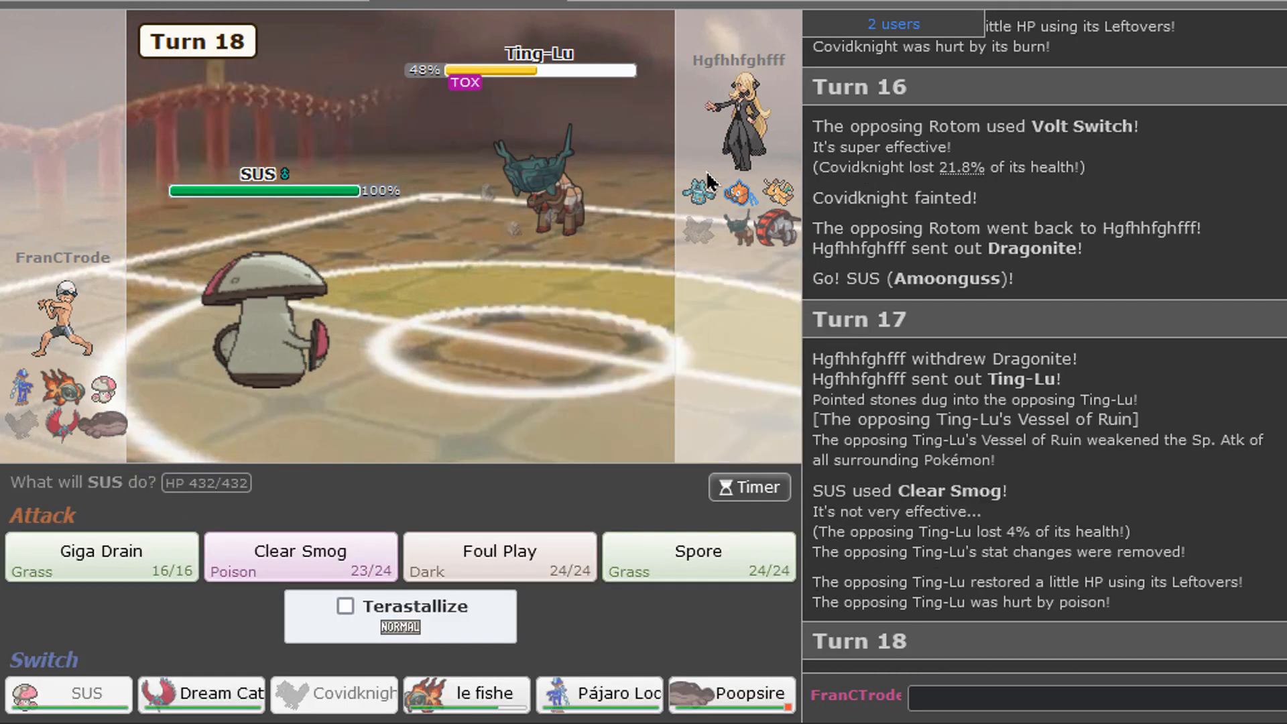
mouse_move(598, 694)
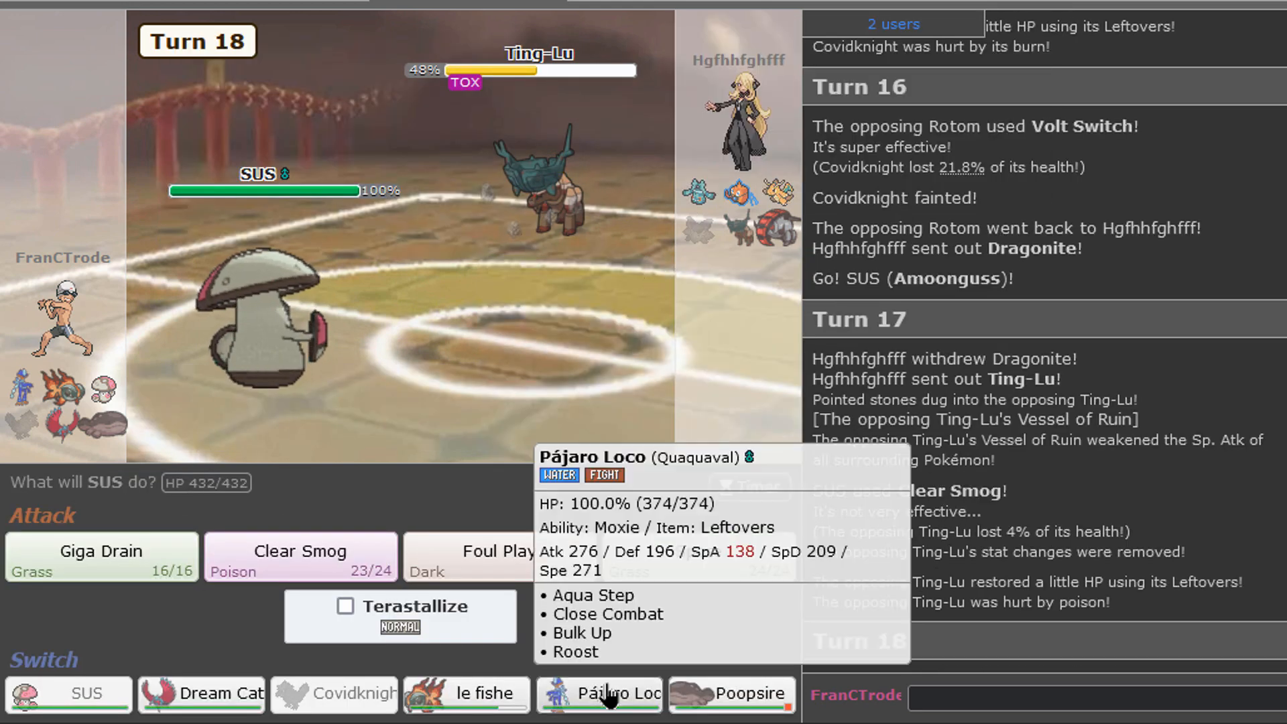
mouse_move(333, 693)
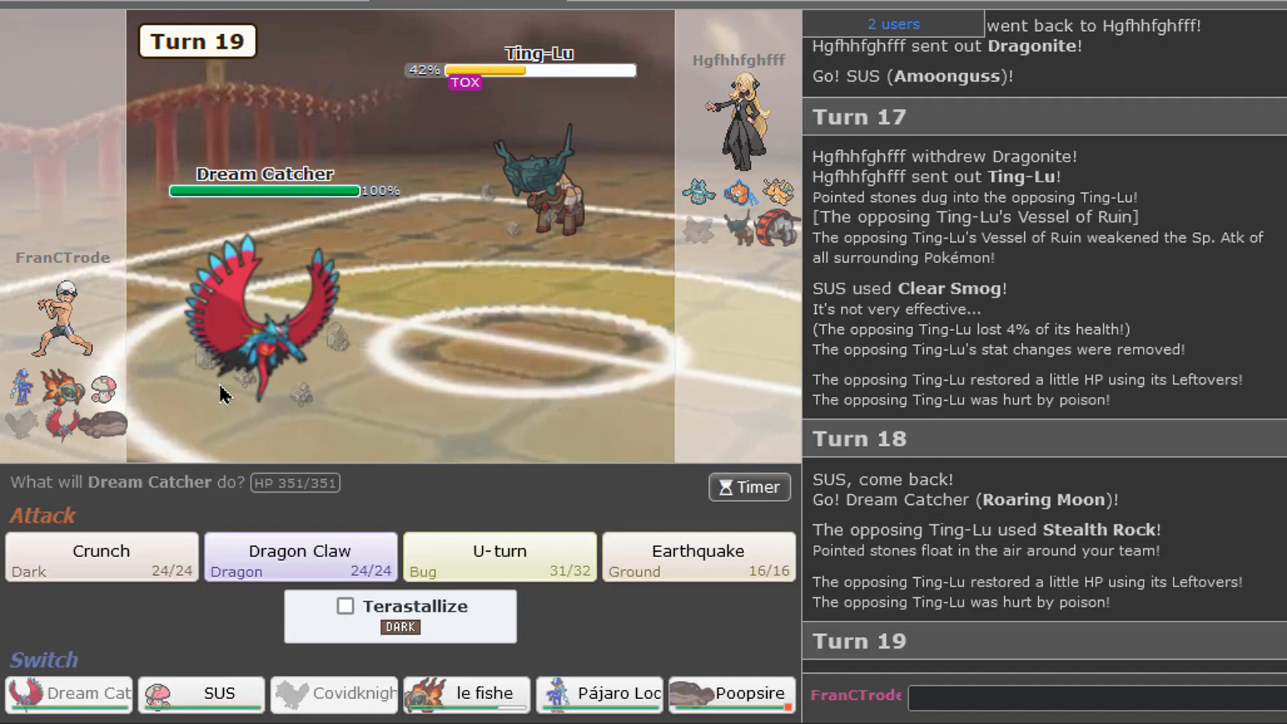
mouse_move(558, 534)
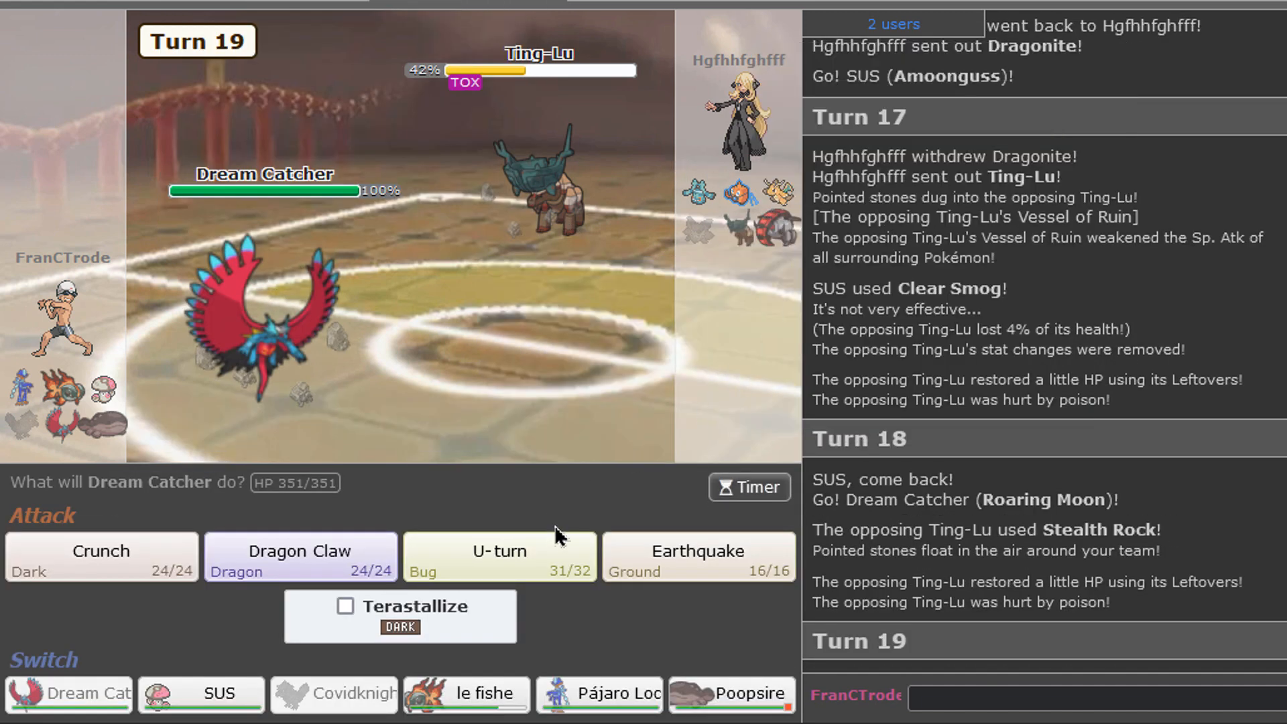
mouse_move(537, 201)
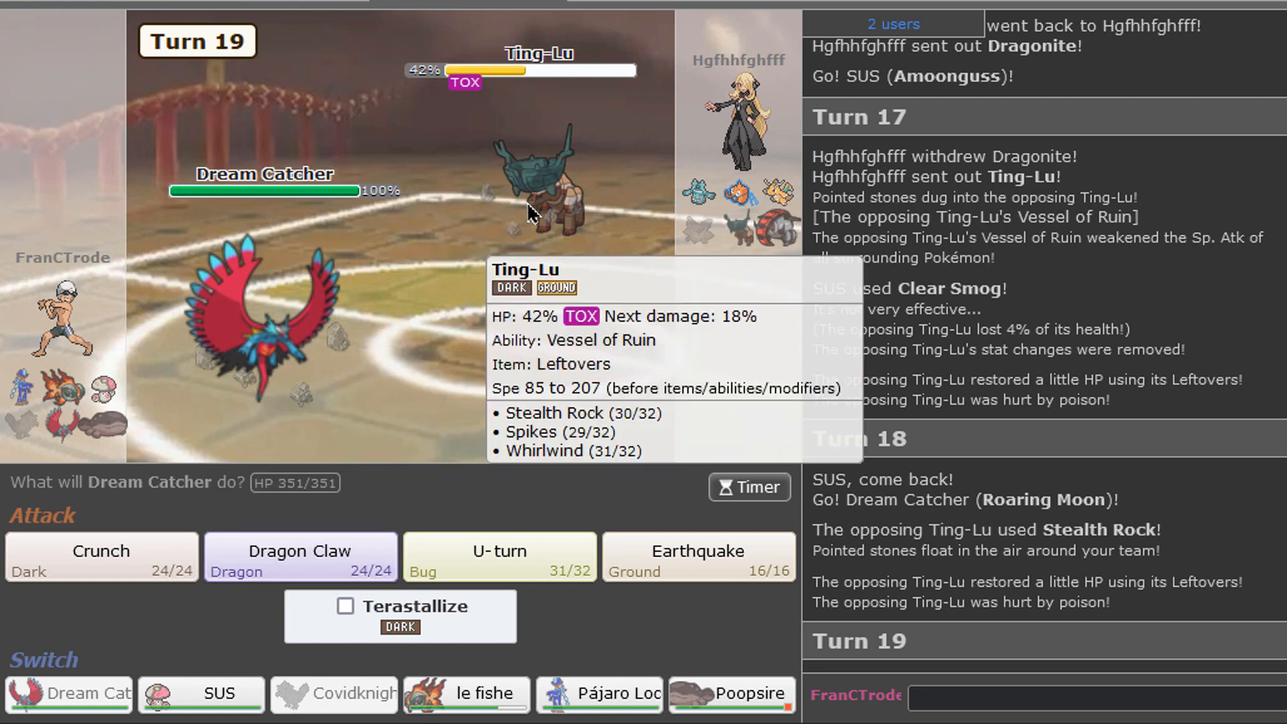
mouse_move(300, 556)
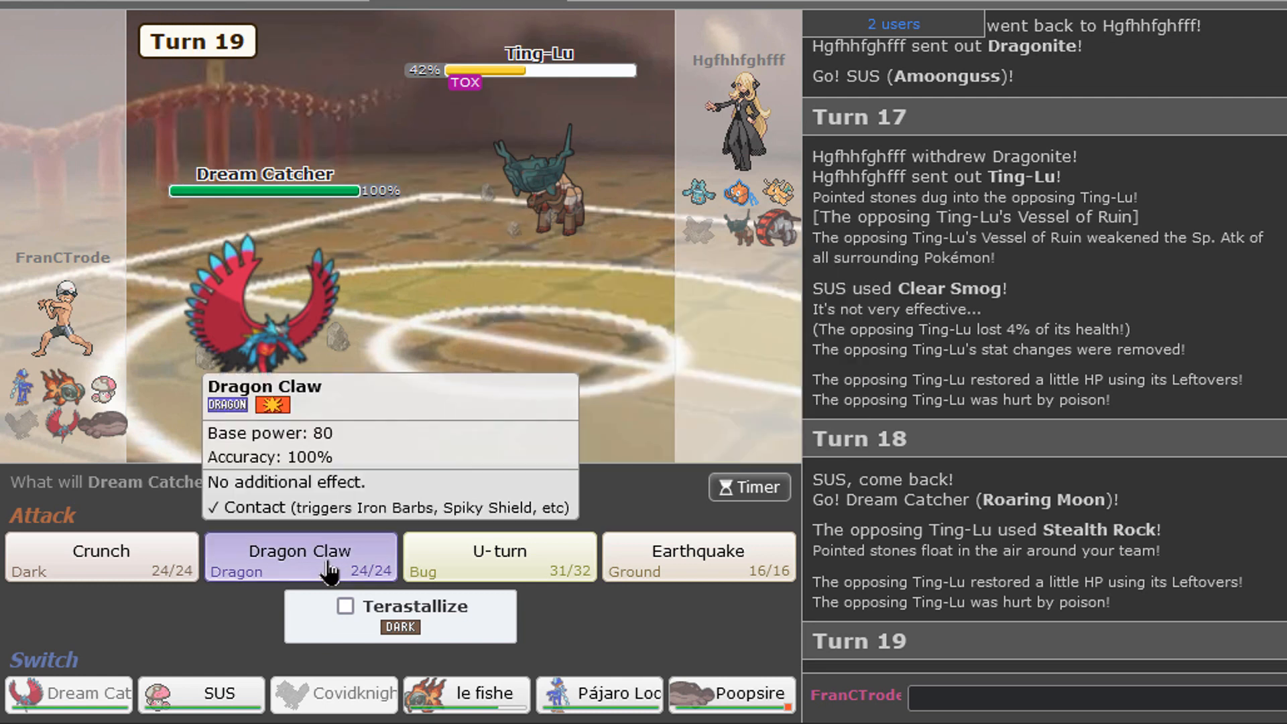
mouse_move(498, 558)
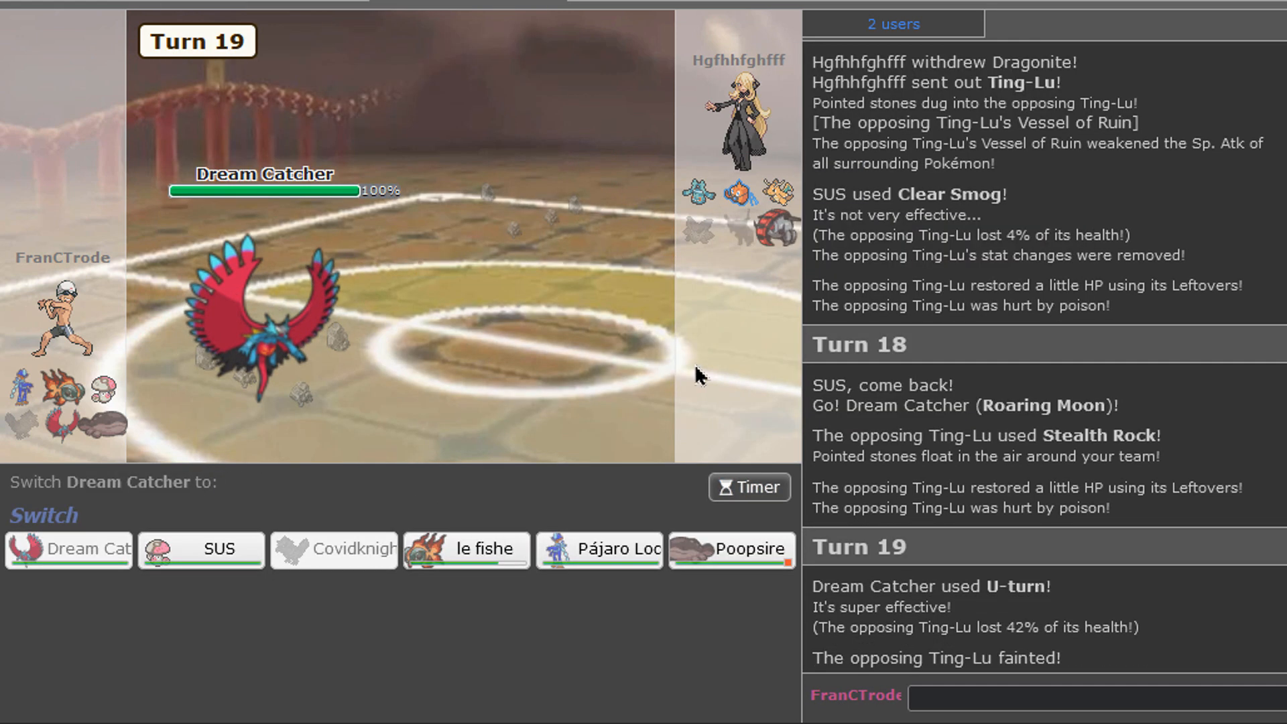
mouse_move(725, 303)
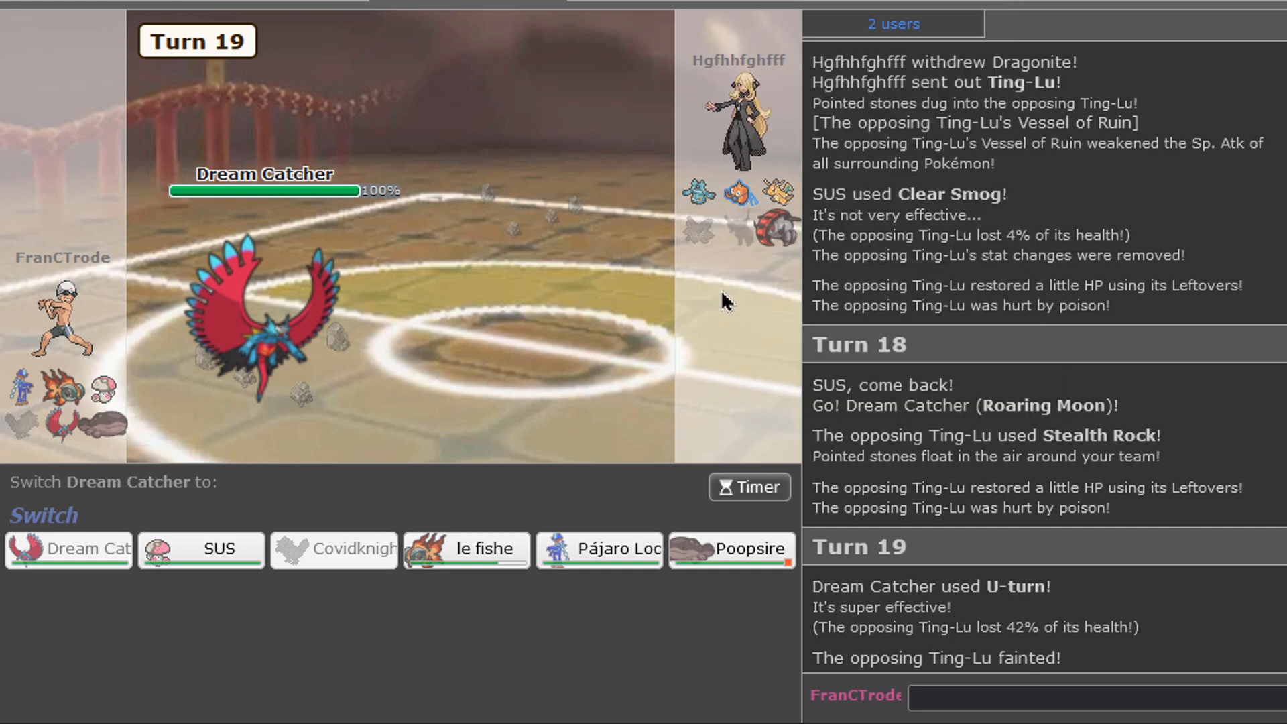
mouse_move(201, 548)
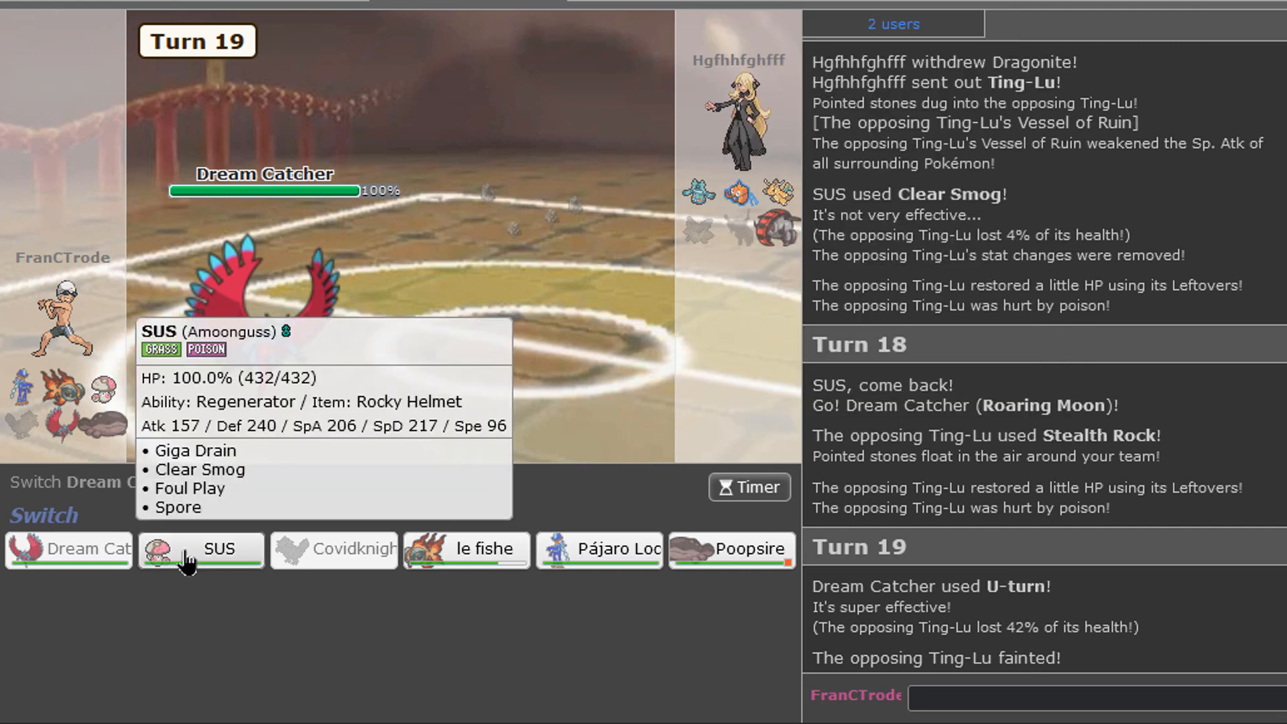
Step: Bring SUS in to Giga Drain Rotom, switch to Dream Catcher, and U-turn into le fishe
left_click(200, 549)
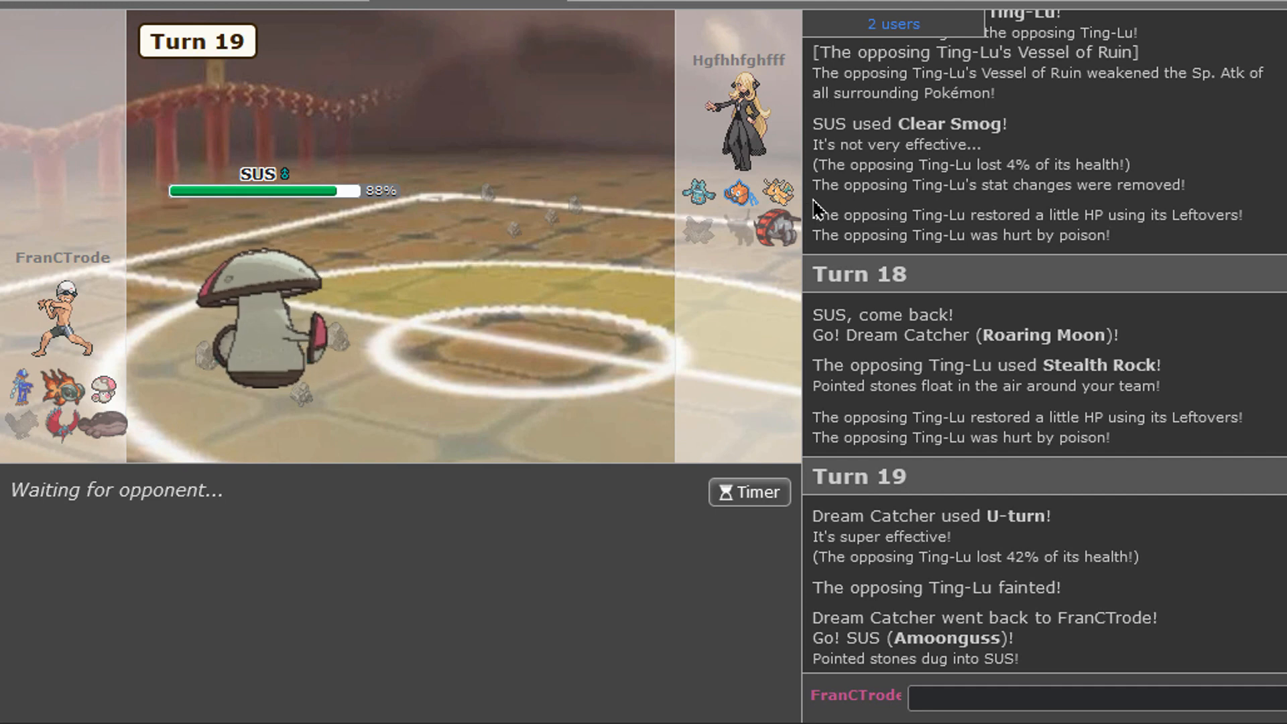
mouse_move(371, 538)
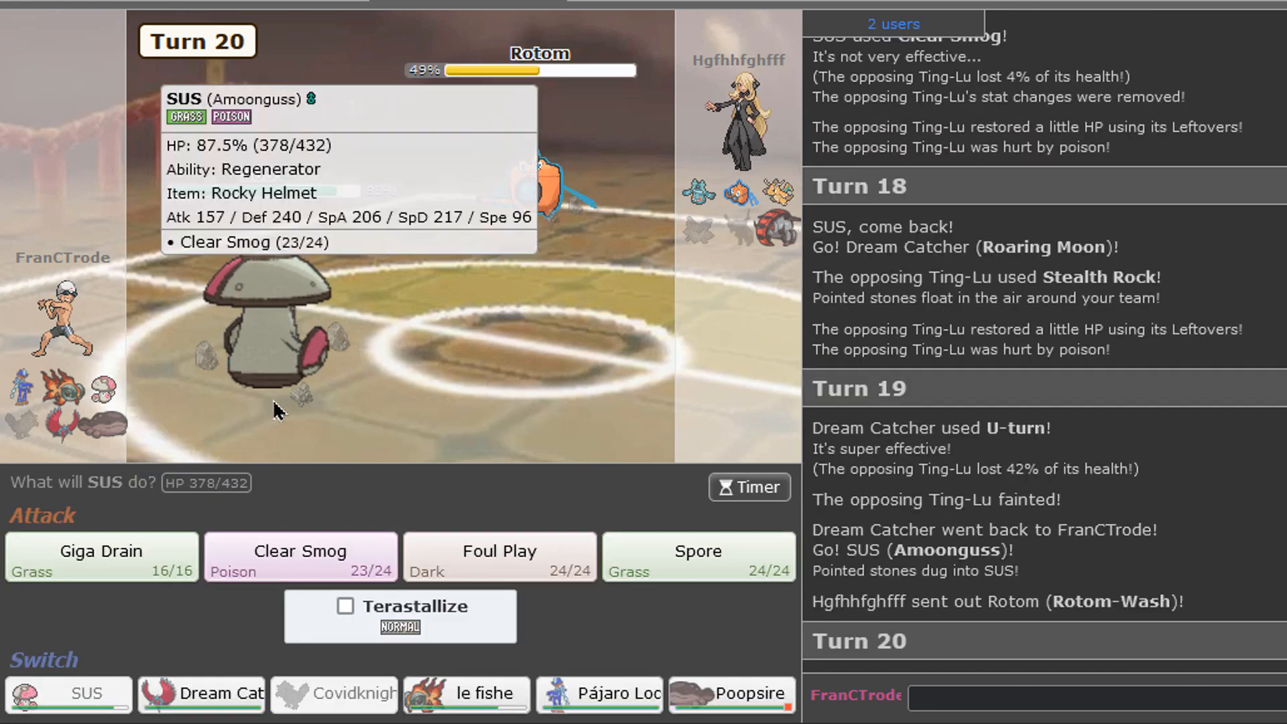
mouse_move(100, 556)
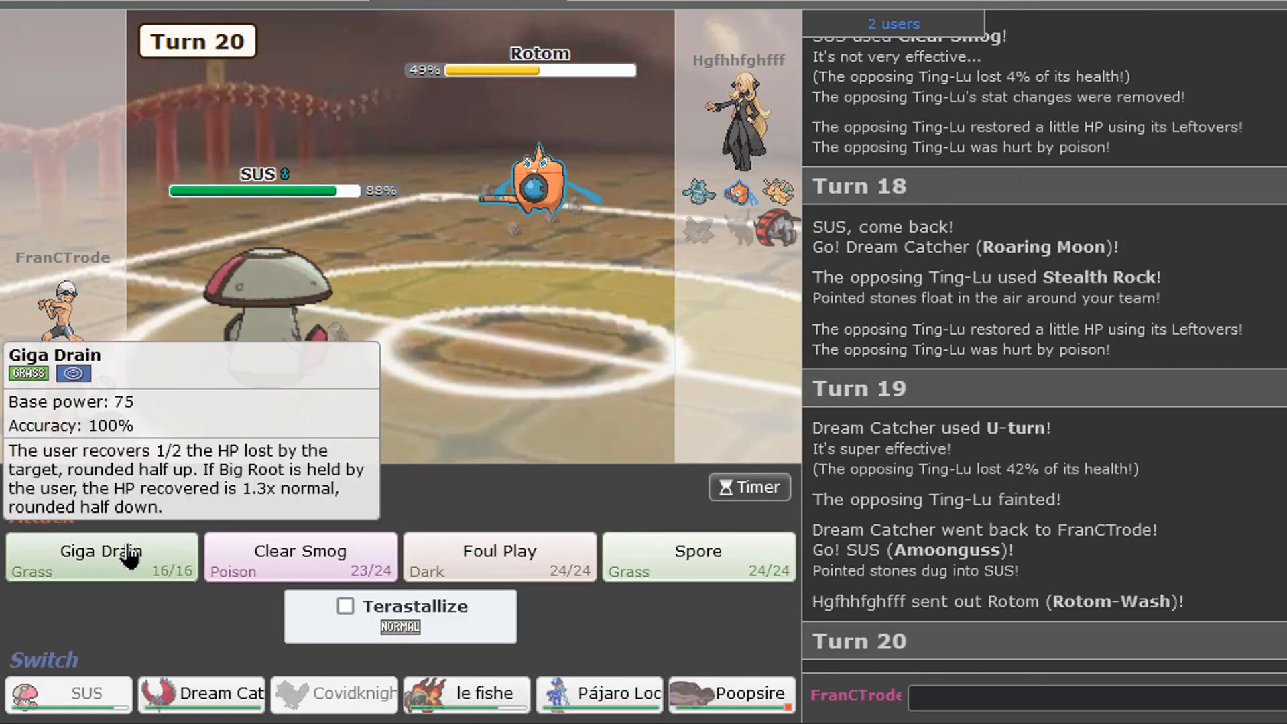
left_click(102, 555)
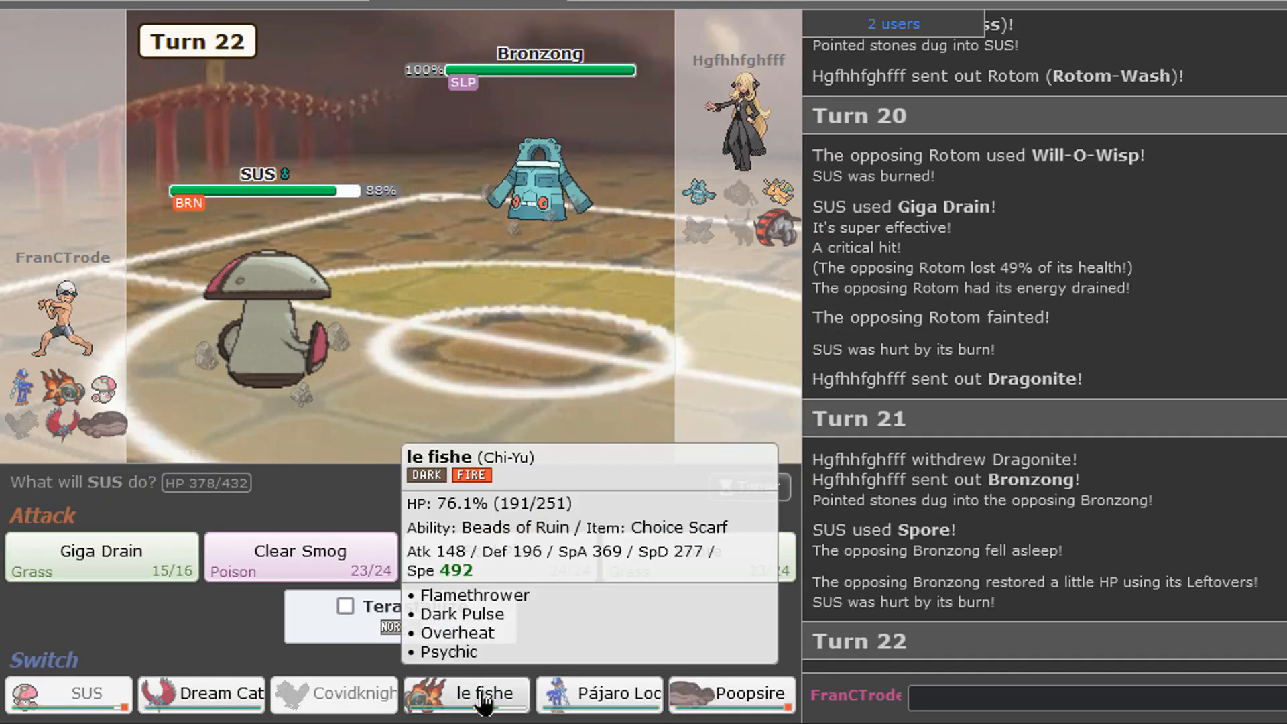
left_click(467, 694)
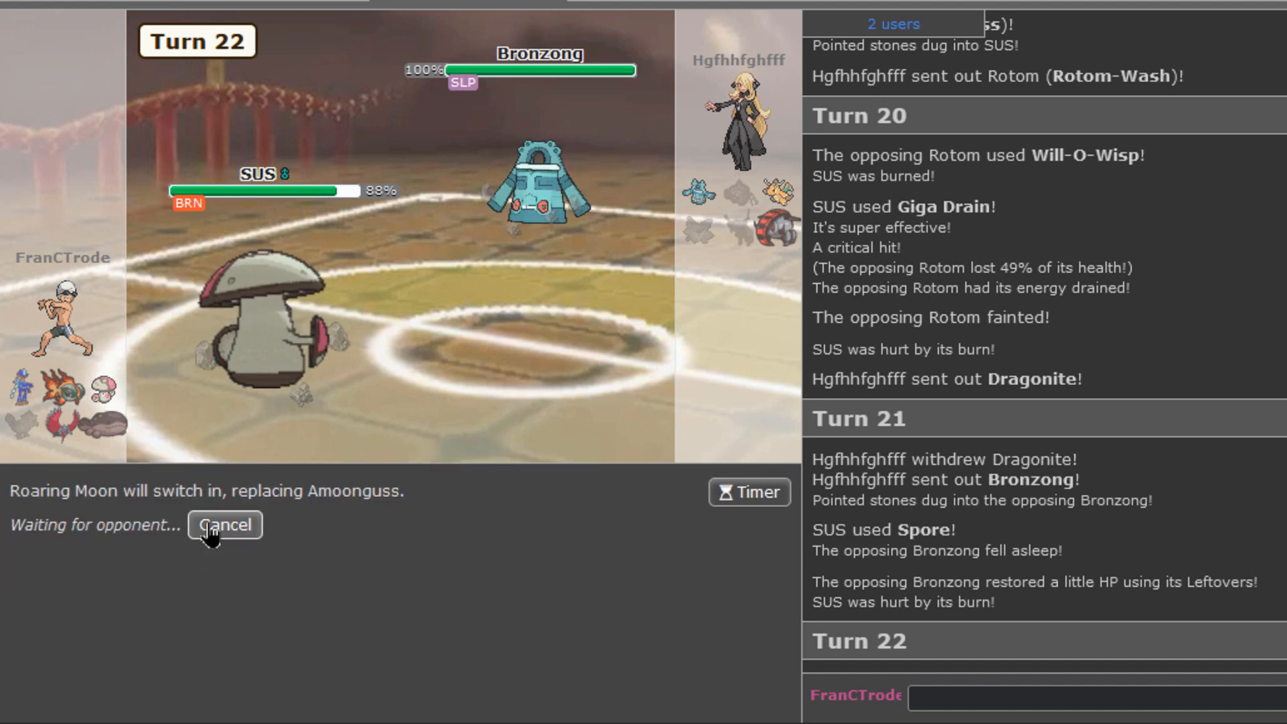
left_click(223, 524)
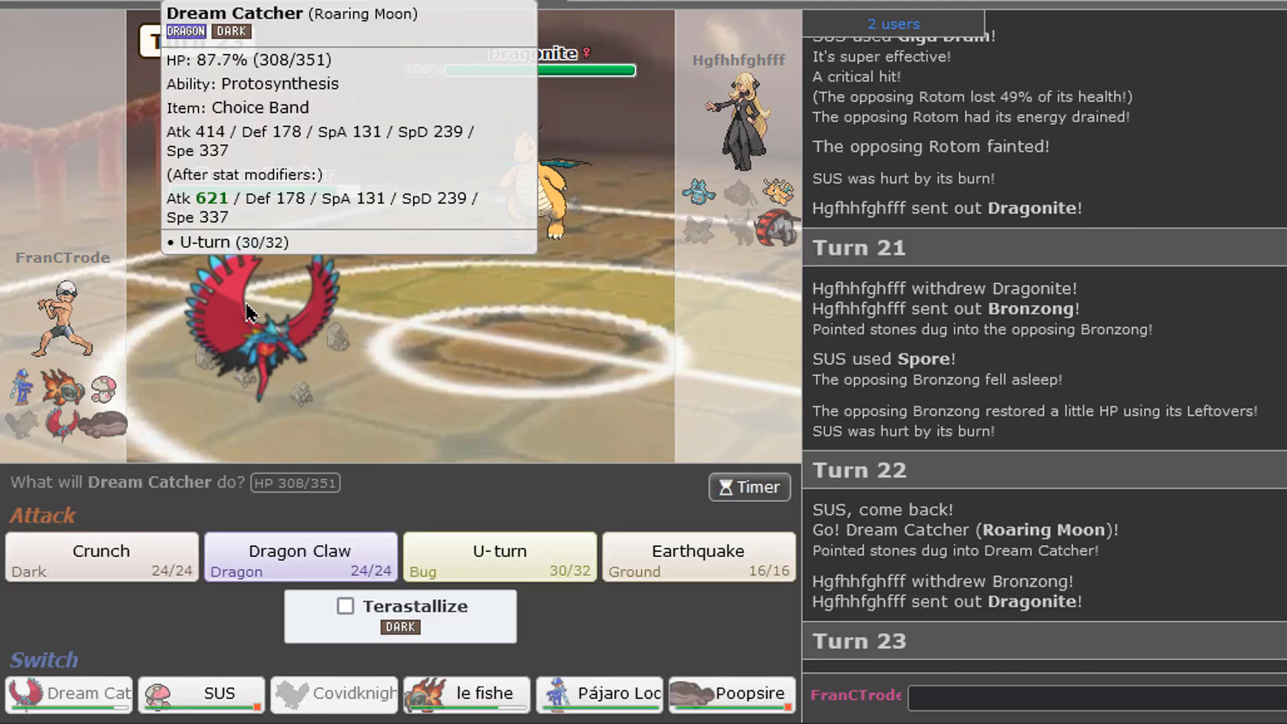
mouse_move(542, 172)
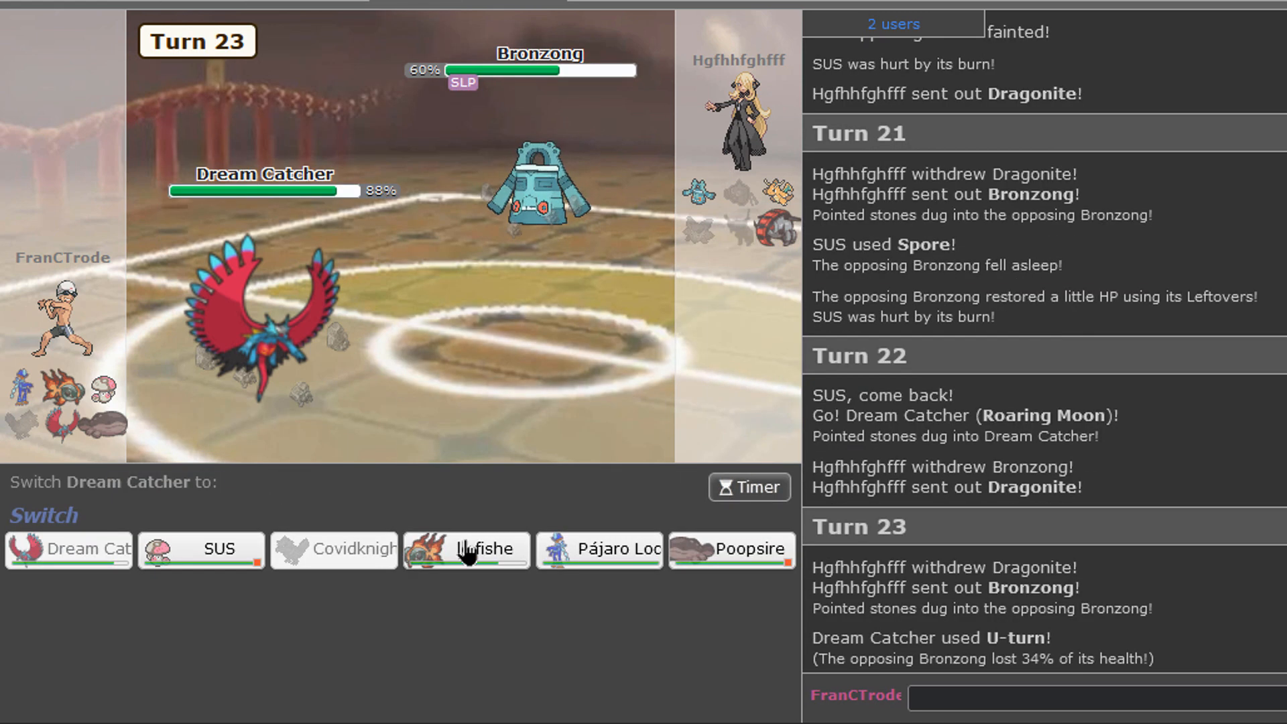
mouse_move(565, 570)
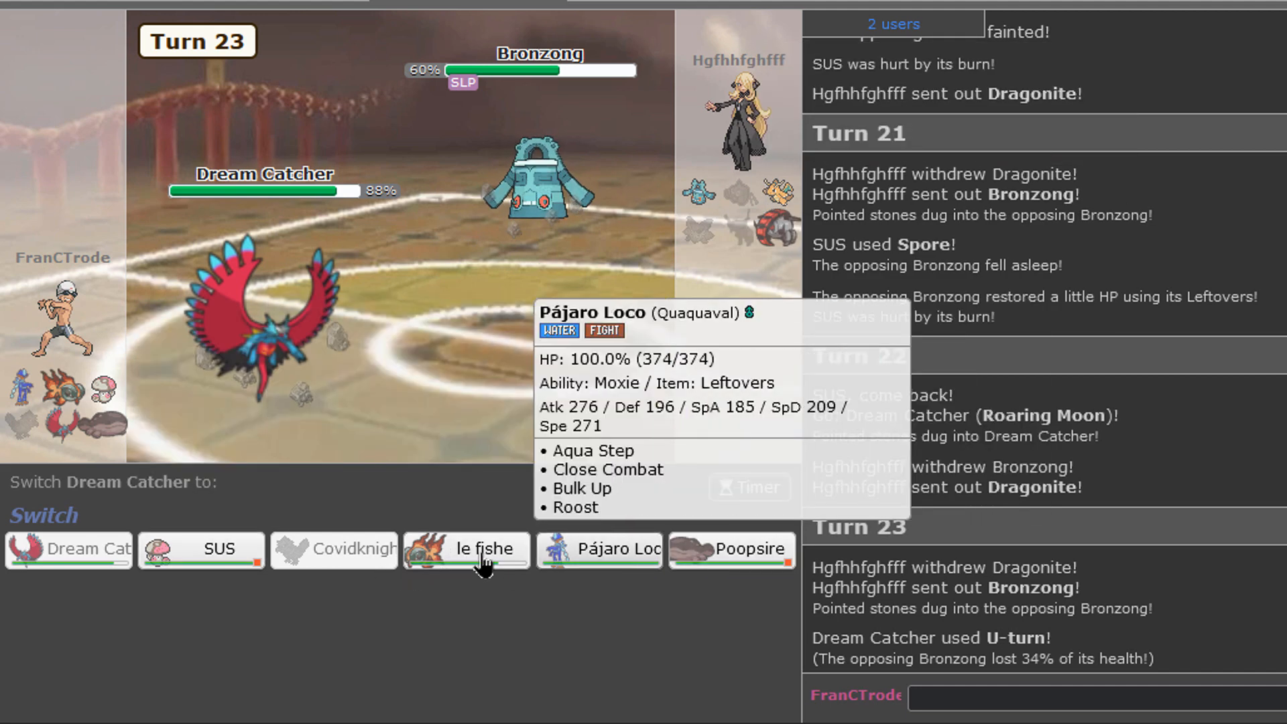
left_click(465, 549)
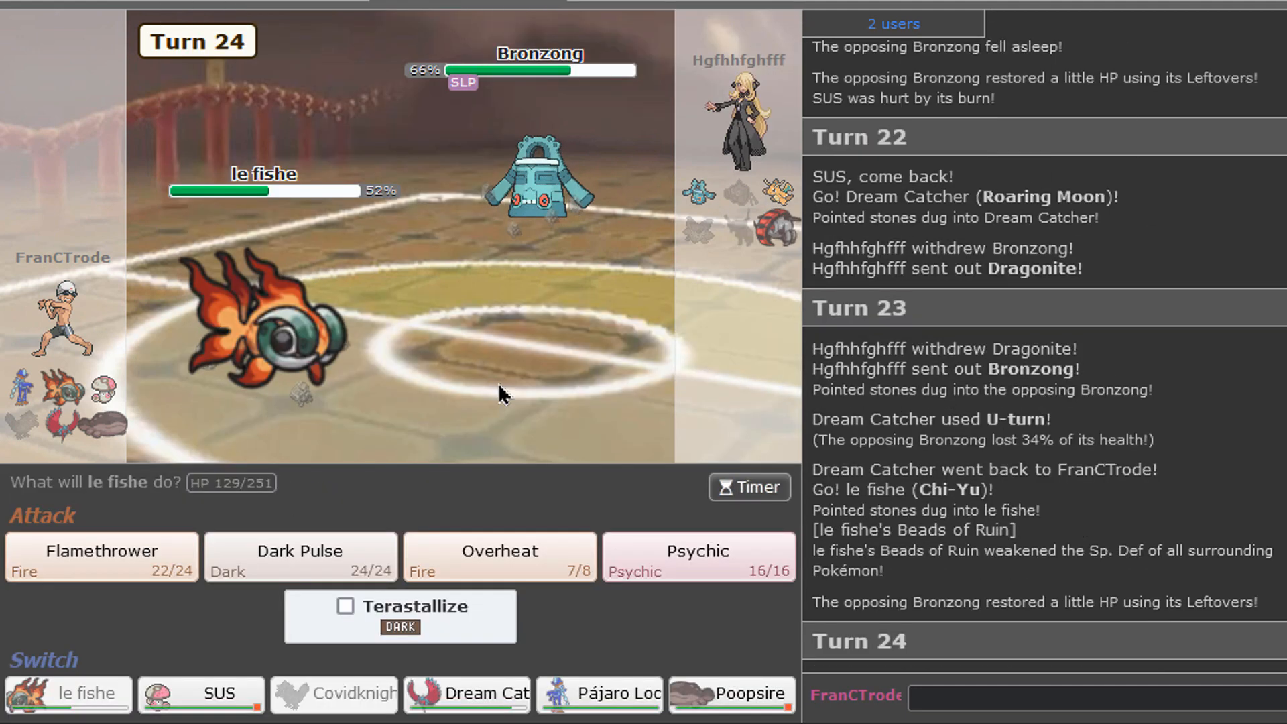
Step: Dark Pulse Bronzong with le fishe, skip animations, and have Poopsire use Recover
left_click(301, 556)
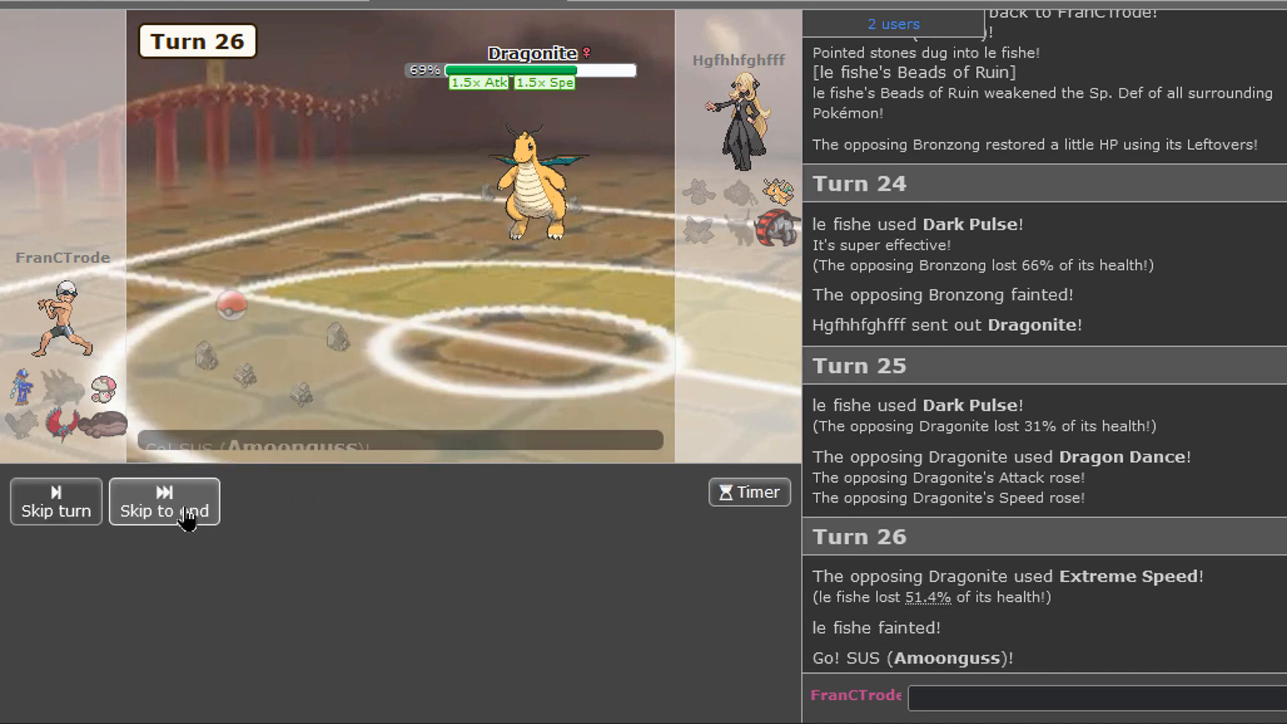
left_click(164, 501)
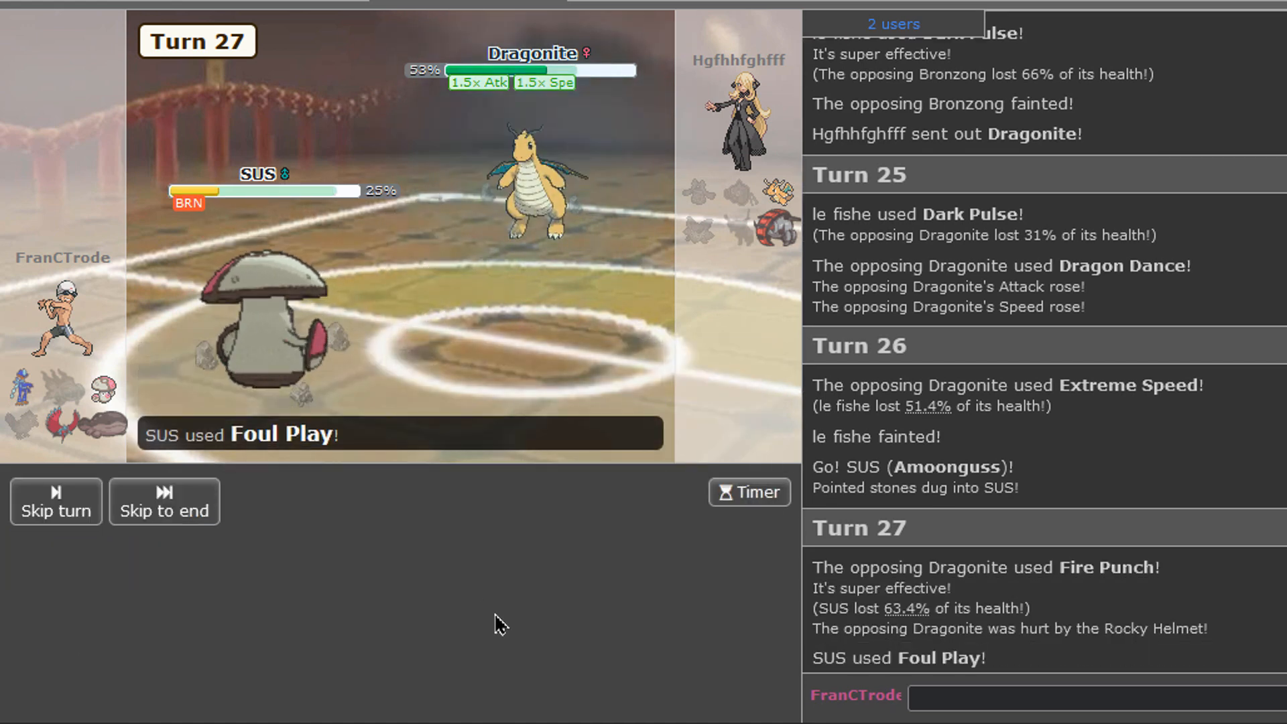
left_click(163, 501)
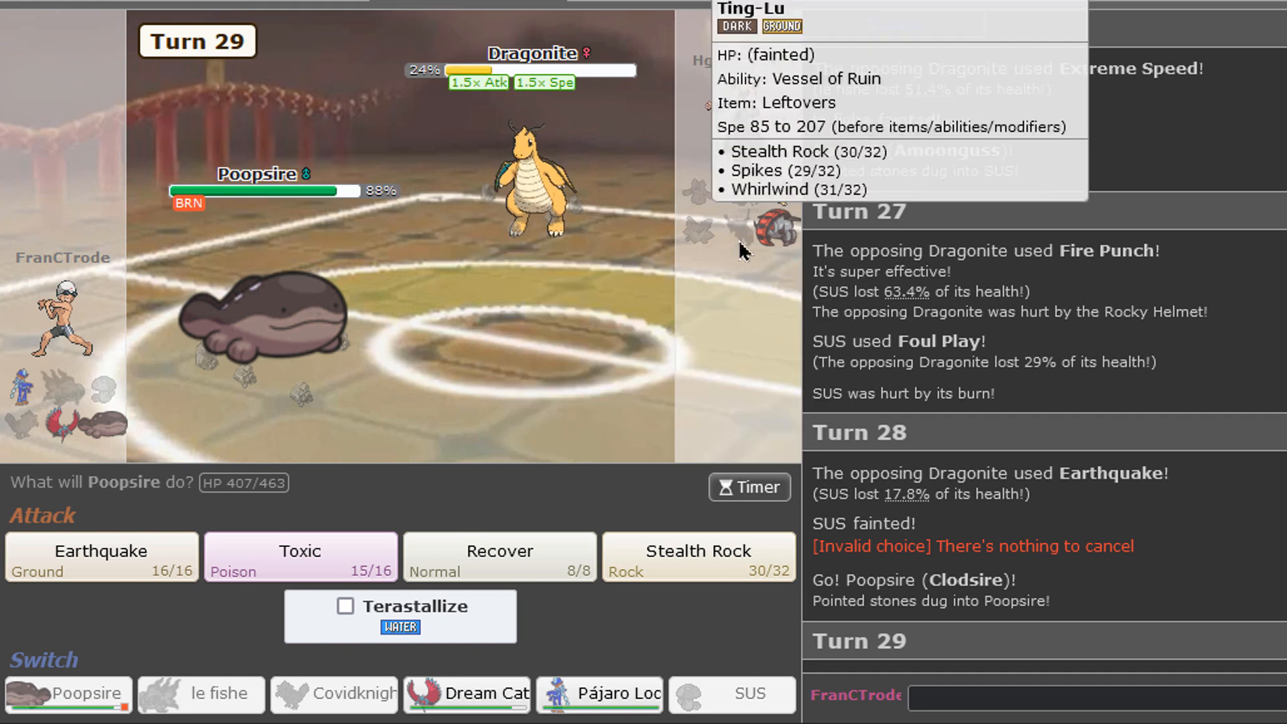
mouse_move(476, 562)
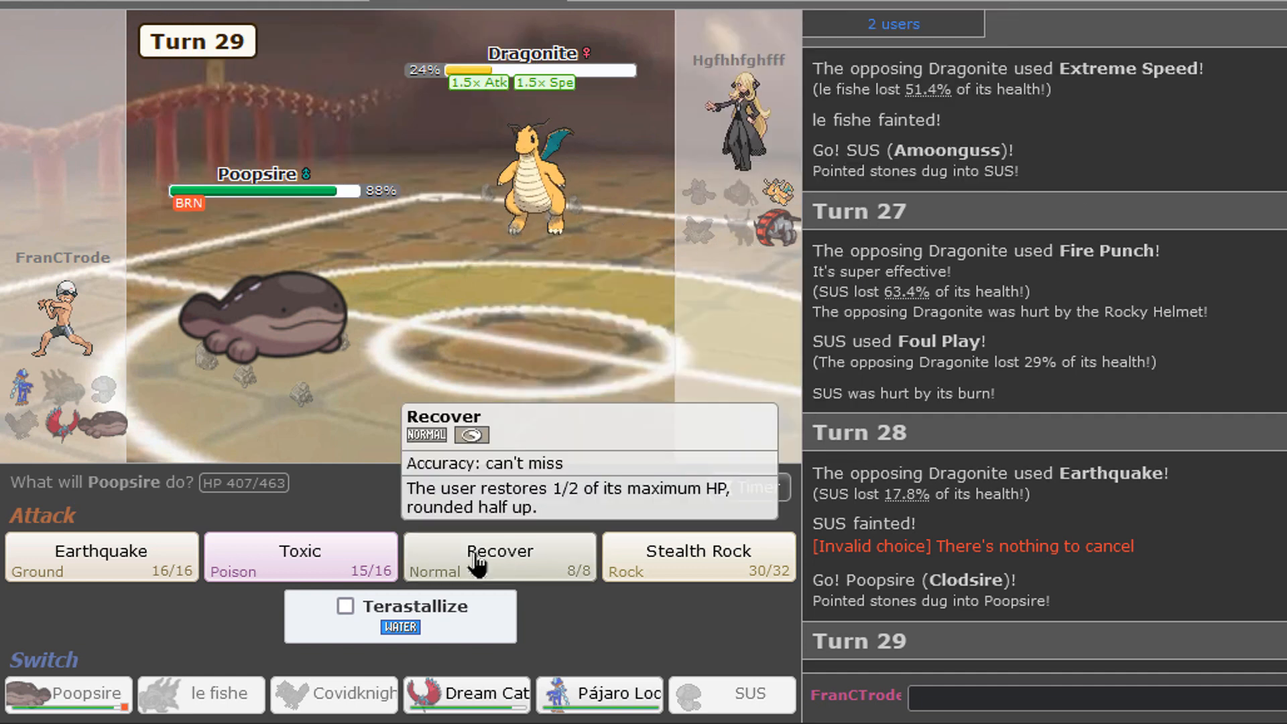
left_click(499, 556)
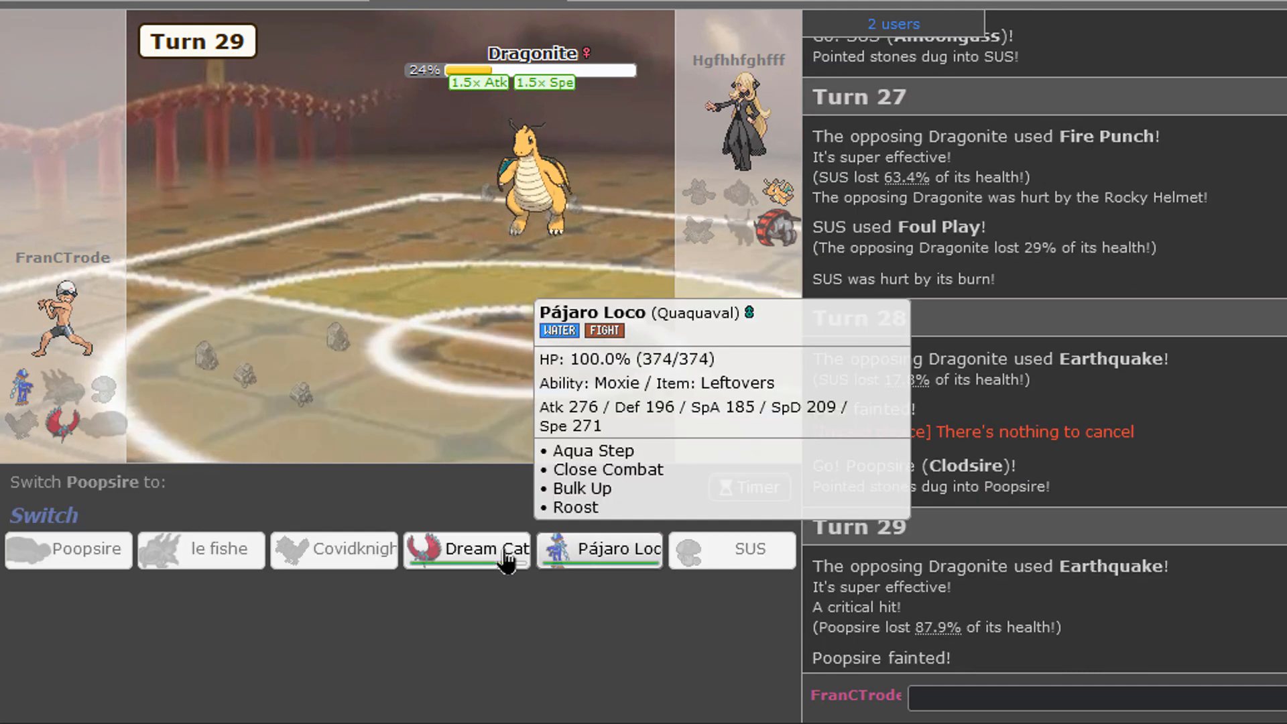
Step: Send in Pájaro Loco for Close Combat, then Earthquake Iron Treads with Dream Catcher
left_click(598, 549)
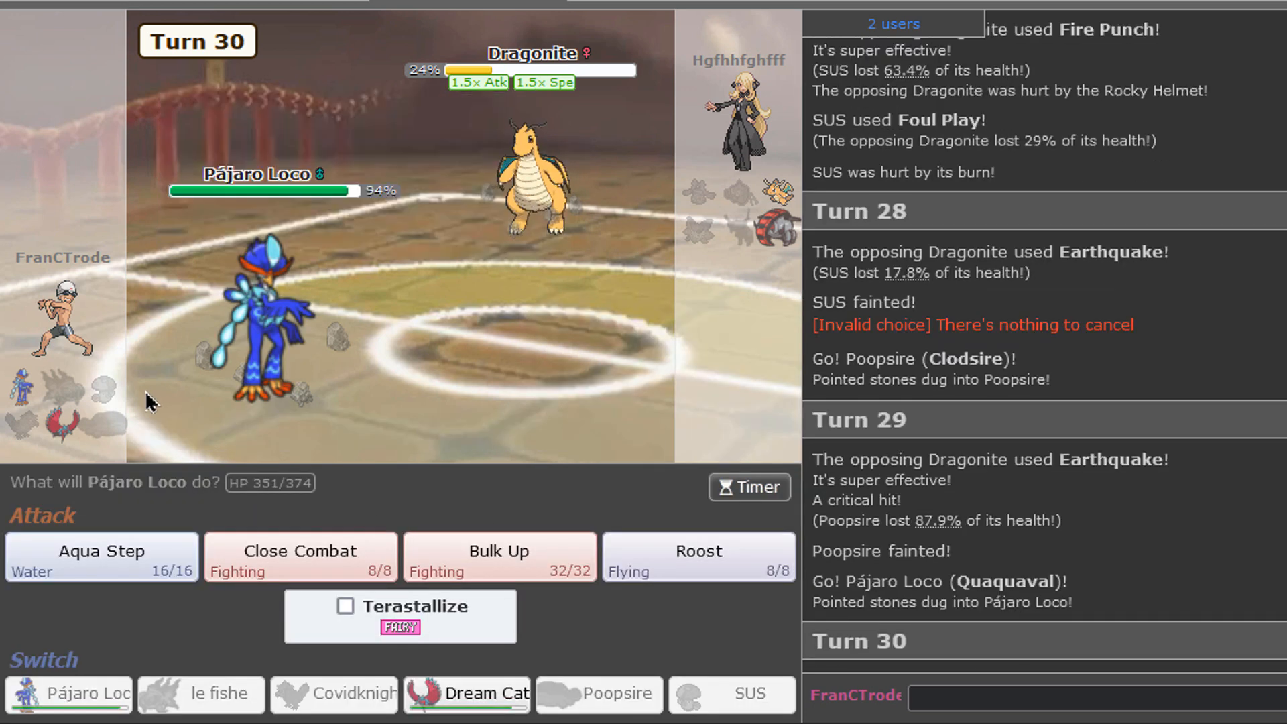
mouse_move(529, 173)
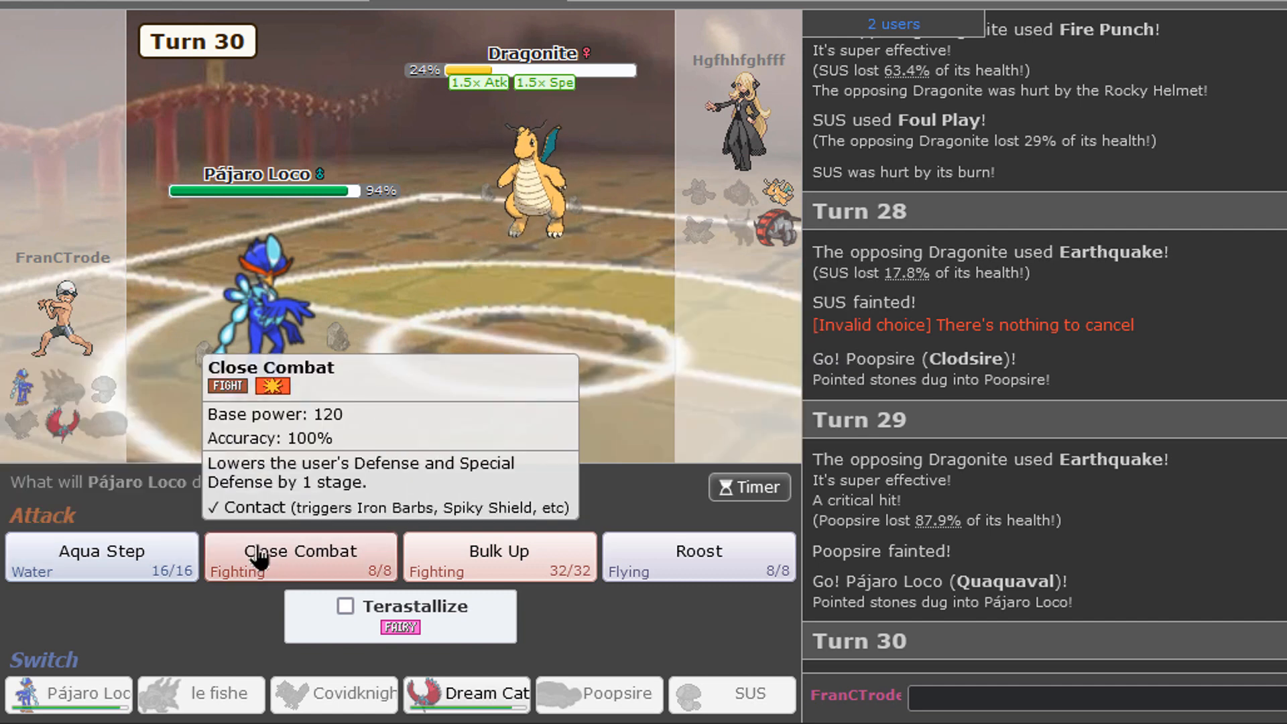
left_click(299, 558)
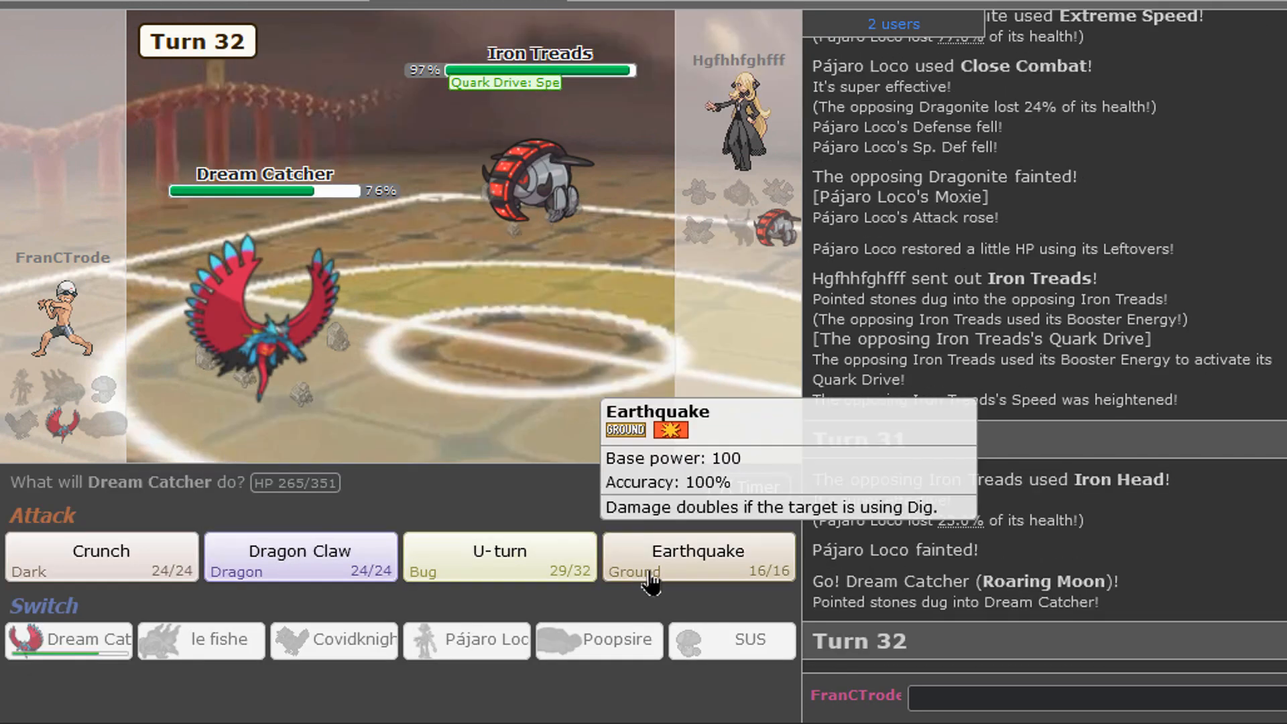
left_click(696, 556)
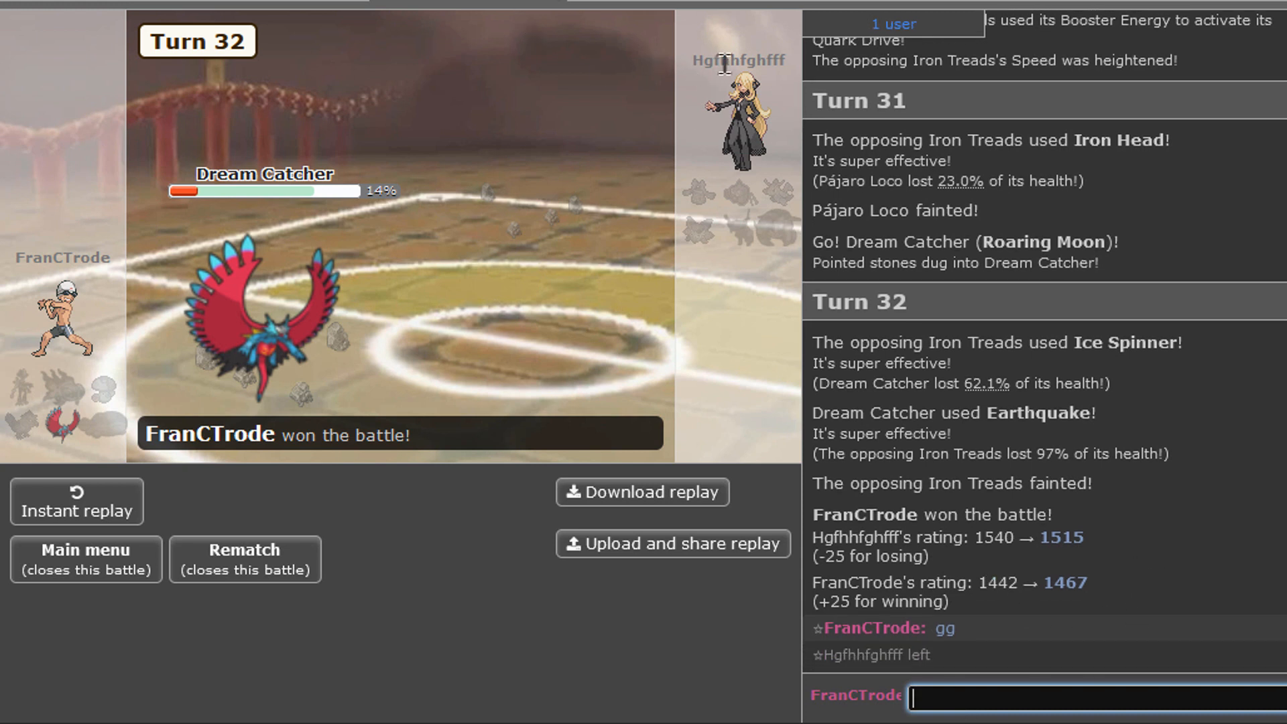
Step: Leave the finished battle, search for a ladder opponent, and chat 'glhf'
left_click(84, 559)
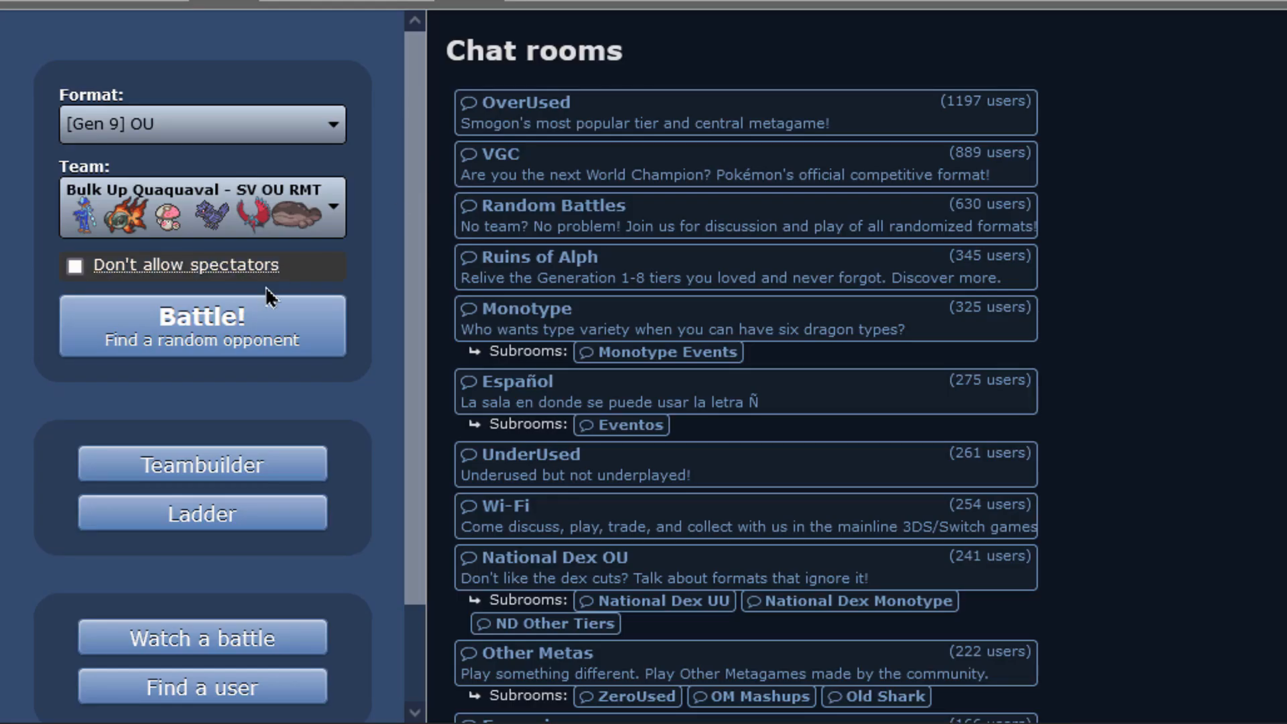
left_click(201, 325)
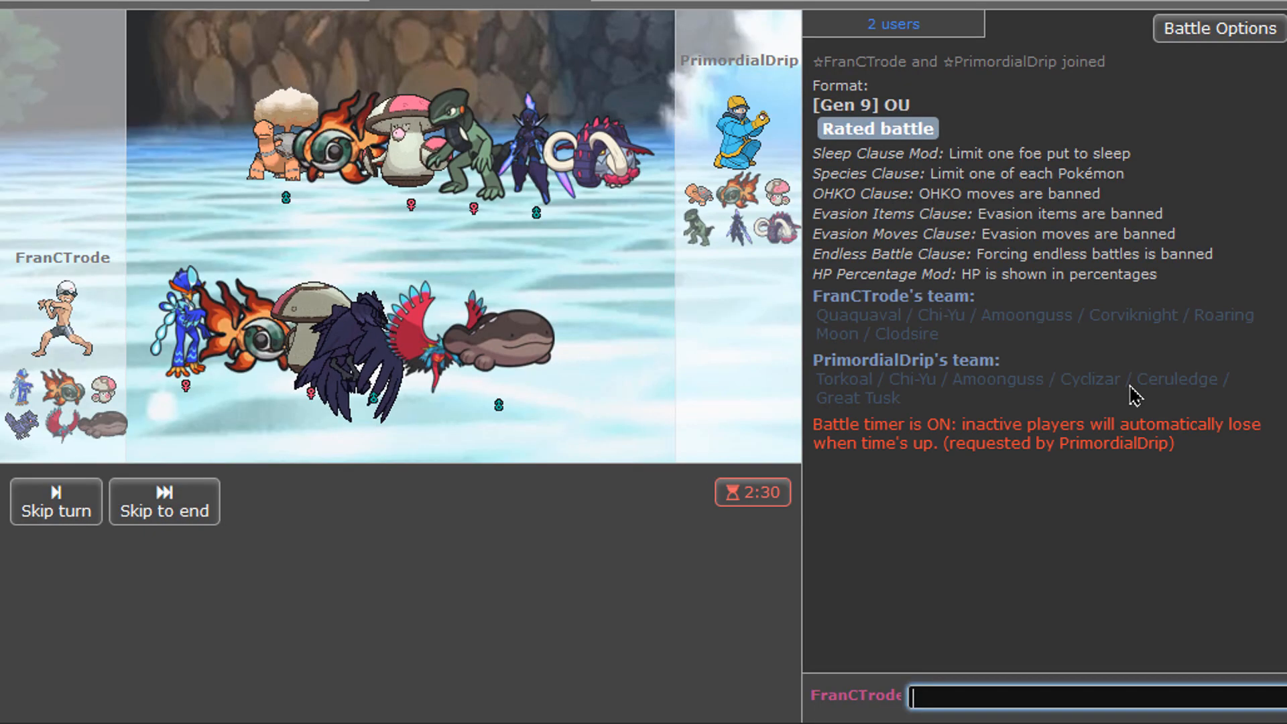
type("glhf")
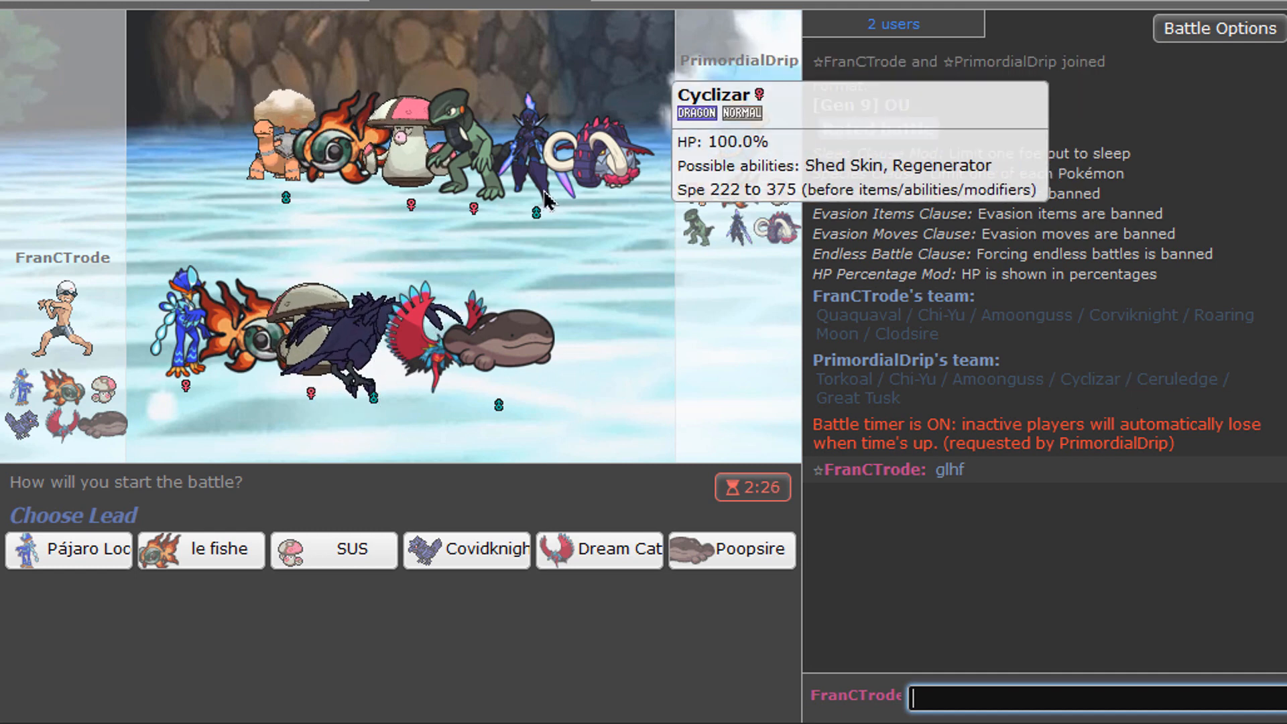
mouse_move(333, 549)
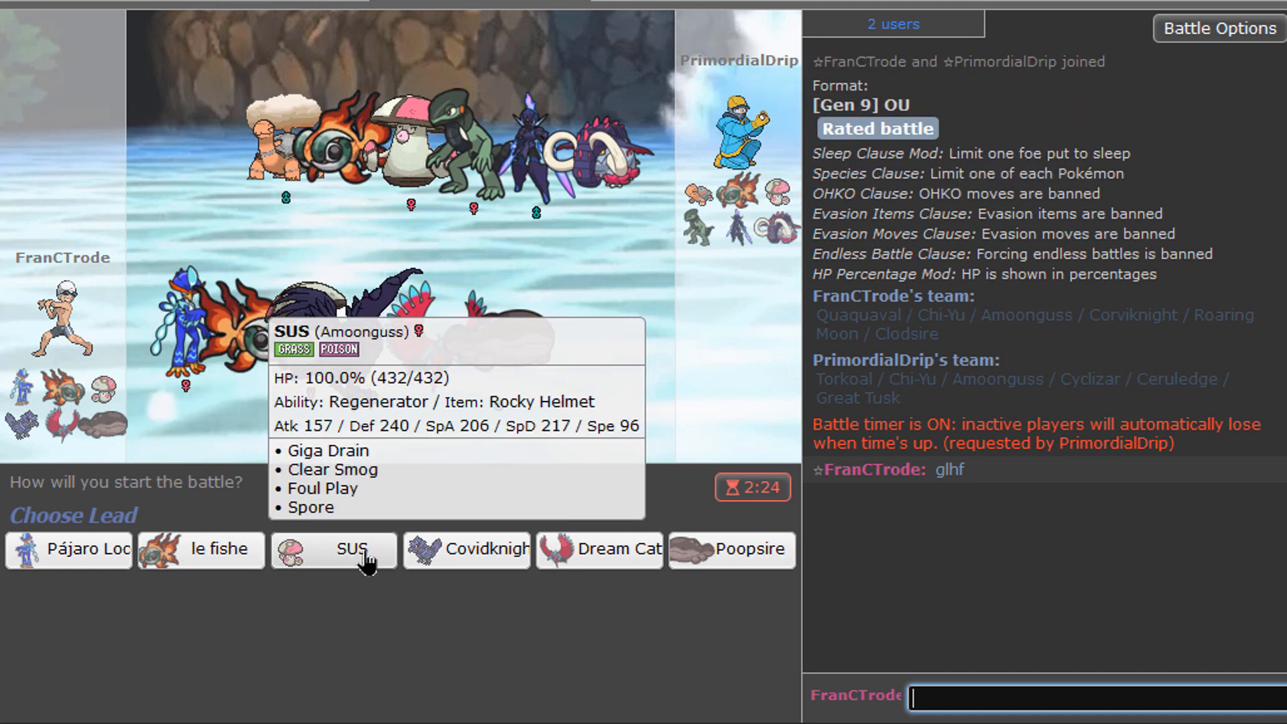
mouse_move(69, 550)
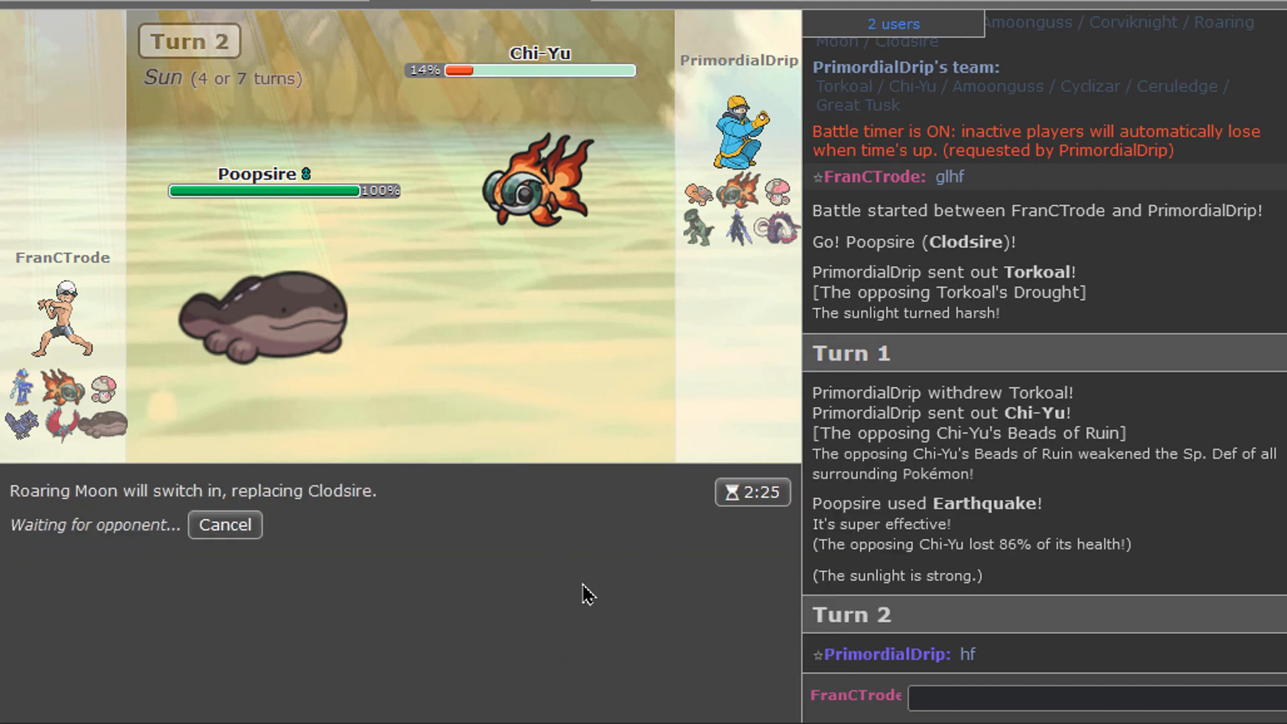
mouse_move(533, 197)
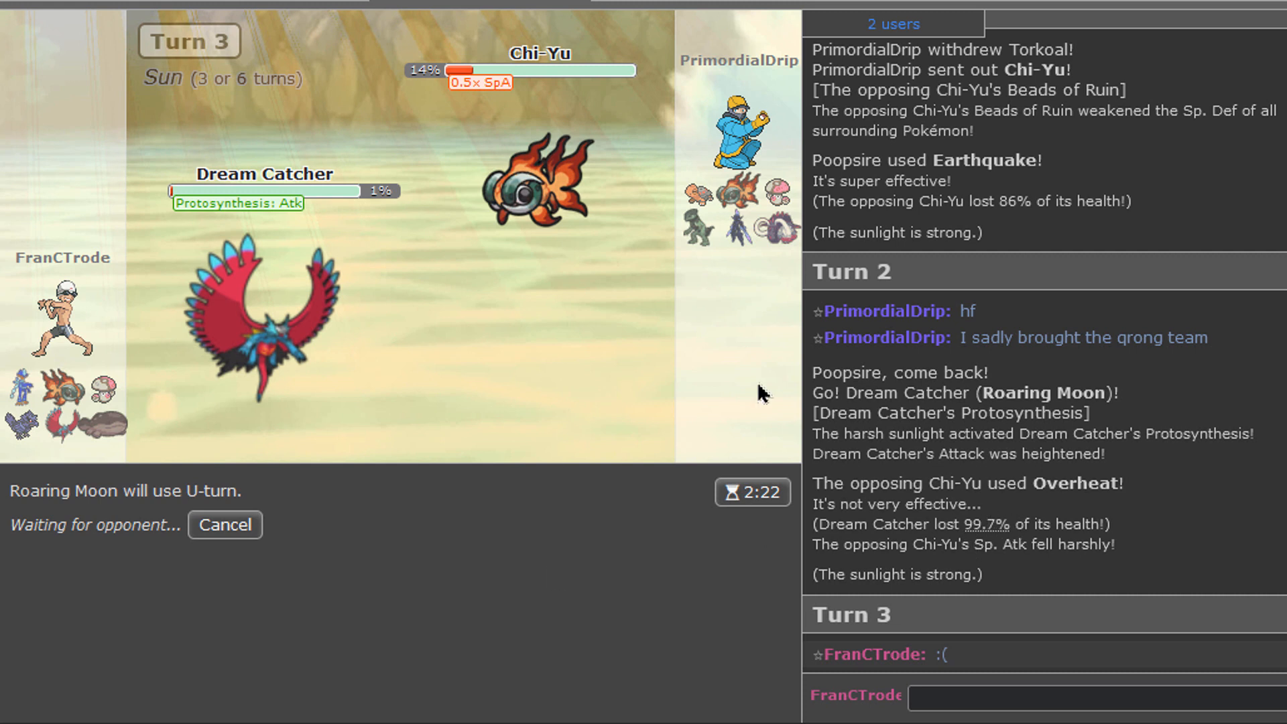
mouse_move(548, 589)
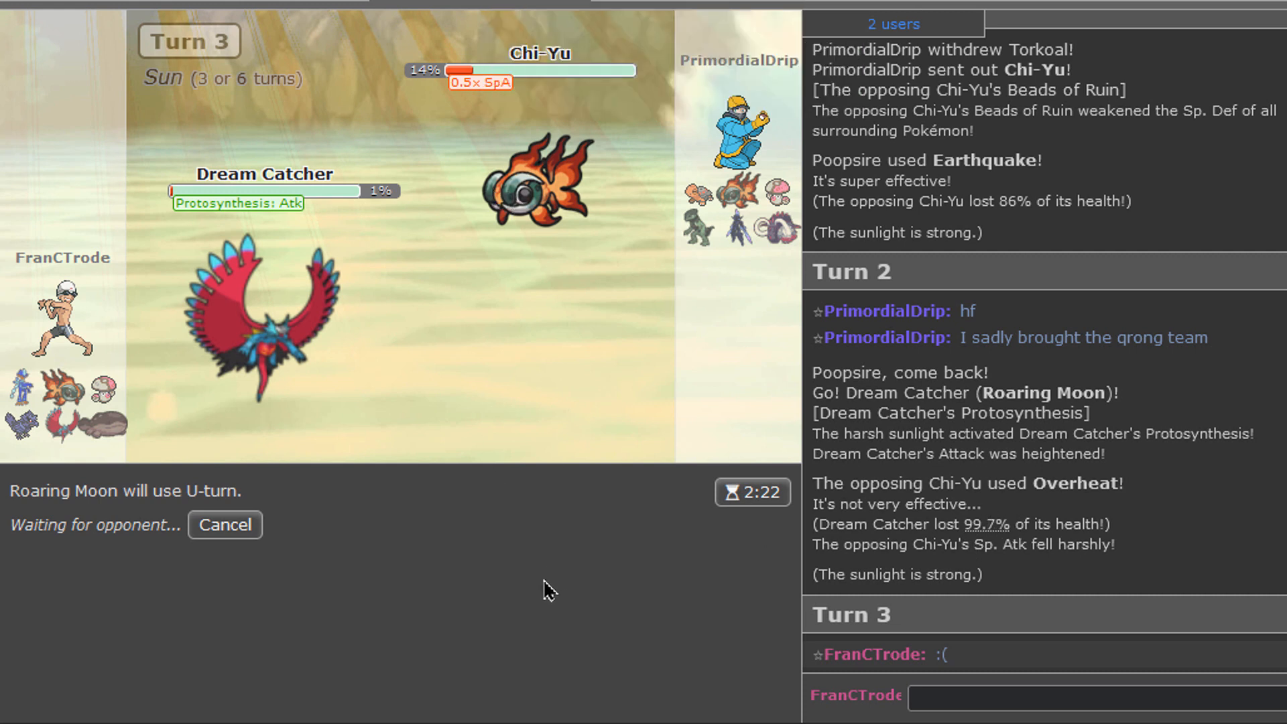
mouse_move(597, 562)
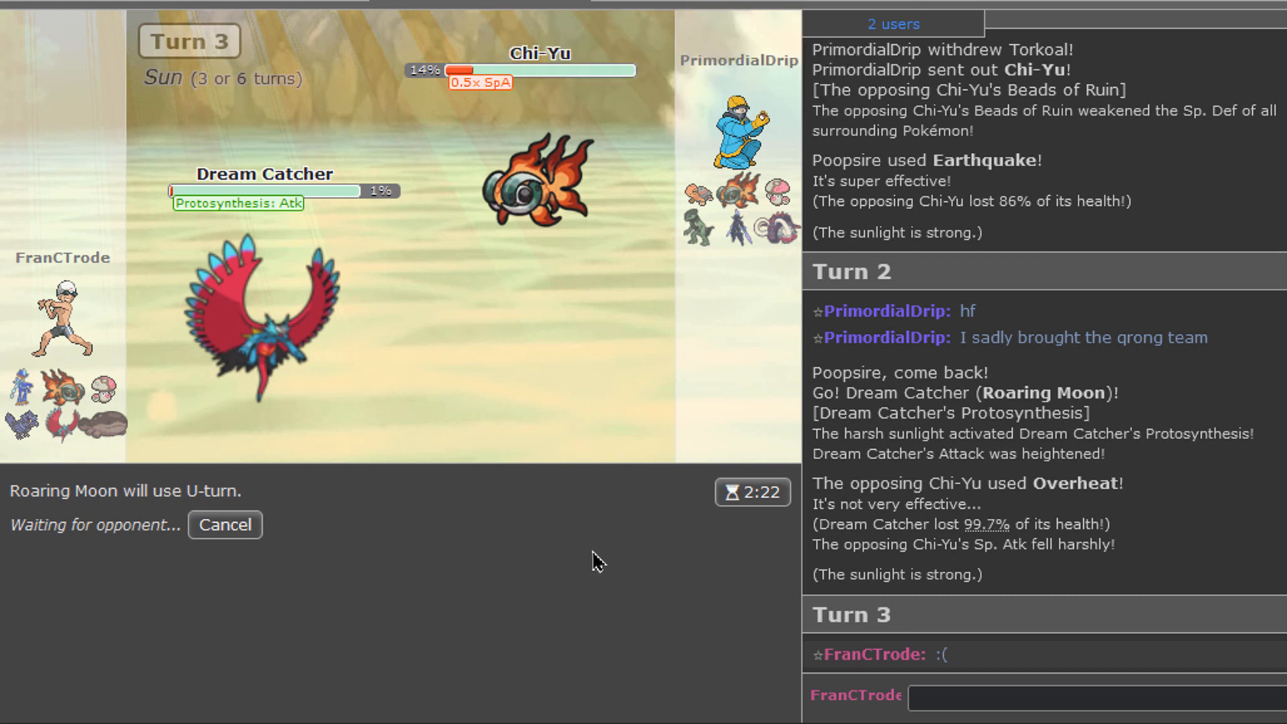
mouse_move(663, 644)
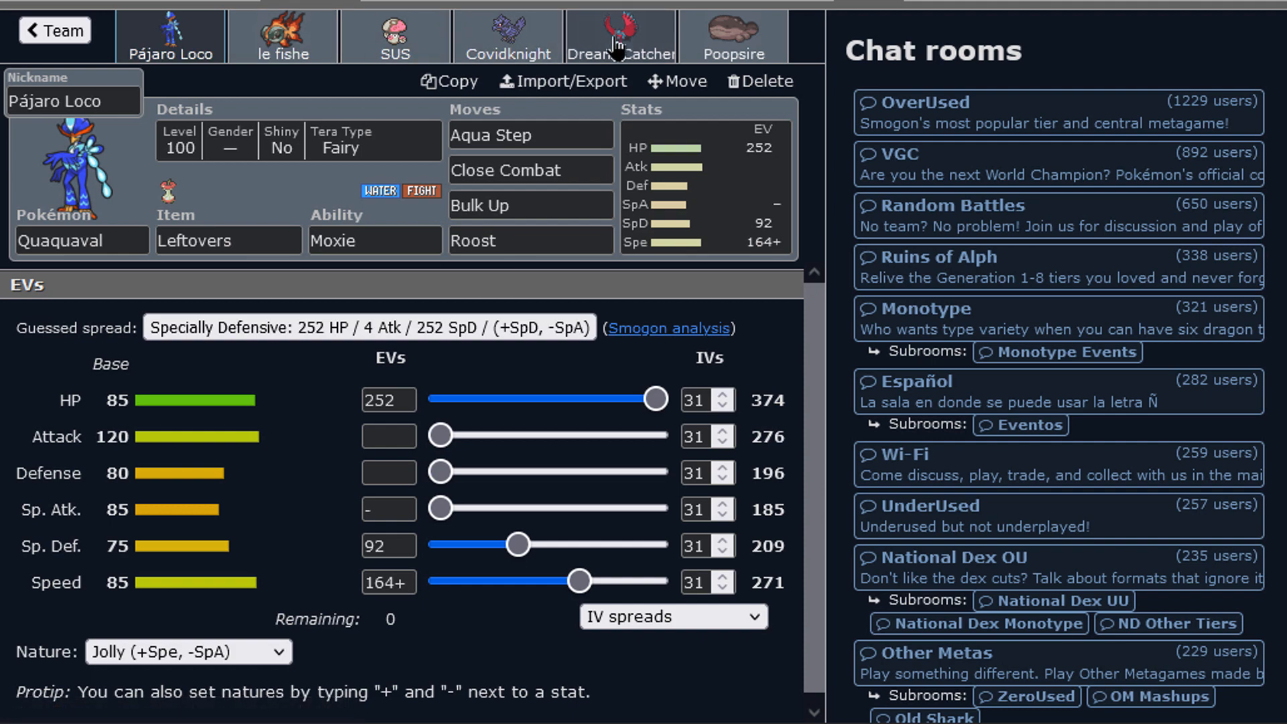
left_click(621, 36)
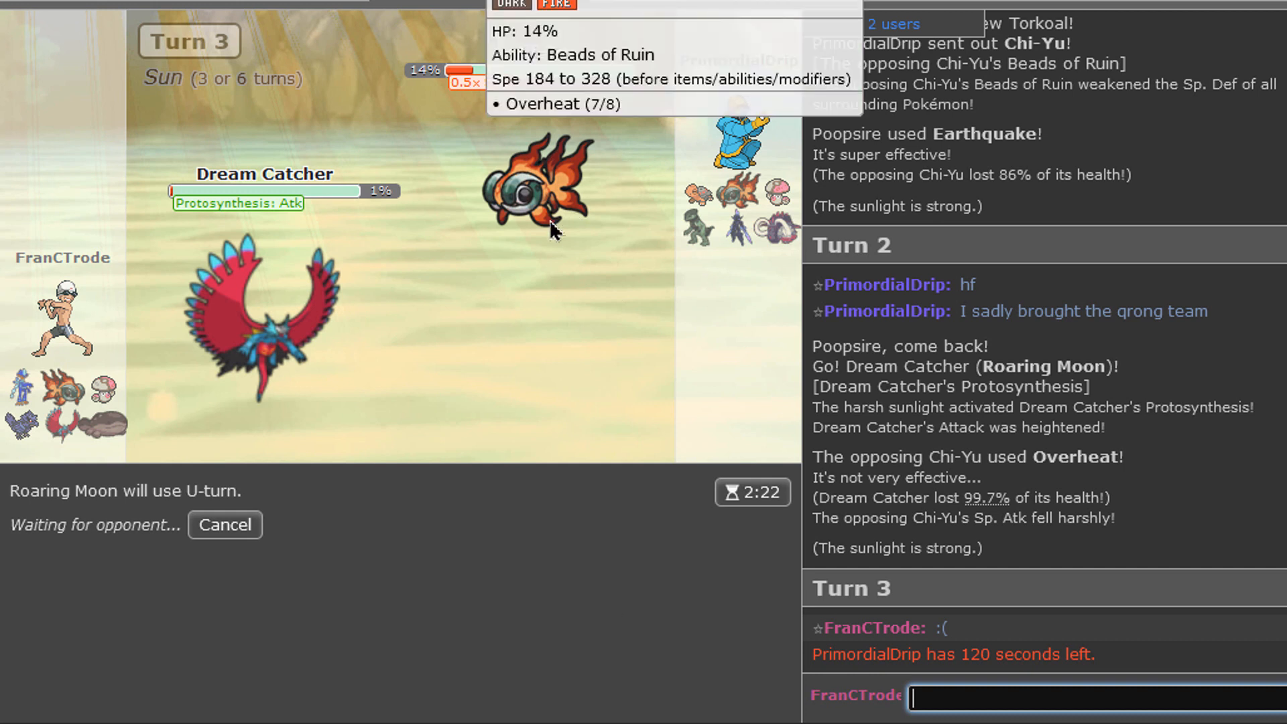
mouse_move(611, 464)
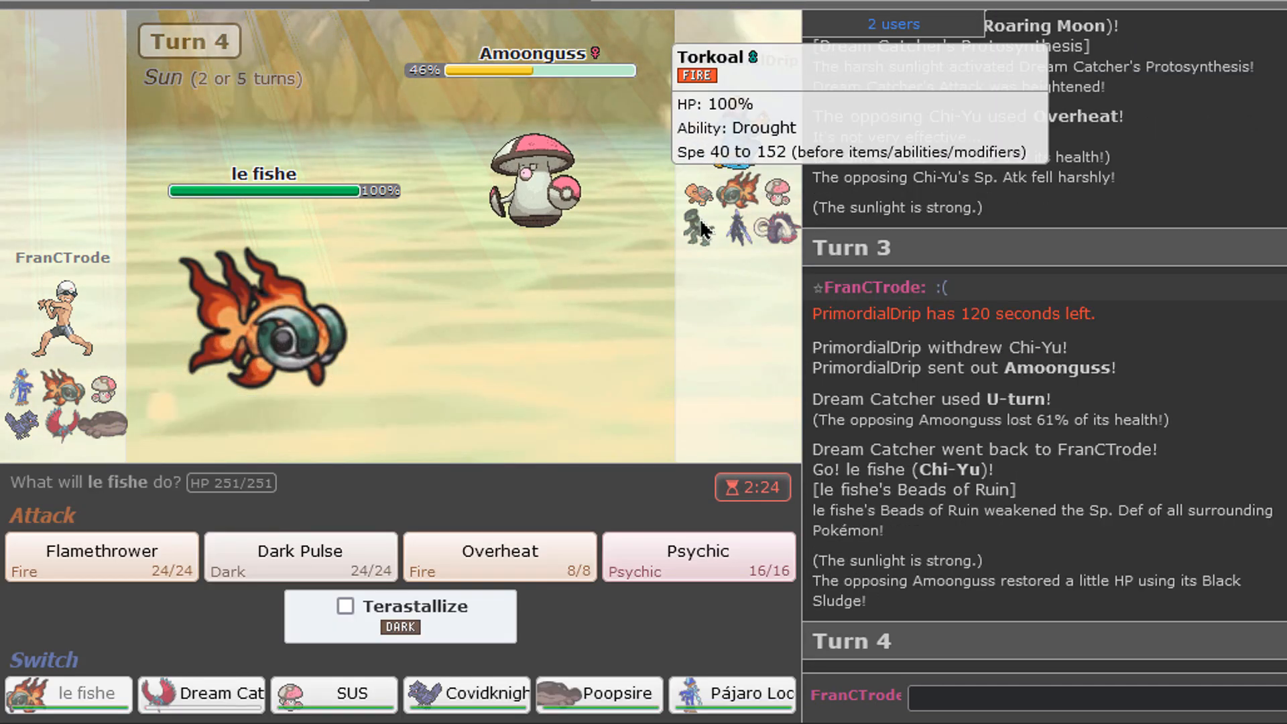
mouse_move(101, 556)
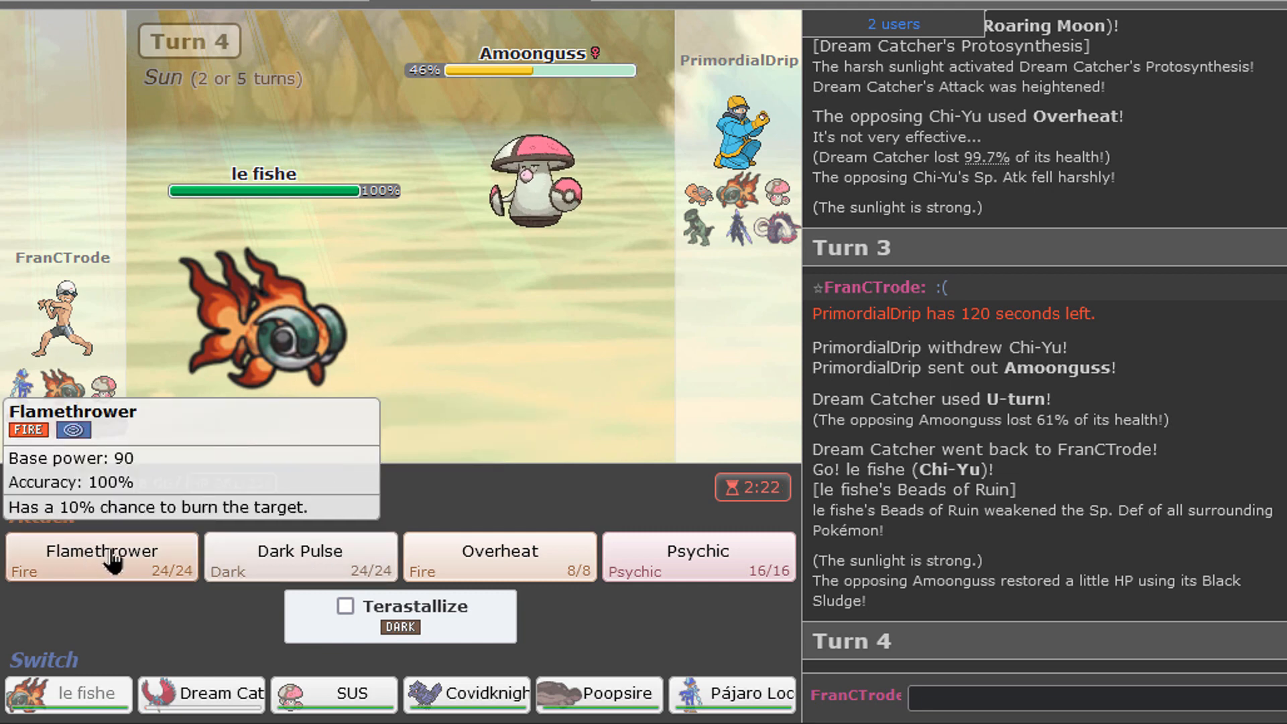
Step: Knock out Amoonguss with Chi-Yu's Flamethrower, then queue a switch to Corviknight on turn 5
left_click(100, 551)
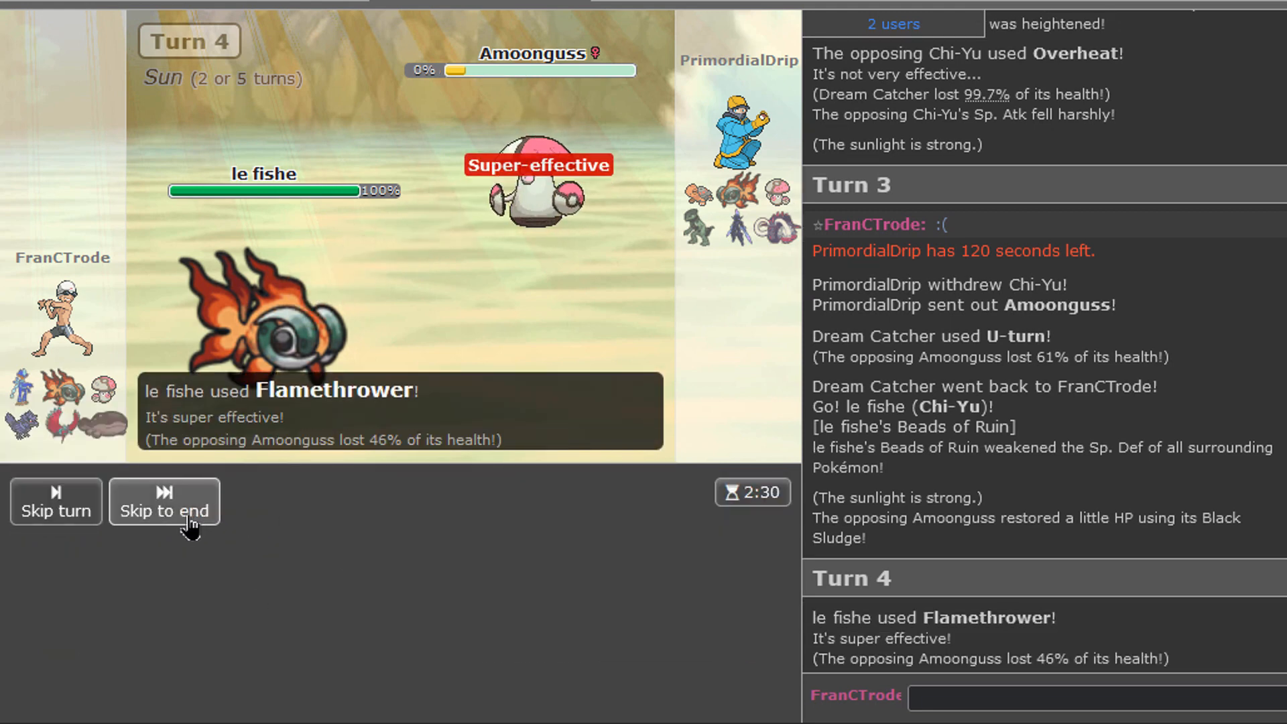
left_click(164, 500)
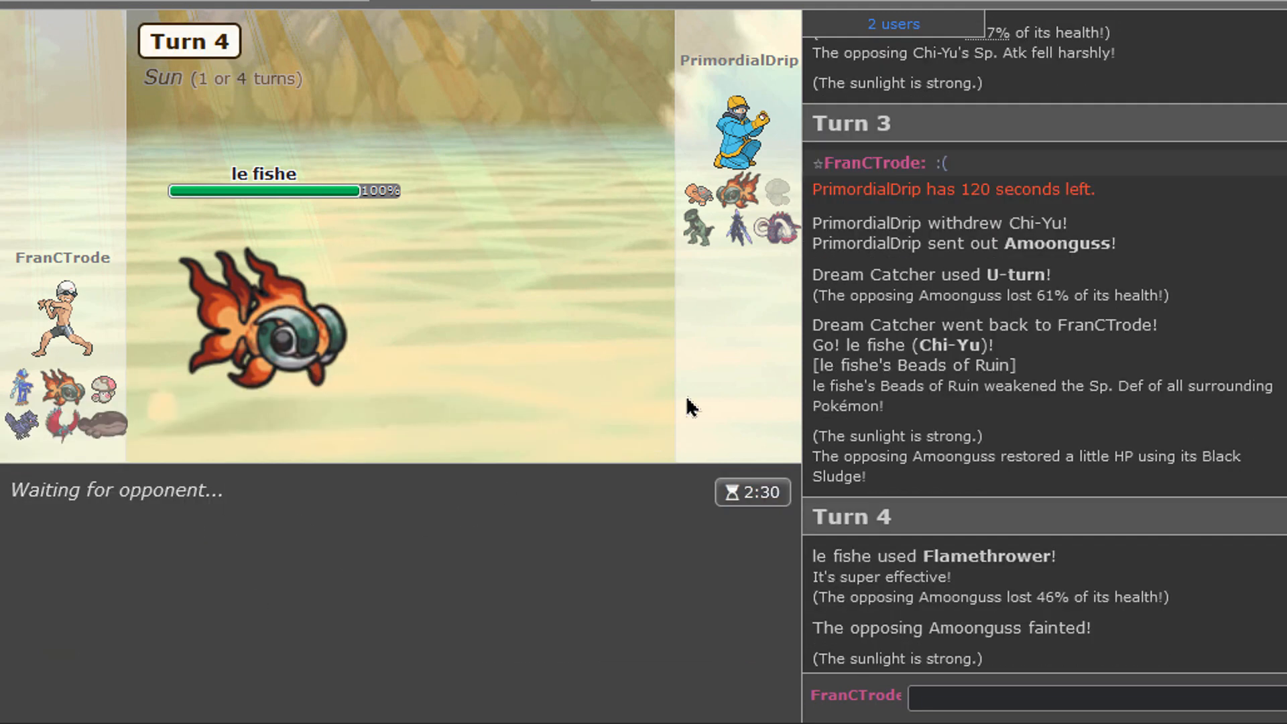
mouse_move(725, 197)
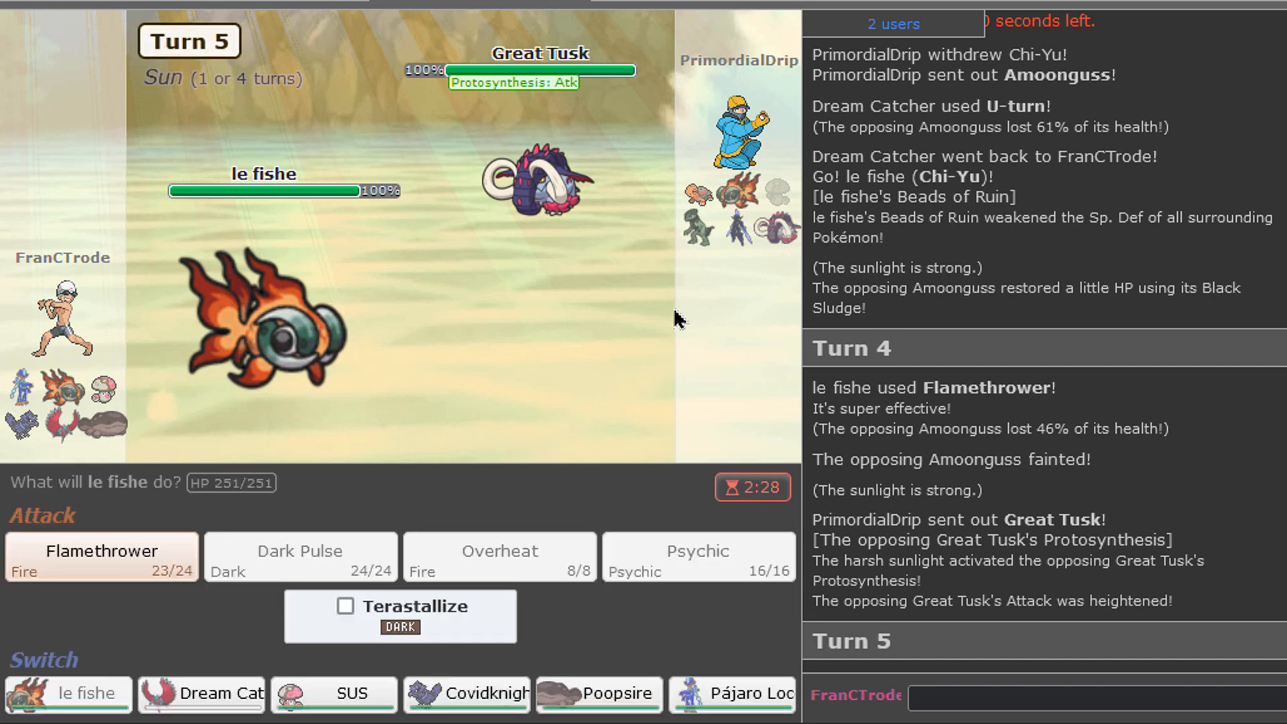
mouse_move(467, 694)
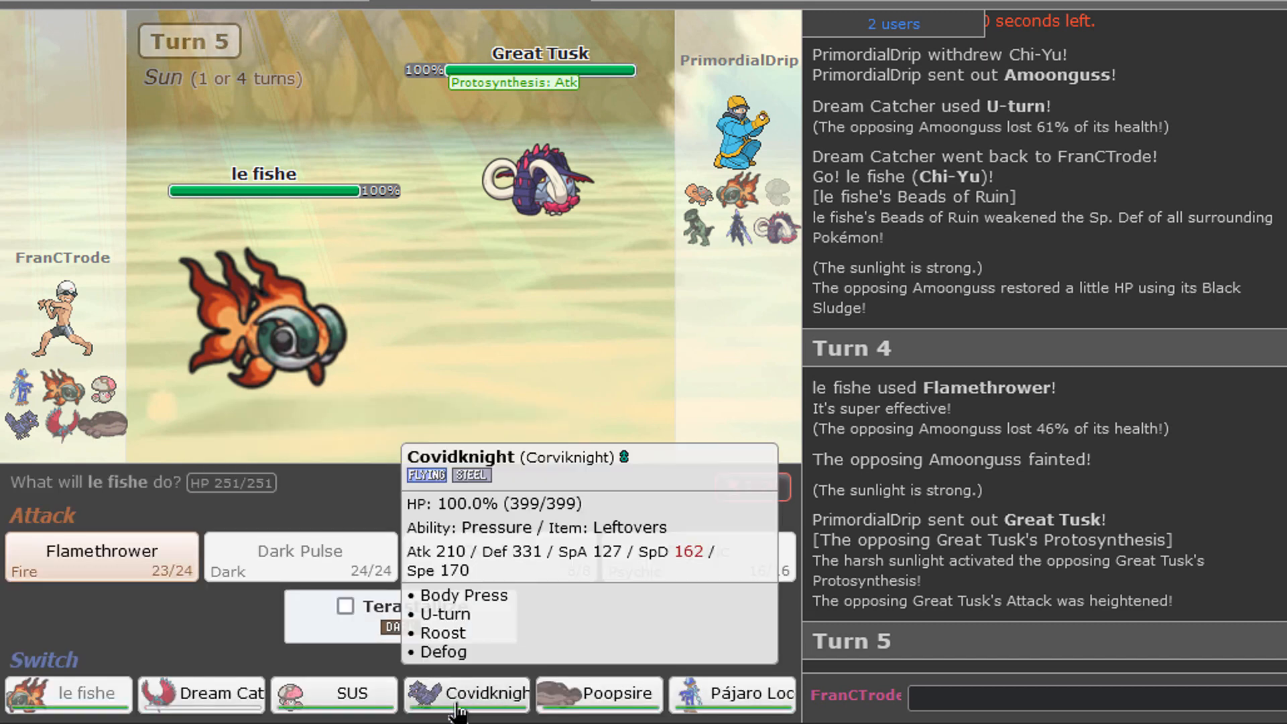
left_click(467, 694)
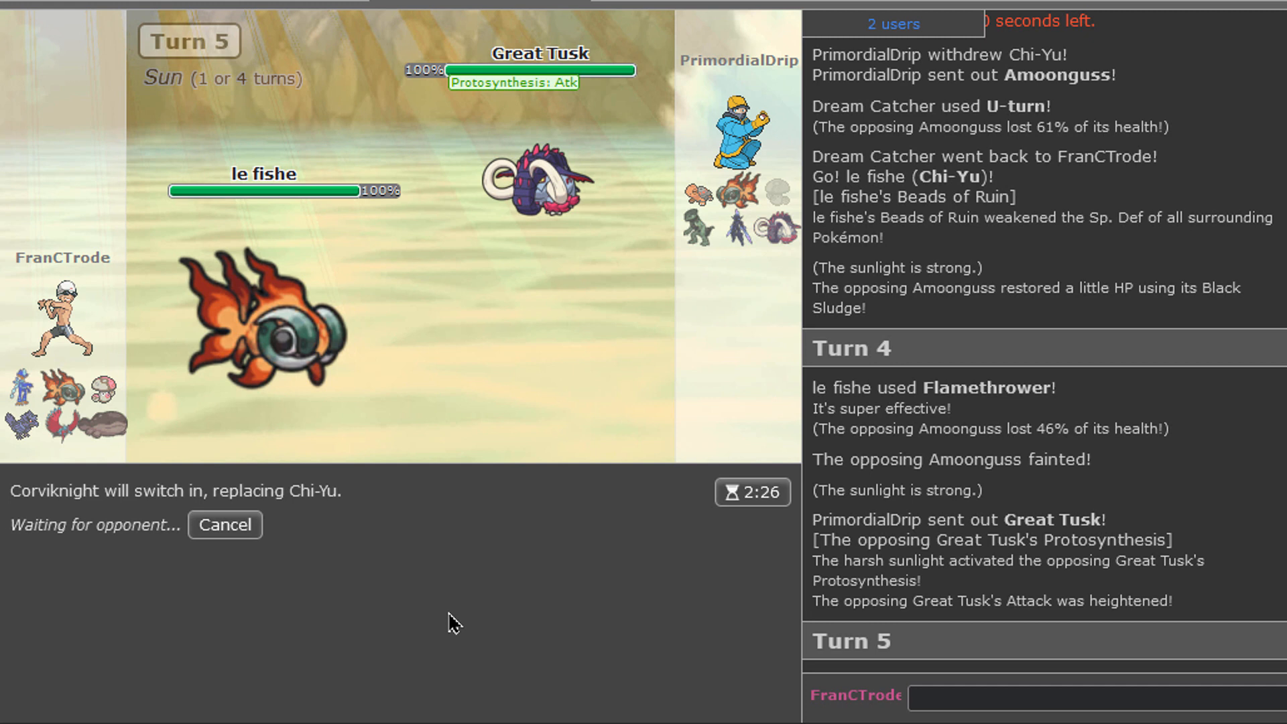
mouse_move(294, 407)
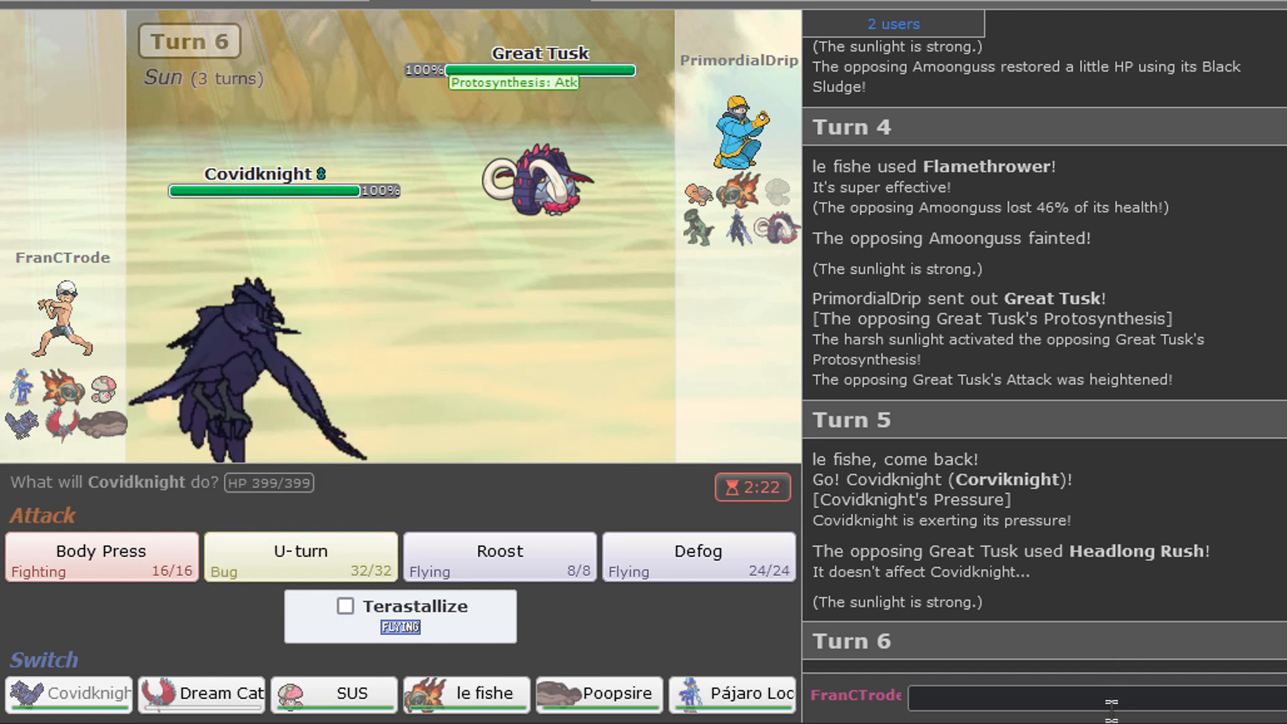
Step: Look up Headlong Rush with /dt in chat, then queue Corviknight's U-turn on turn 6
type("/dt")
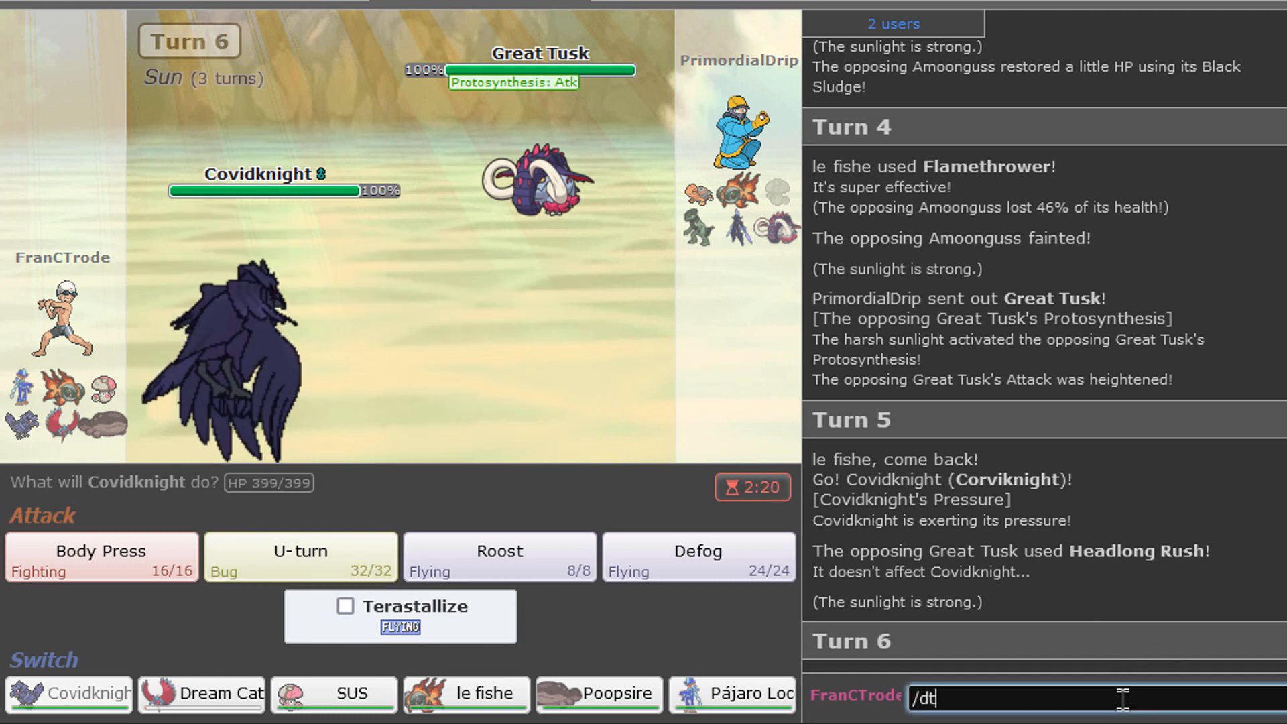
type("headlo")
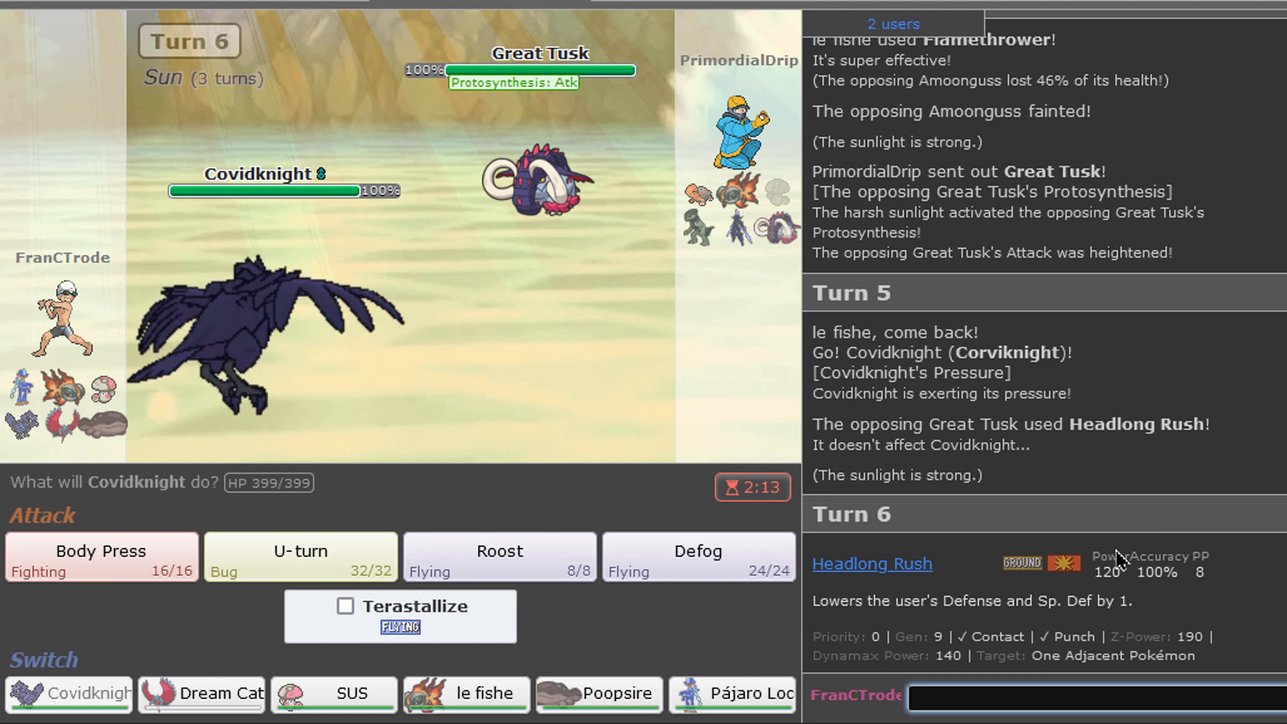
mouse_move(300, 556)
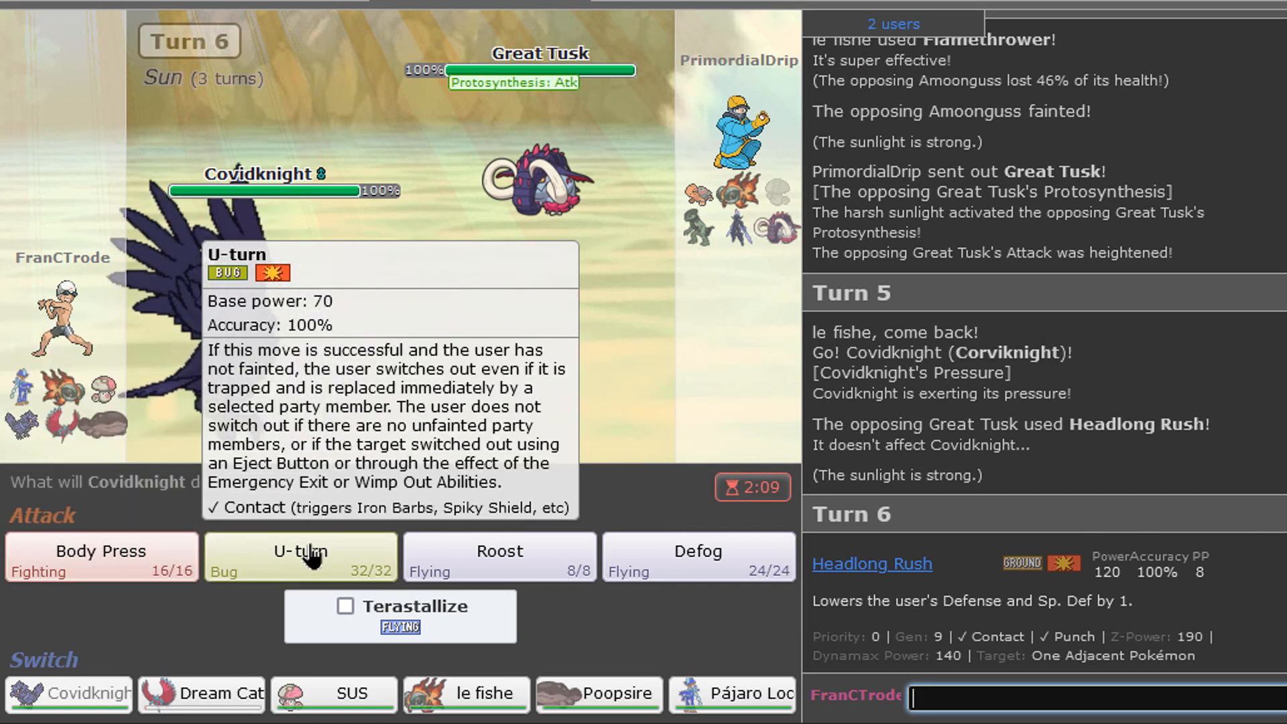
left_click(299, 556)
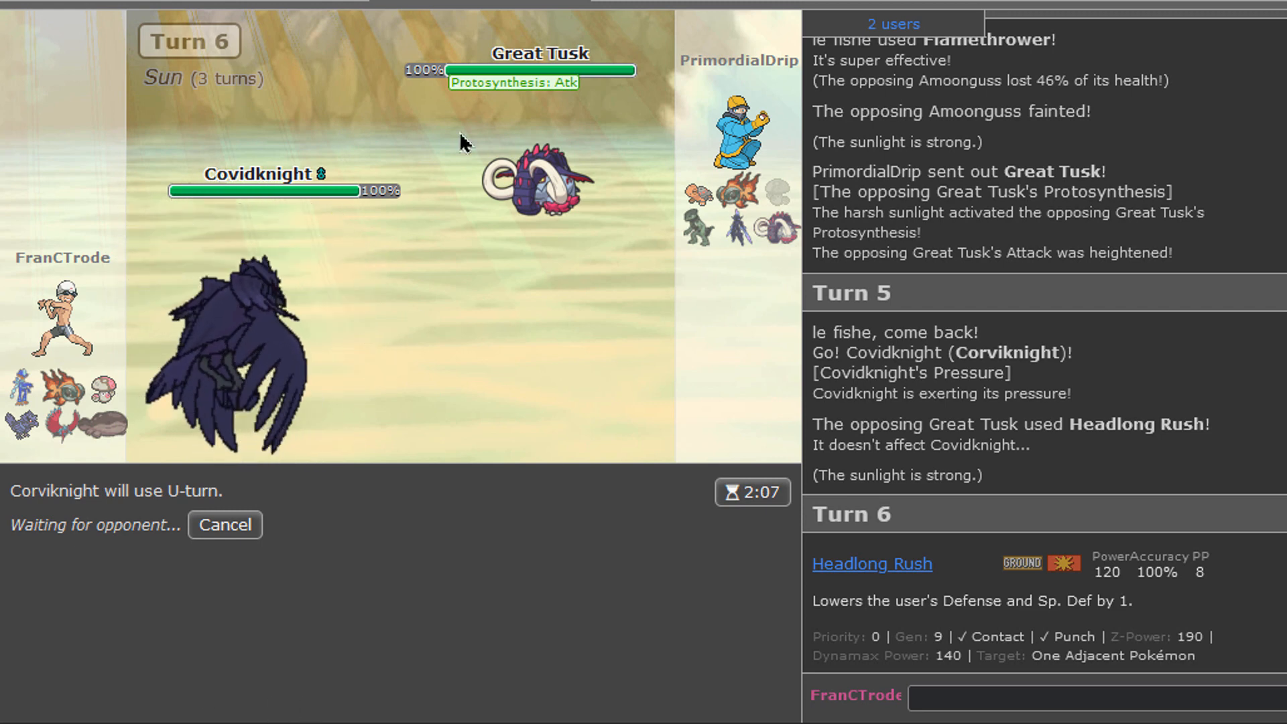
mouse_move(745, 234)
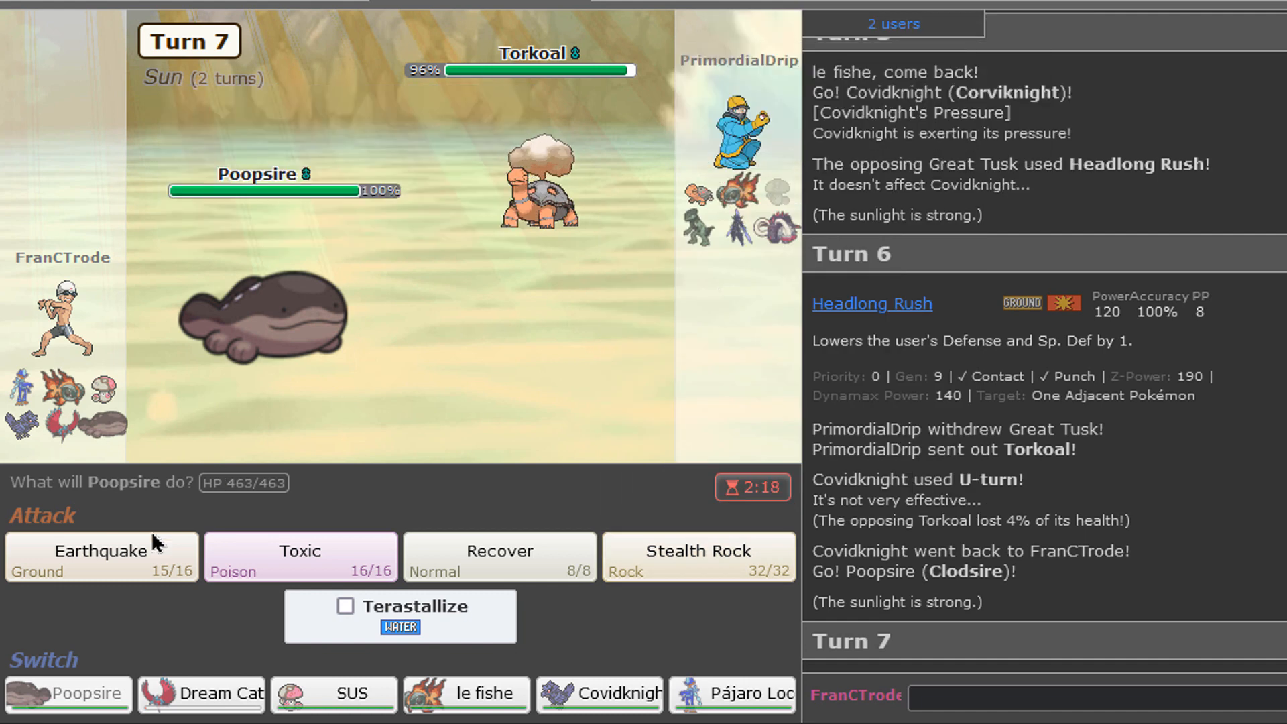
Step: Battle with Poopsire using Earthquake and Recover, knocking out Chi-Yu by turn 14
left_click(100, 556)
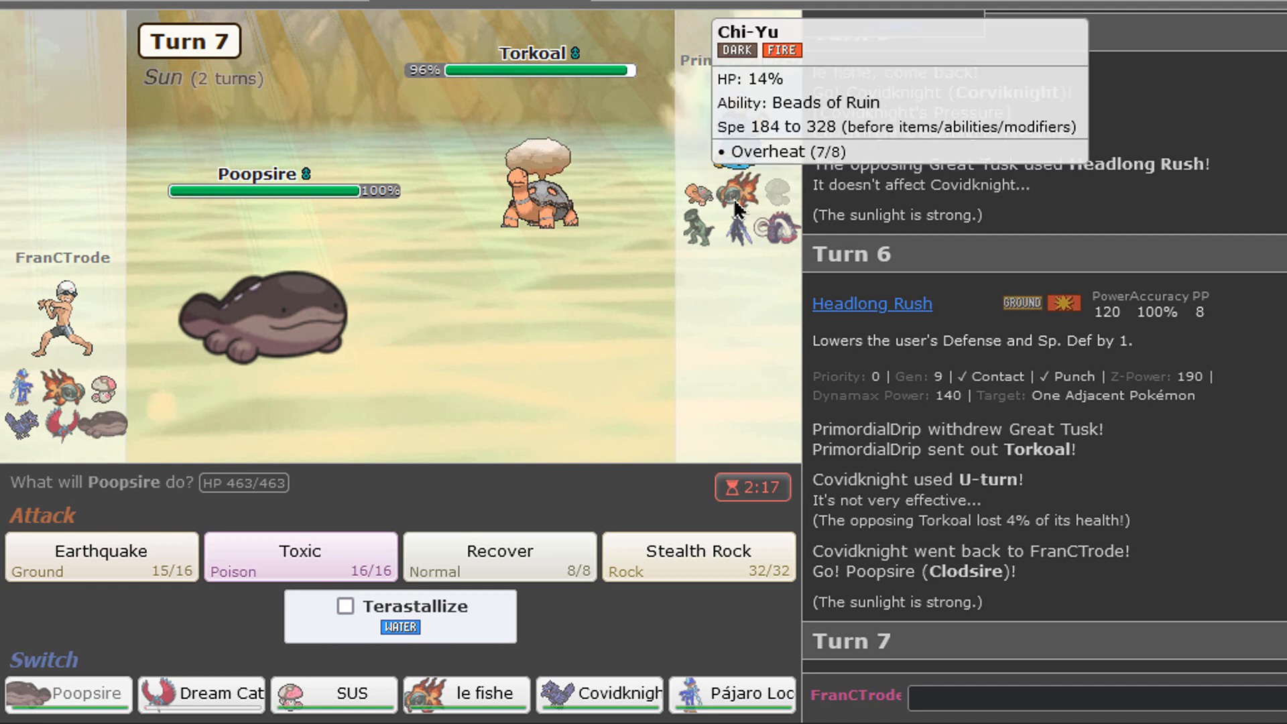
mouse_move(235, 541)
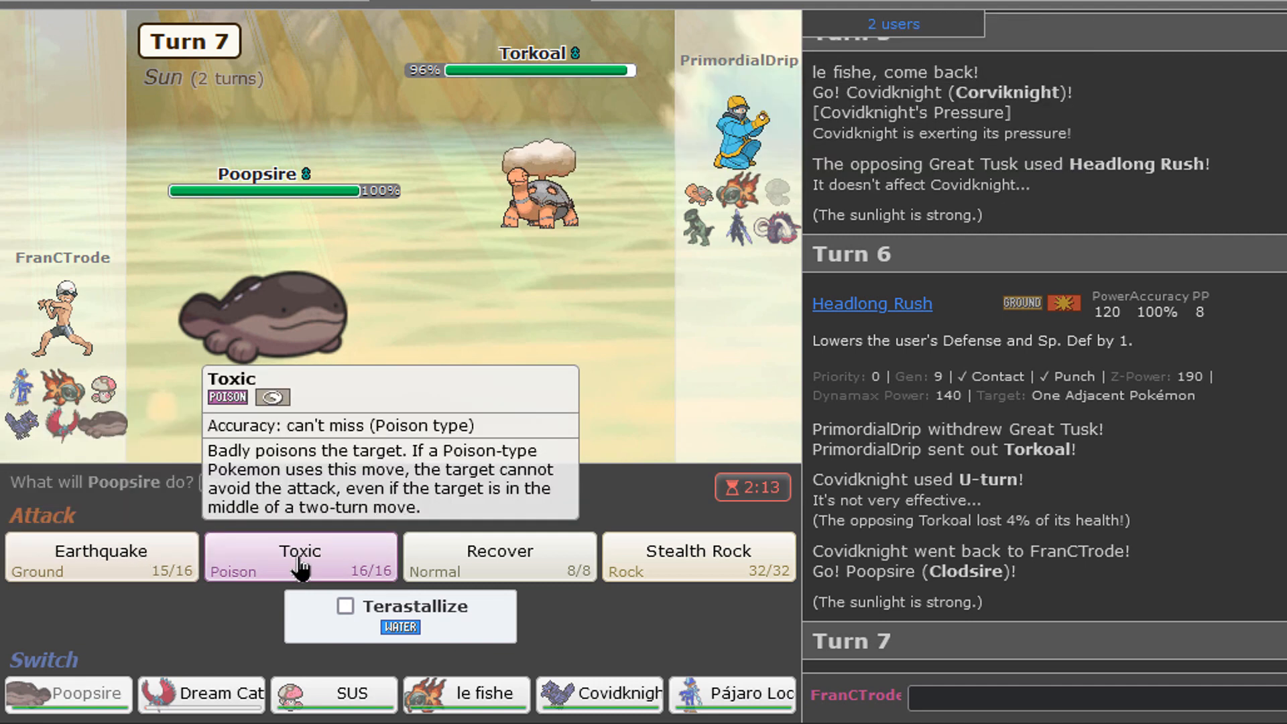
left_click(100, 549)
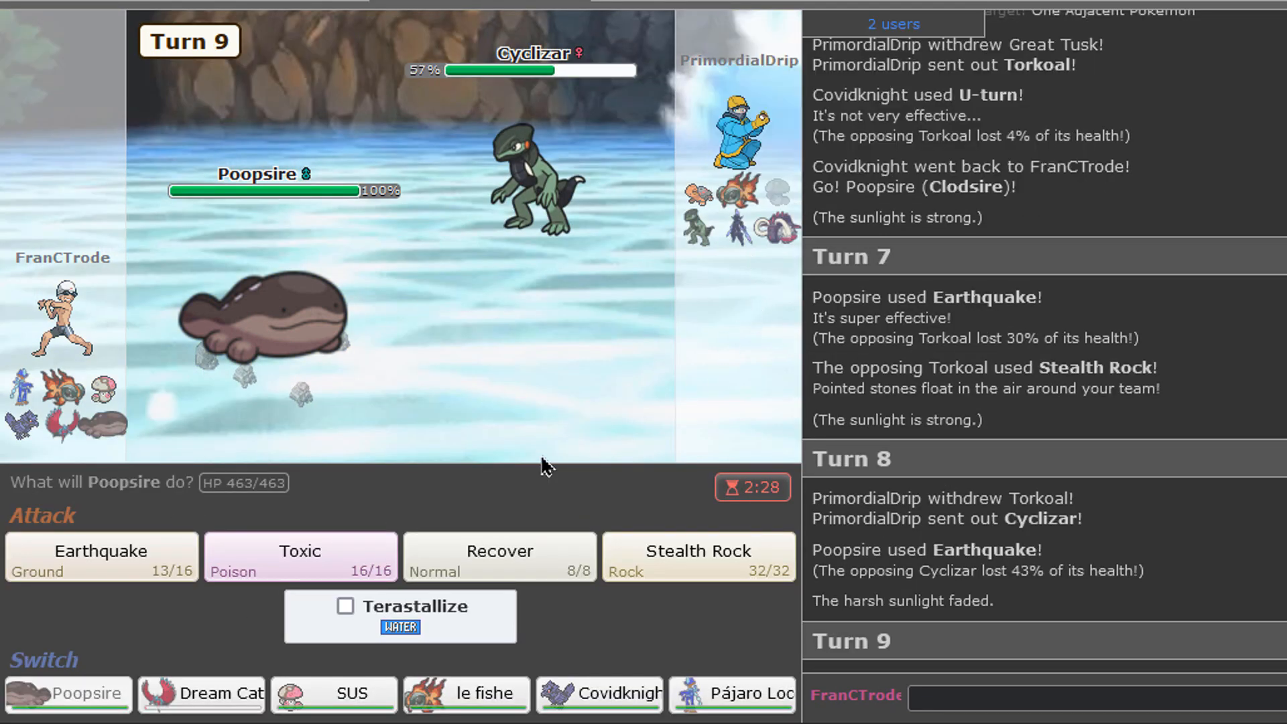
mouse_move(731, 216)
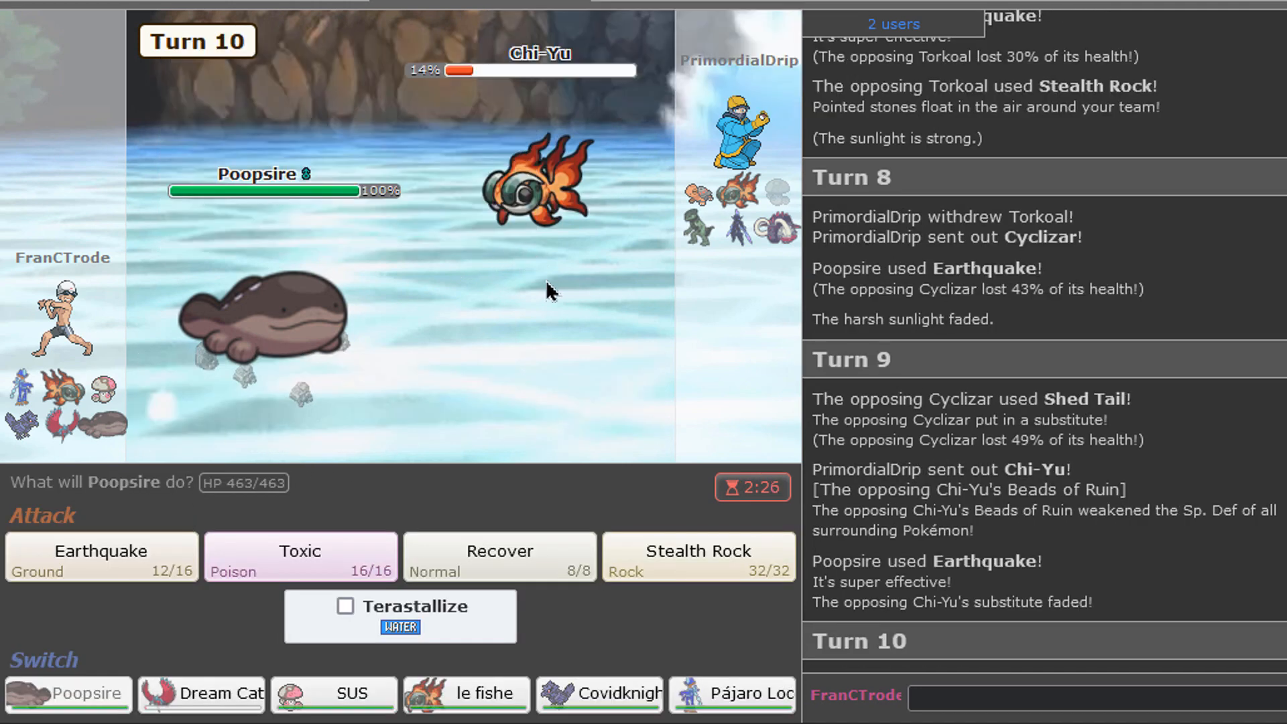
mouse_move(613, 201)
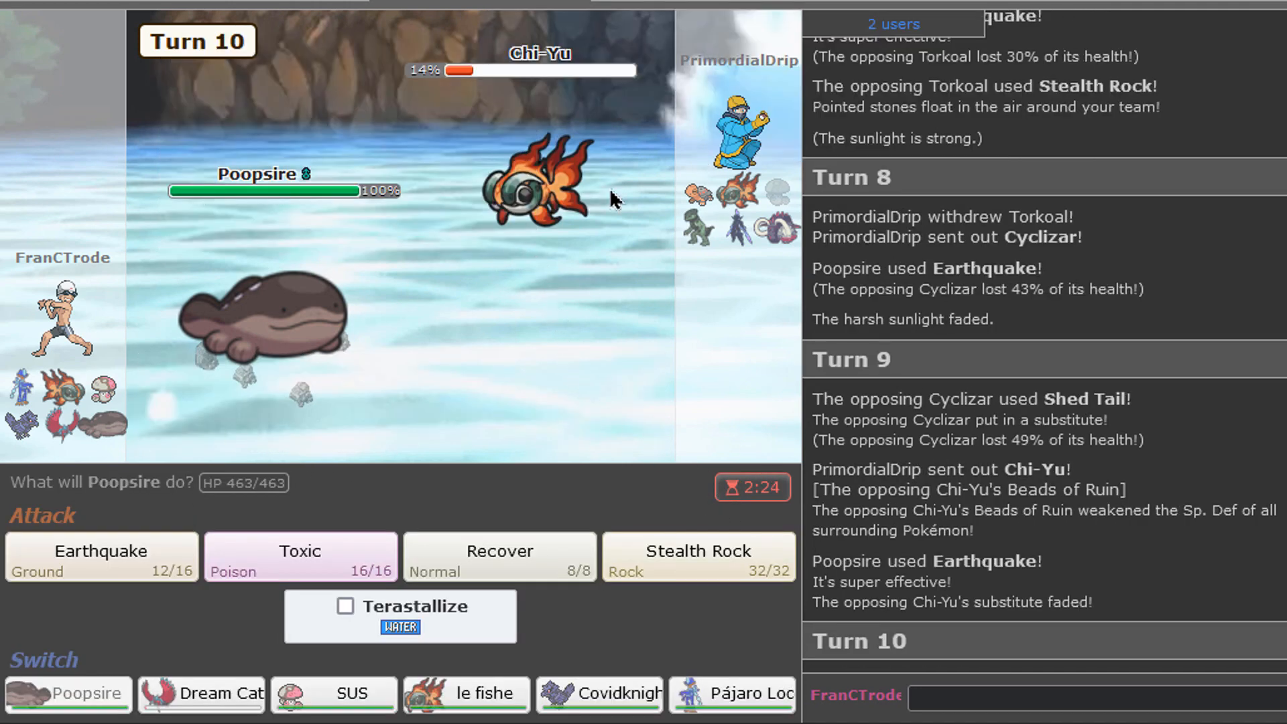
mouse_move(729, 694)
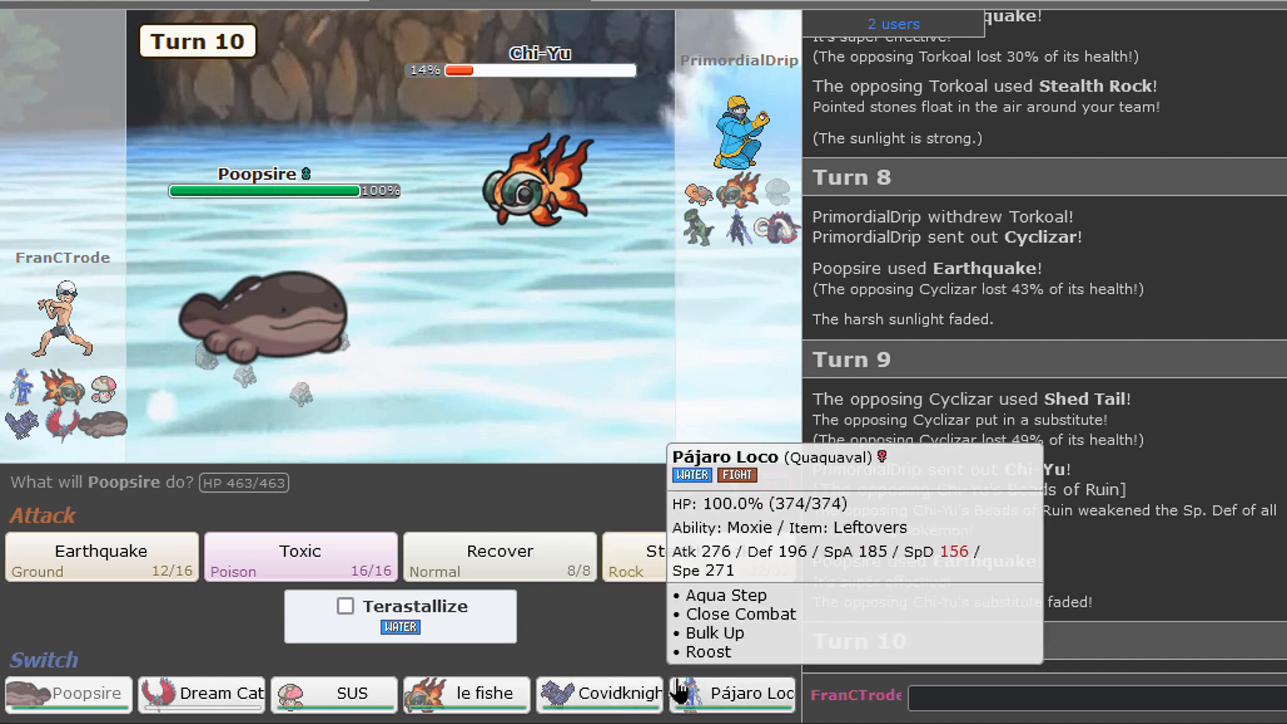
mouse_move(101, 557)
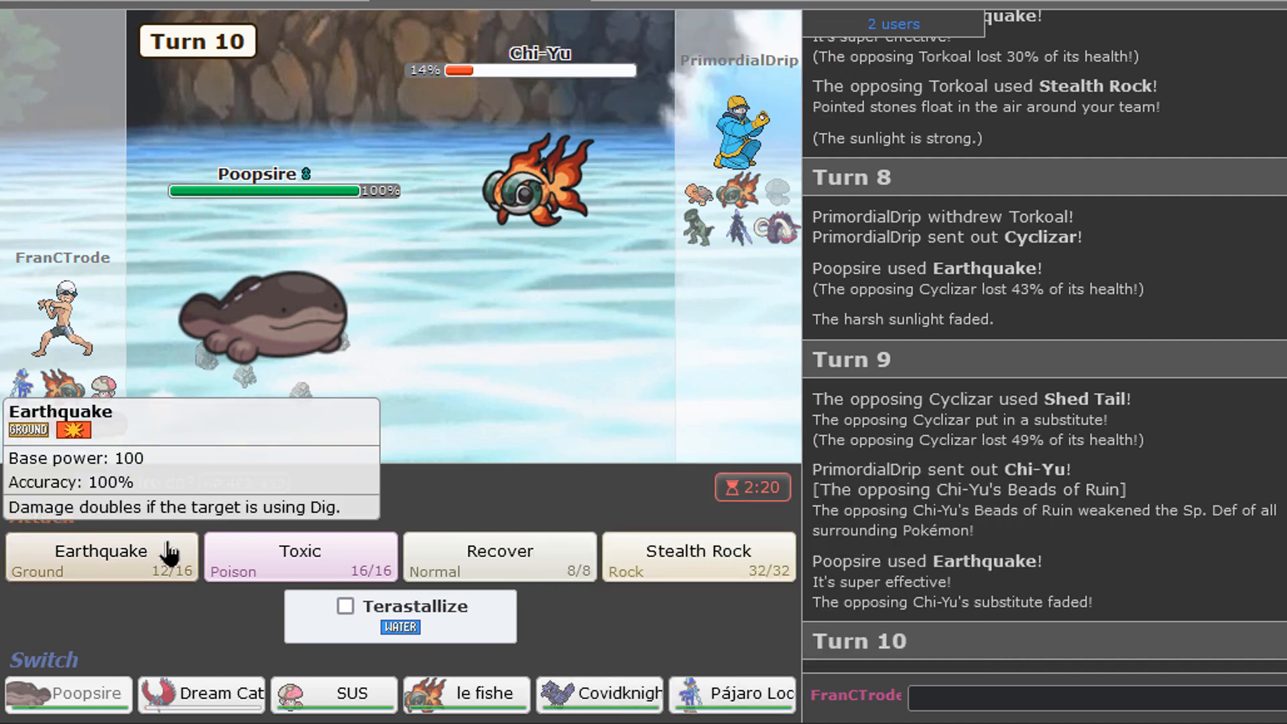
left_click(100, 556)
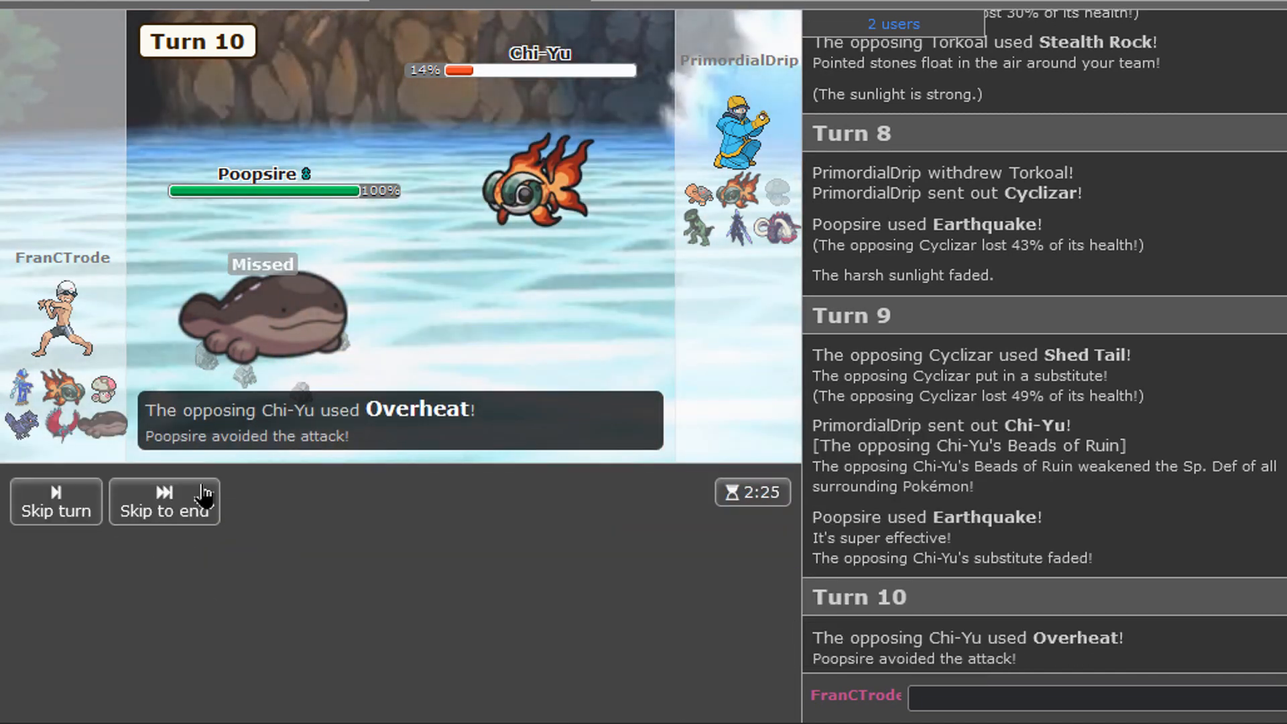
left_click(165, 501)
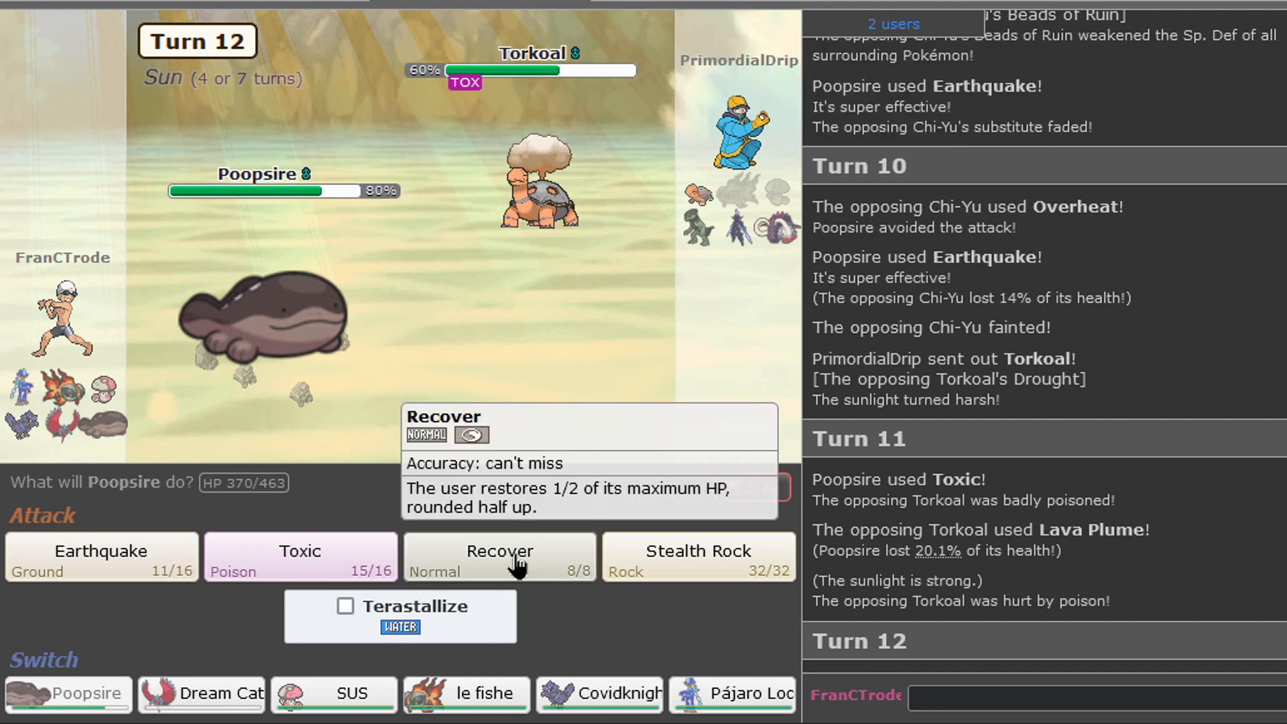
left_click(499, 555)
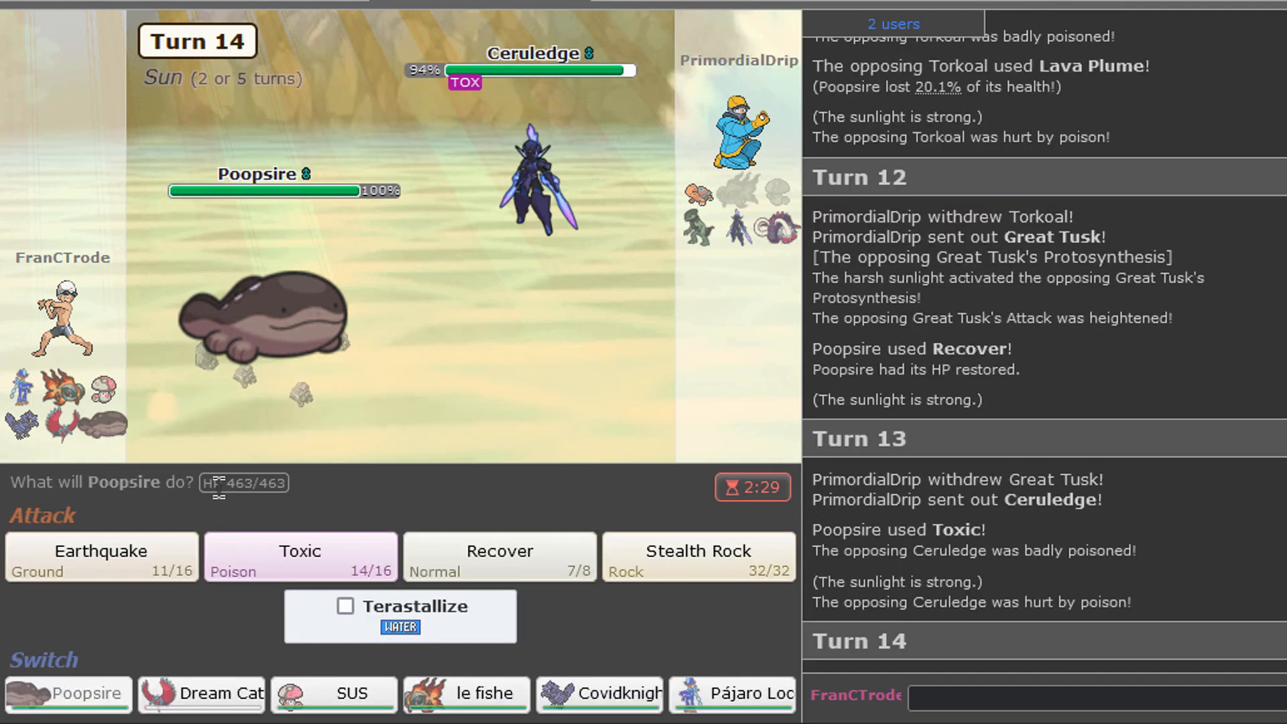
mouse_move(498, 557)
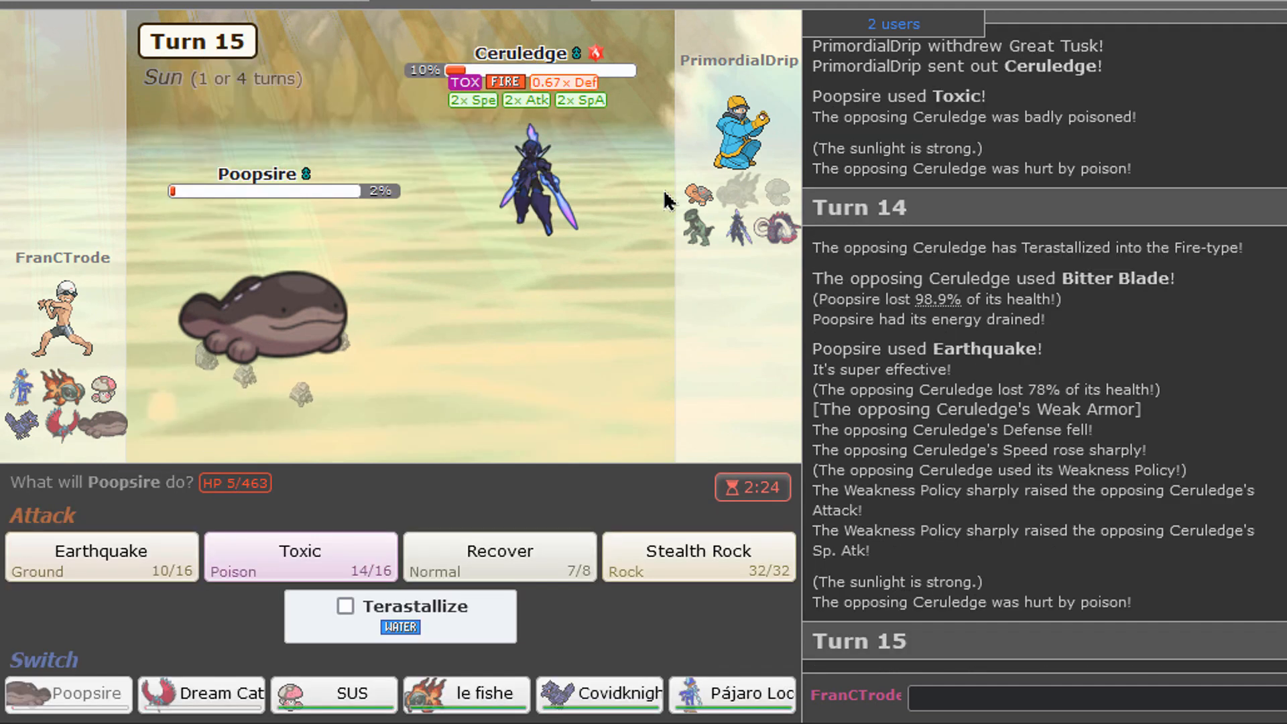
mouse_move(617, 248)
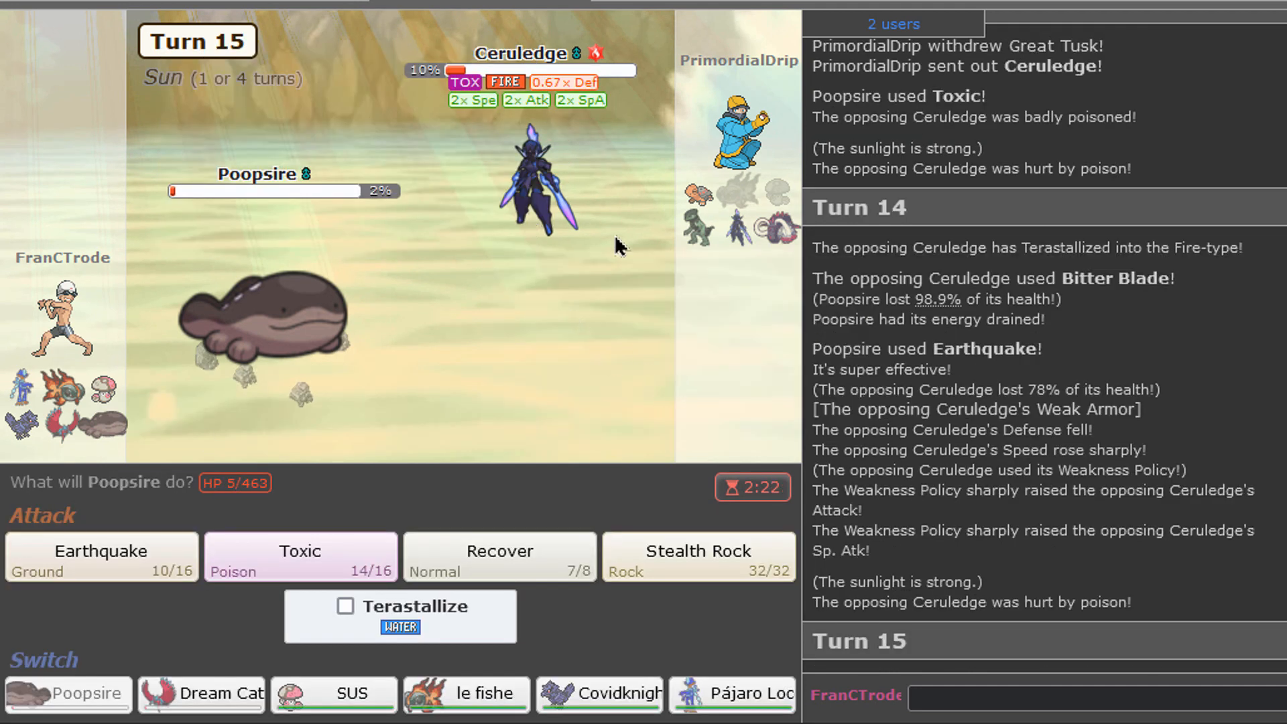
mouse_move(498, 566)
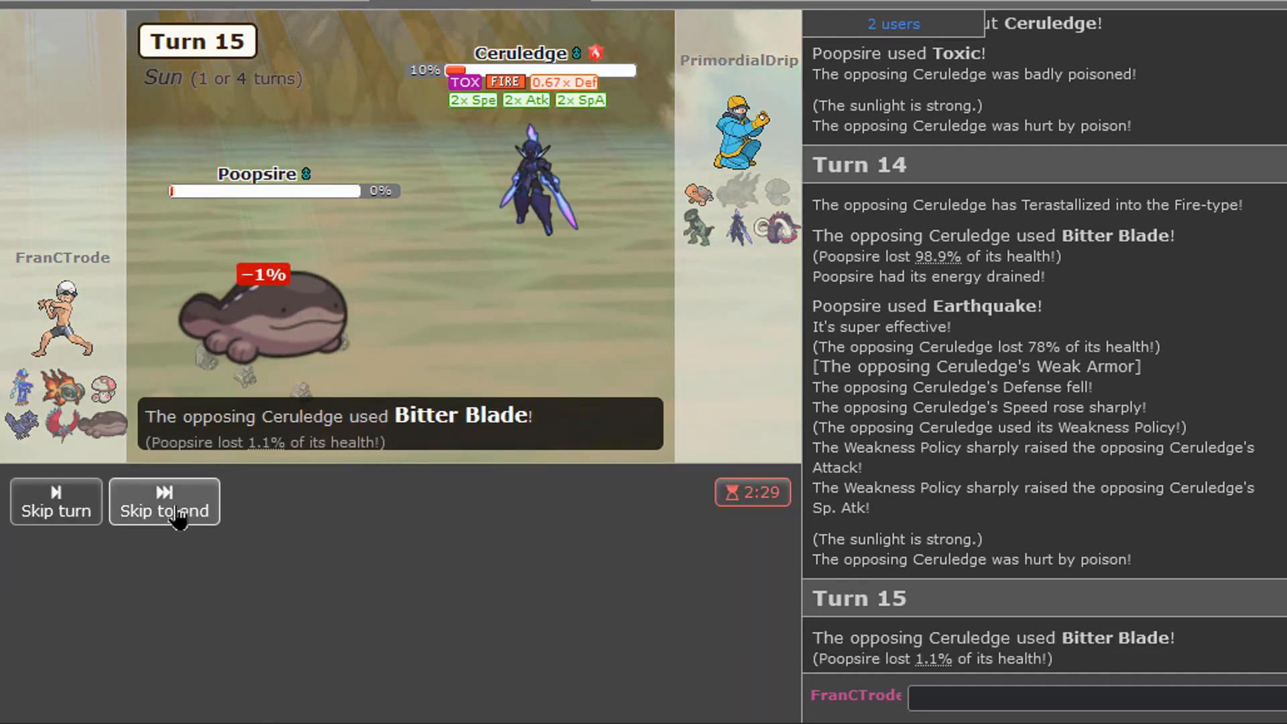
Step: After Poopsire faints, use SUS's Giga Drain, then Covidknight's Roost and U-turn against Torkoal
left_click(164, 501)
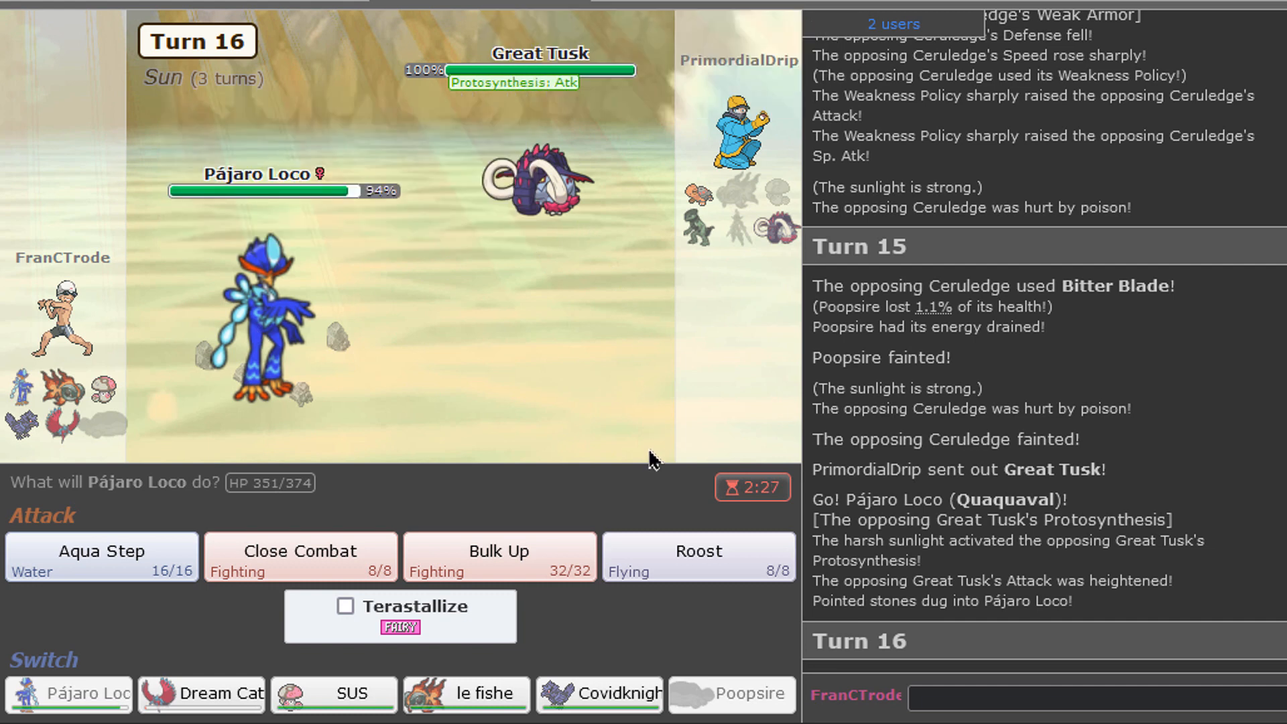
mouse_move(299, 557)
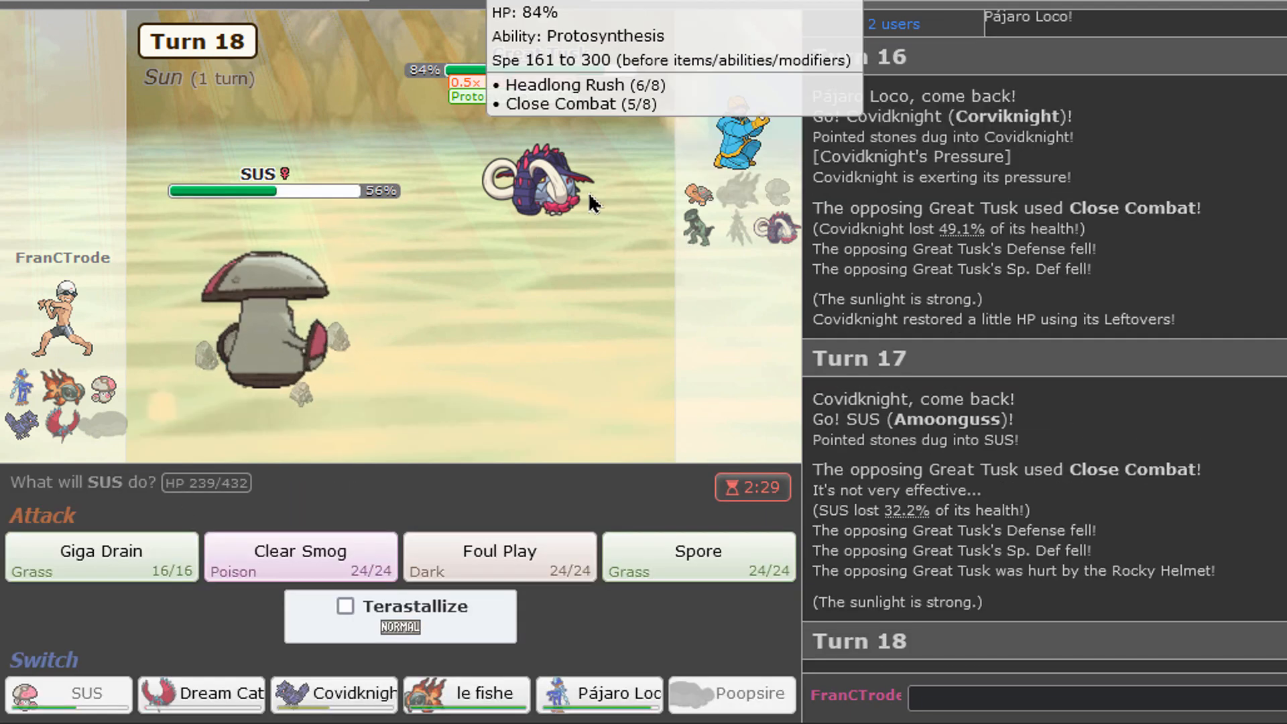
mouse_move(552, 327)
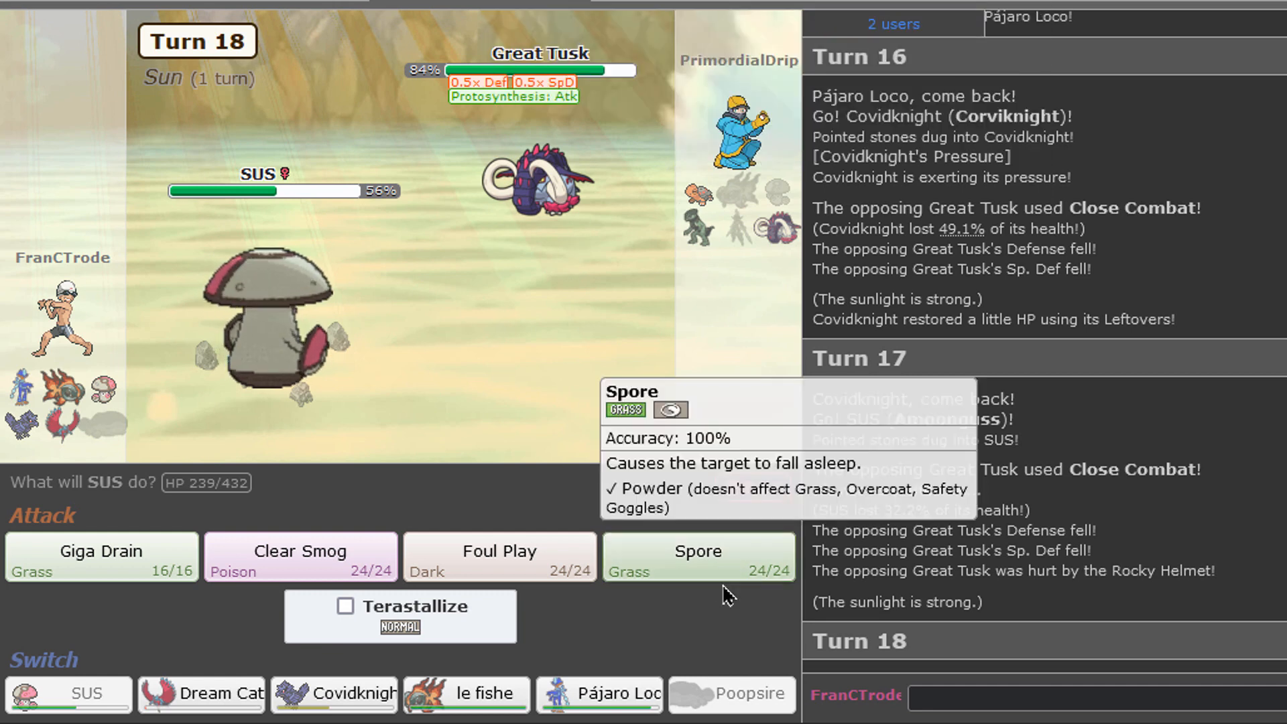
left_click(697, 556)
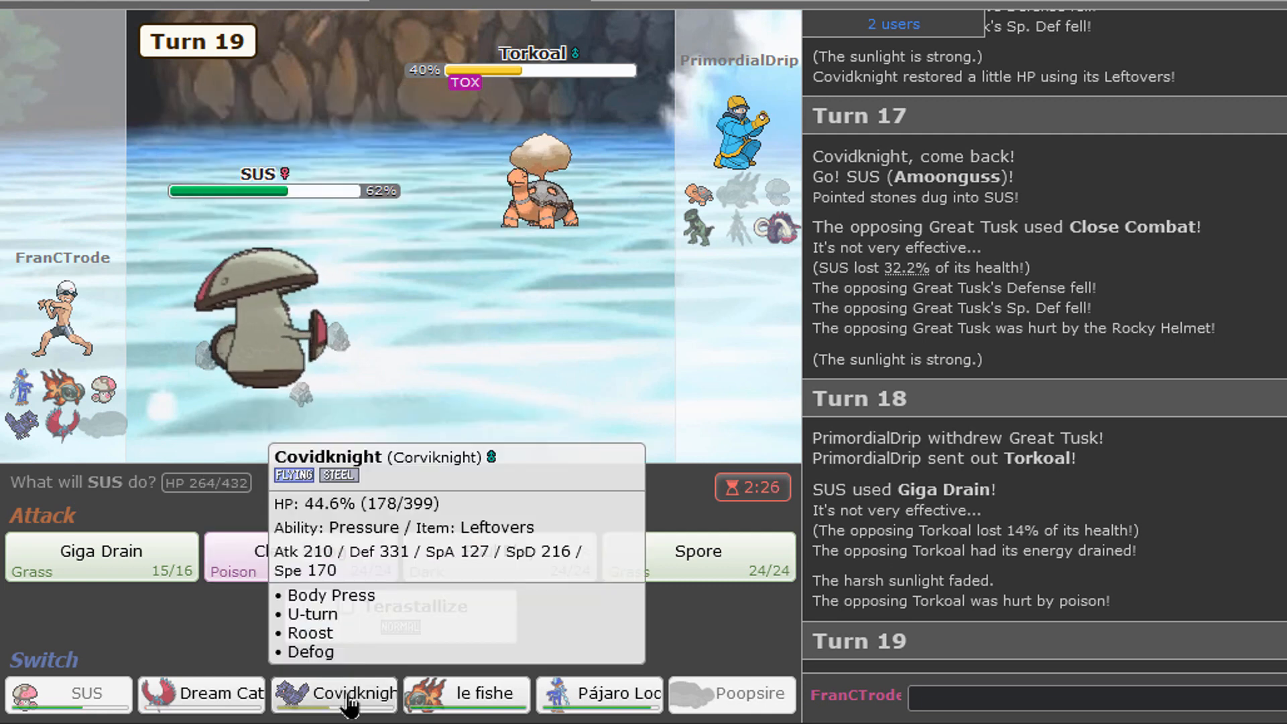
mouse_move(332, 666)
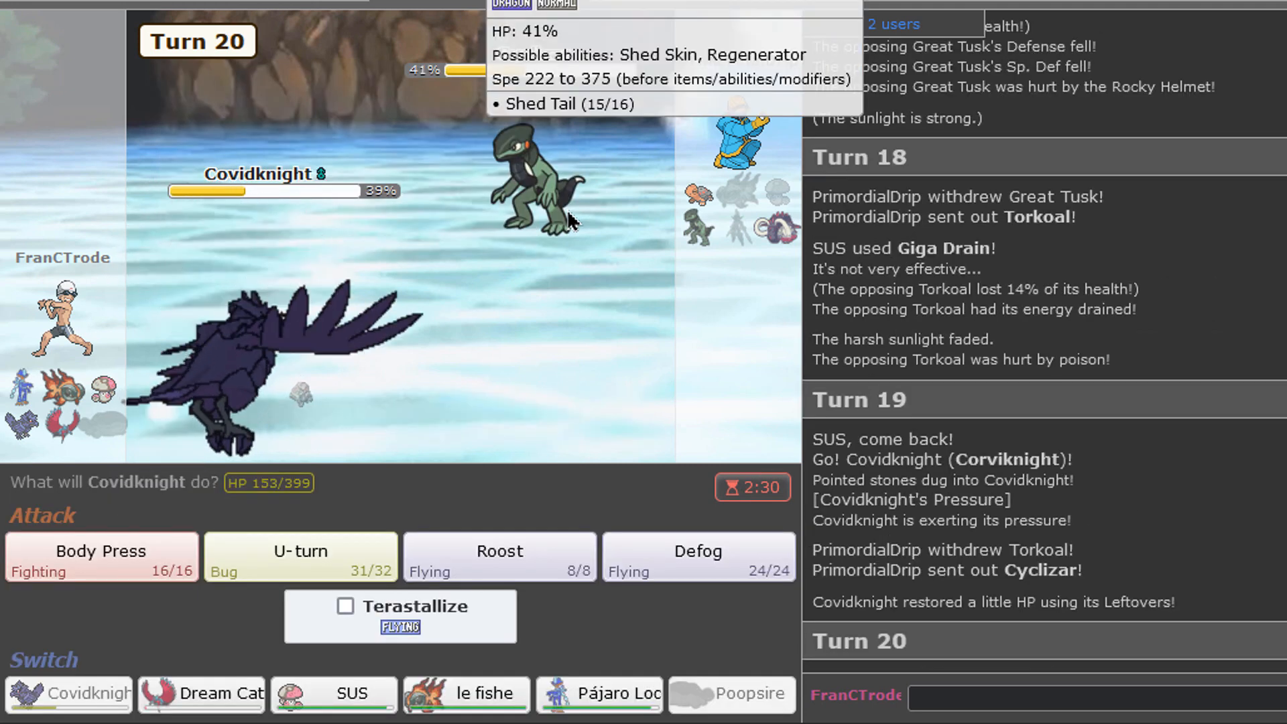
left_click(498, 551)
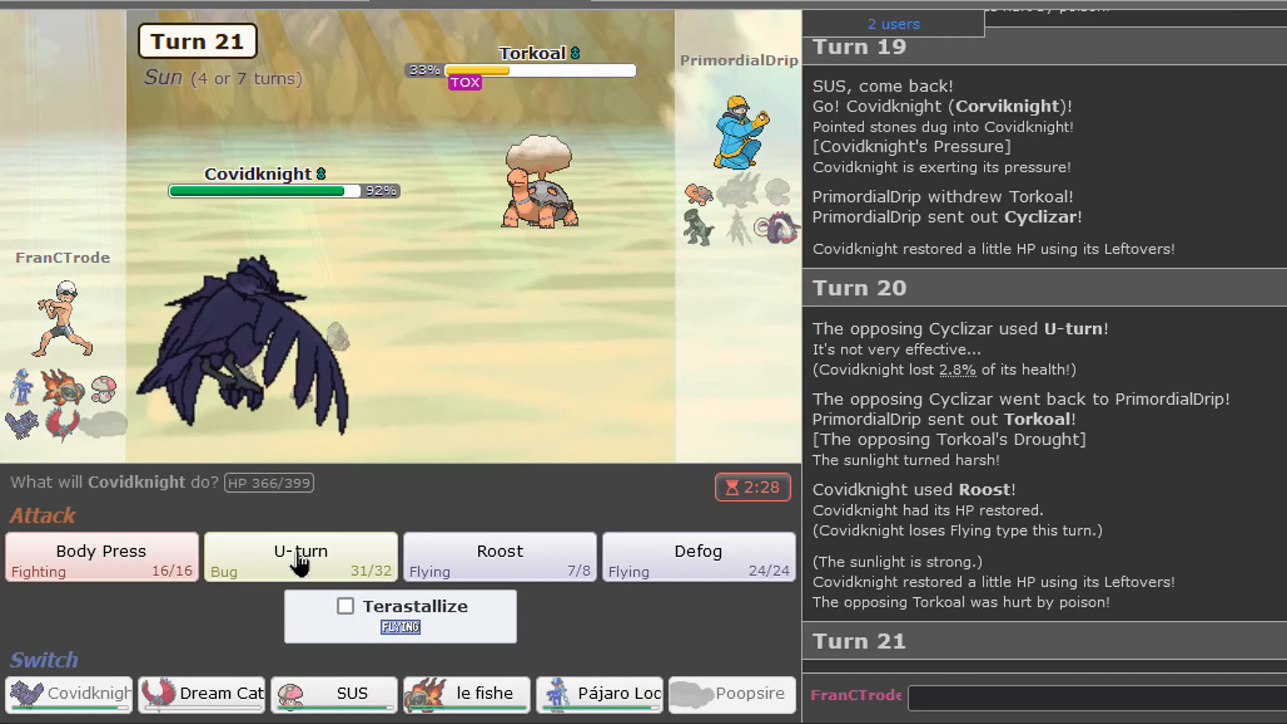
left_click(300, 556)
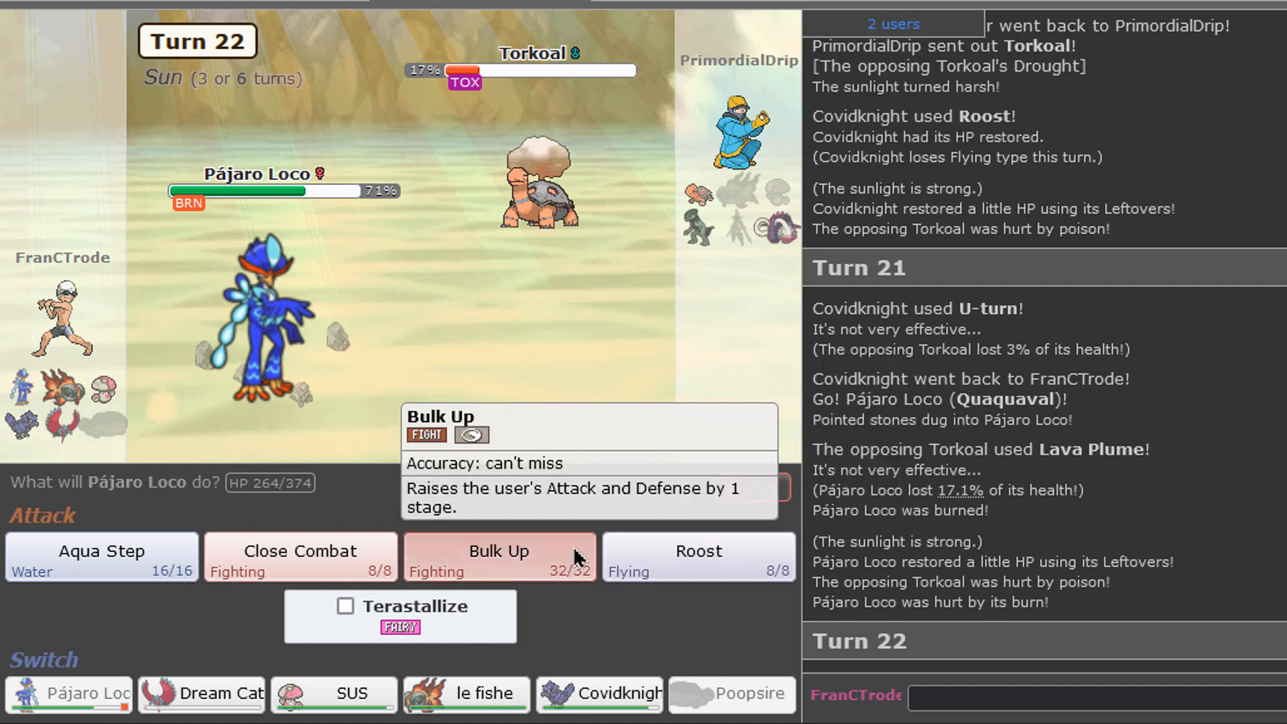
Step: Use Pájaro Loco's Bulk Up, then le fishe's Flamethrower on Great Tusk
left_click(498, 556)
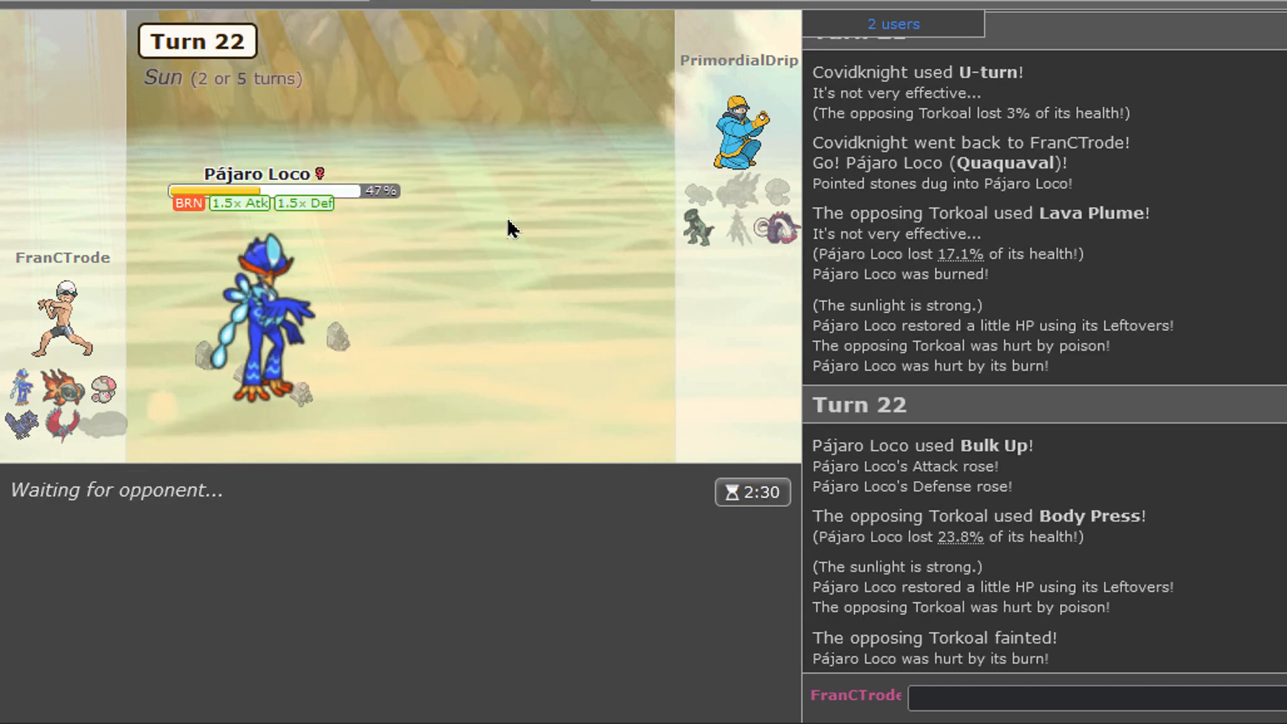
mouse_move(1019, 574)
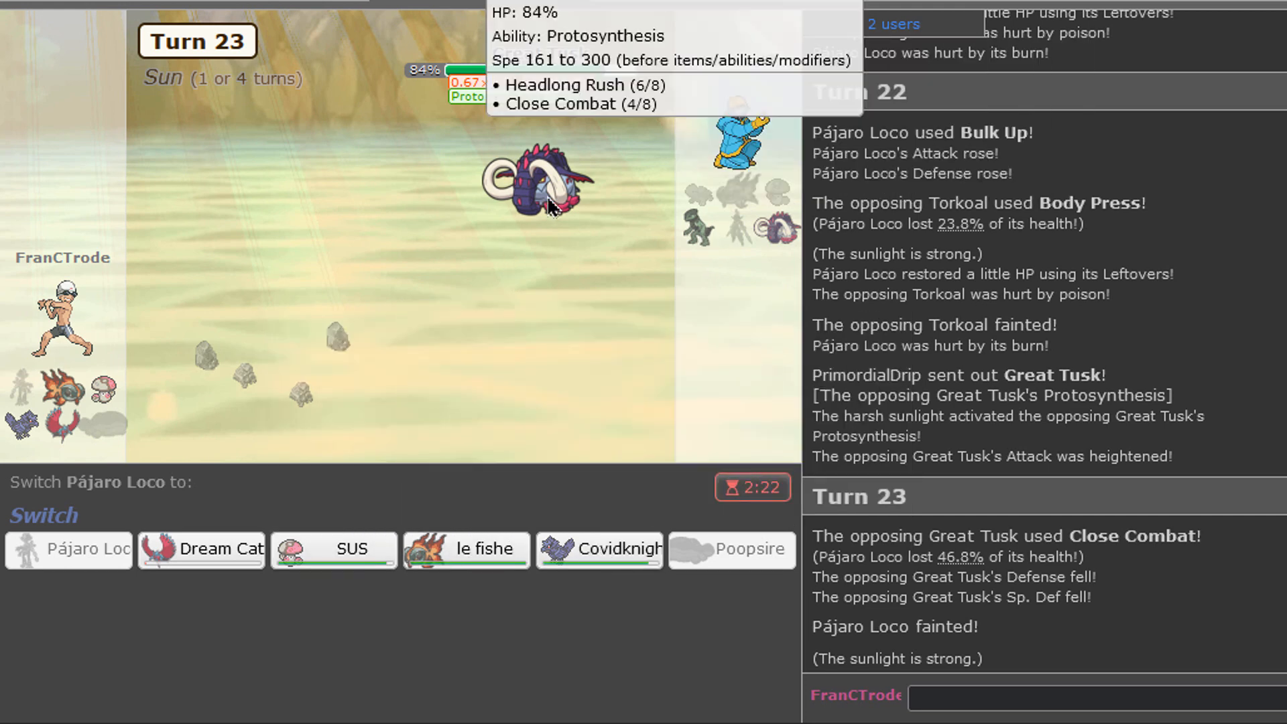
mouse_move(542, 236)
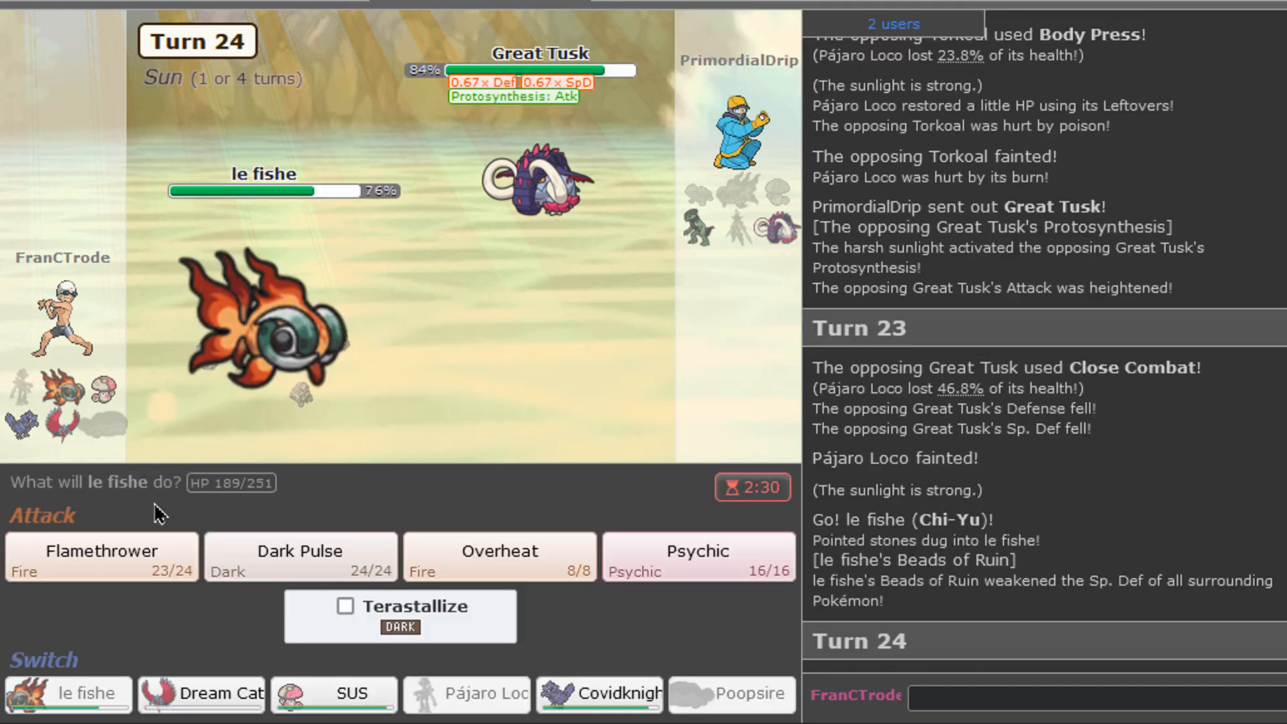
left_click(101, 556)
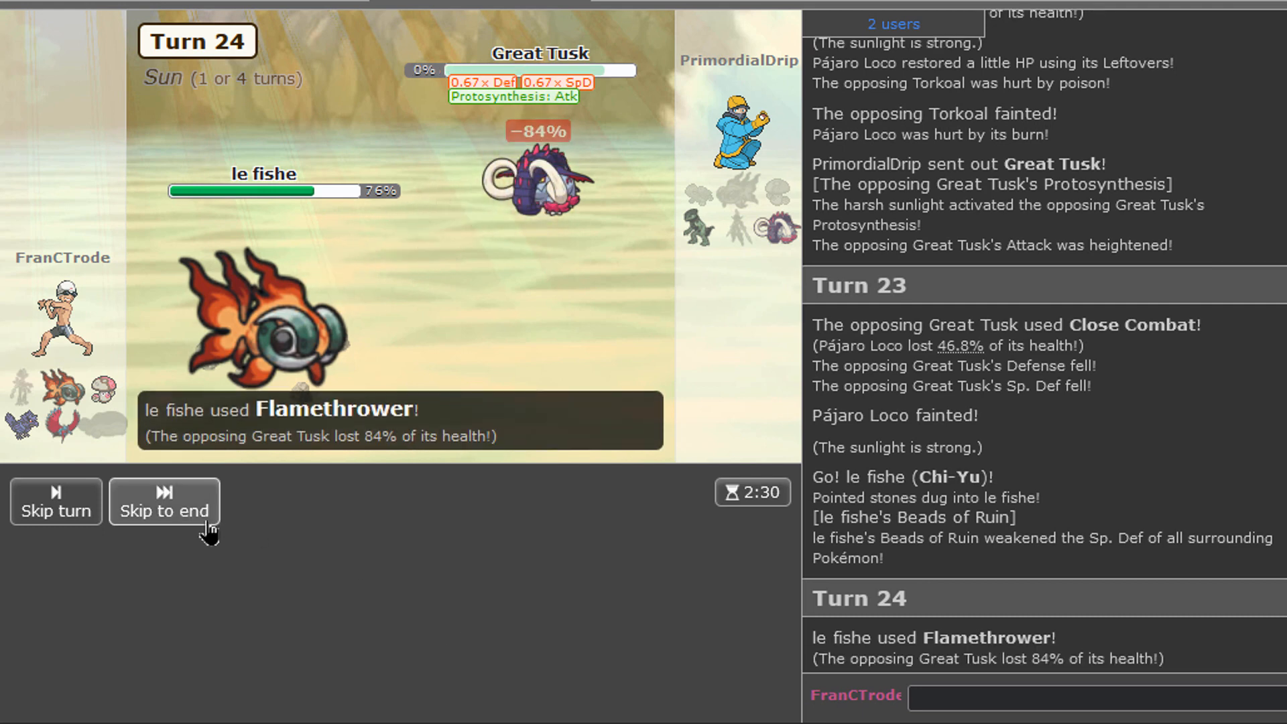
left_click(163, 501)
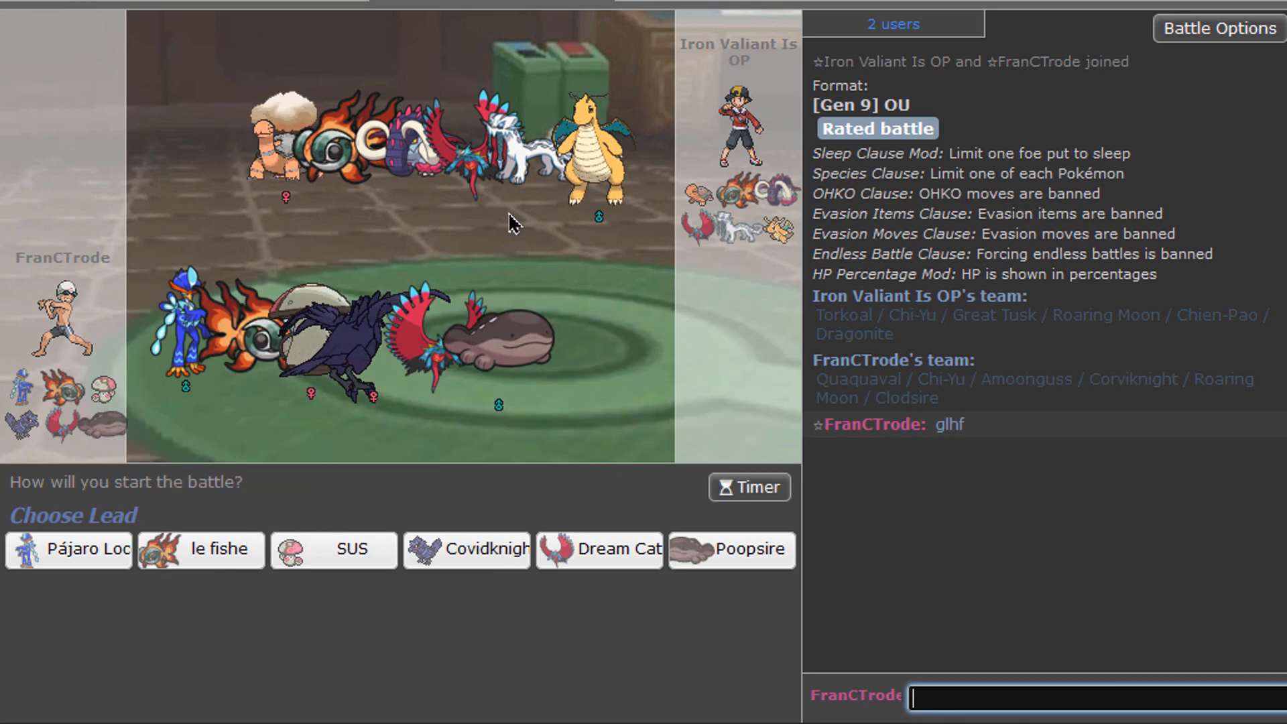
mouse_move(735, 201)
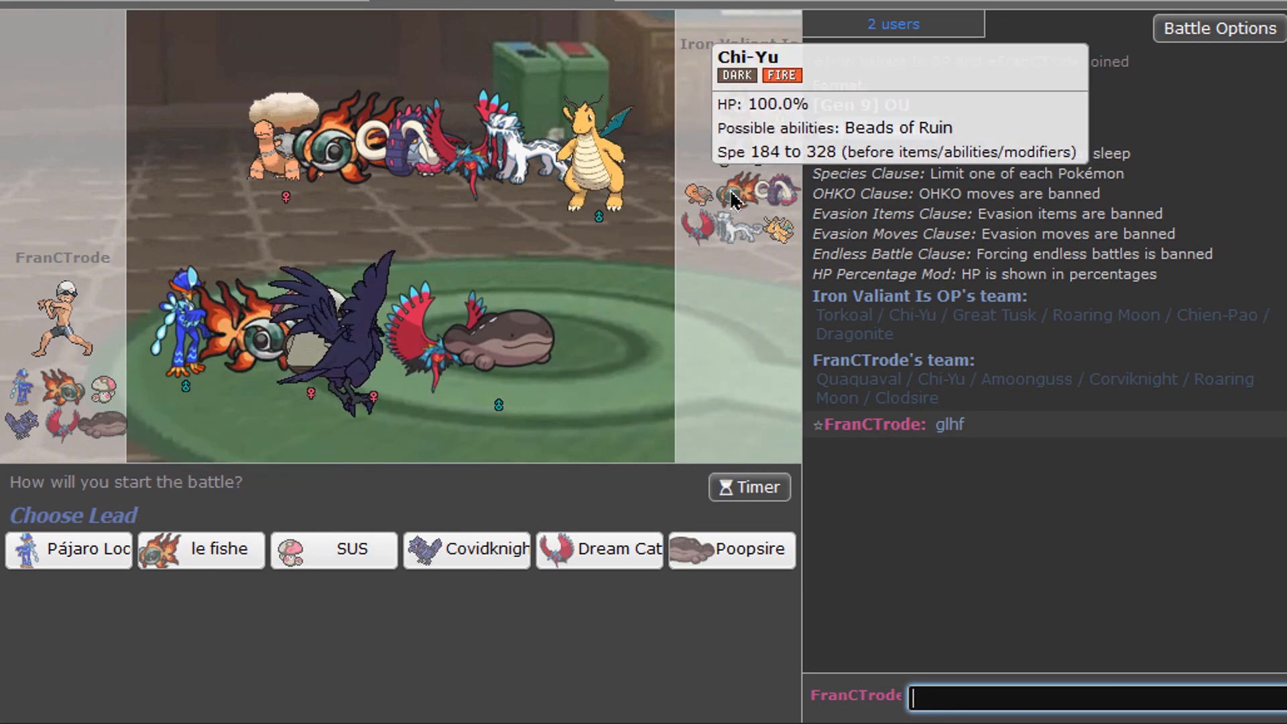
mouse_move(784, 204)
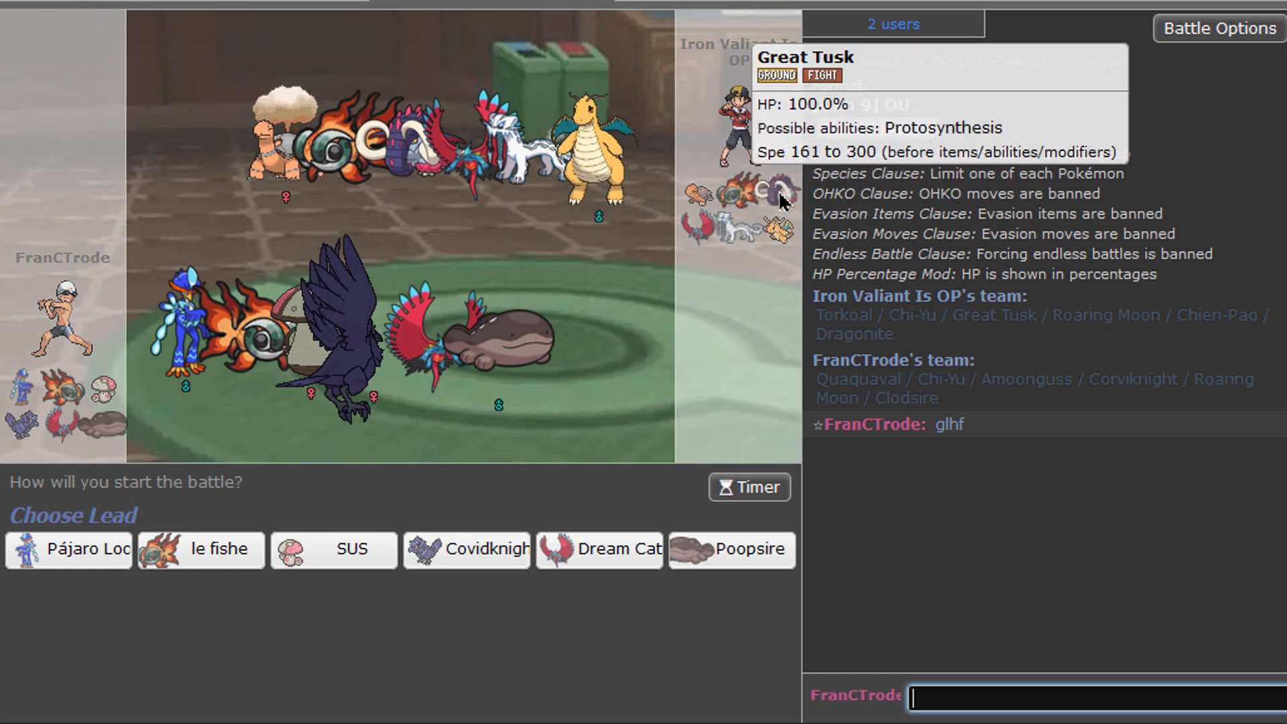
mouse_move(466, 548)
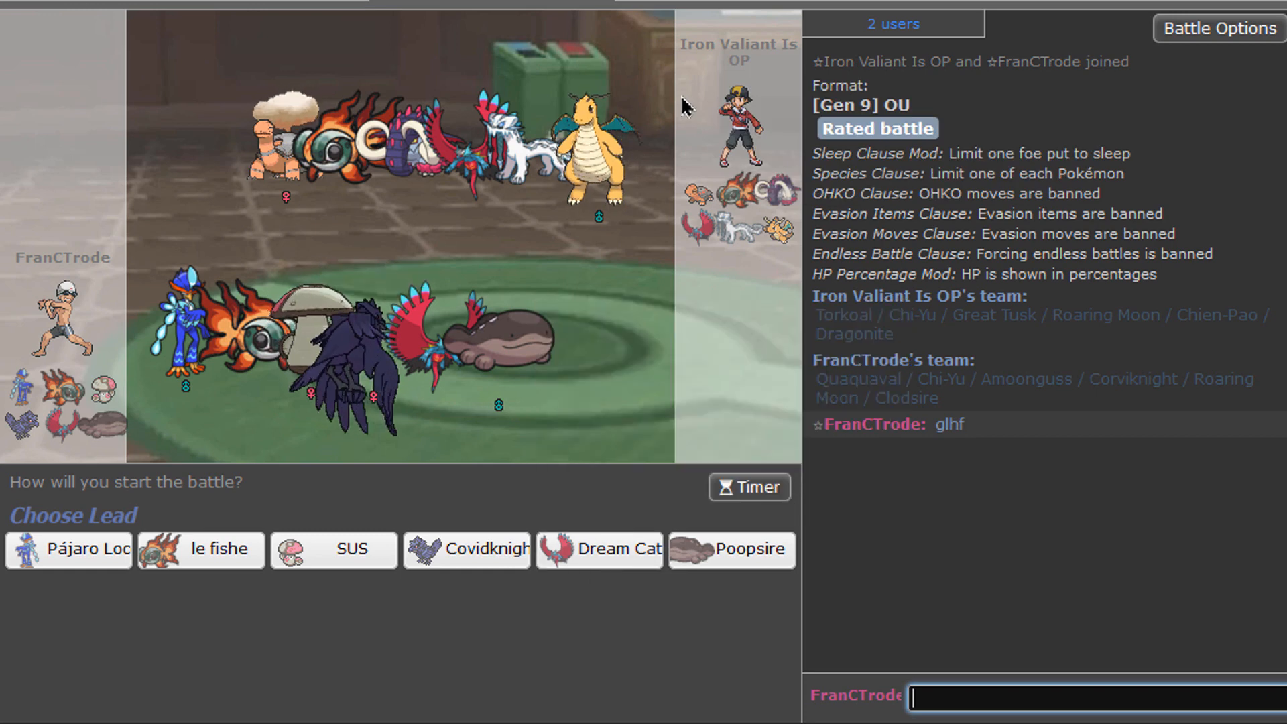
Step: Pick Poopsire as the lead in team preview against Torkoal
left_click(731, 549)
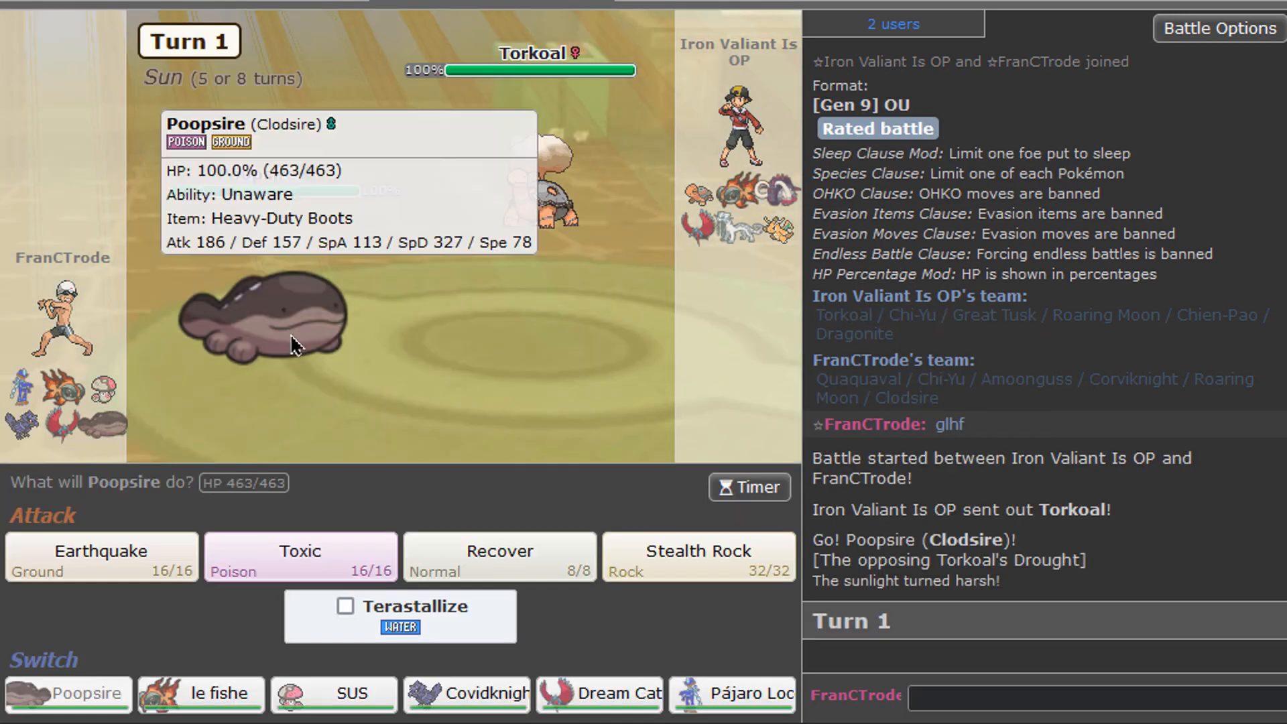
Step: Badly poison Torkoal with Poopsire's Toxic, then switch Quaquaval out for Amoonguss
left_click(301, 555)
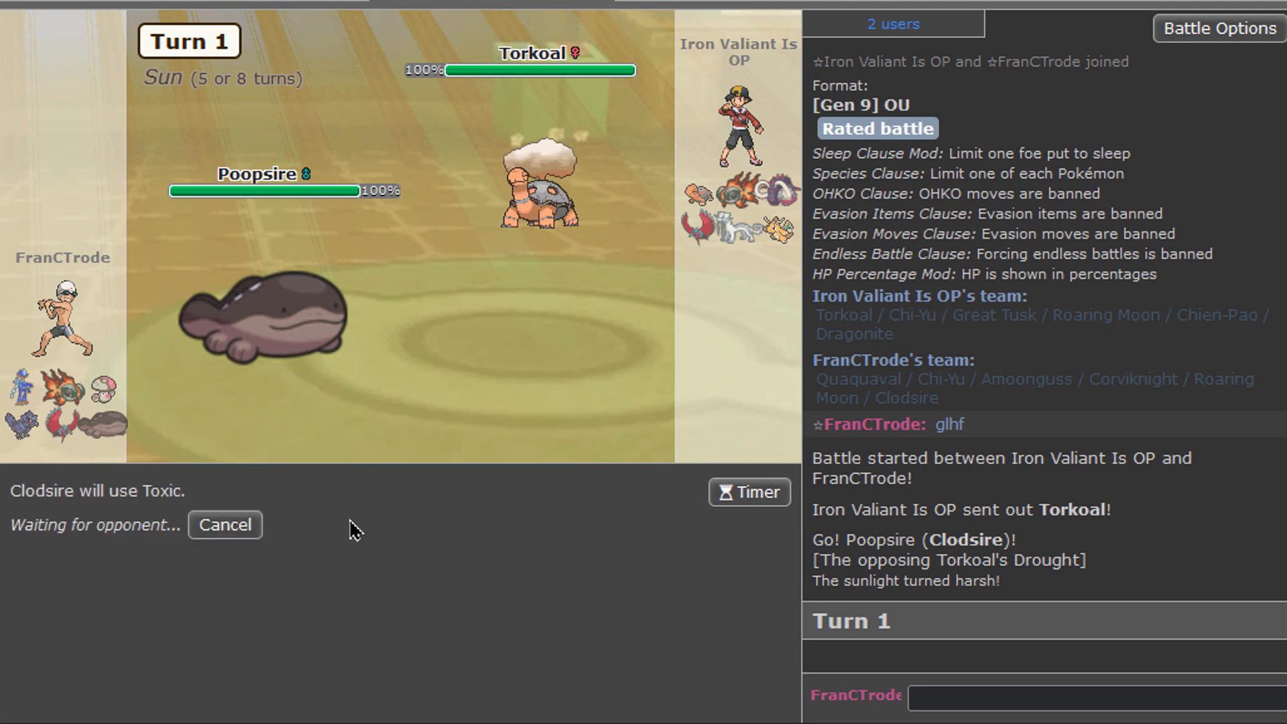
mouse_move(651, 250)
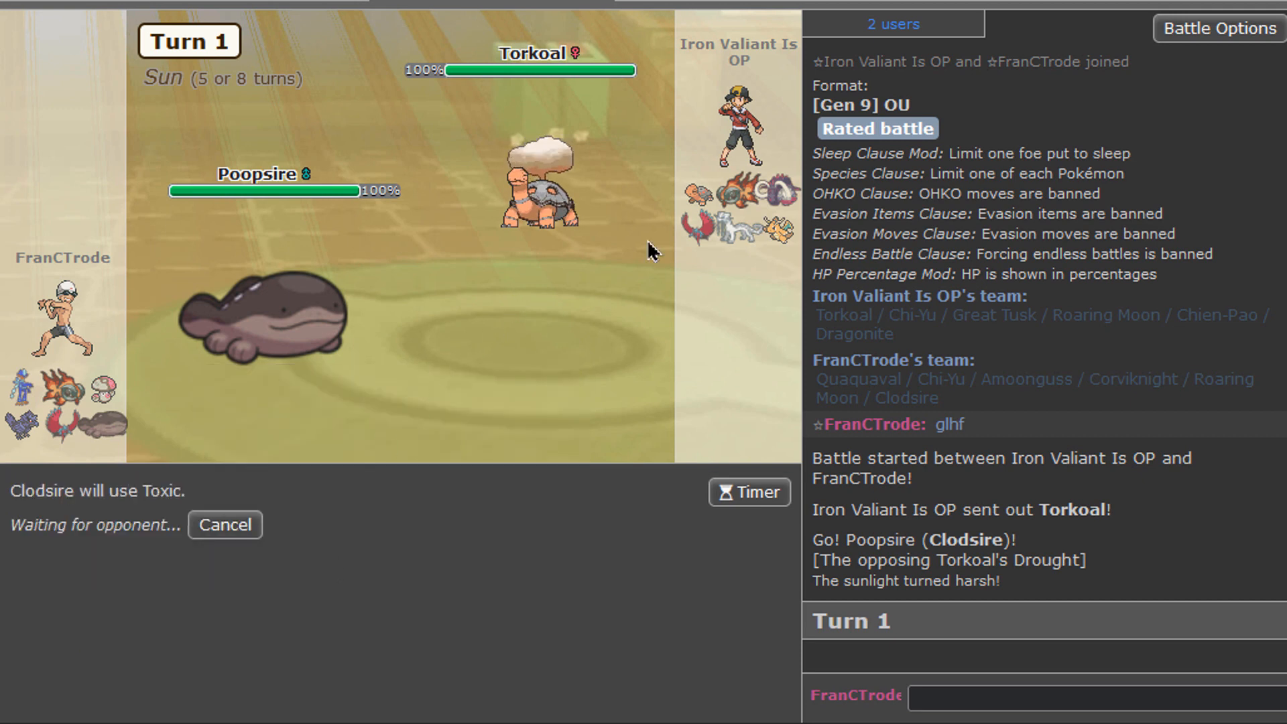
mouse_move(684, 317)
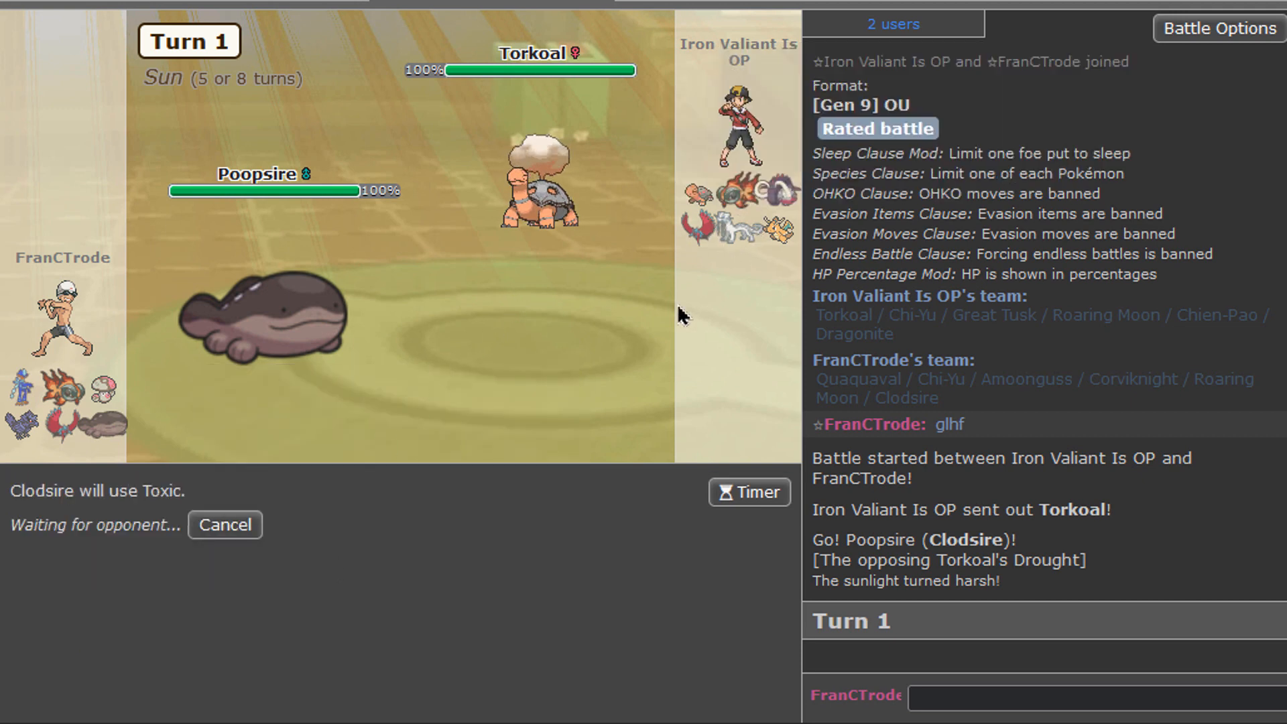
mouse_move(741, 204)
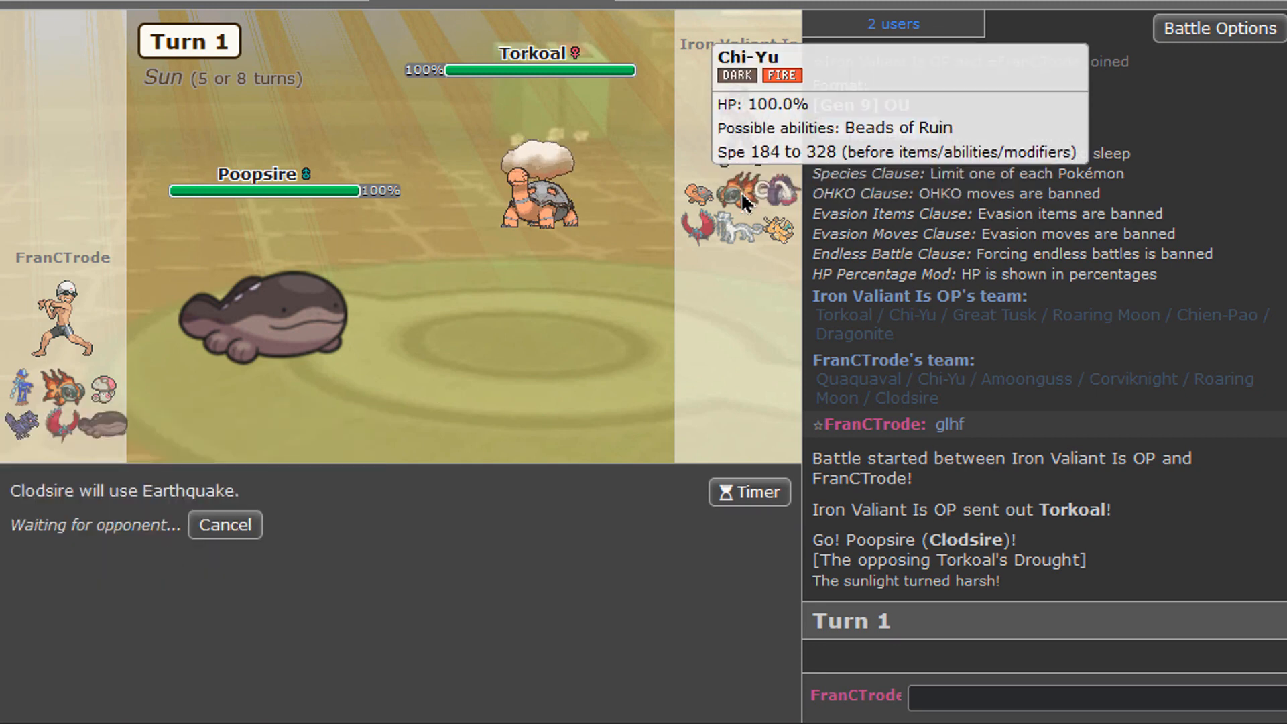
mouse_move(244, 501)
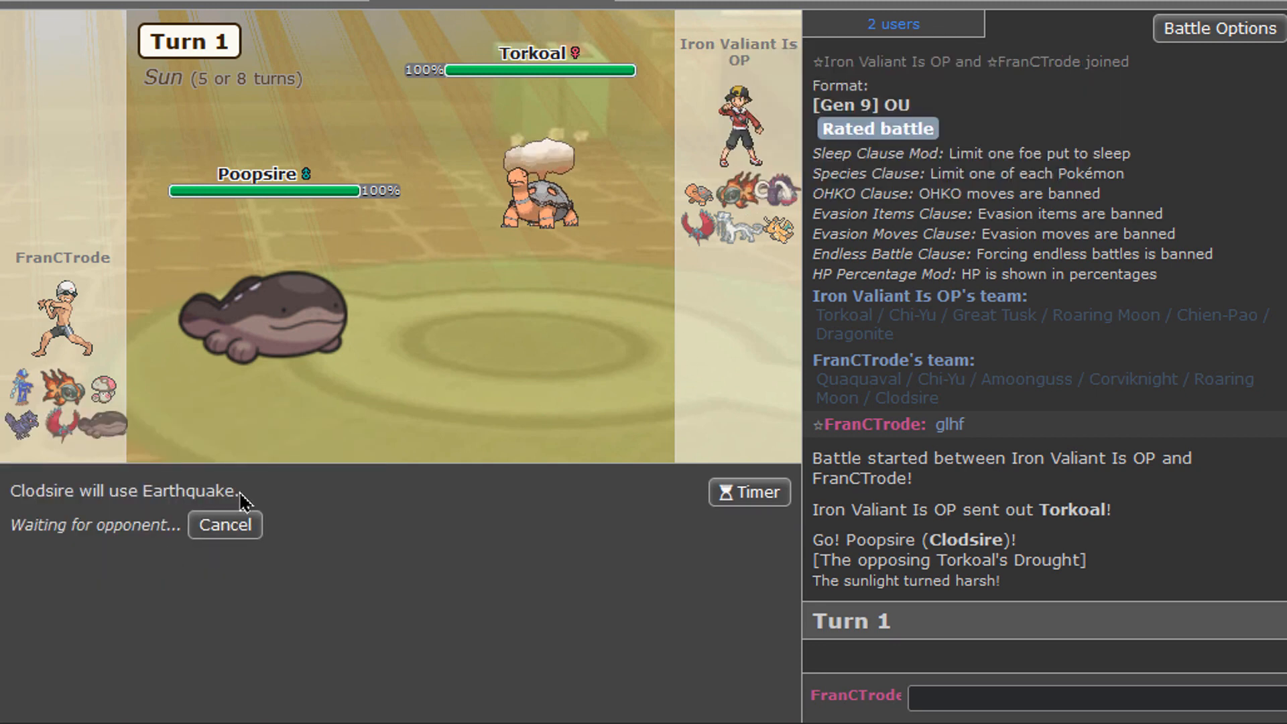
mouse_move(739, 200)
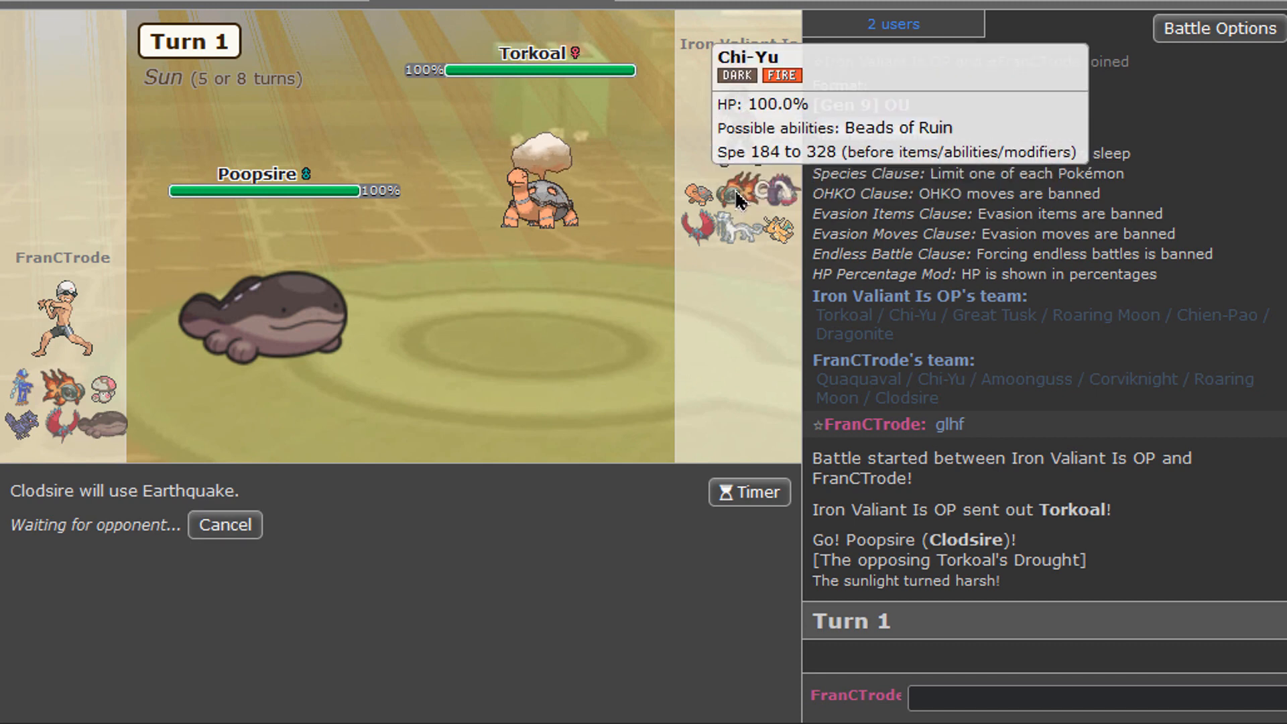
mouse_move(351, 517)
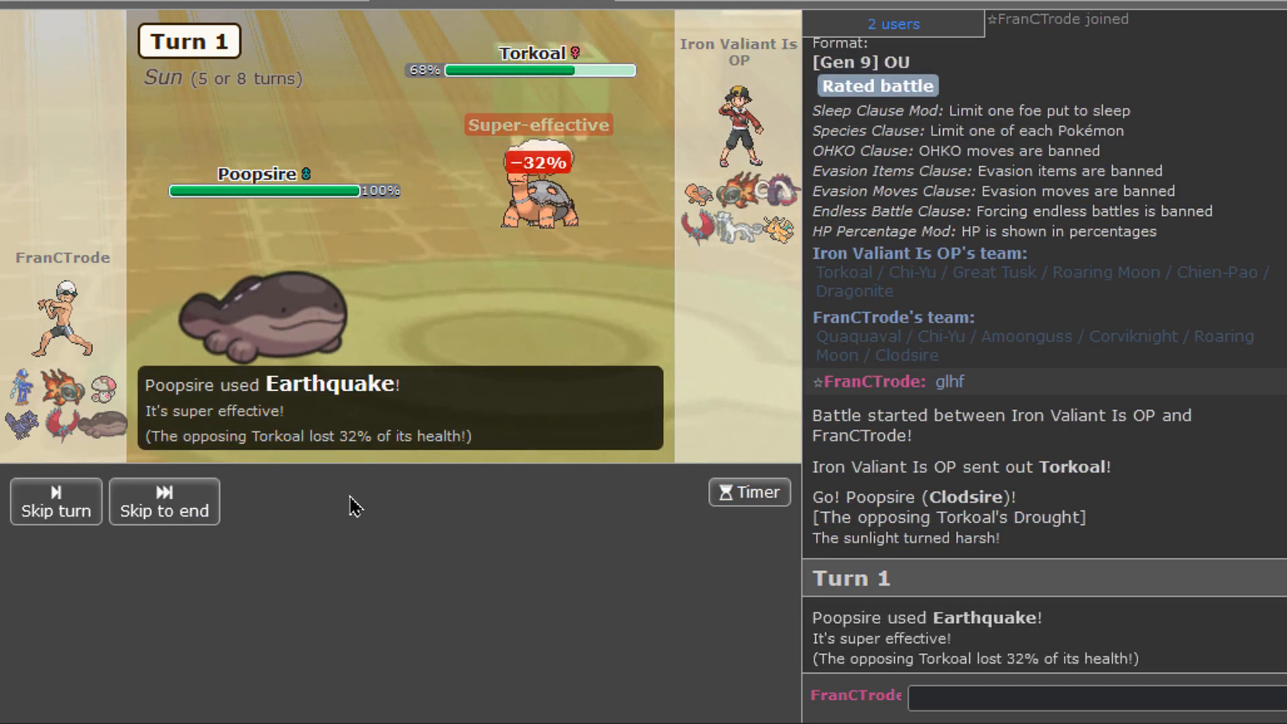
left_click(164, 500)
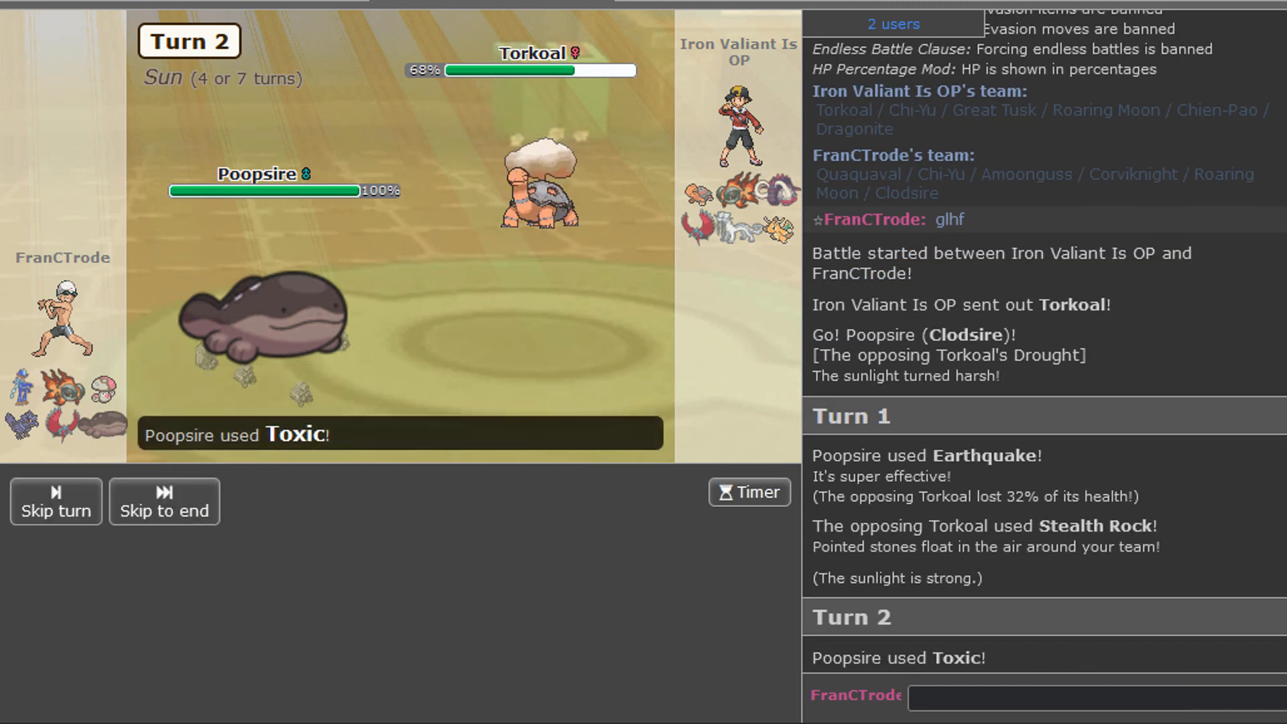
left_click(163, 501)
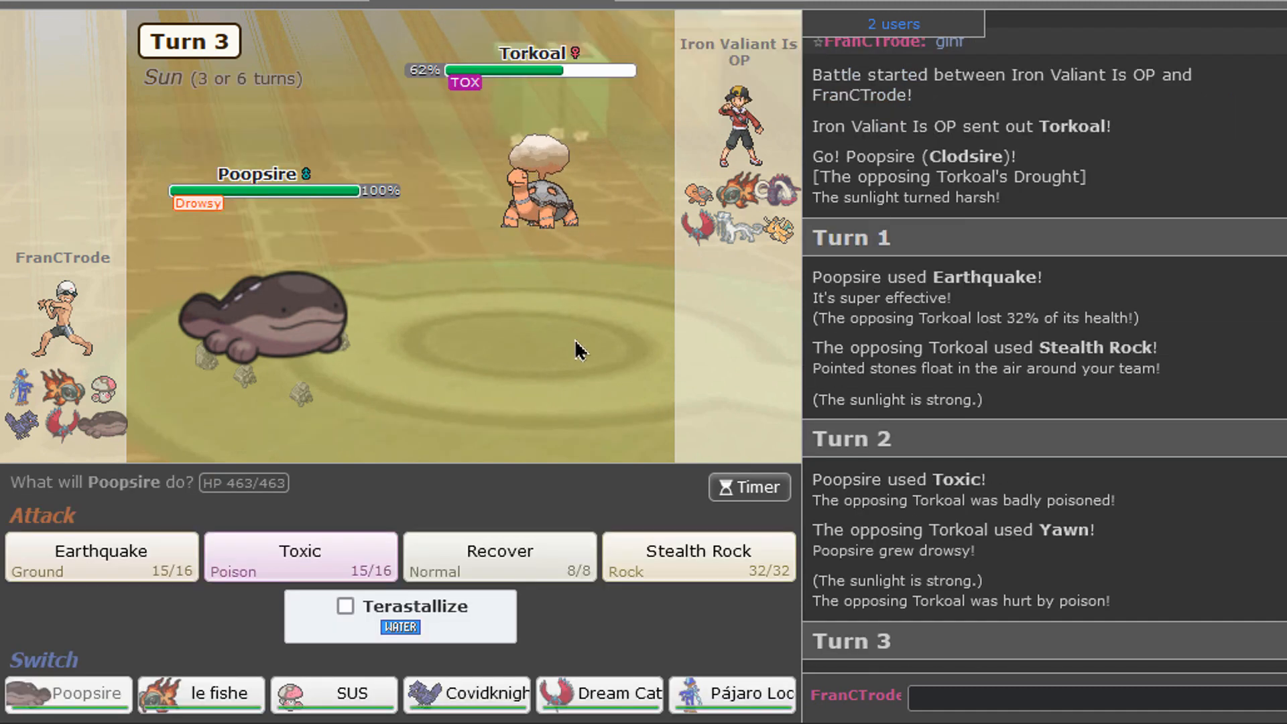
mouse_move(599, 694)
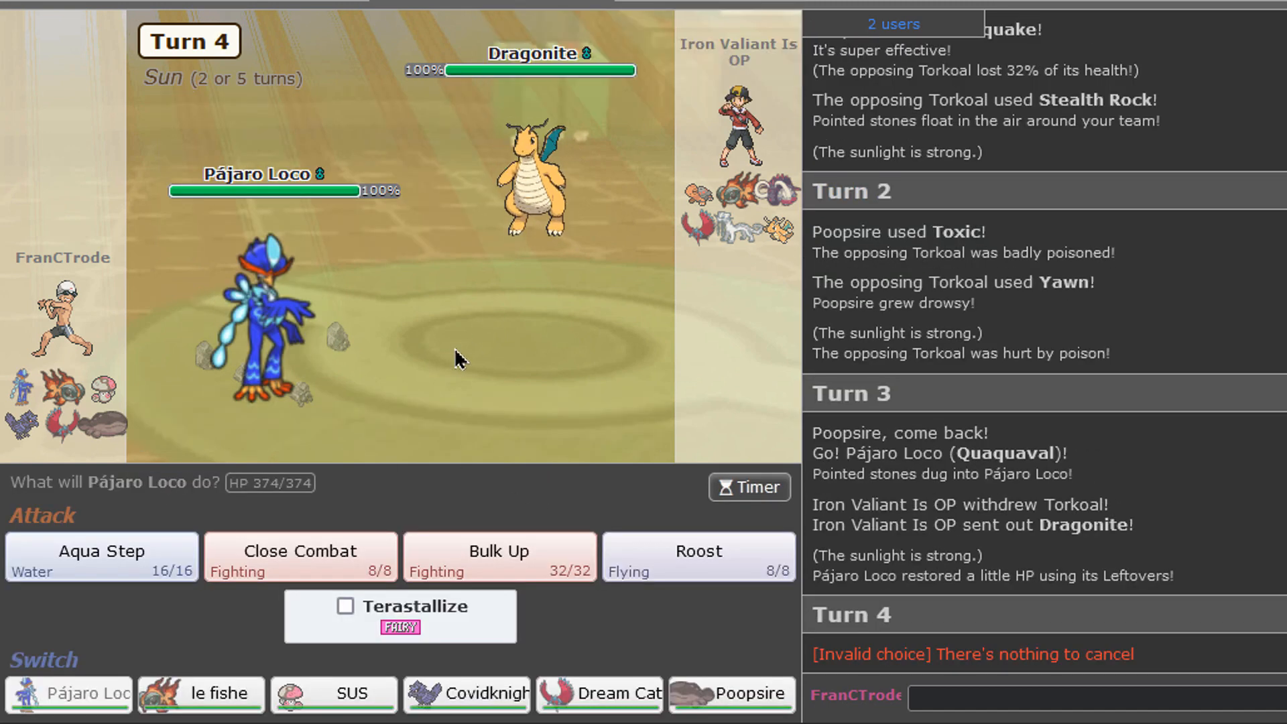
left_click(333, 694)
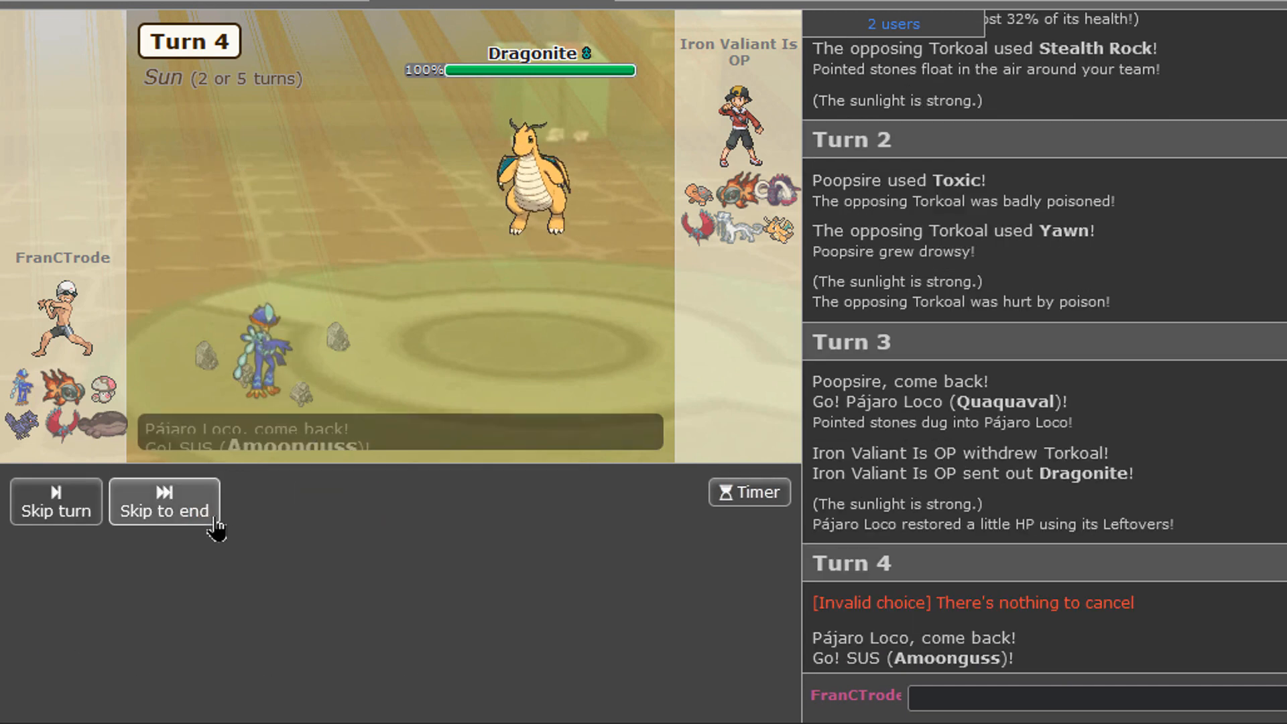
Step: Send Clodsire in for fainted Amoonguss, Toxic Dragonite, then queue Dream Catcher's Dragon Claw
left_click(164, 501)
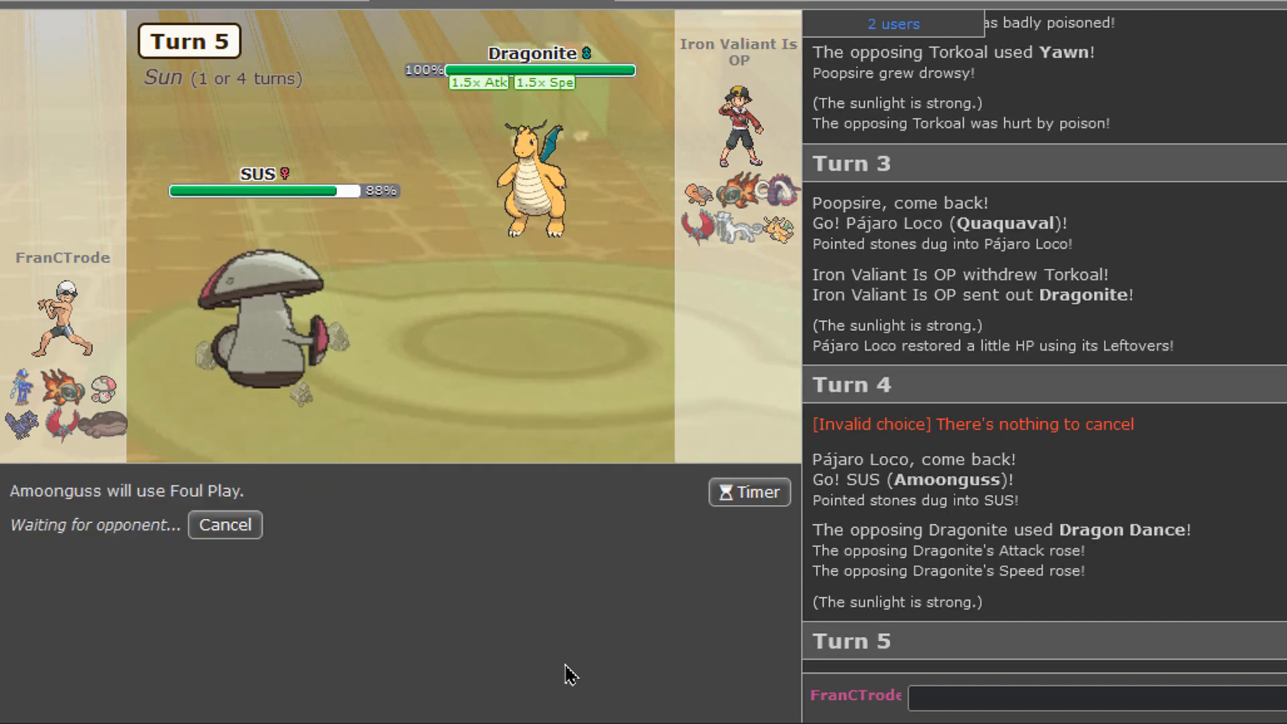
mouse_move(533, 177)
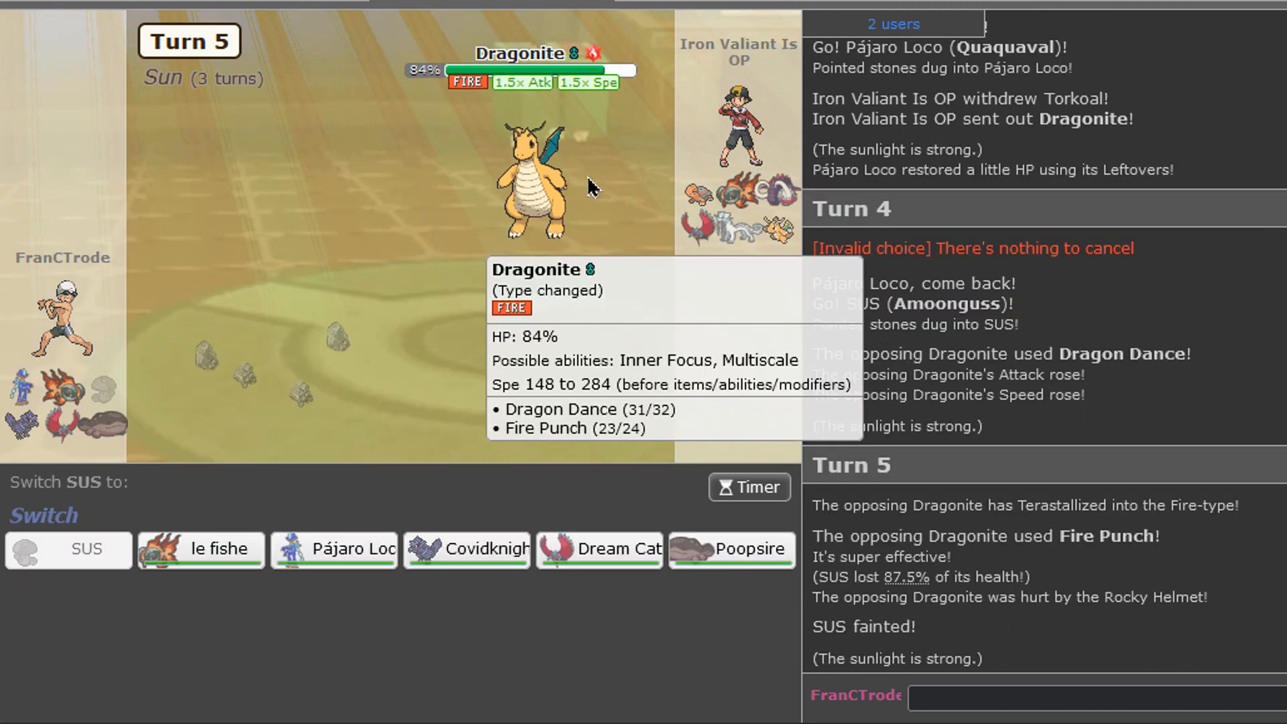
mouse_move(201, 548)
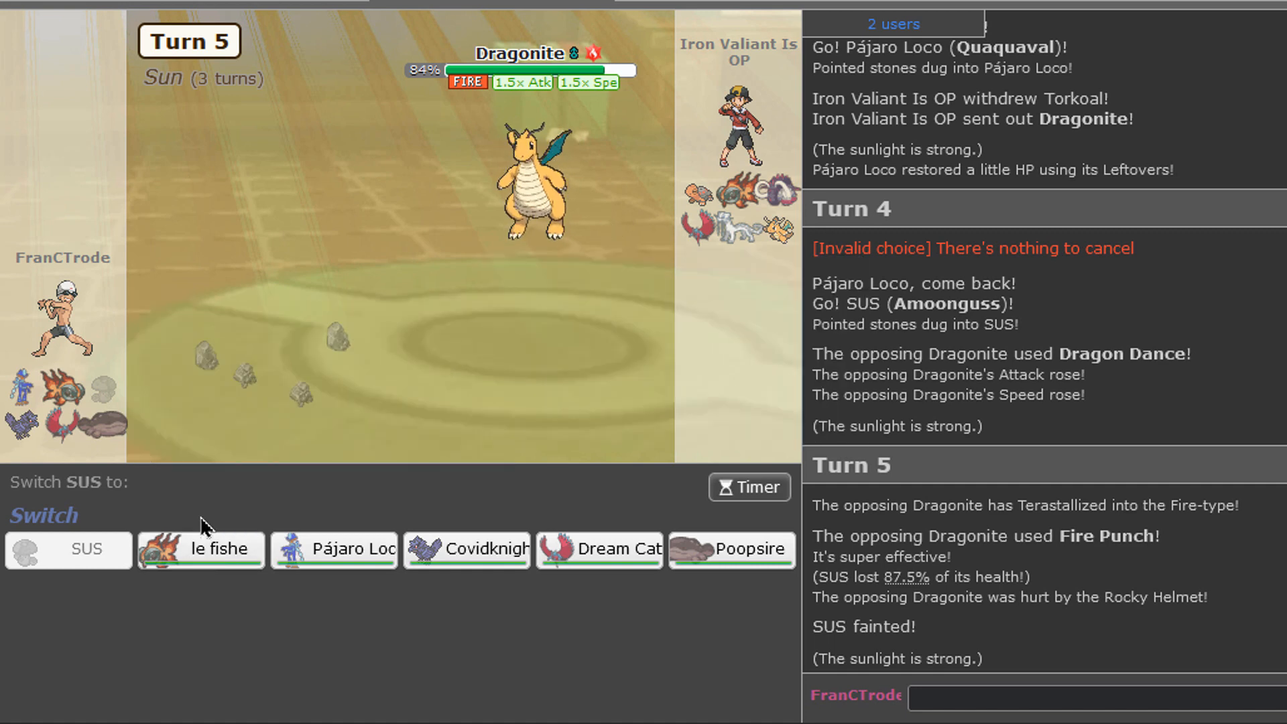
mouse_move(599, 549)
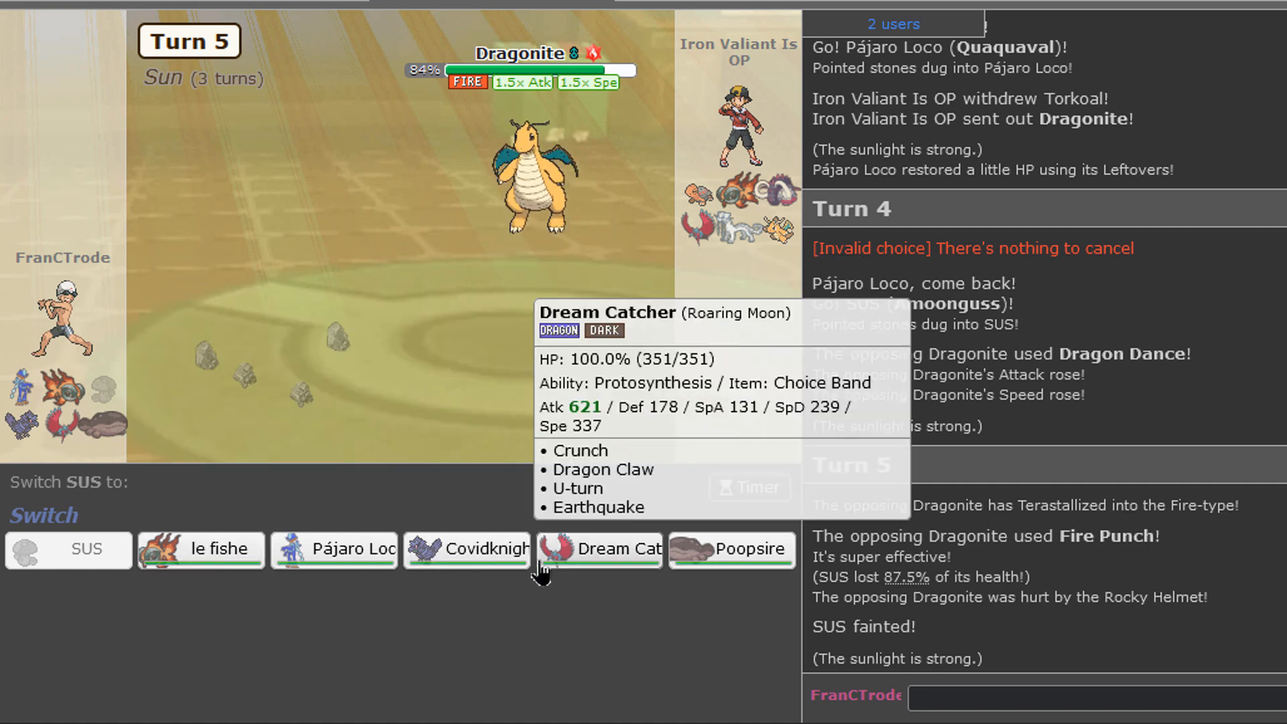
left_click(731, 548)
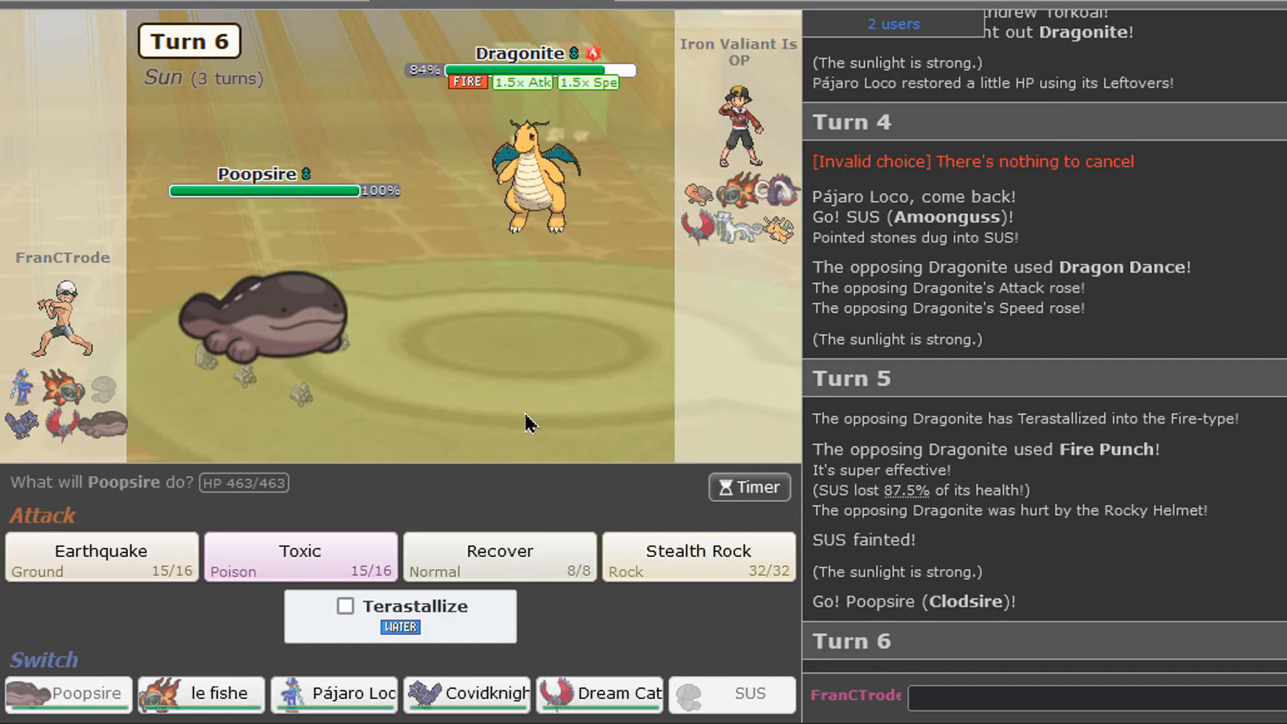
mouse_move(300, 556)
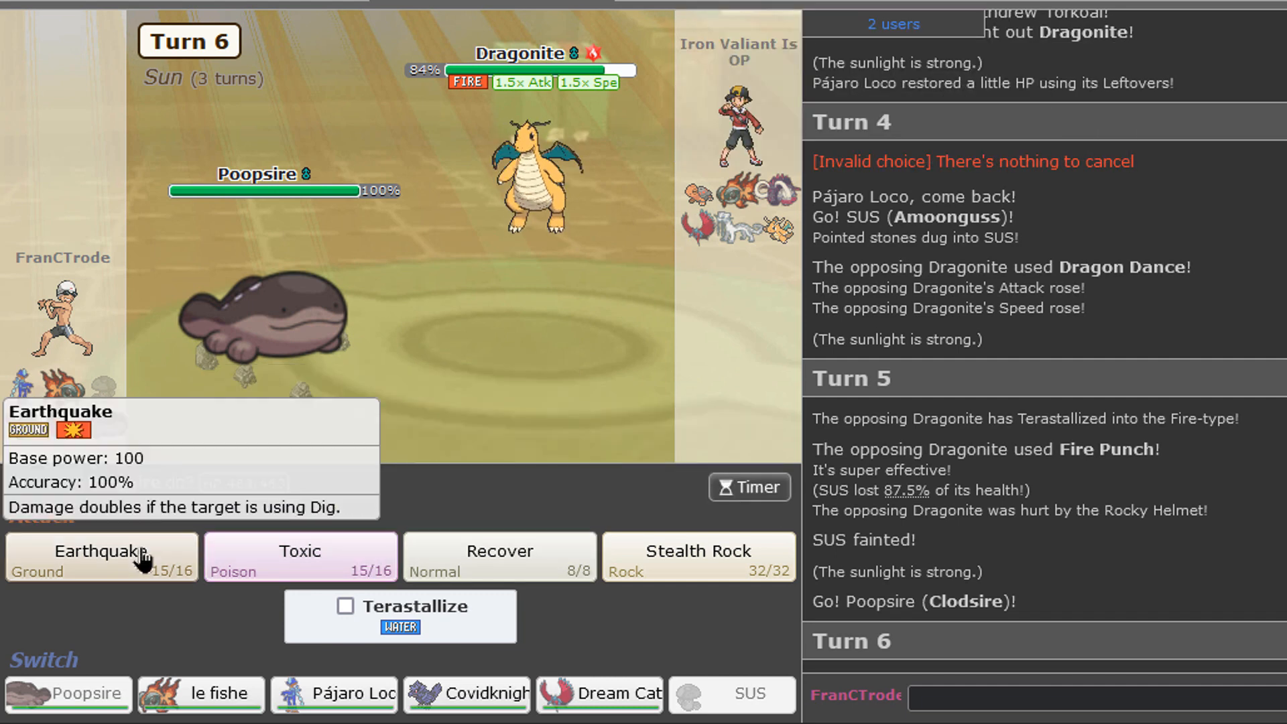
left_click(100, 555)
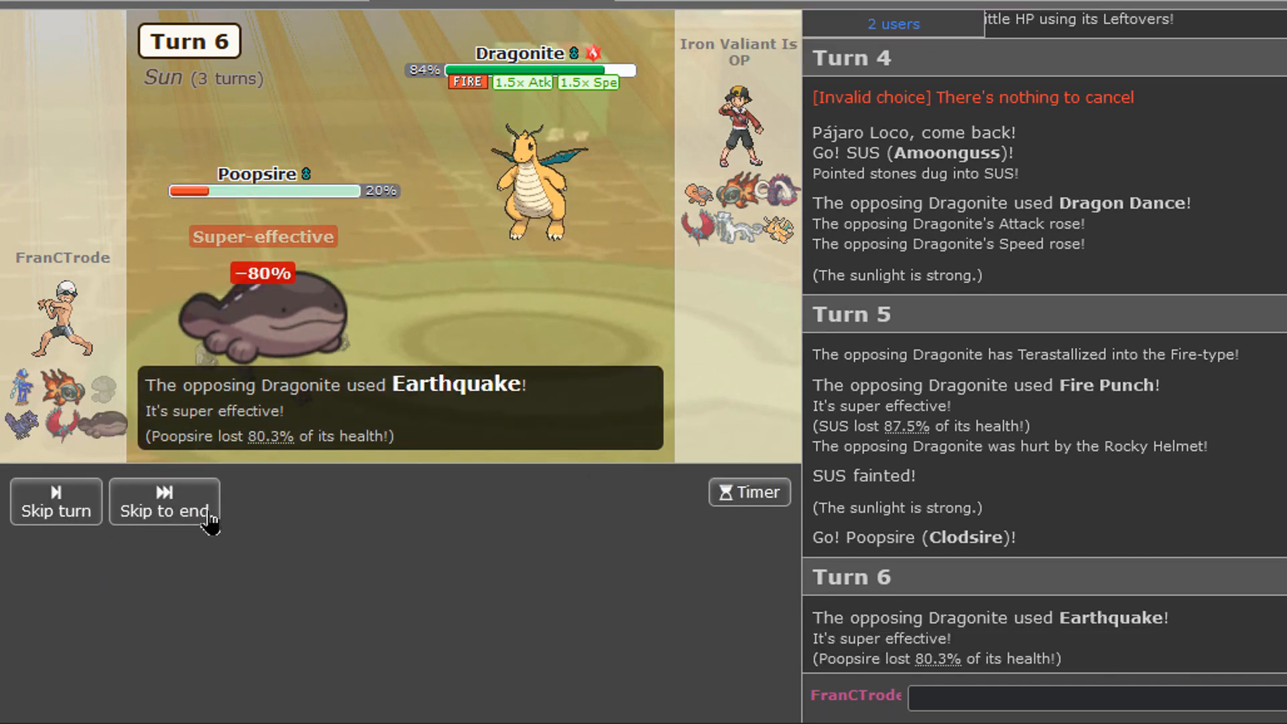
left_click(164, 501)
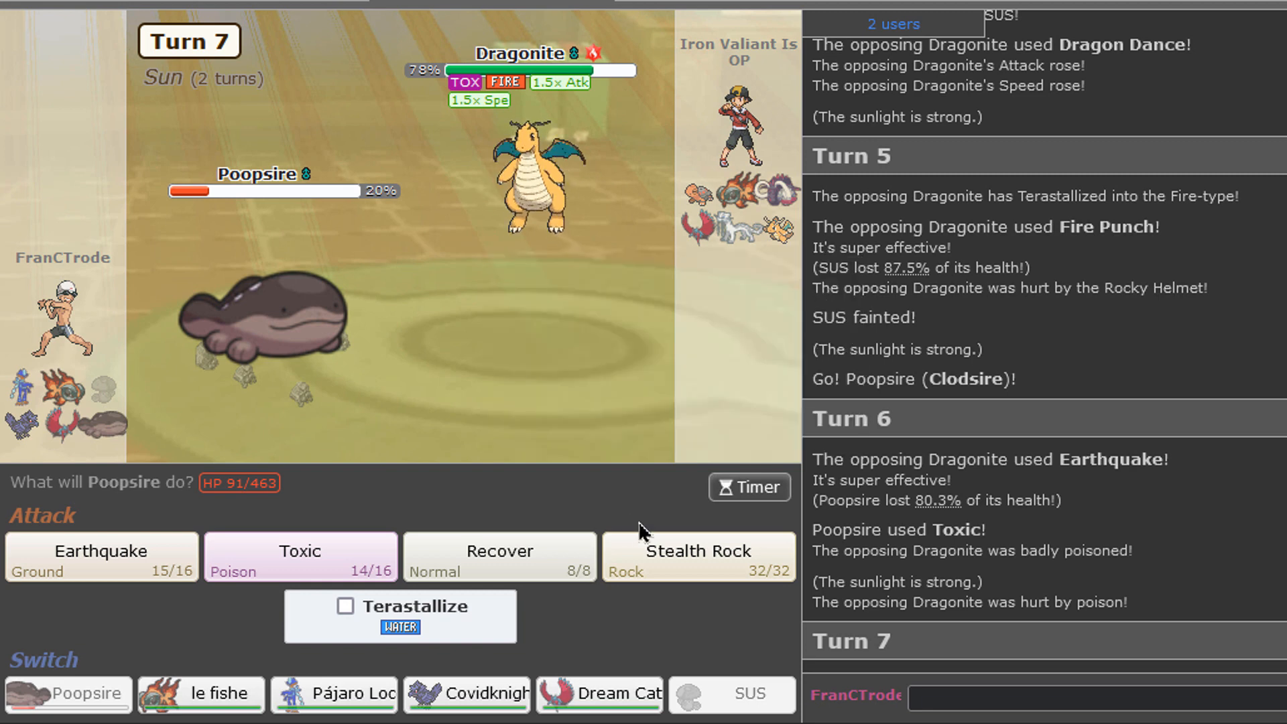
mouse_move(541, 189)
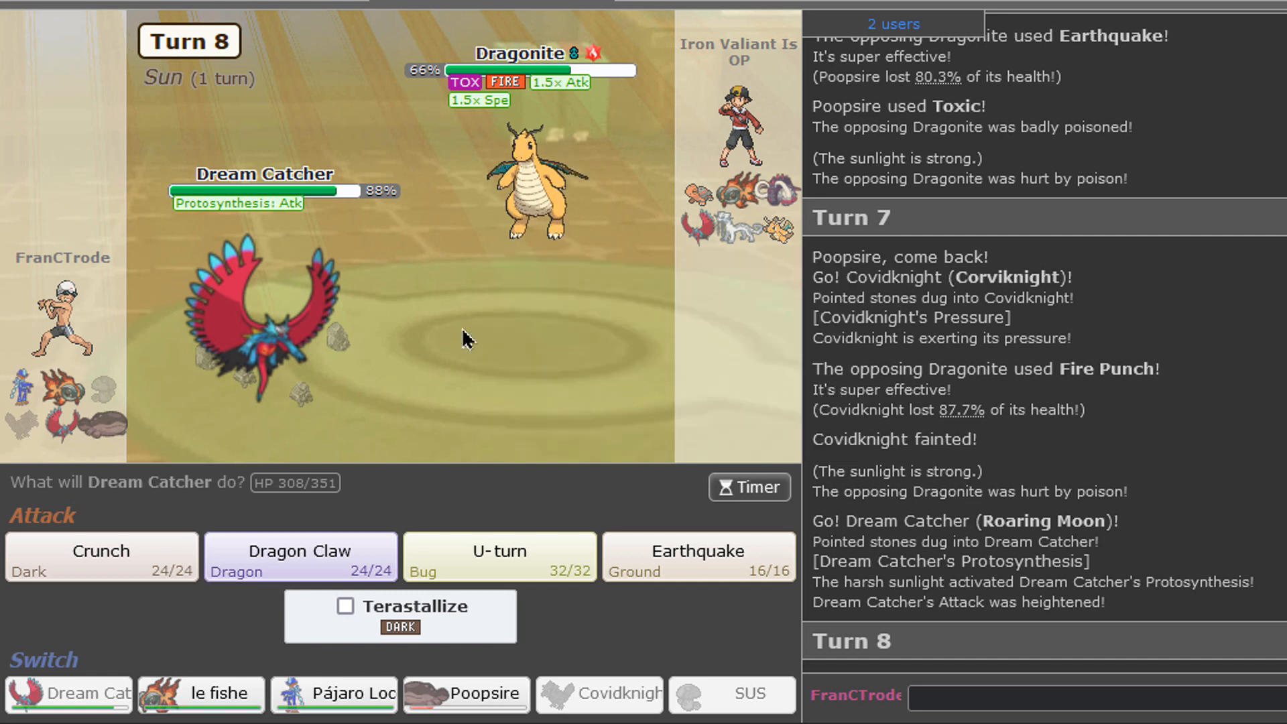
mouse_move(534, 180)
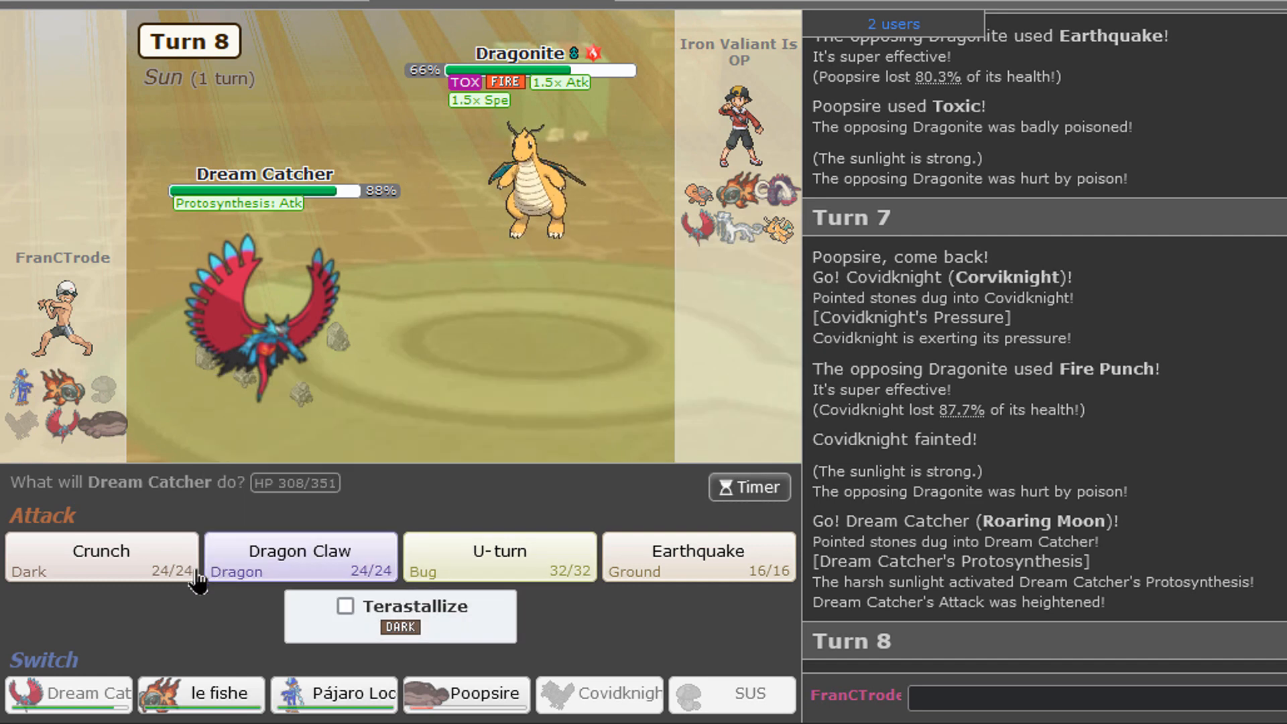
left_click(299, 556)
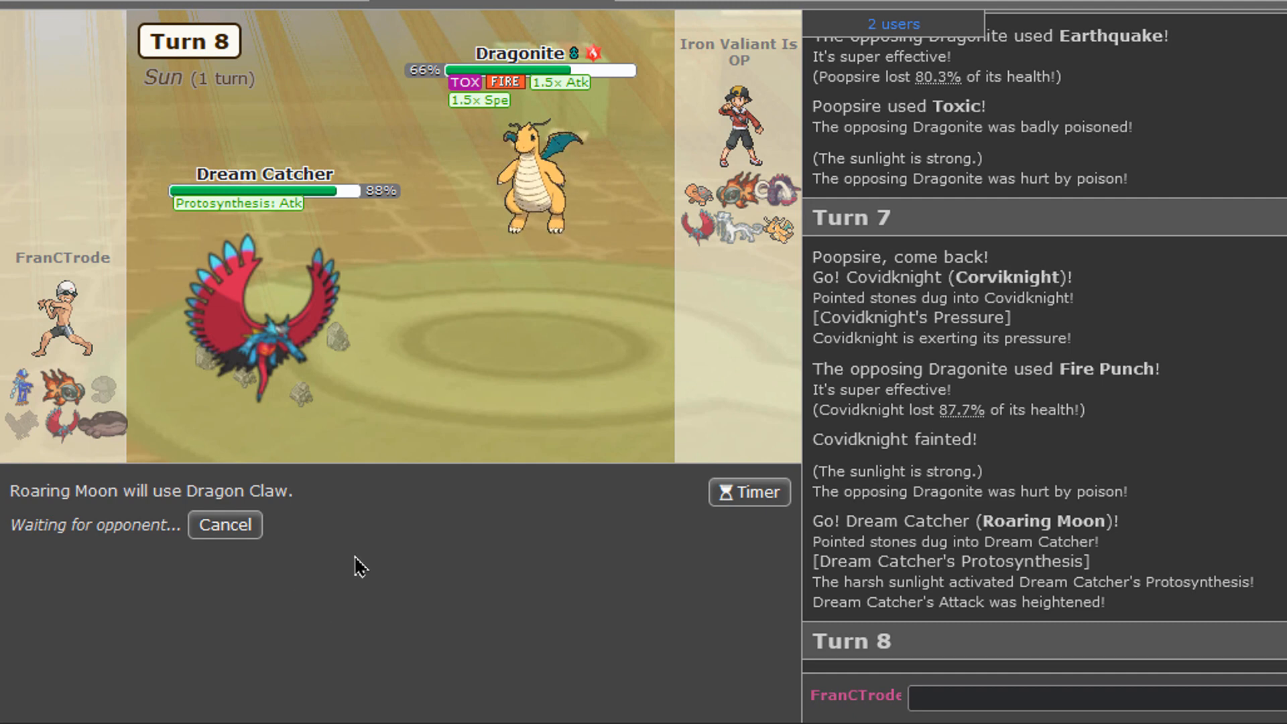
mouse_move(330, 675)
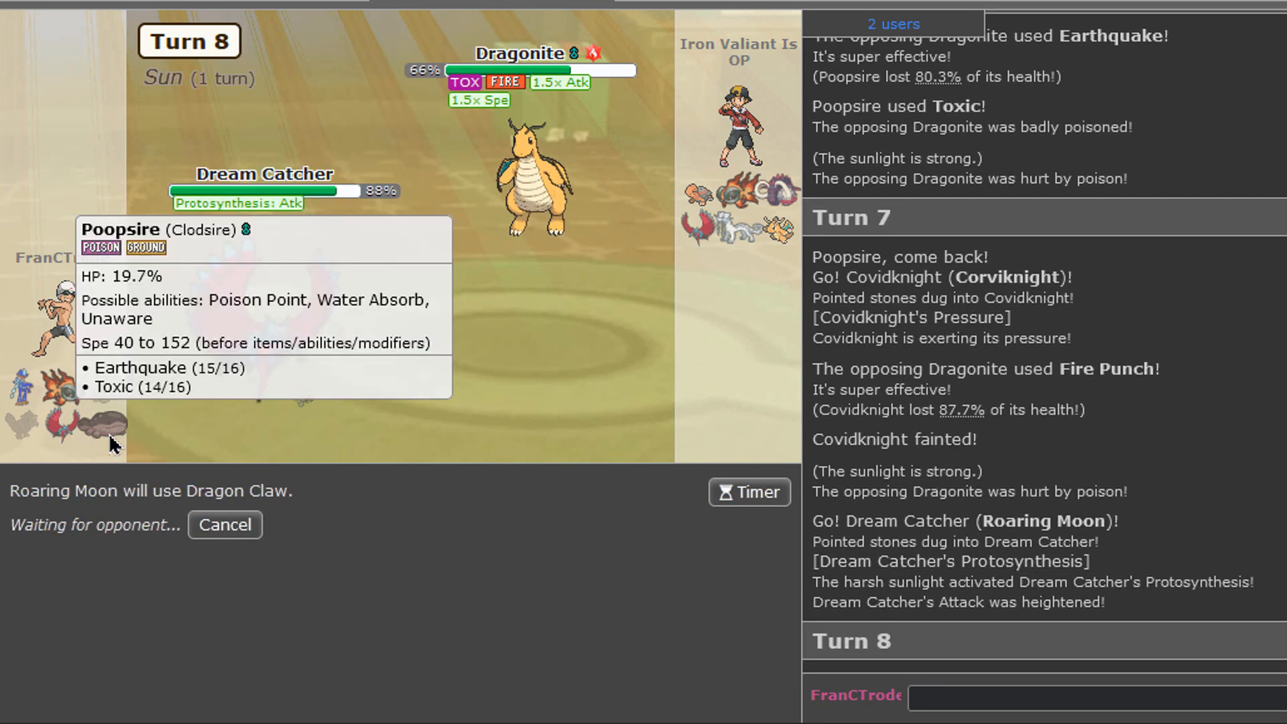
mouse_move(573, 654)
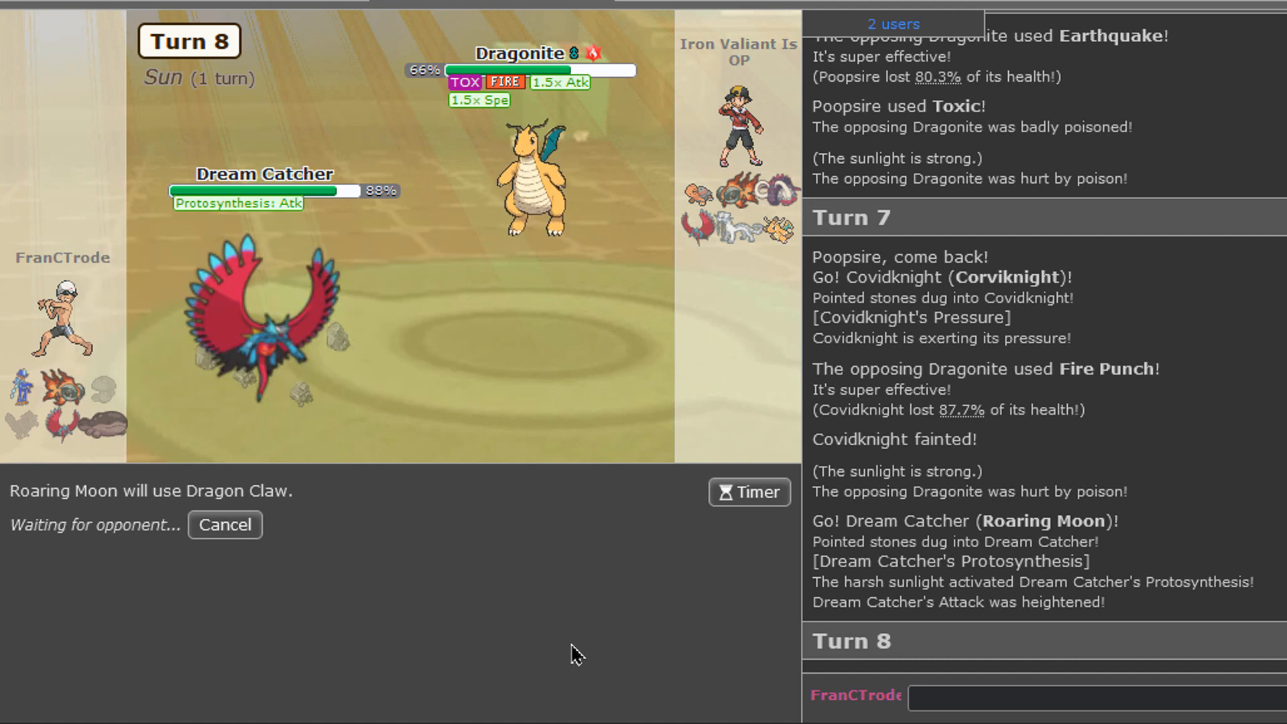
mouse_move(752, 195)
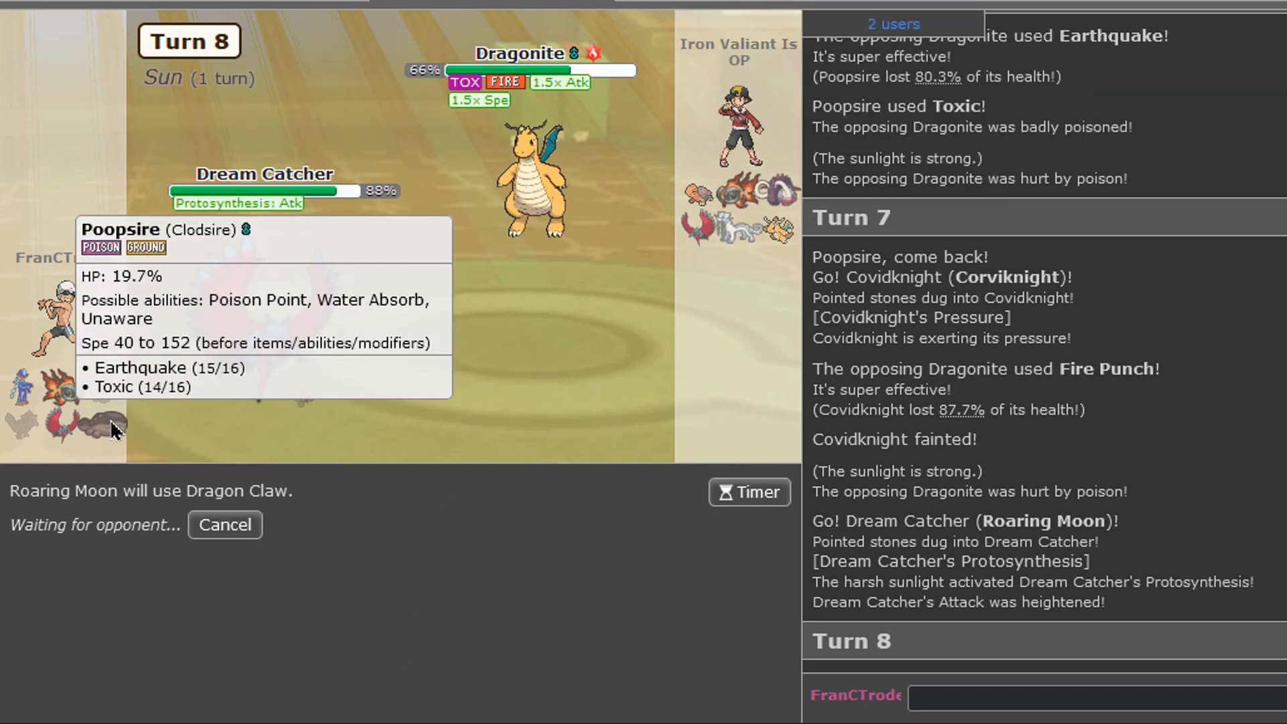
mouse_move(640, 631)
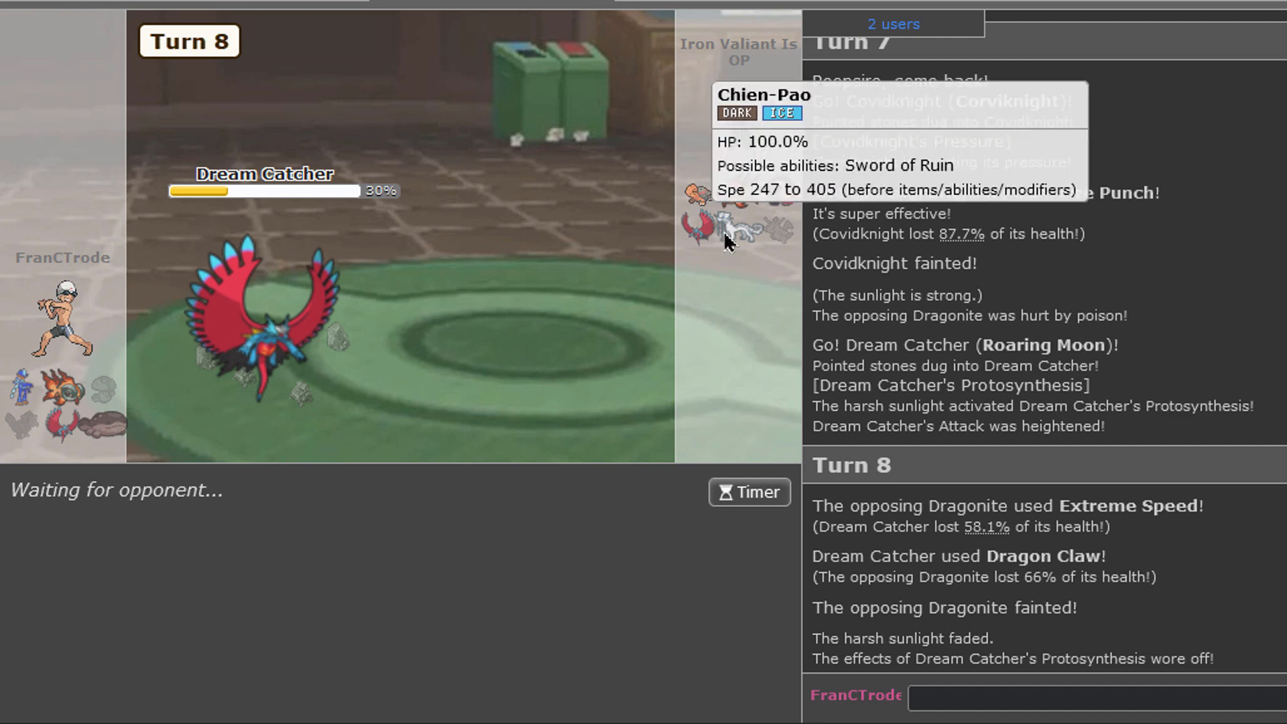
mouse_move(729, 245)
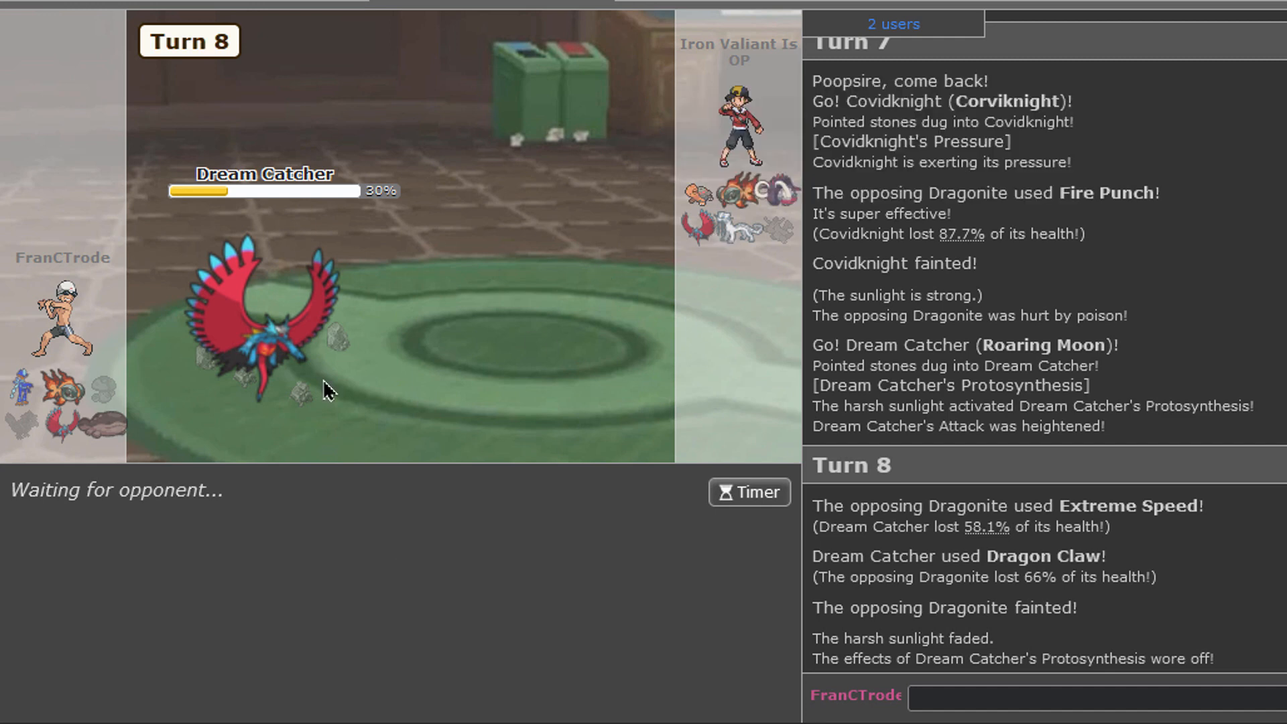
mouse_move(20, 398)
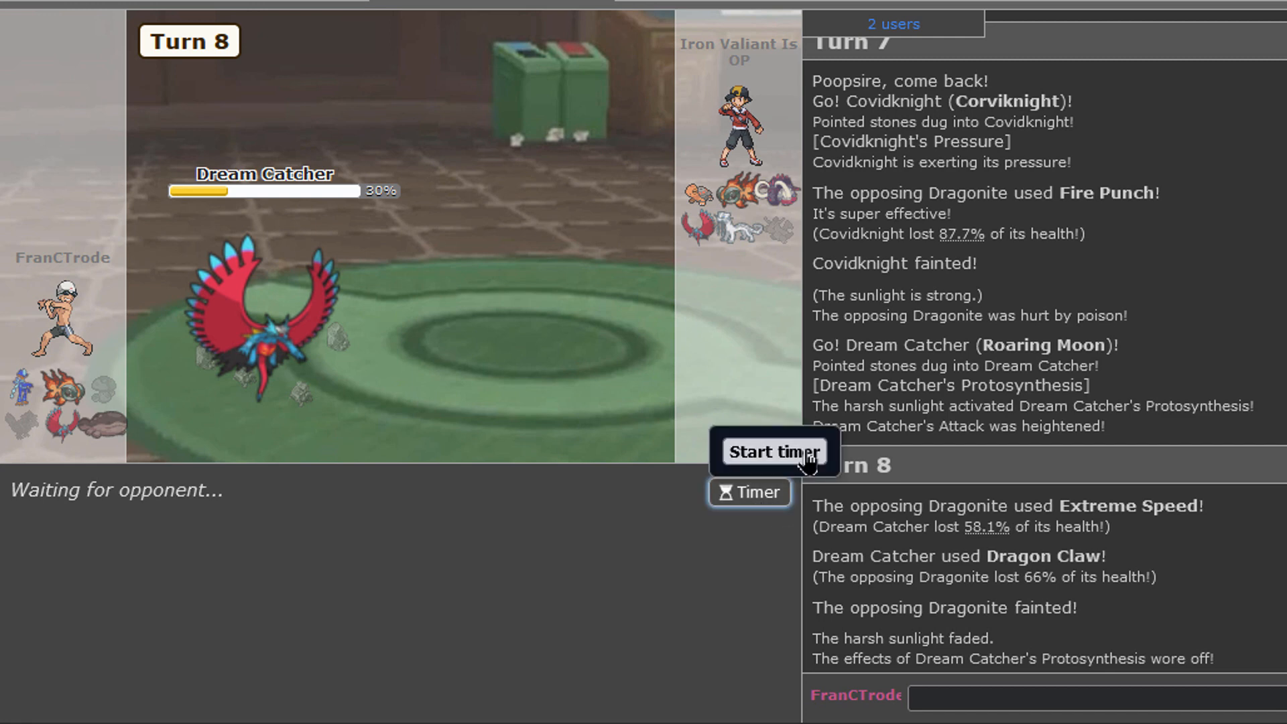
Step: Start the battle timer, switch Roaring Moon to Clodsire, and look up 'sword' with /dt
left_click(770, 451)
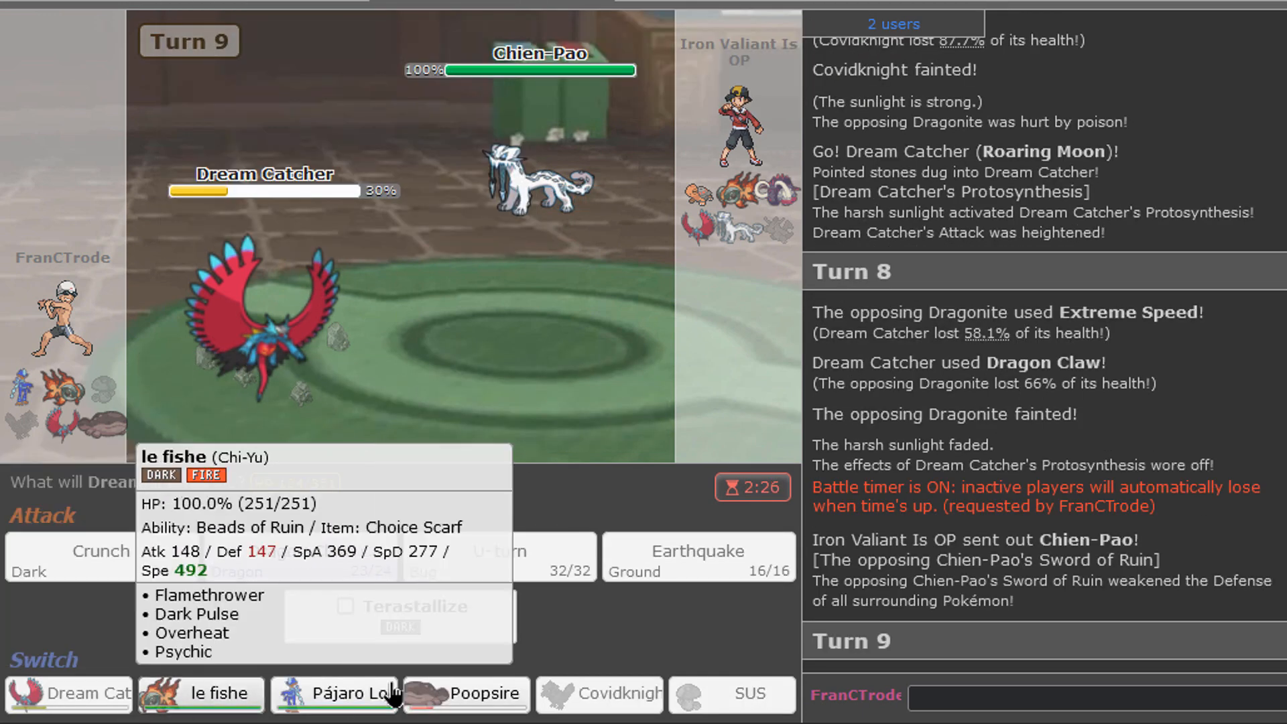
left_click(466, 694)
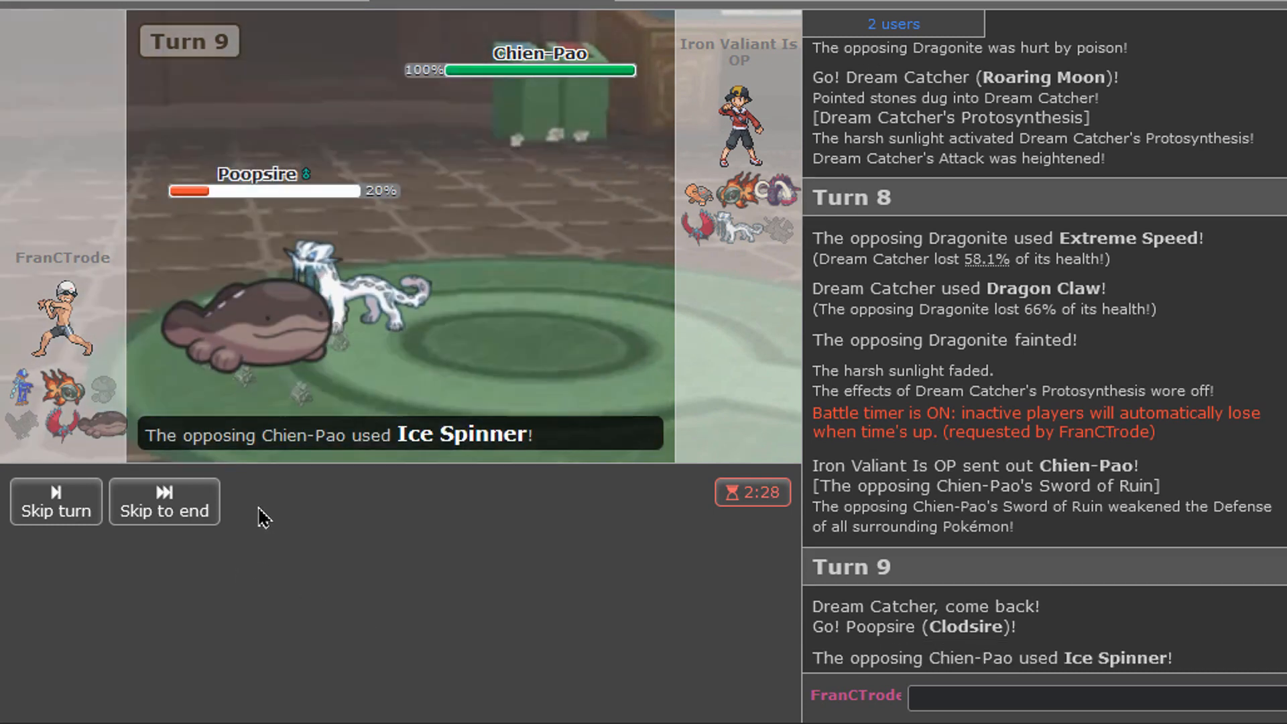
left_click(163, 501)
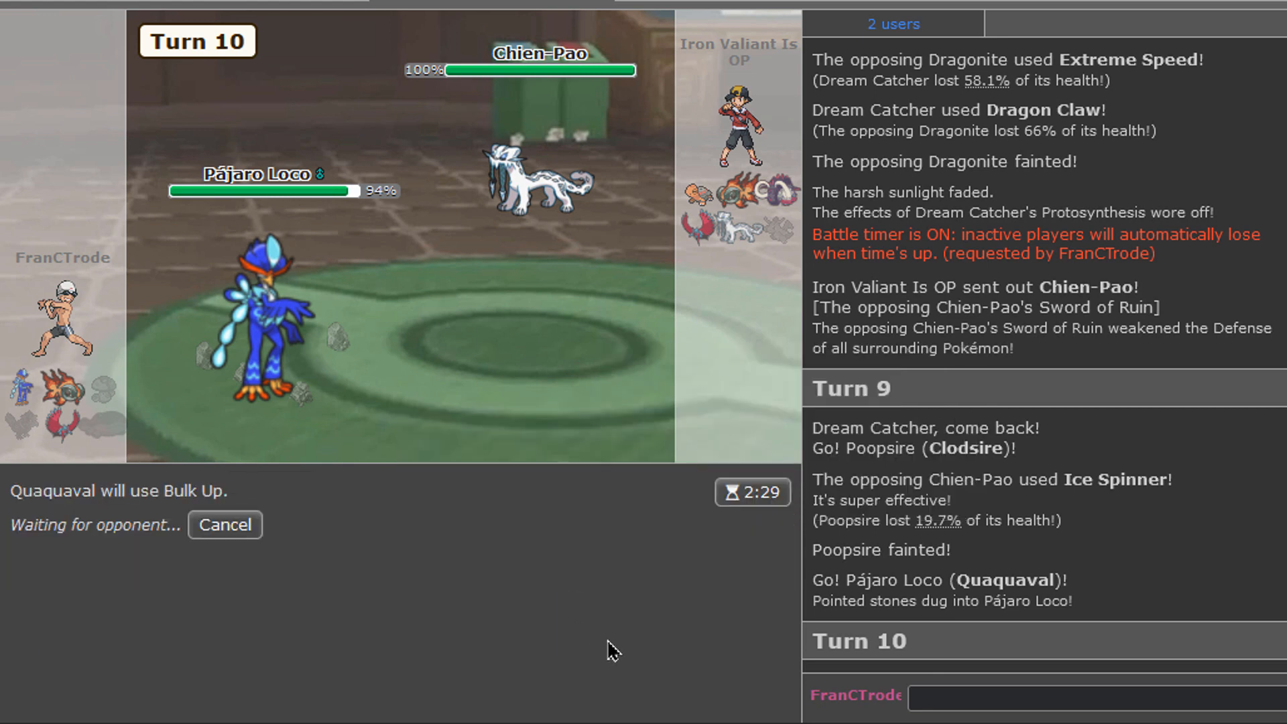
mouse_move(775, 190)
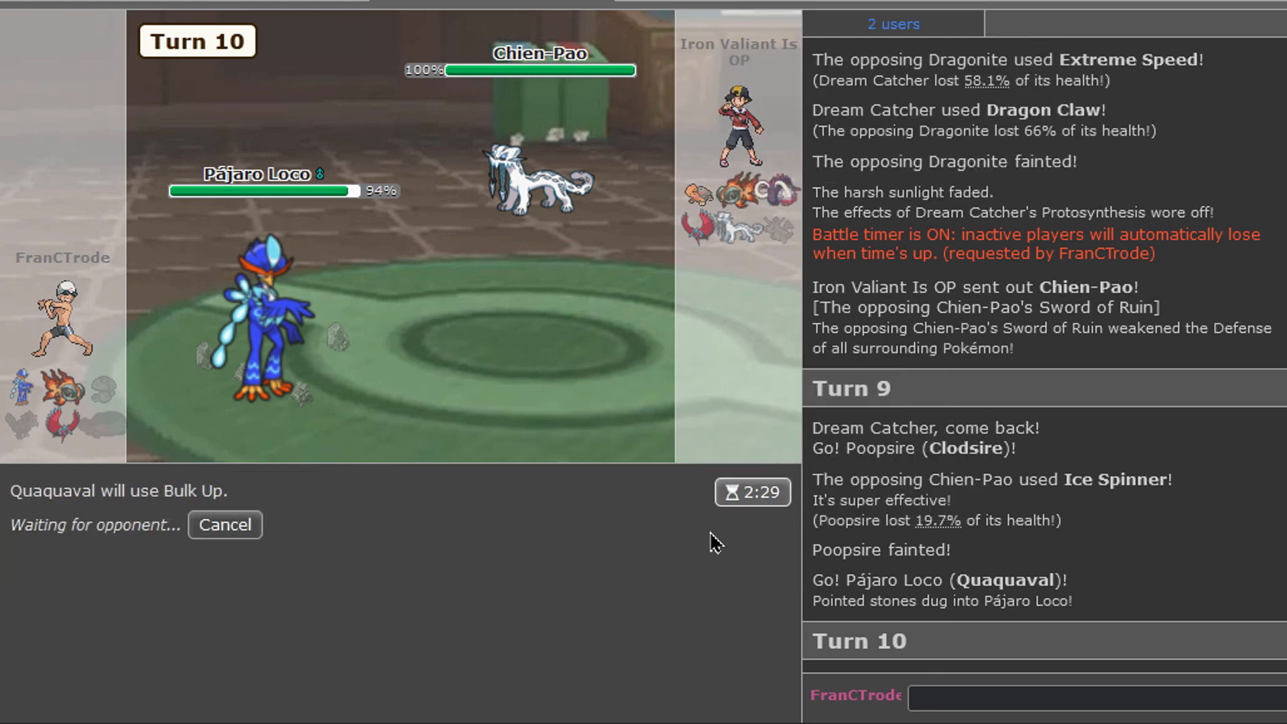
mouse_move(478, 675)
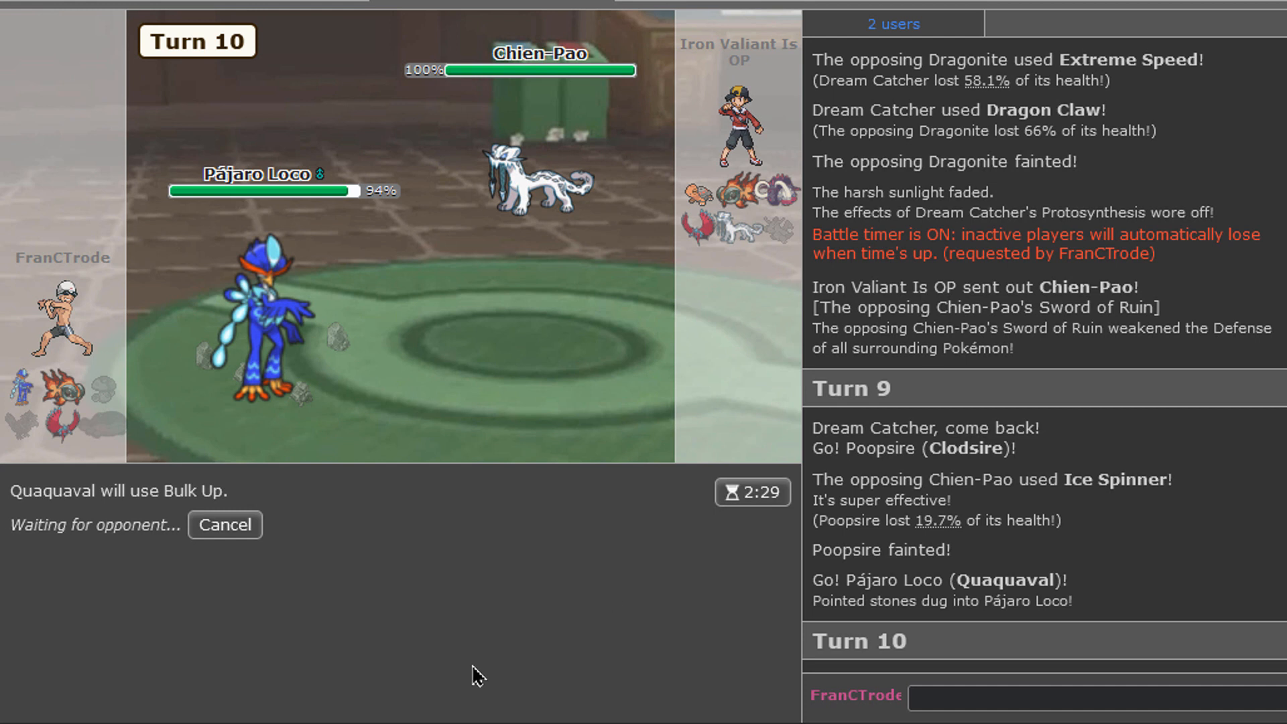
mouse_move(374, 596)
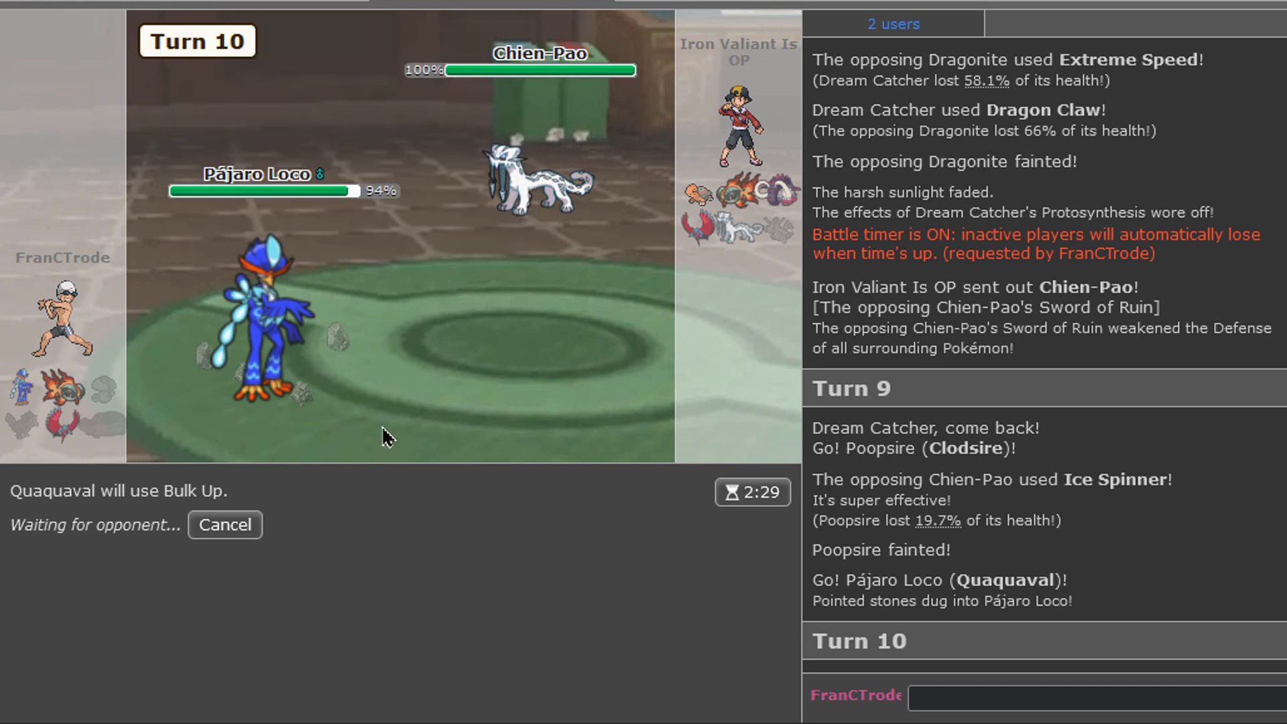
mouse_move(271, 344)
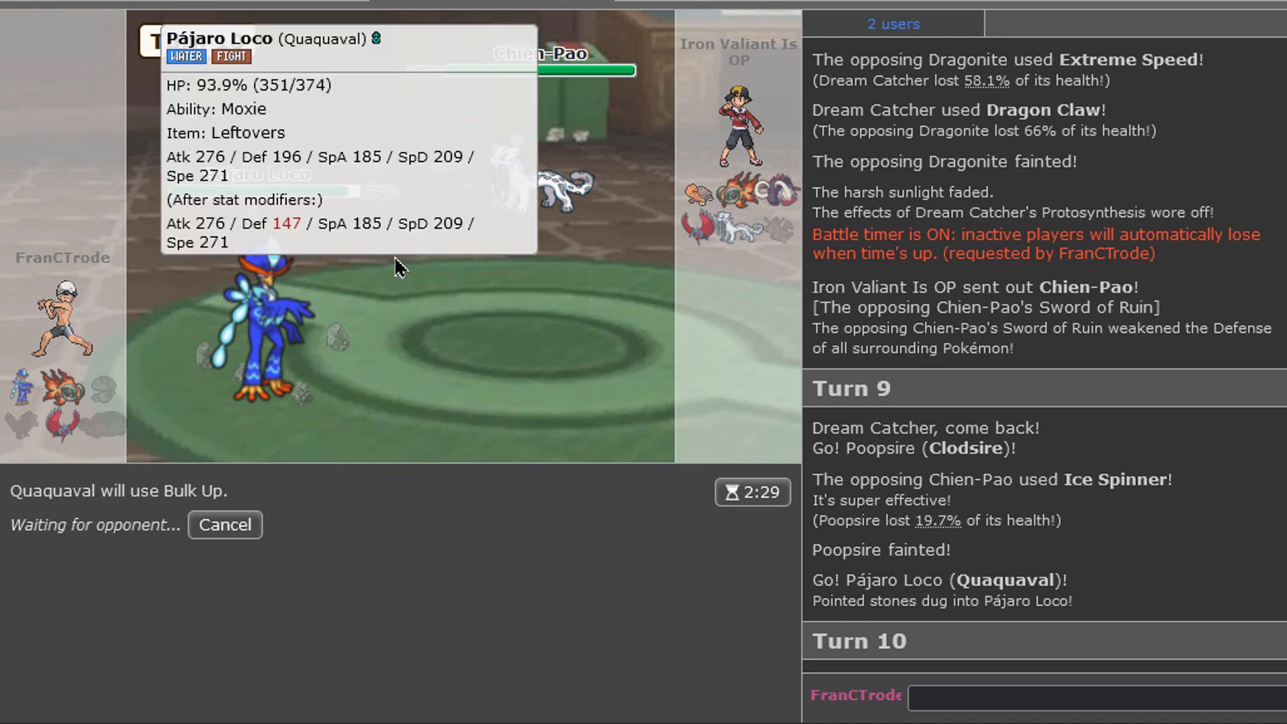
mouse_move(548, 205)
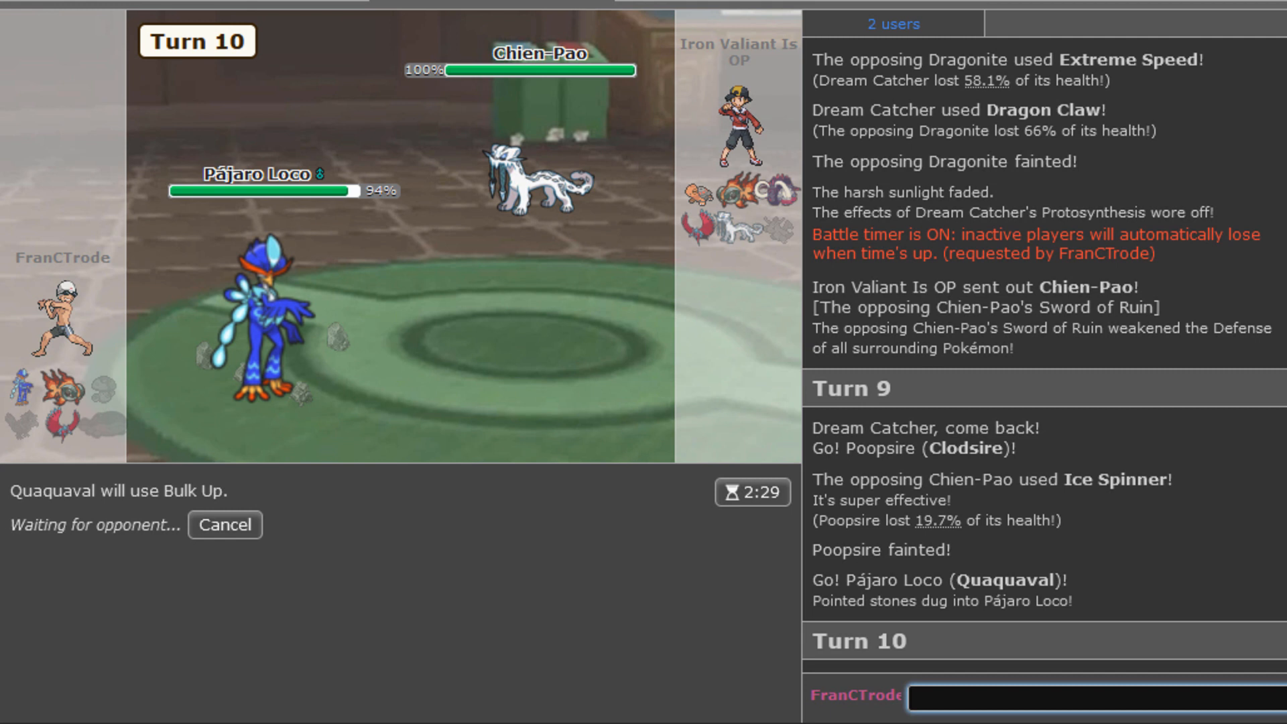
type("/dt sword")
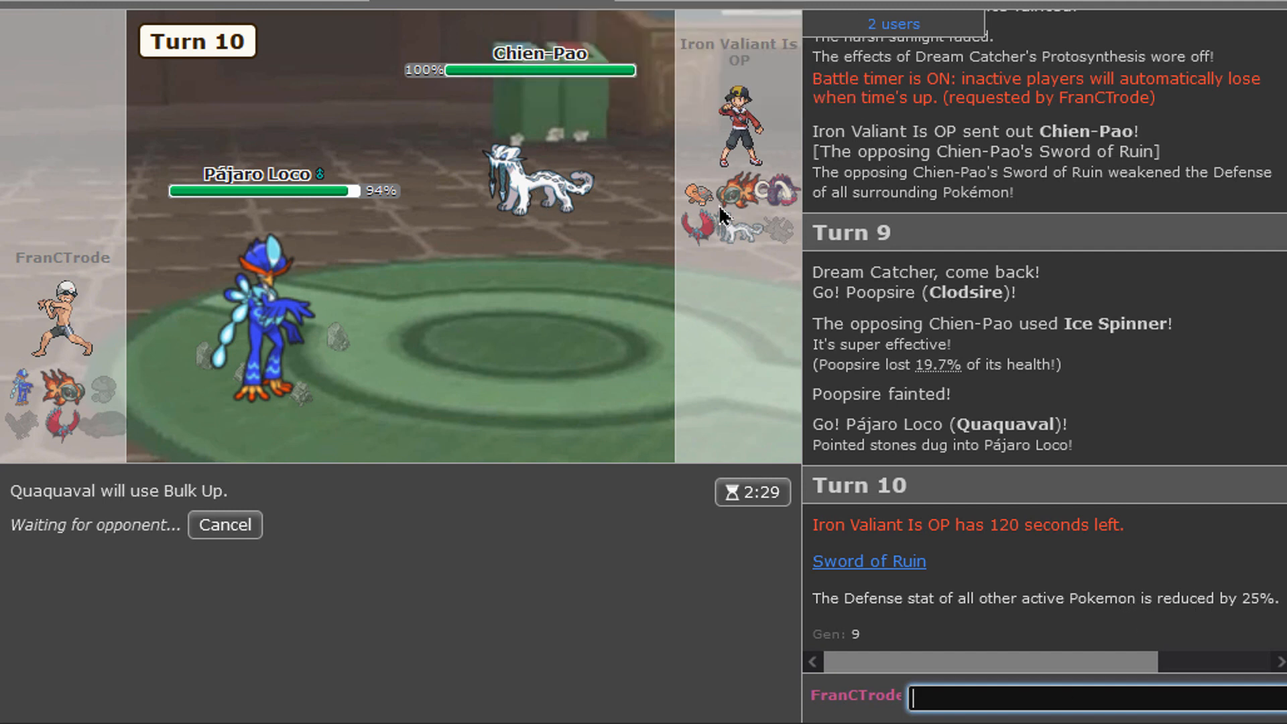
mouse_move(721, 211)
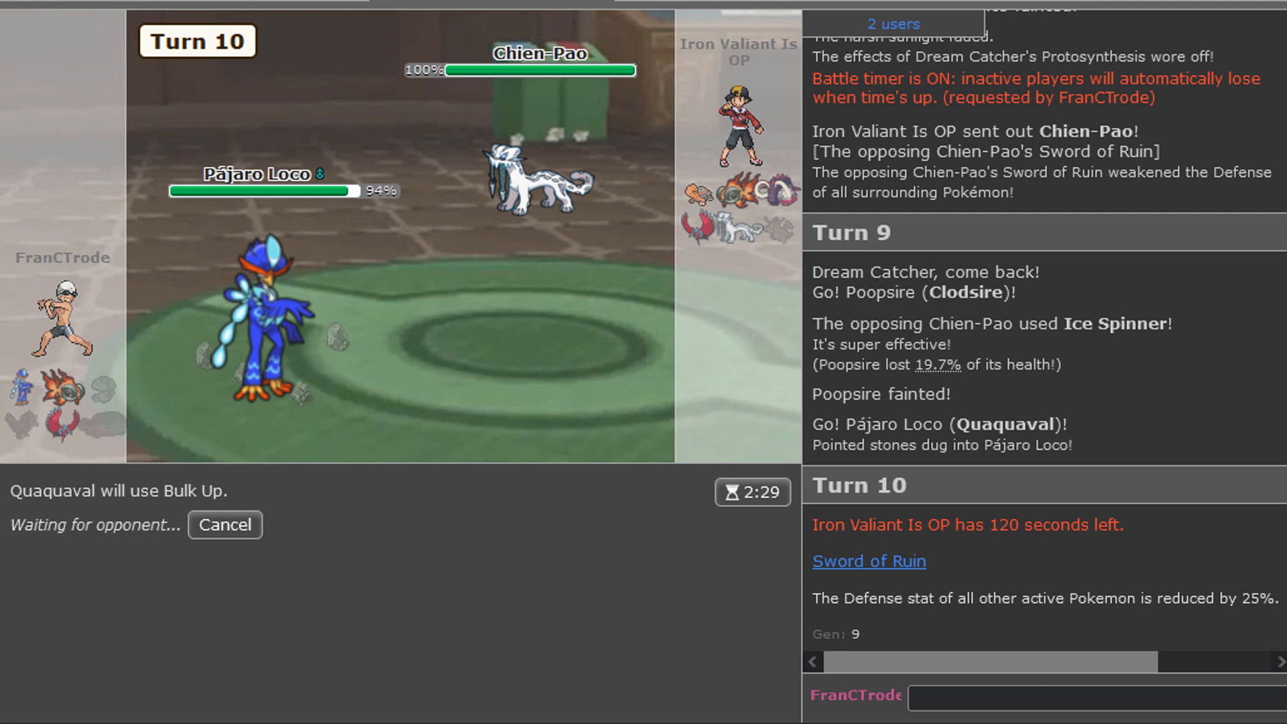
mouse_move(1056, 507)
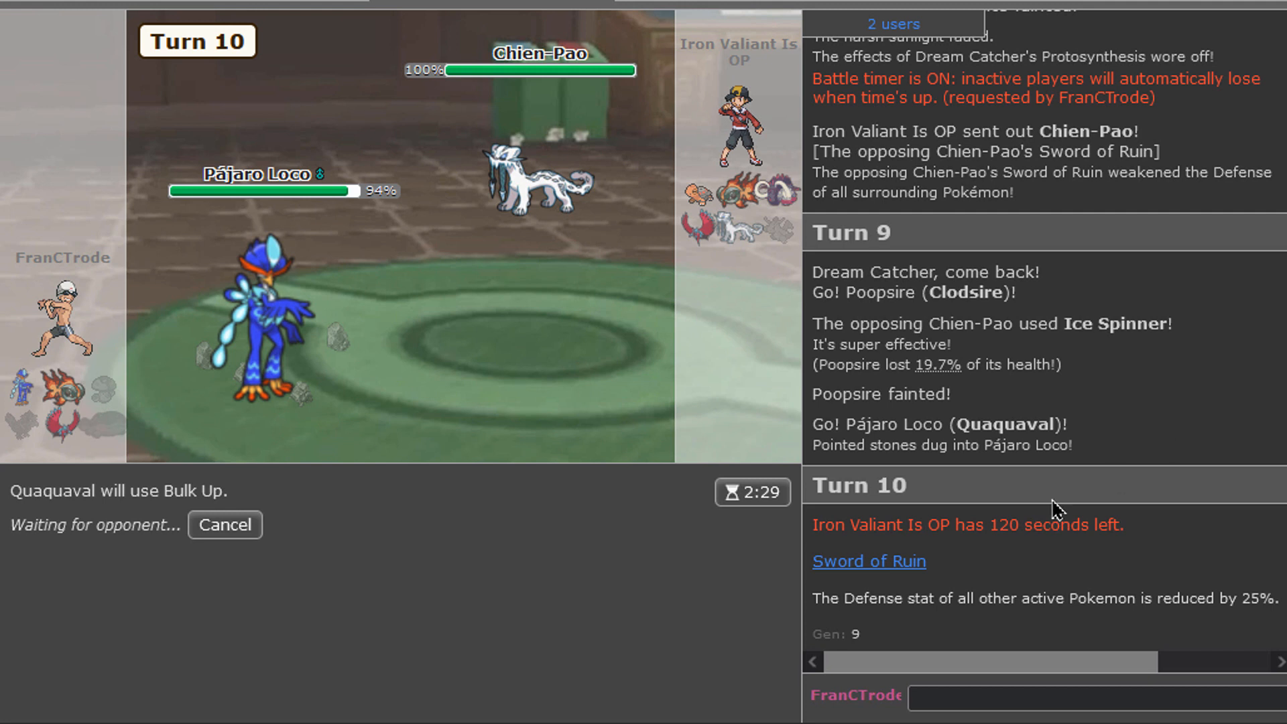
mouse_move(639, 331)
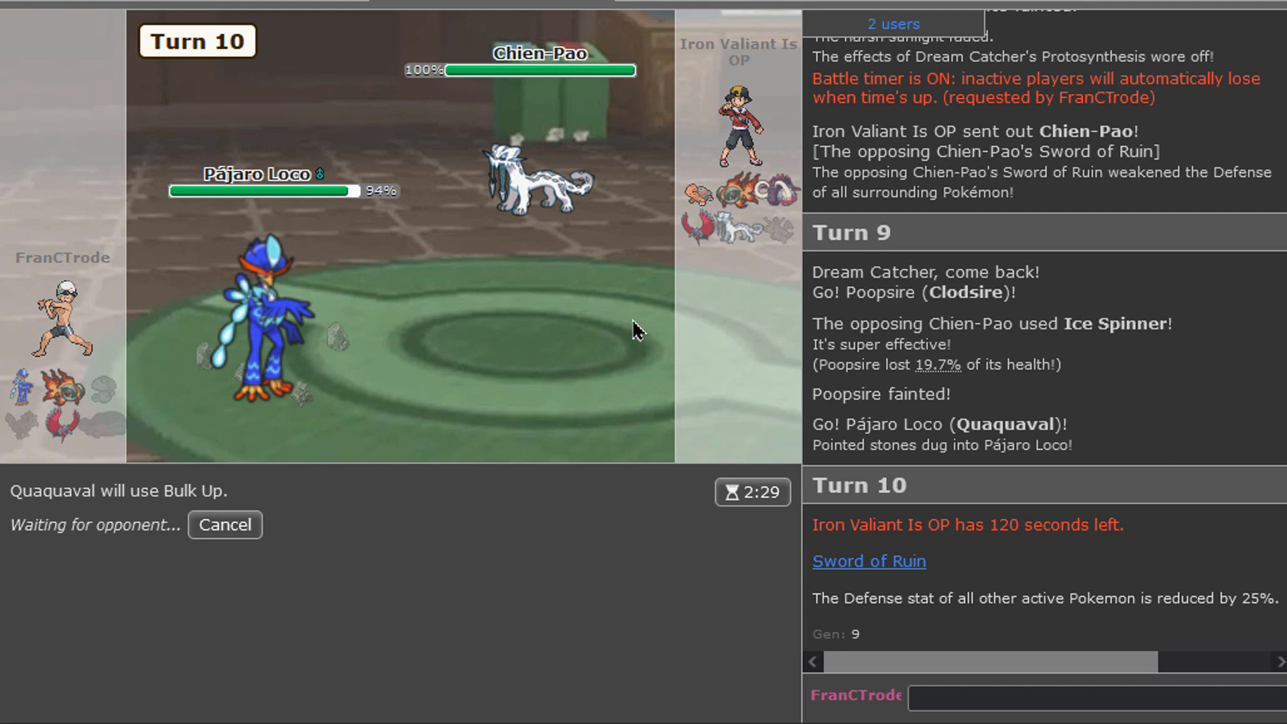
mouse_move(665, 234)
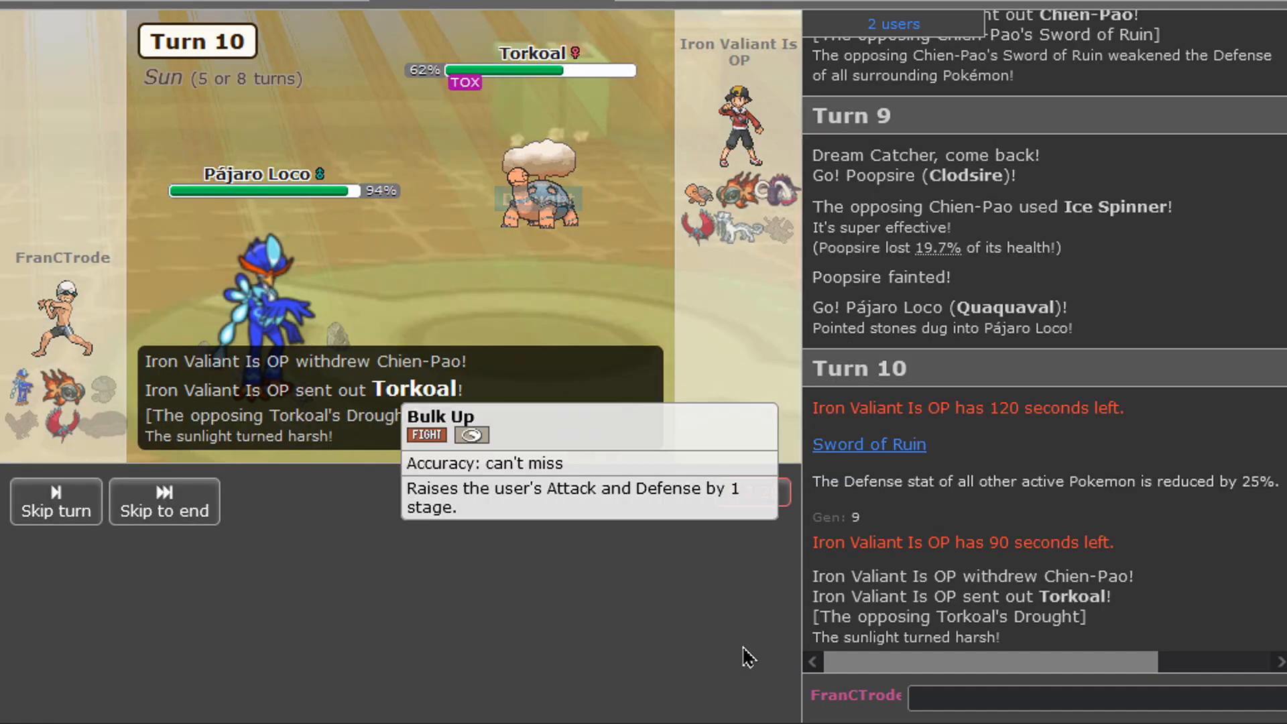
Step: Use Aqua Step on turn 11, then Bulk Up on turn 12 with Pájaro Loco
left_click(439, 416)
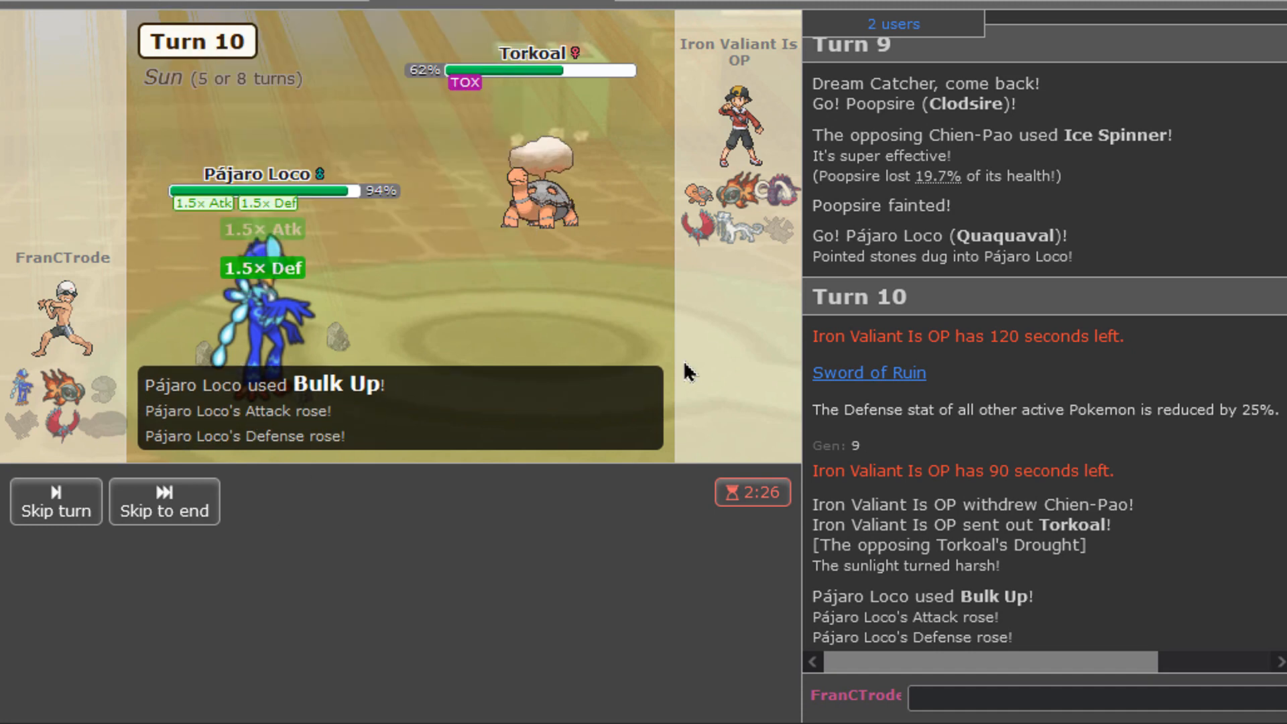
mouse_move(551, 173)
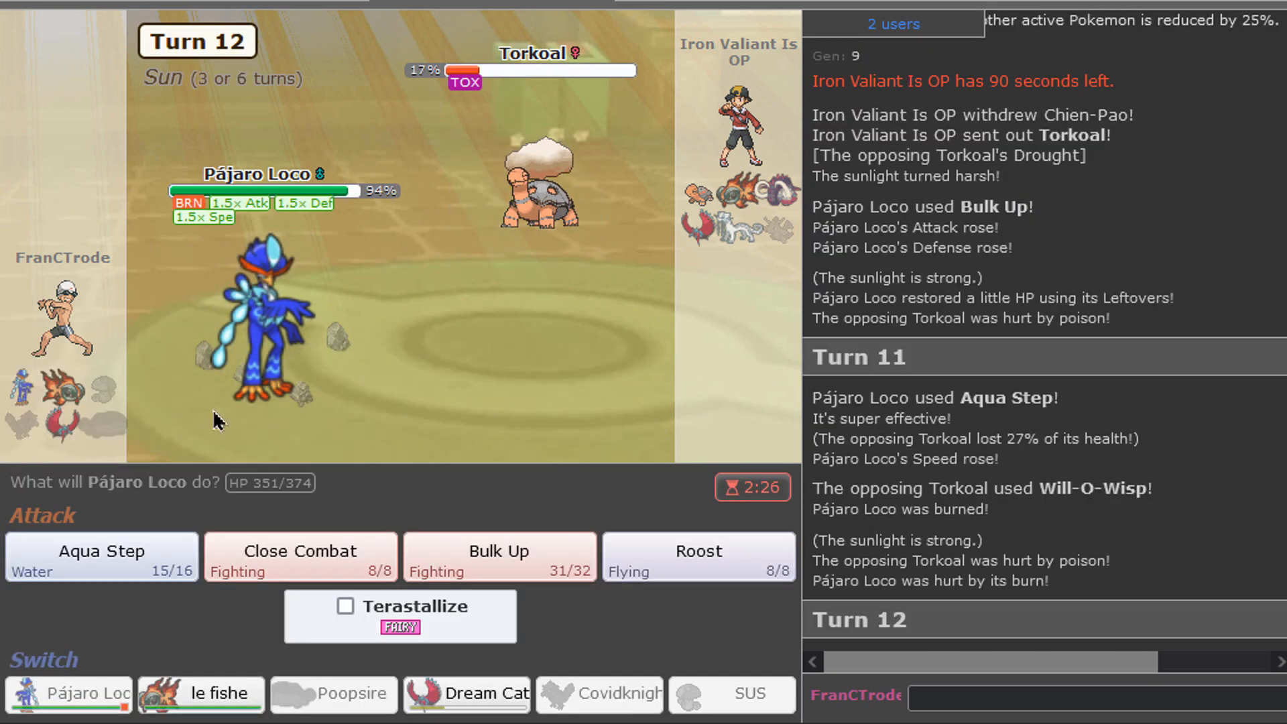
mouse_move(498, 562)
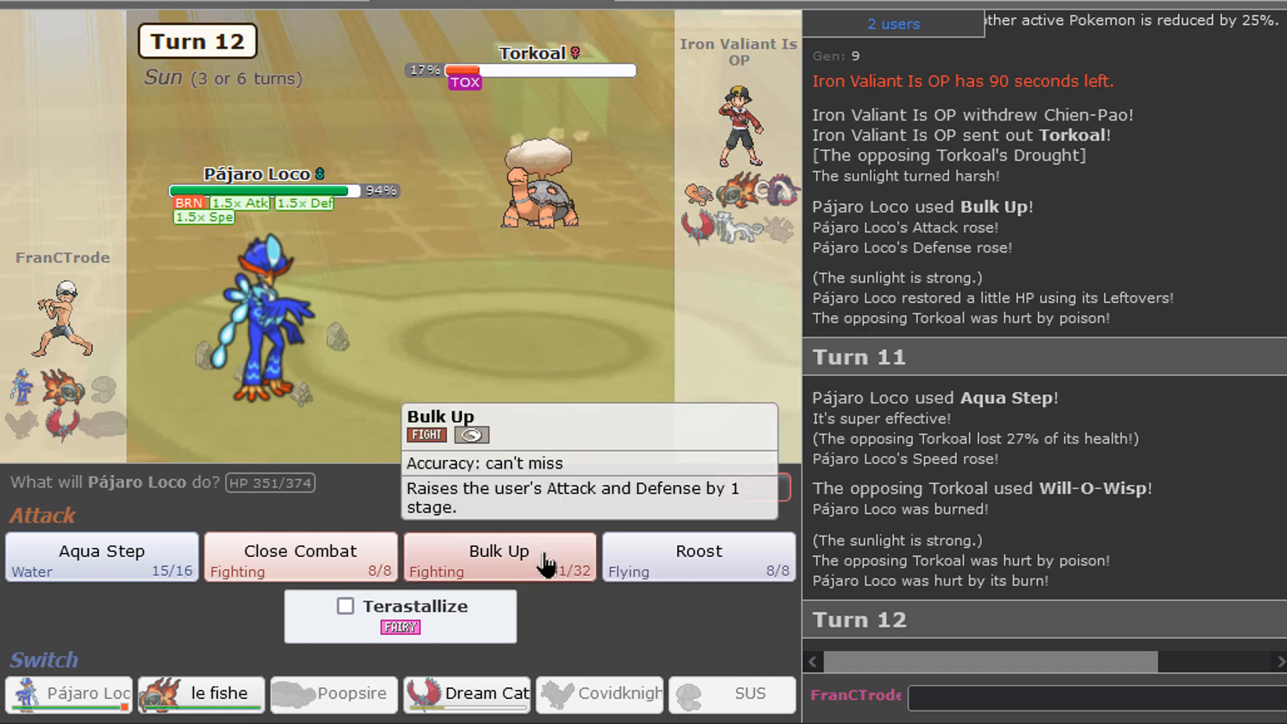
left_click(498, 555)
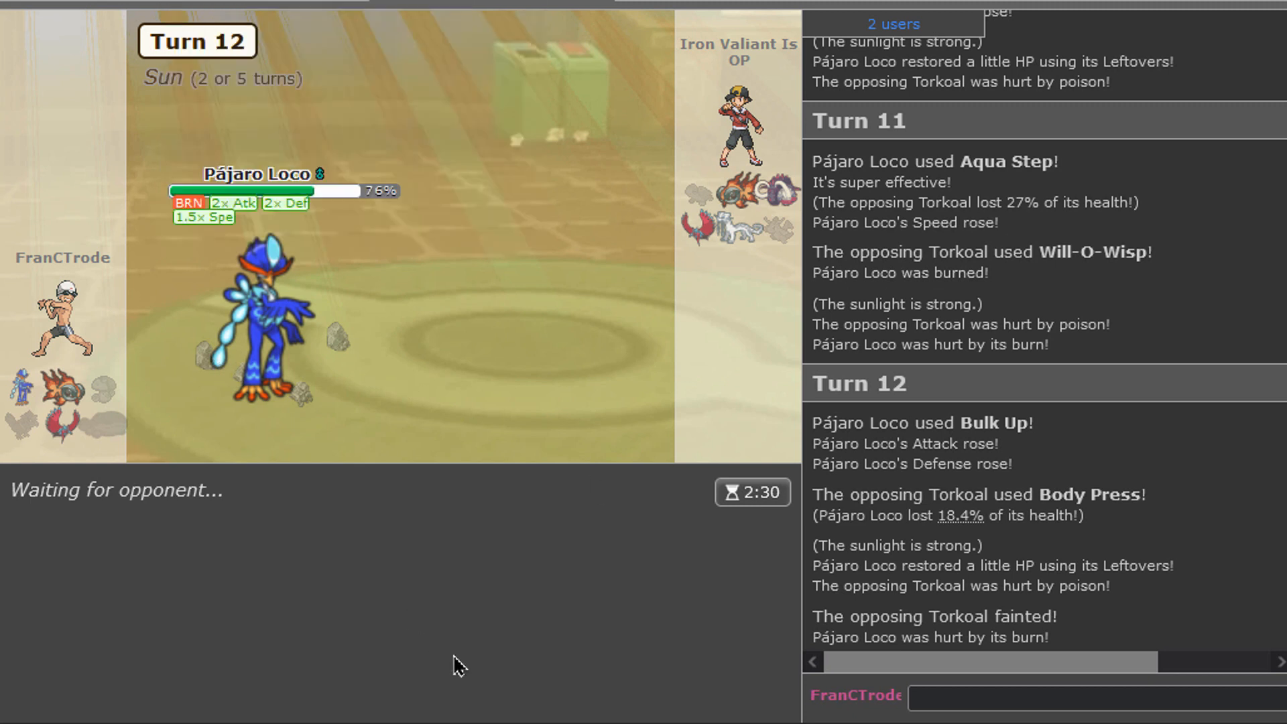
mouse_move(509, 622)
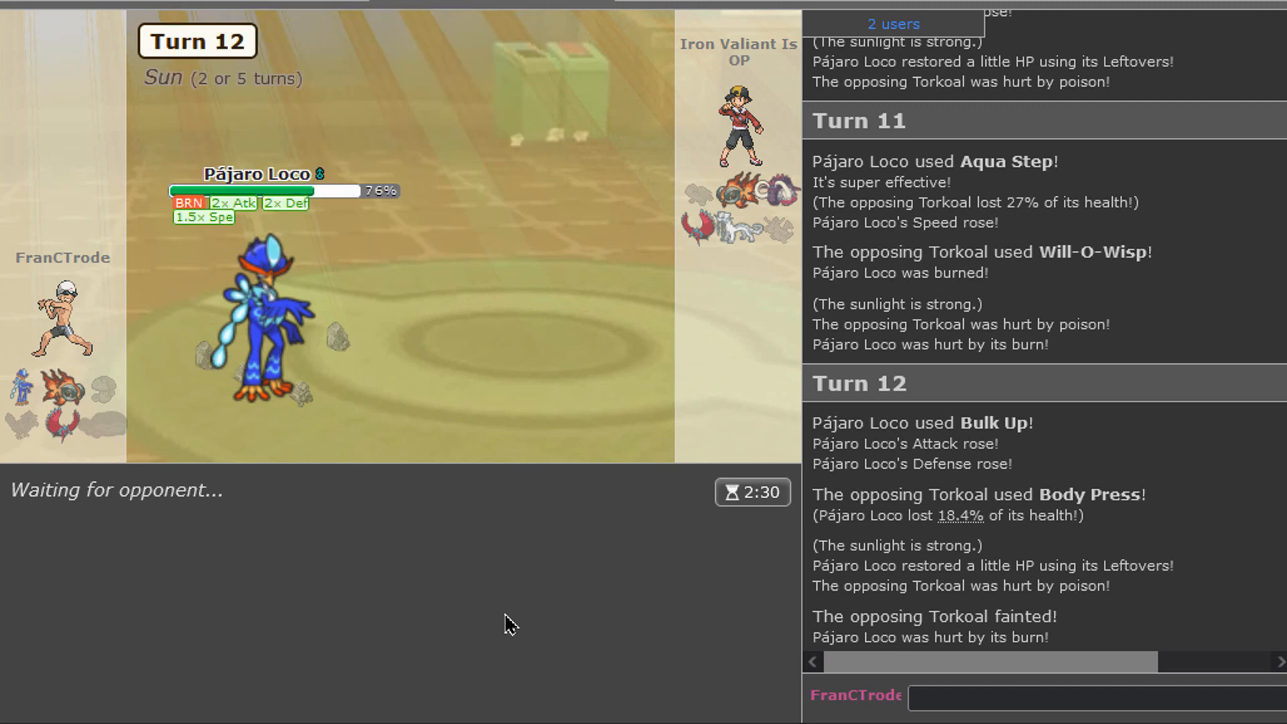
mouse_move(736, 197)
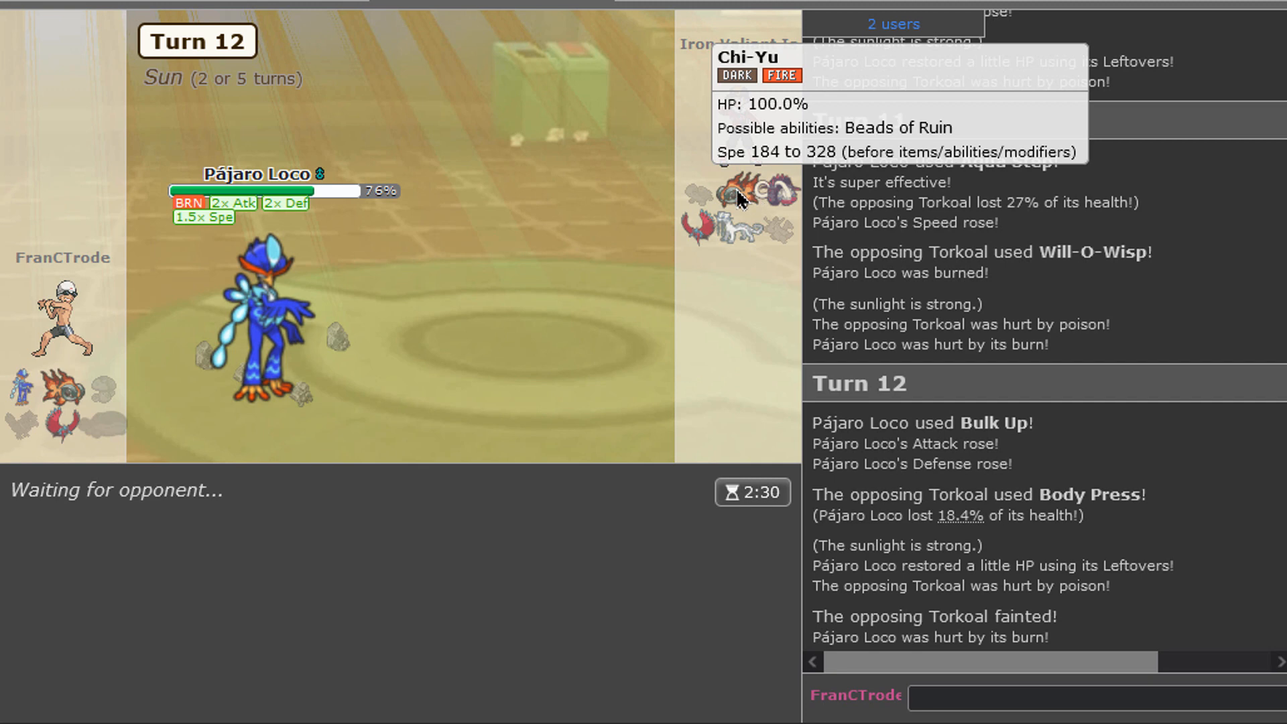
mouse_move(741, 203)
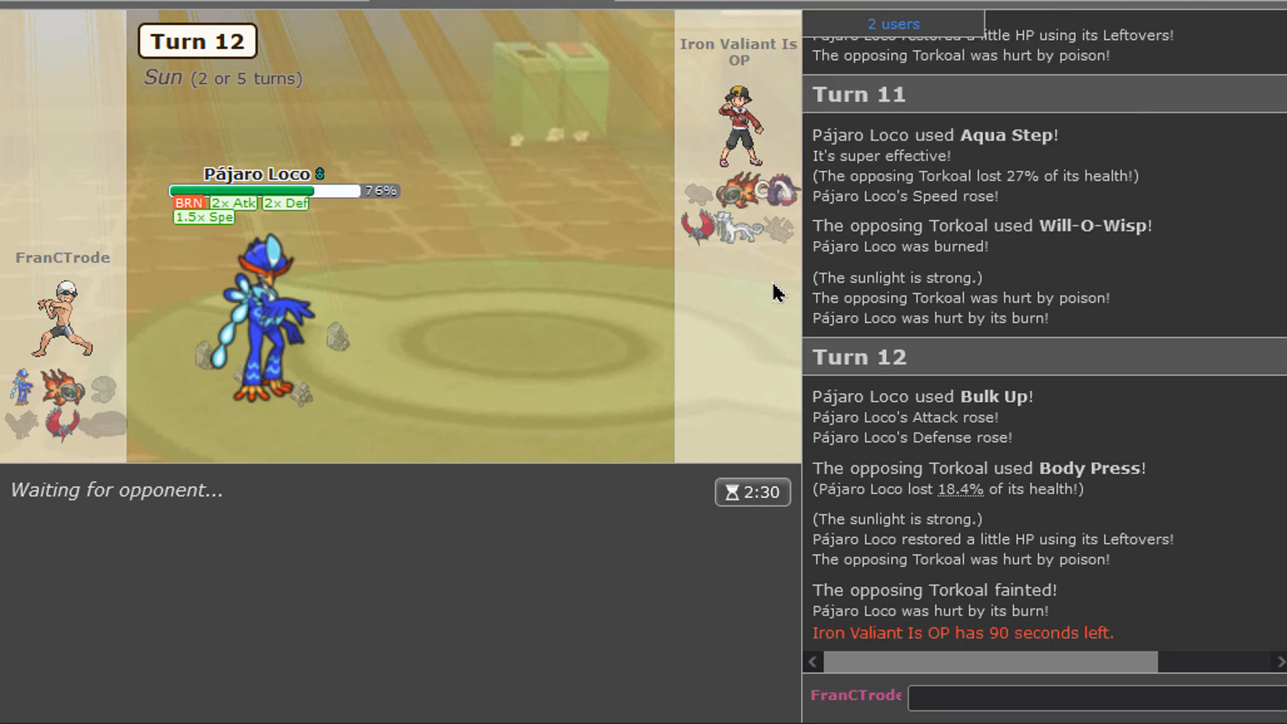
mouse_move(760, 197)
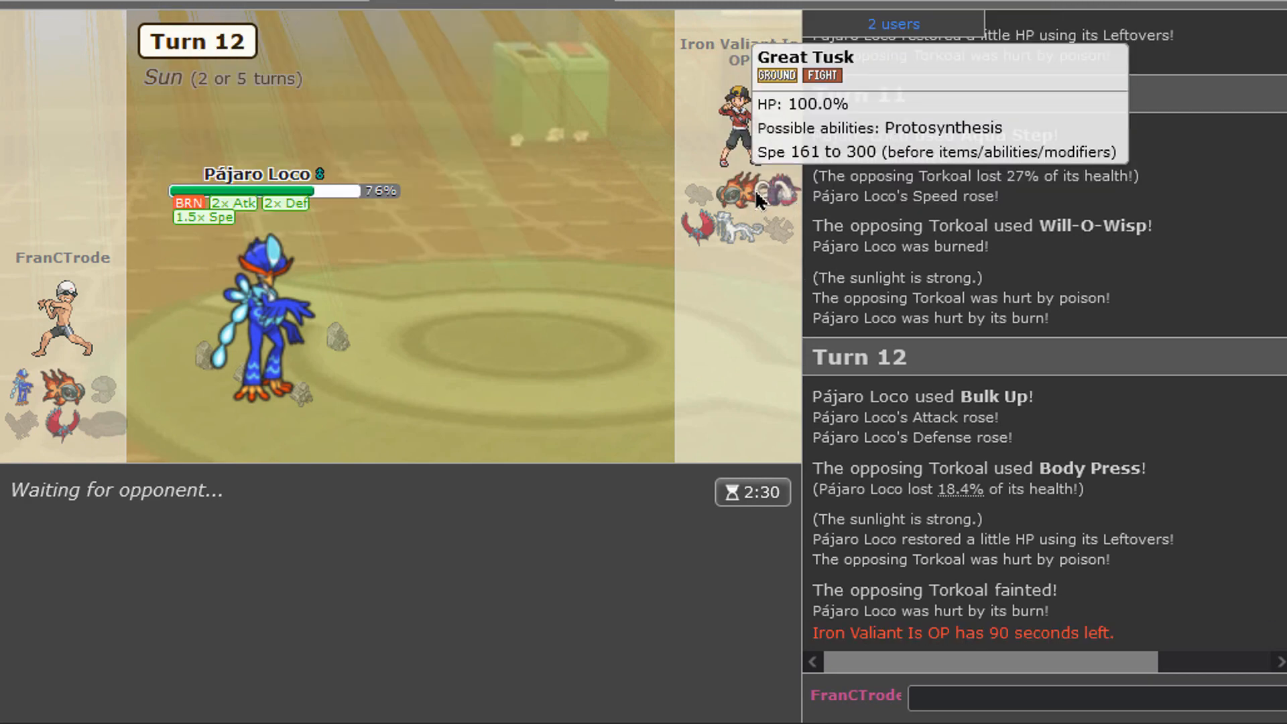
mouse_move(630, 305)
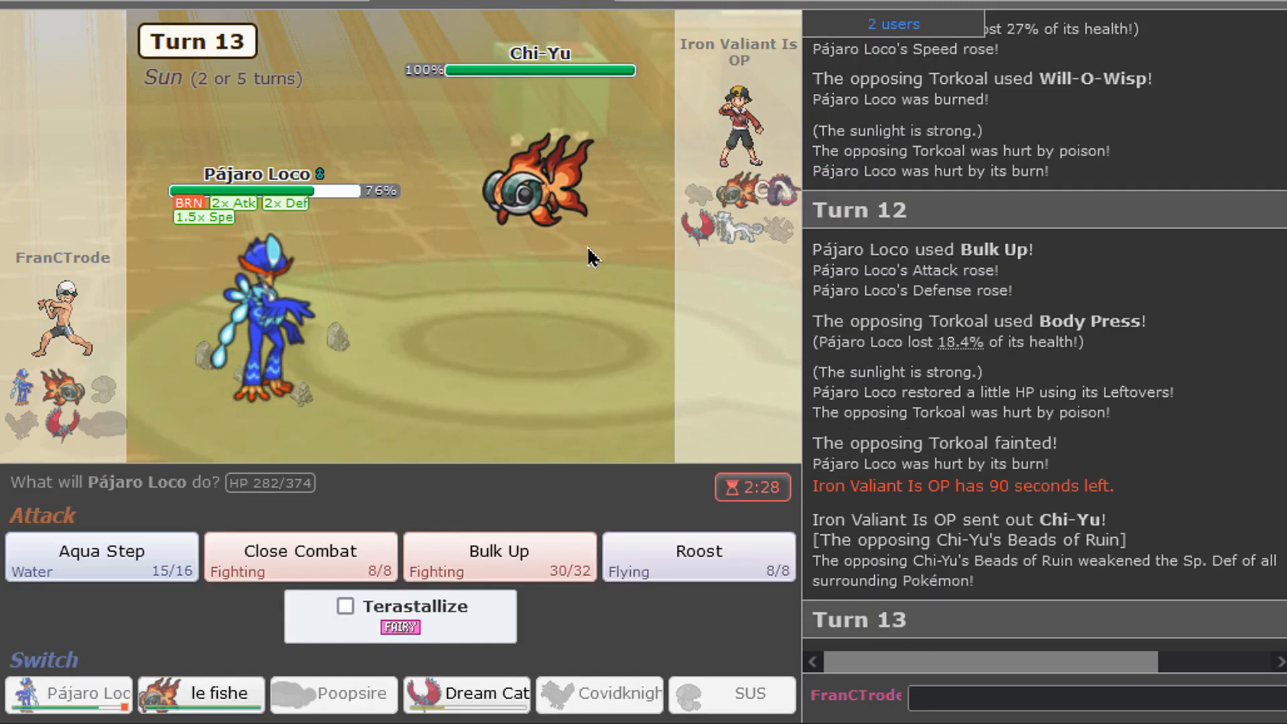
Step: Pick Pájaro Loco's turn-13 move, then have Dream Catcher attack with Dragon Claw
left_click(298, 550)
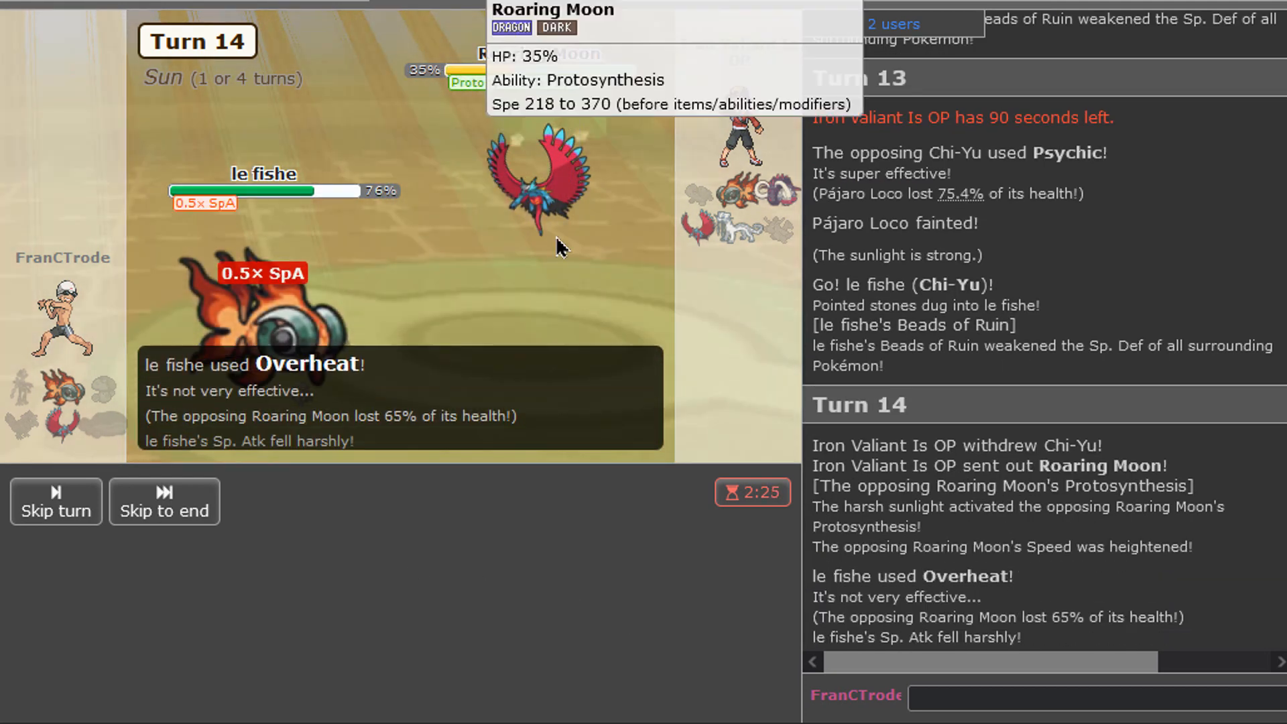
mouse_move(308, 576)
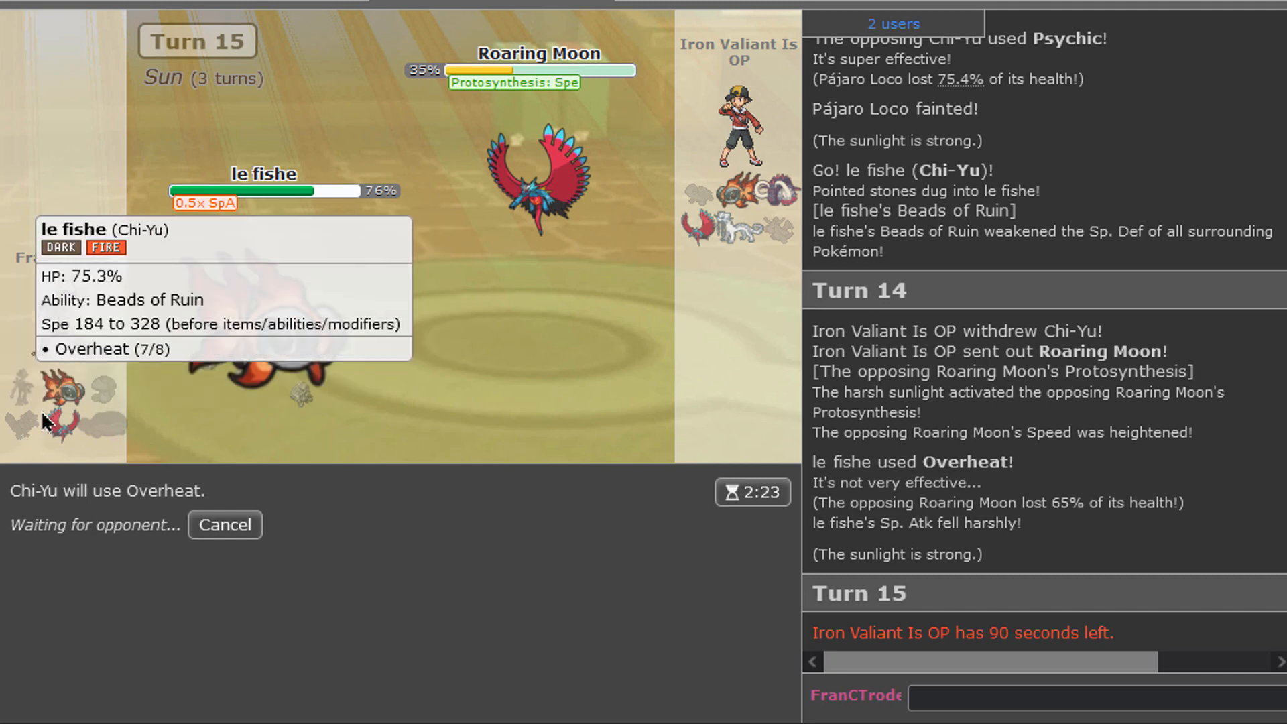
mouse_move(845, 587)
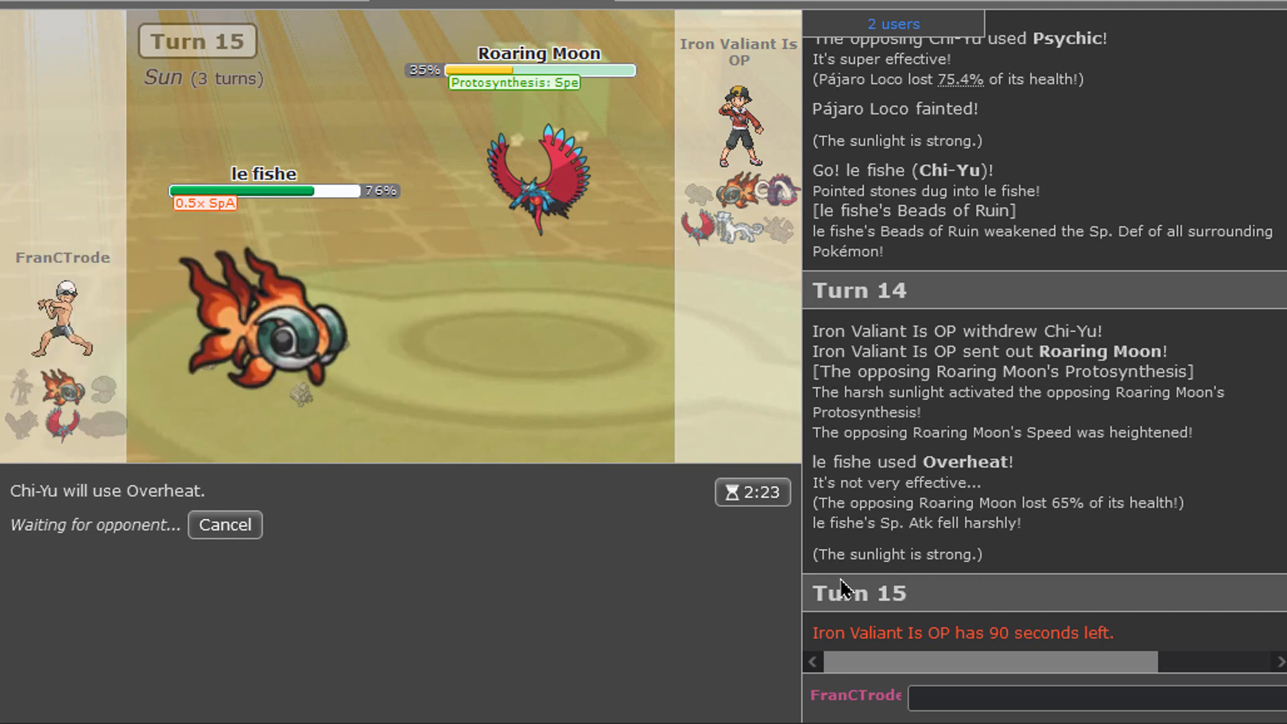
mouse_move(757, 259)
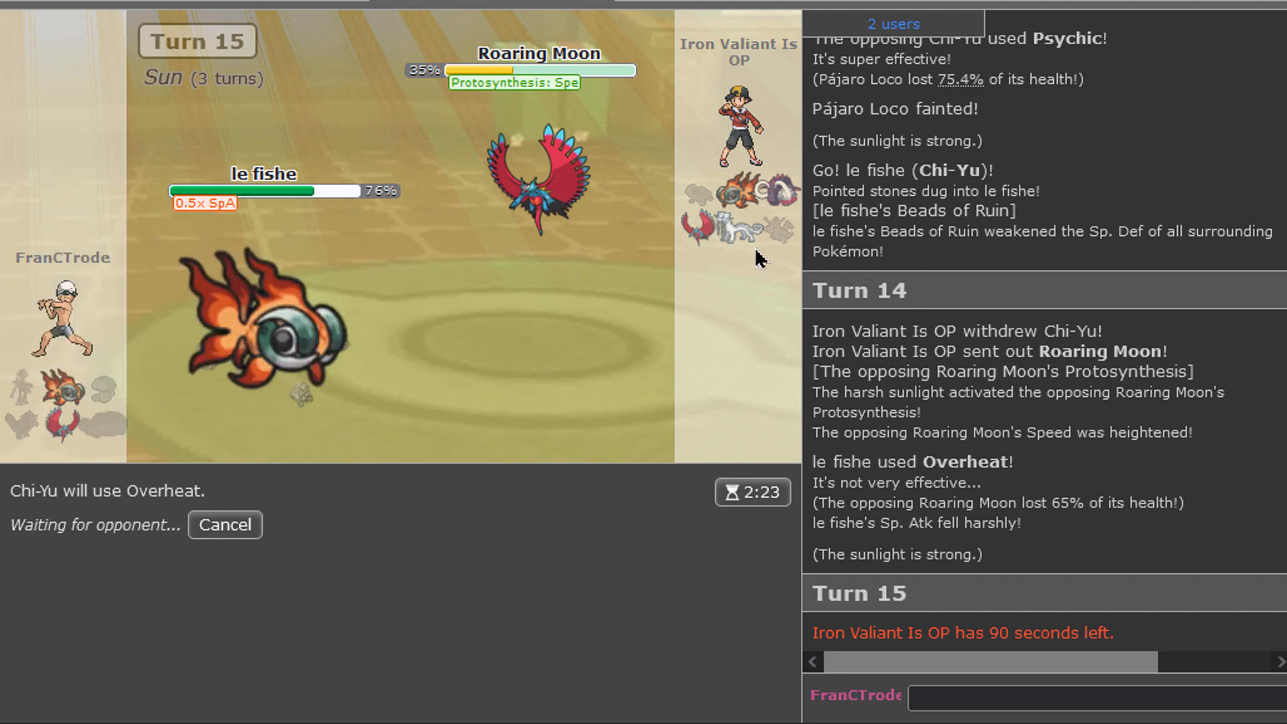
mouse_move(348, 633)
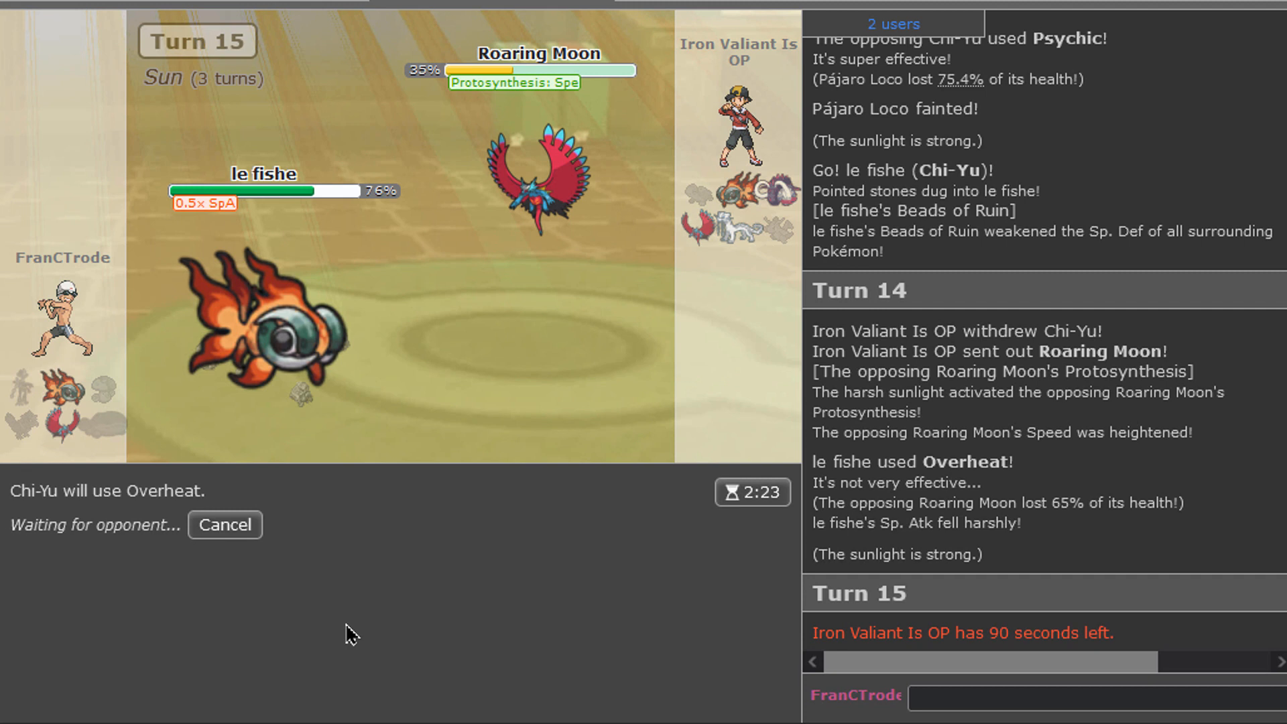
mouse_move(438, 548)
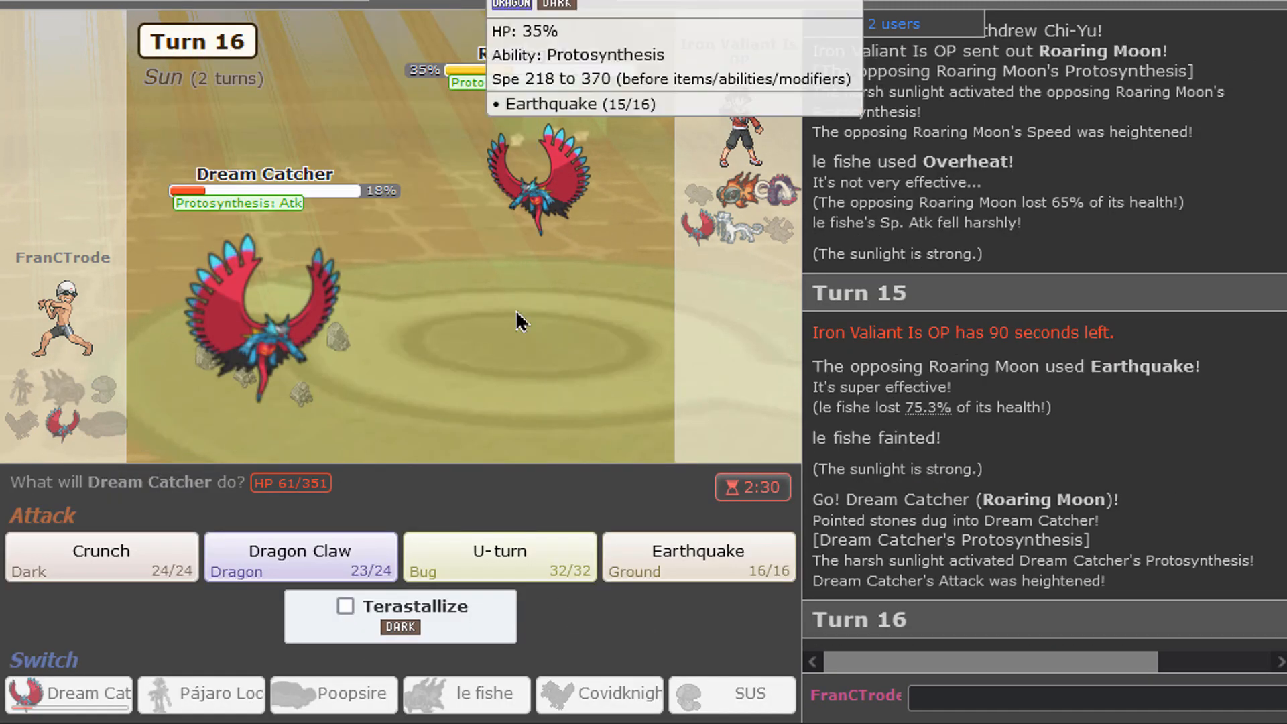
left_click(299, 557)
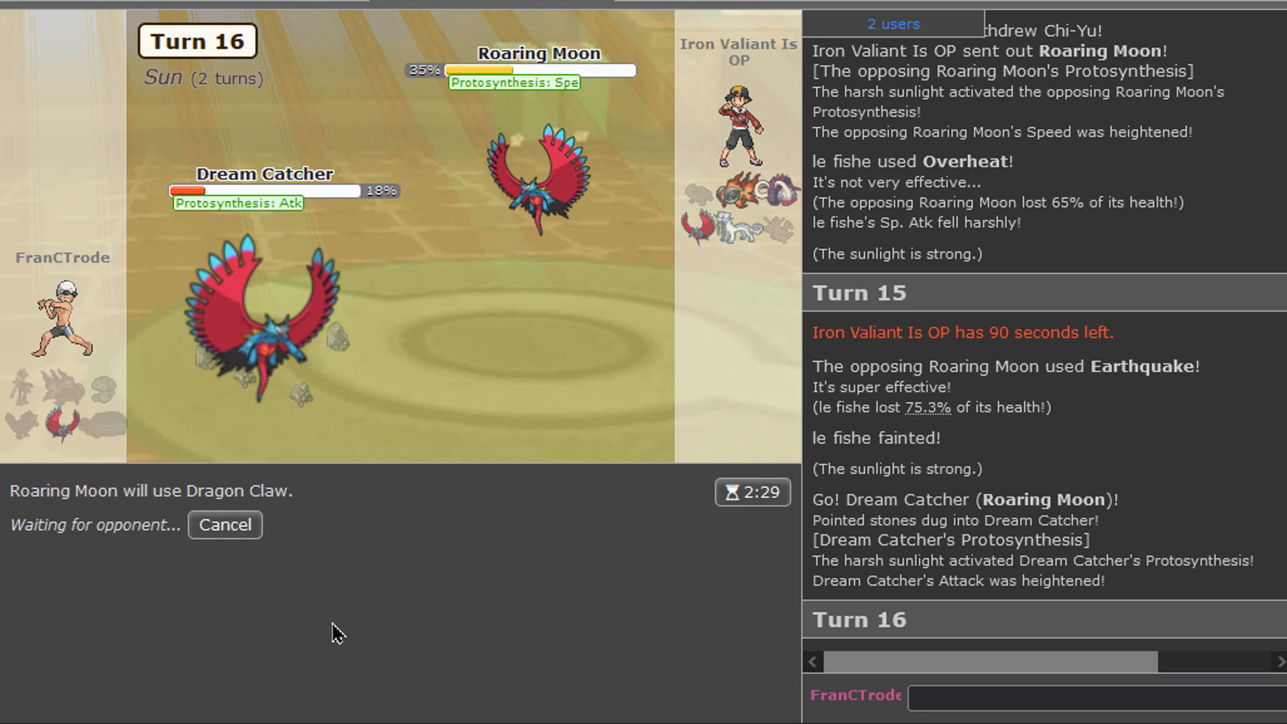
mouse_move(453, 614)
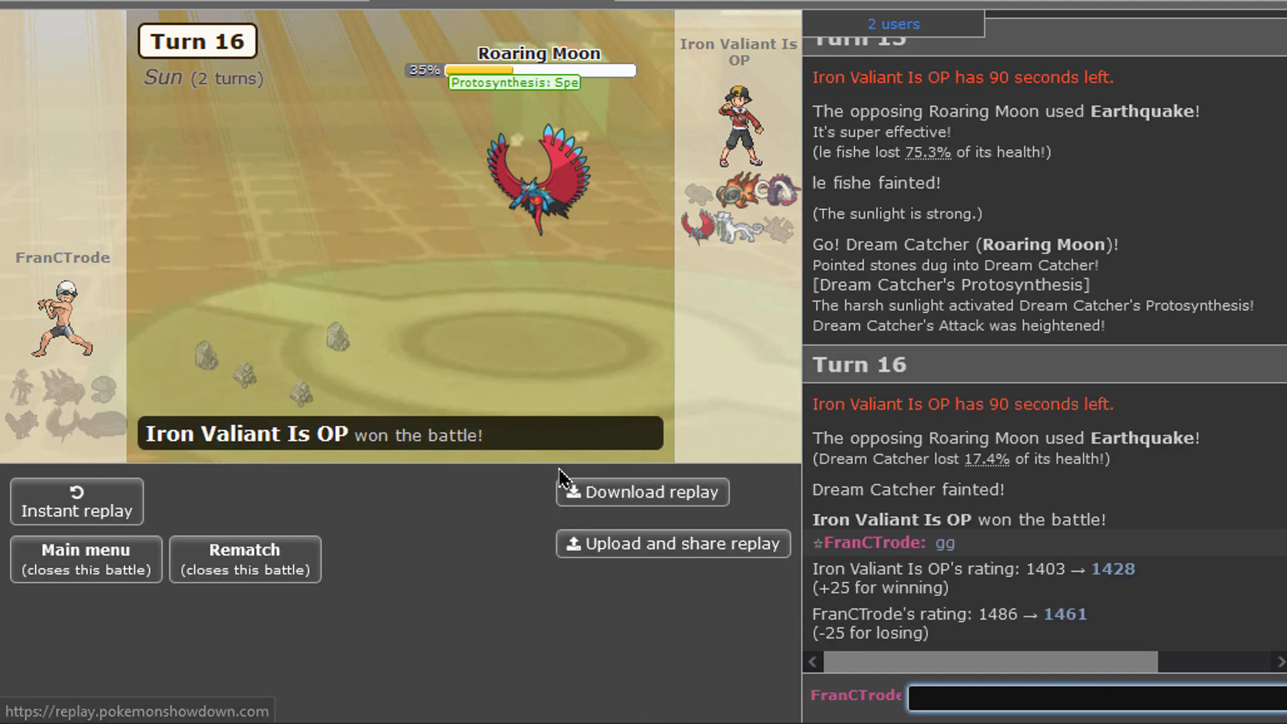
mouse_move(742, 597)
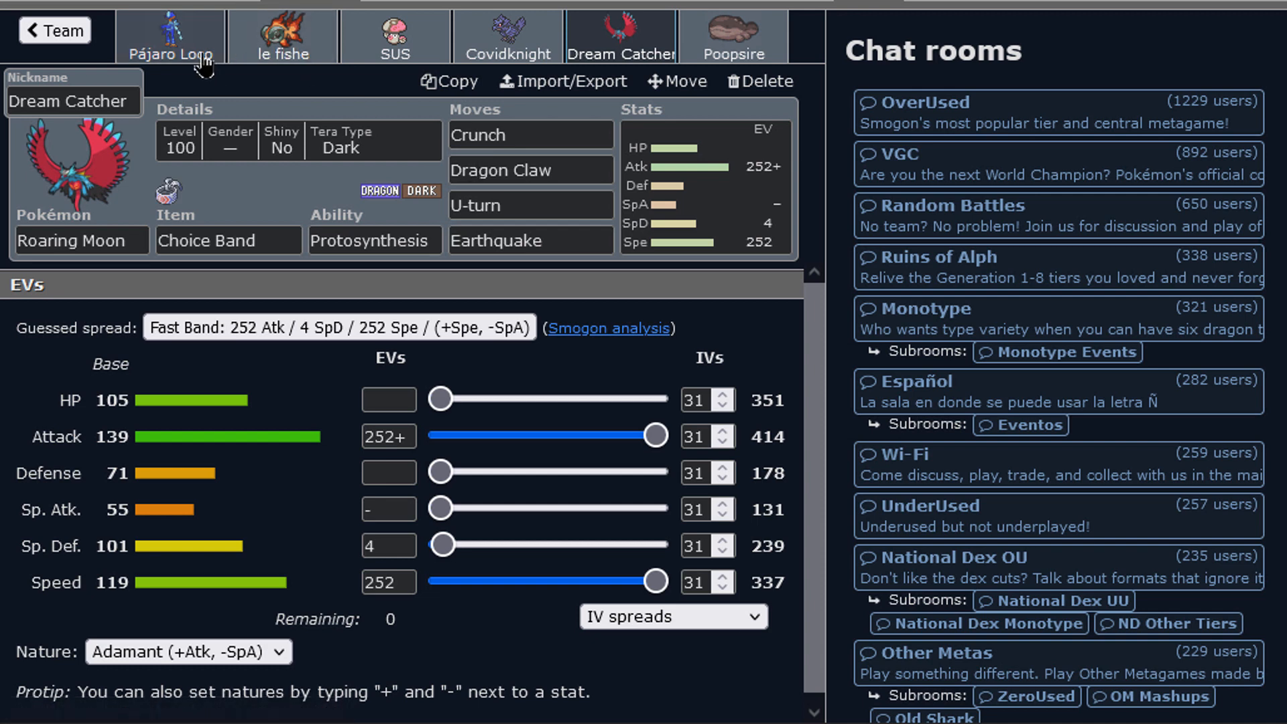
Step: Review Pájaro Loco's set, then le fishe's, then return to Pájaro Loco
left_click(170, 37)
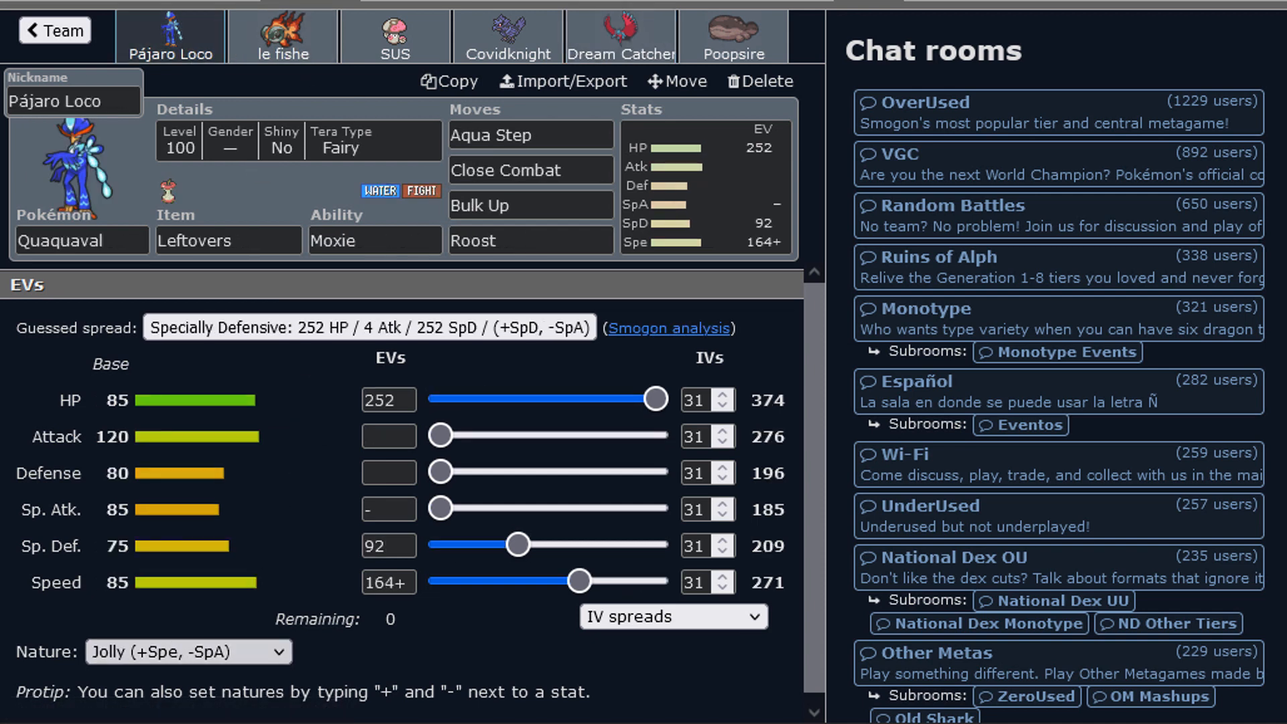
left_click(282, 36)
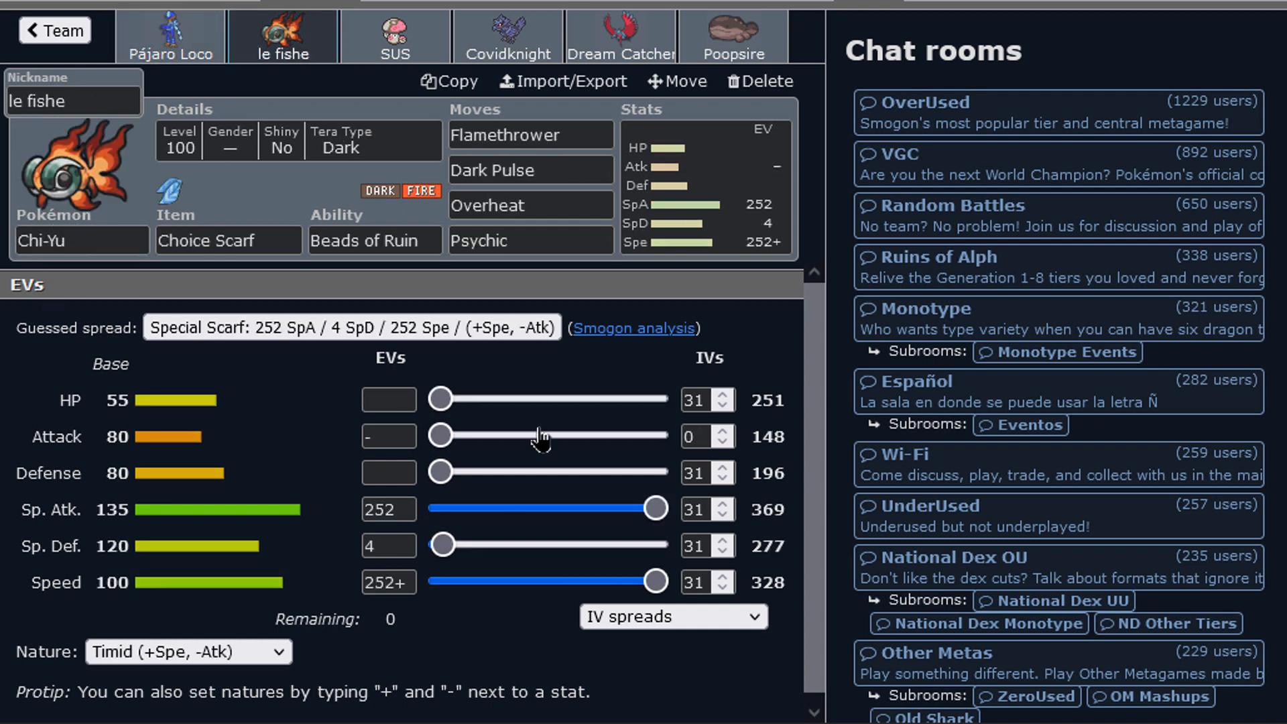
mouse_move(668, 470)
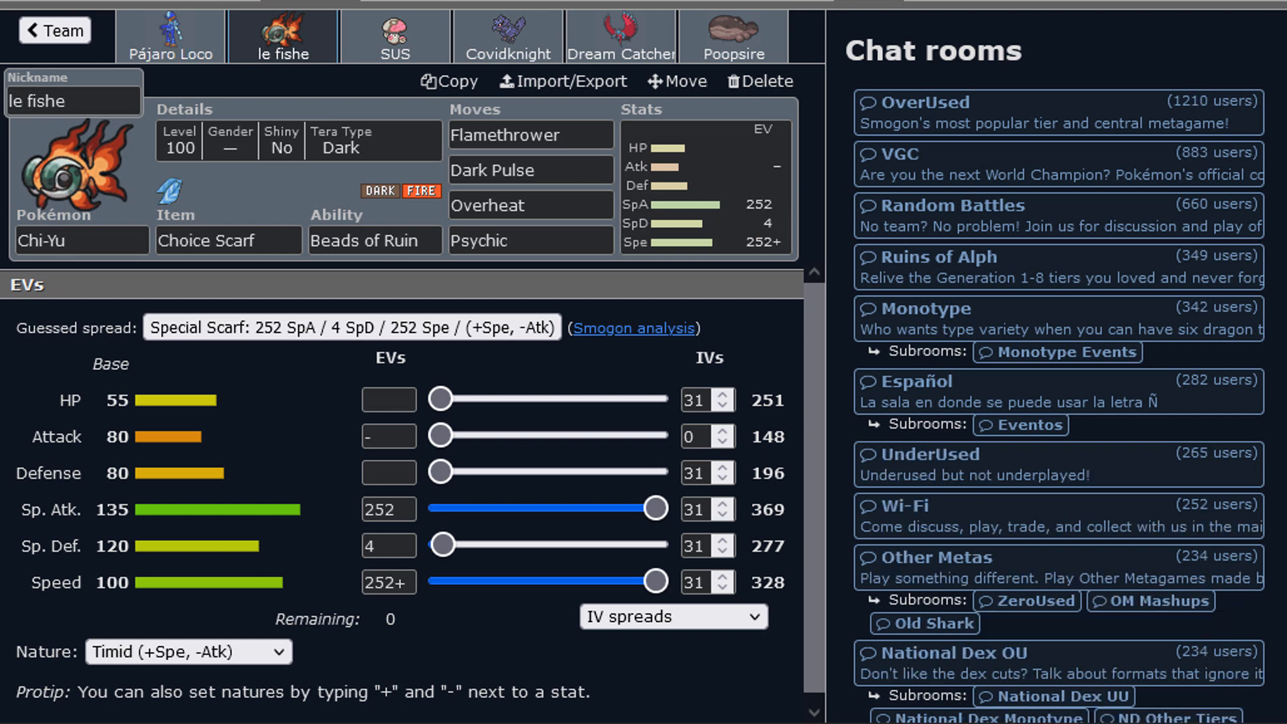
left_click(170, 36)
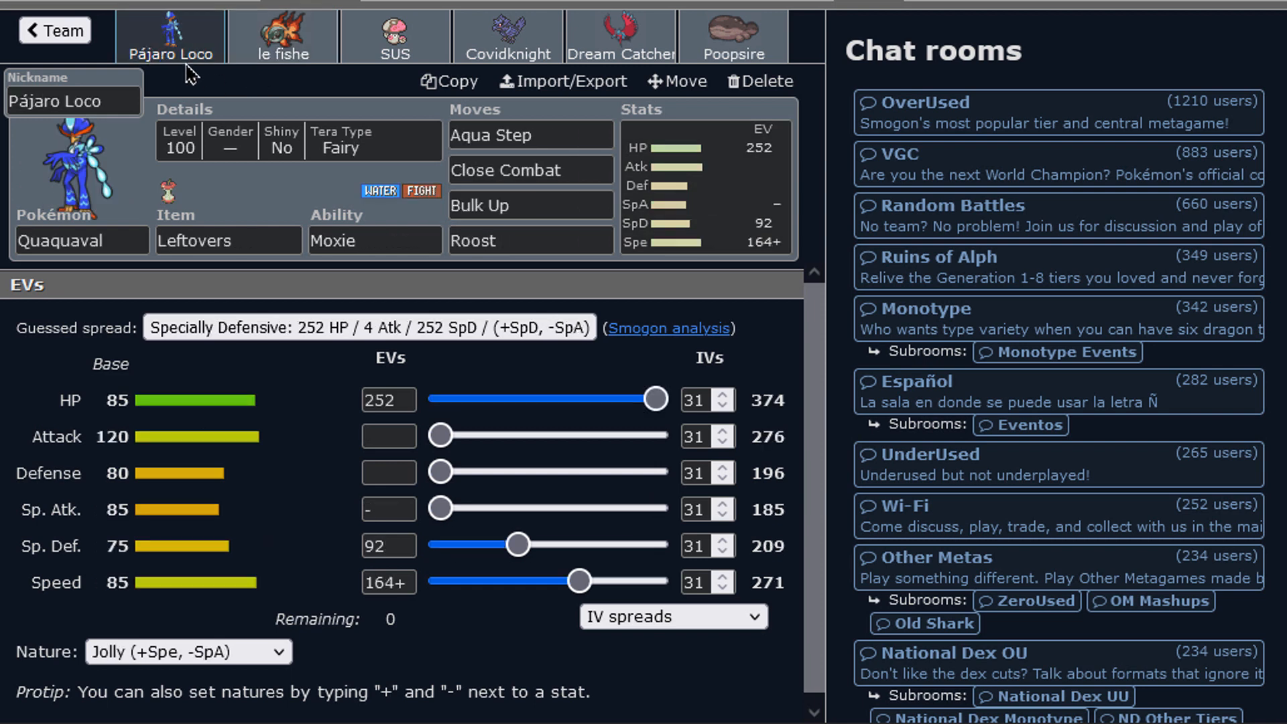